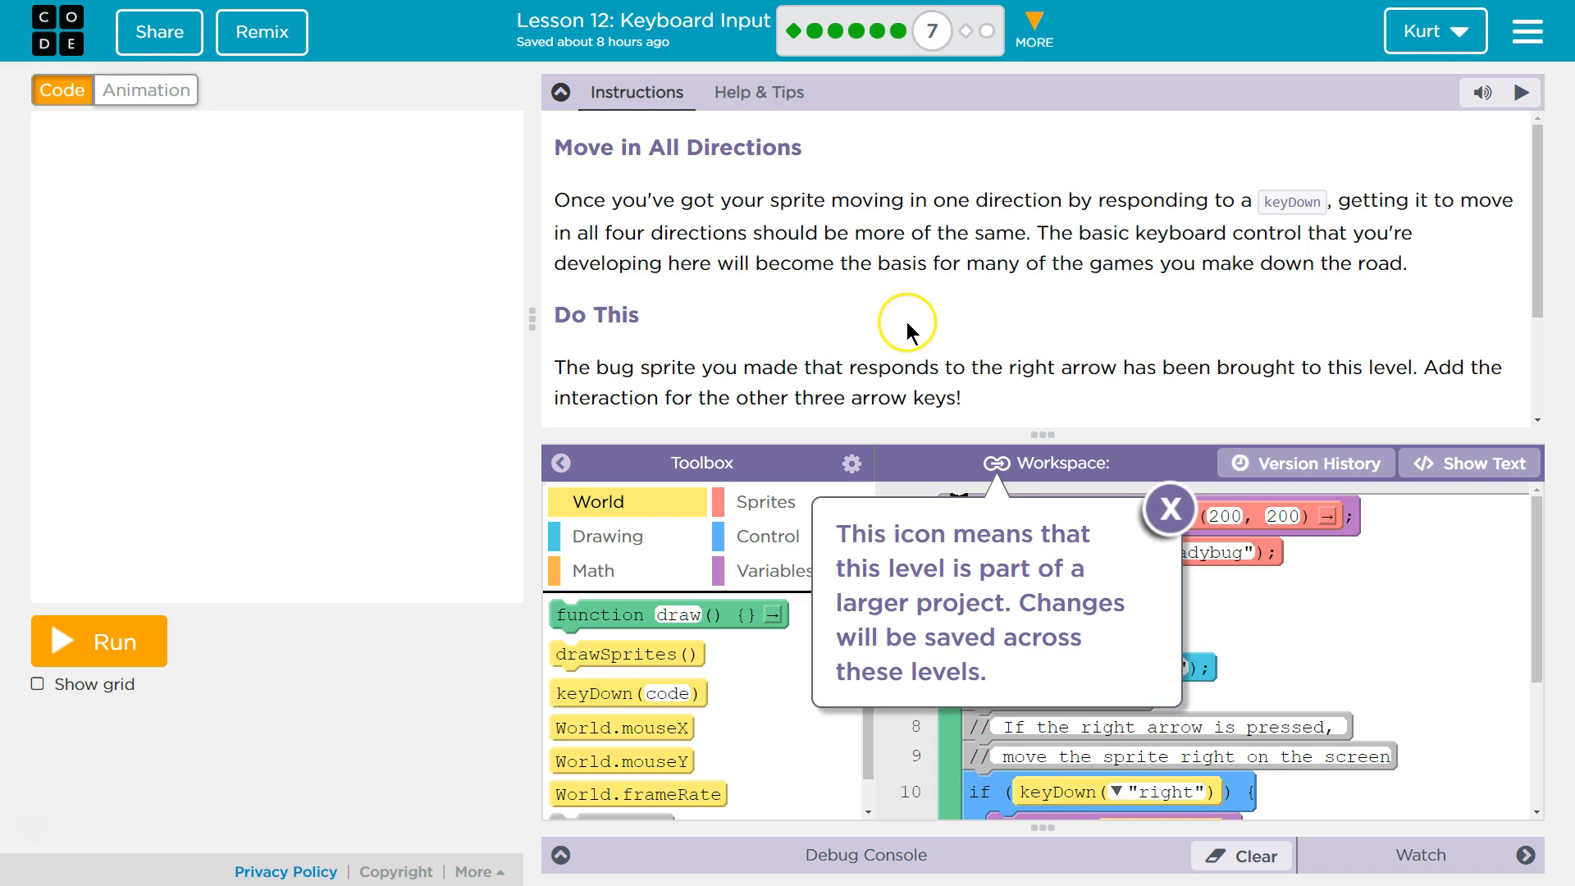
- Dismiss the project note, collapse the instructions and run the starter ladybug program
scroll(down, 3)
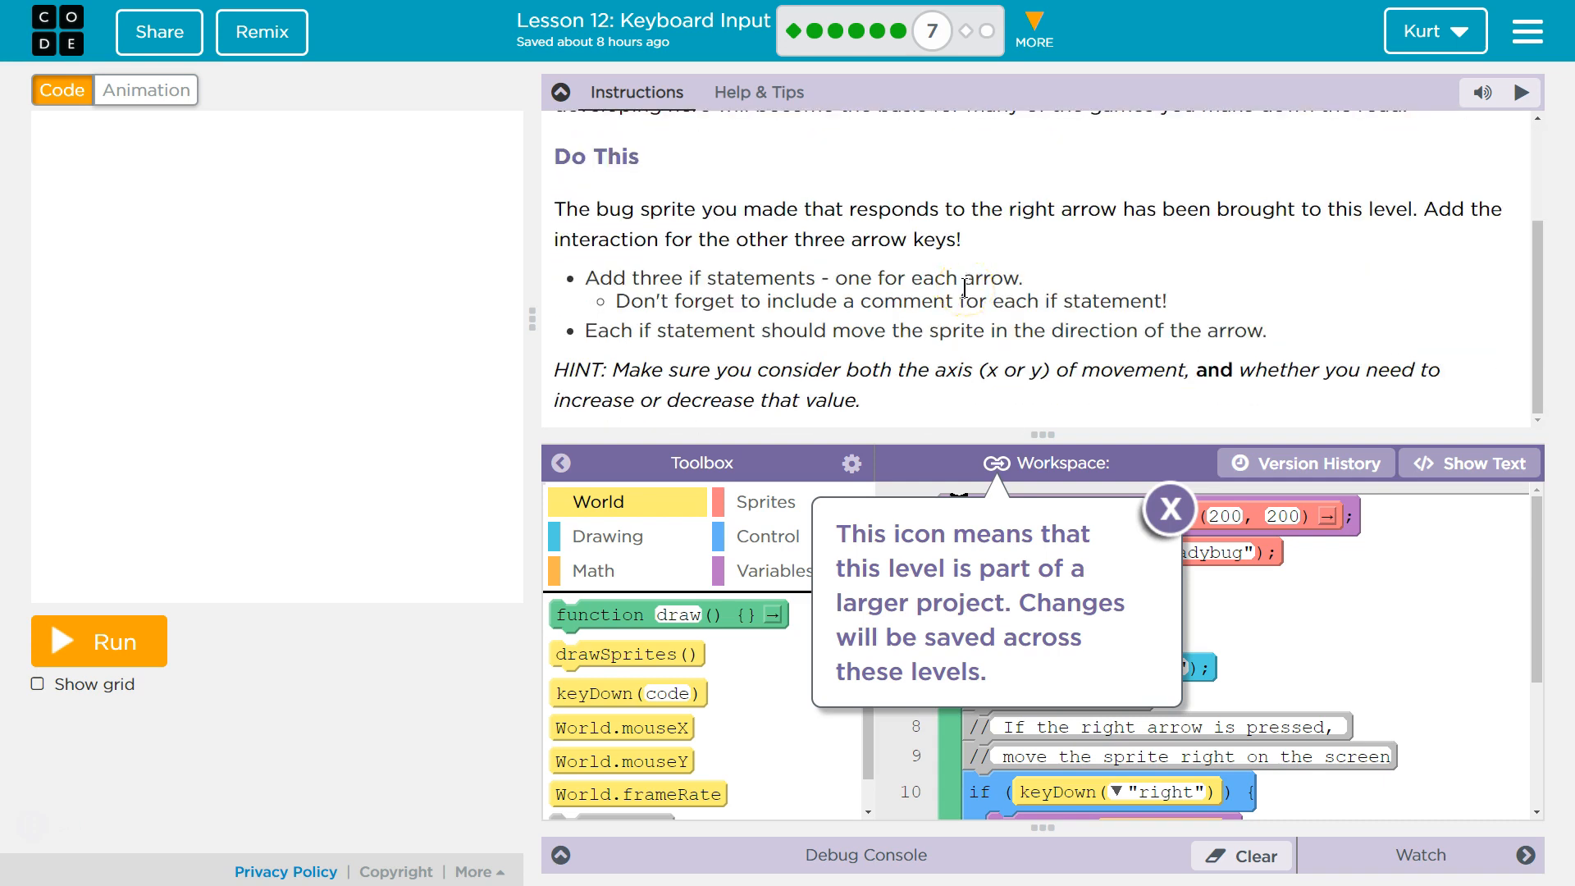
mouse_move(891, 285)
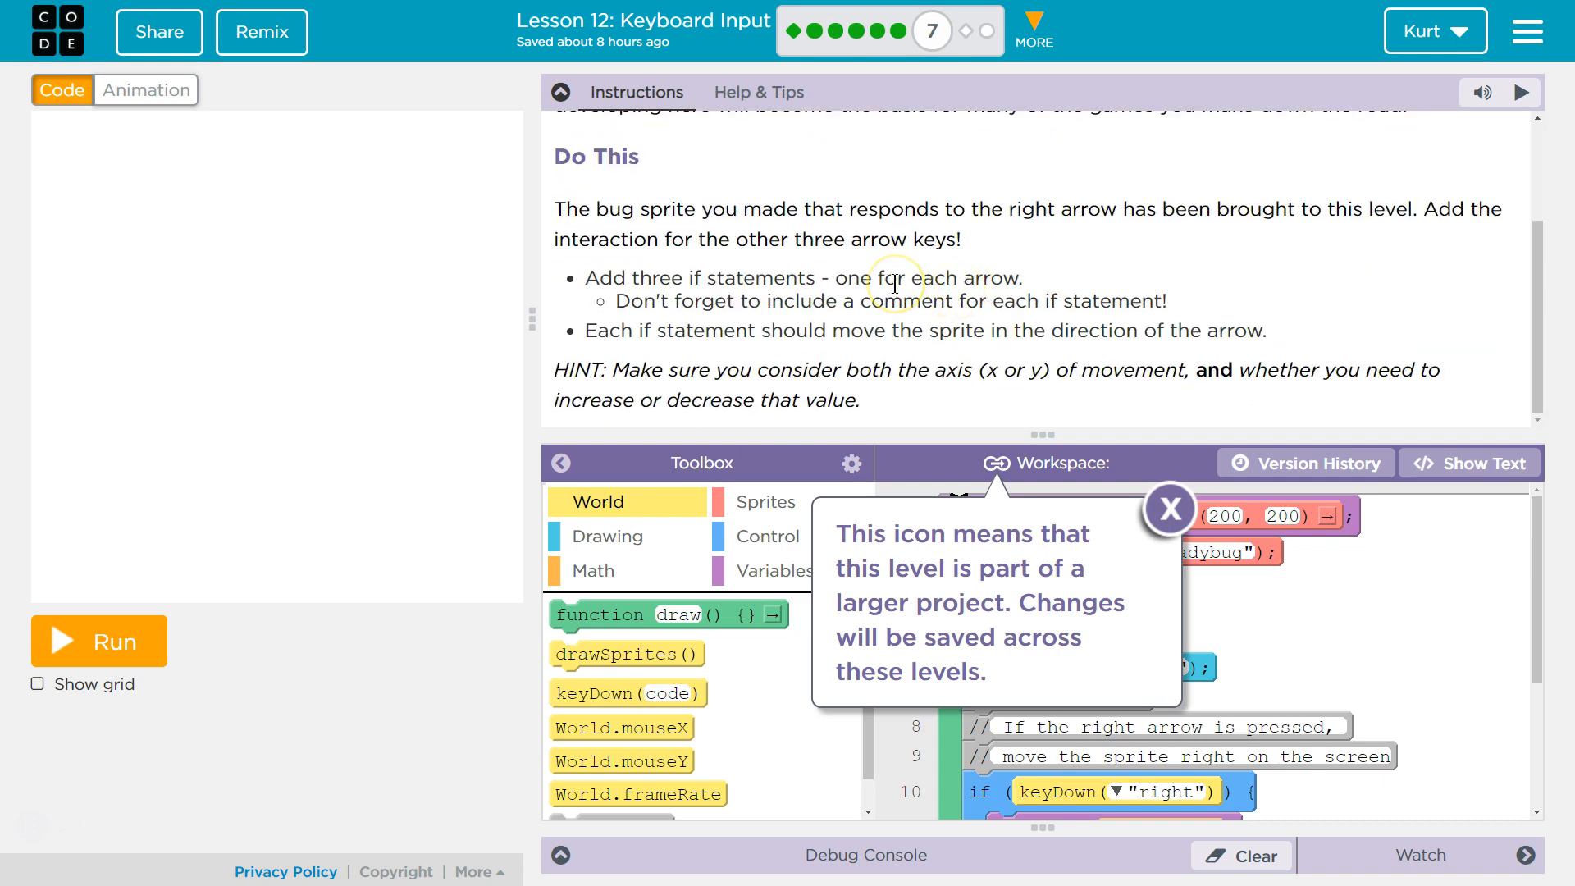
mouse_move(891, 285)
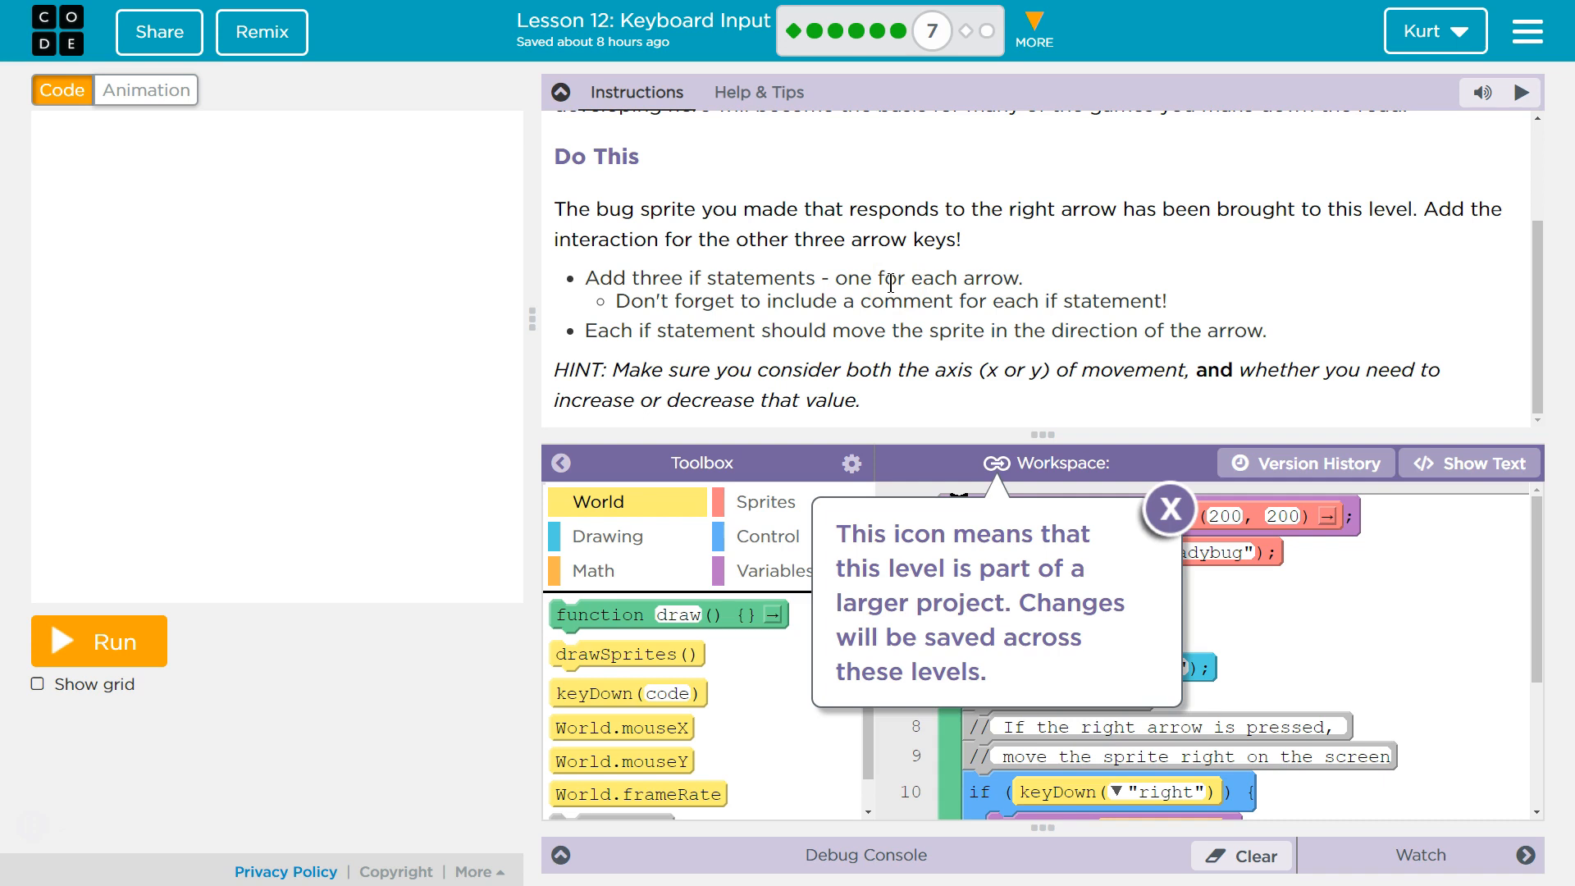
mouse_move(913, 277)
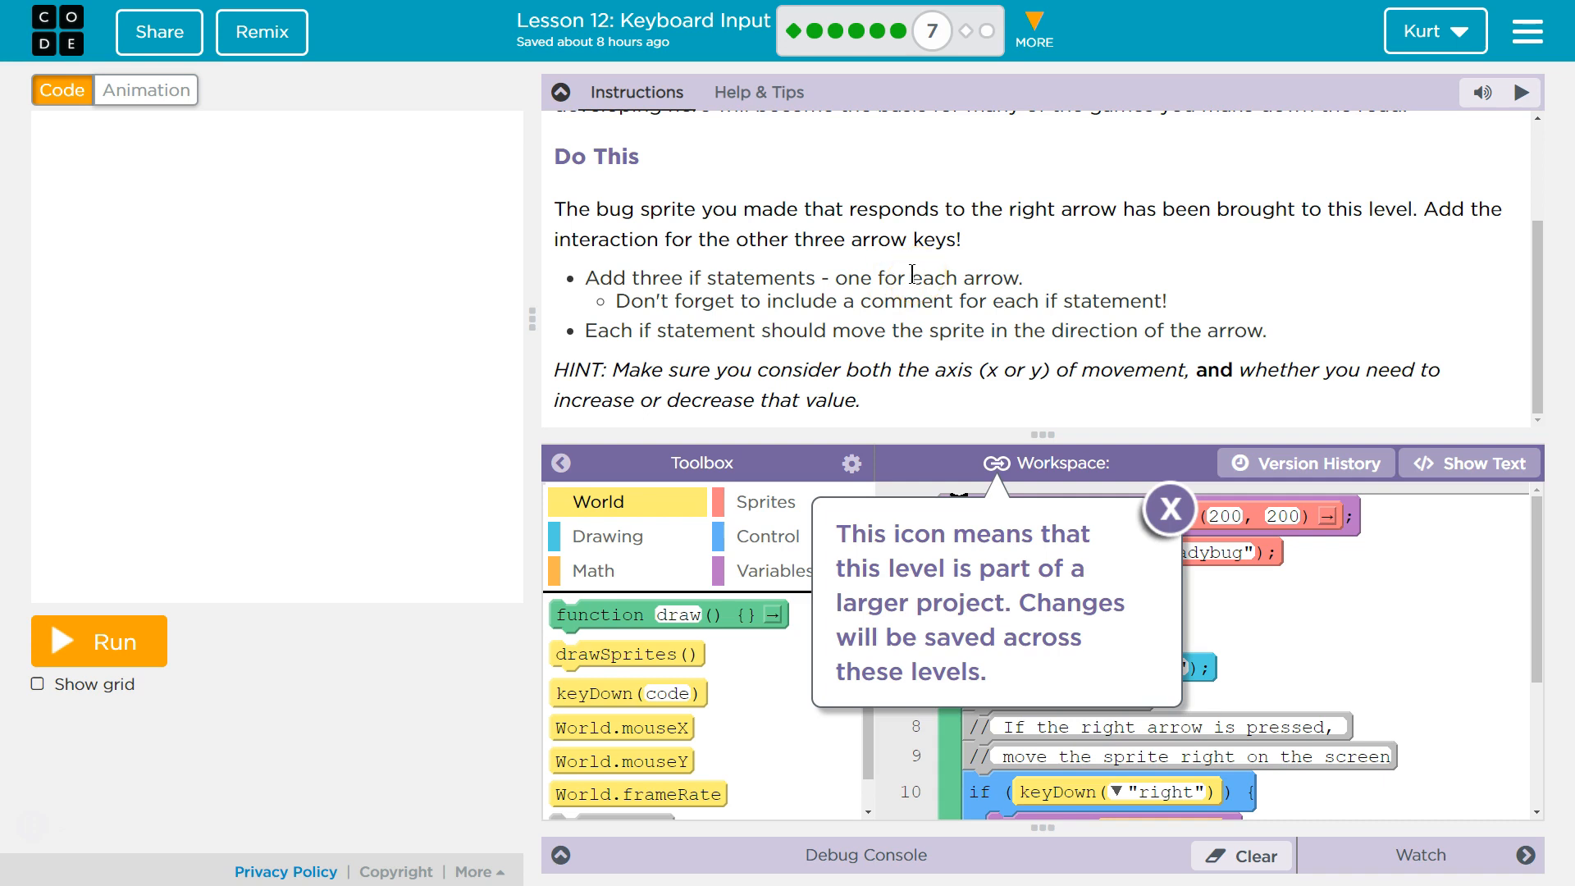
mouse_move(909, 279)
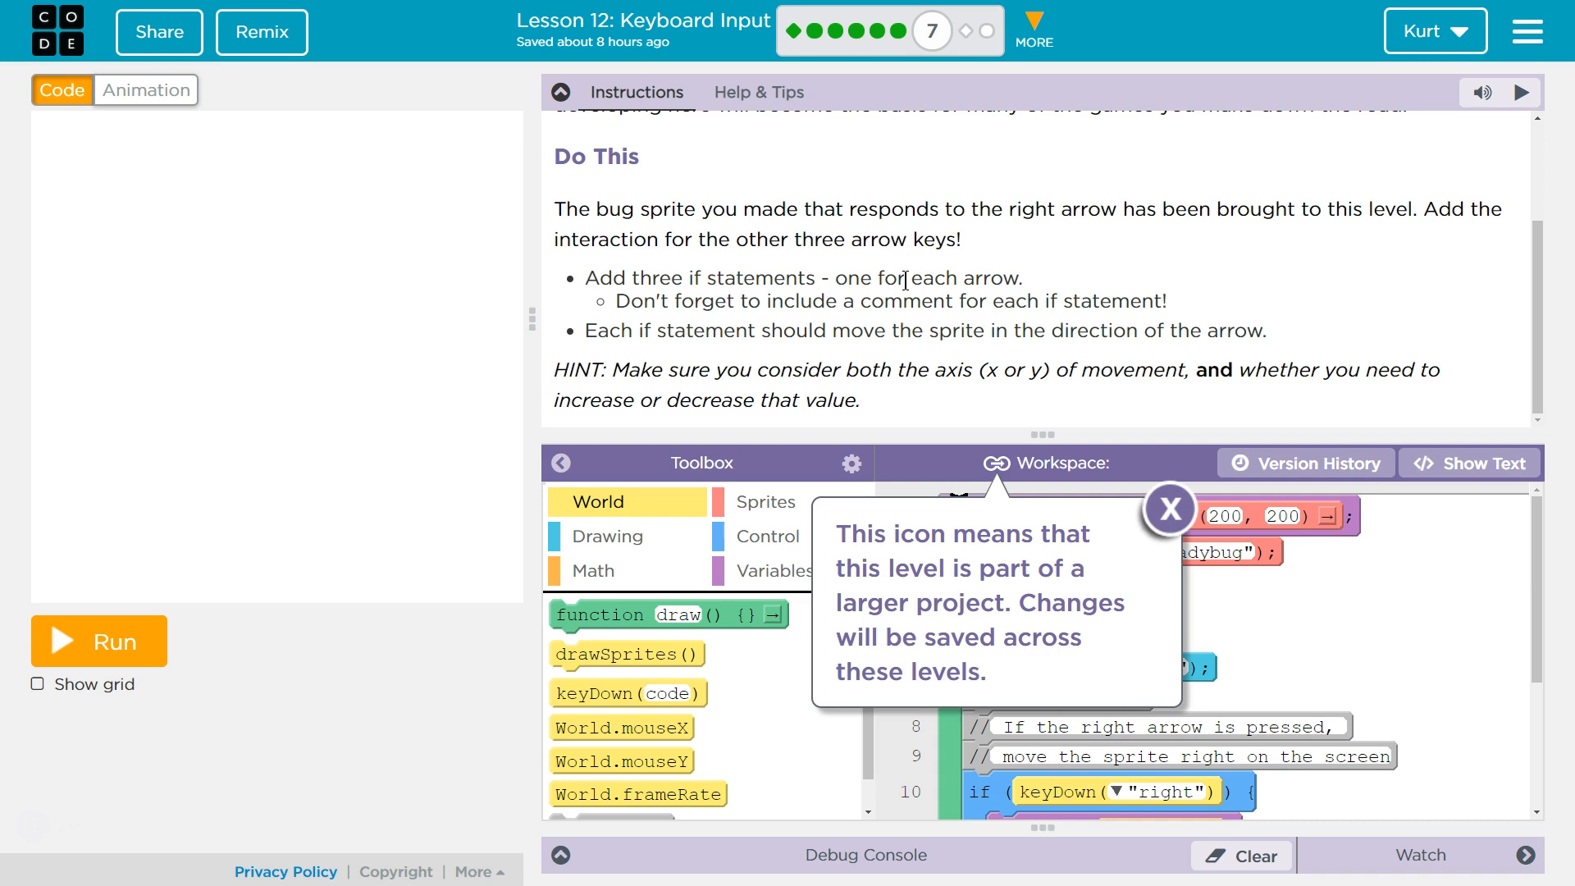
mouse_move(902, 269)
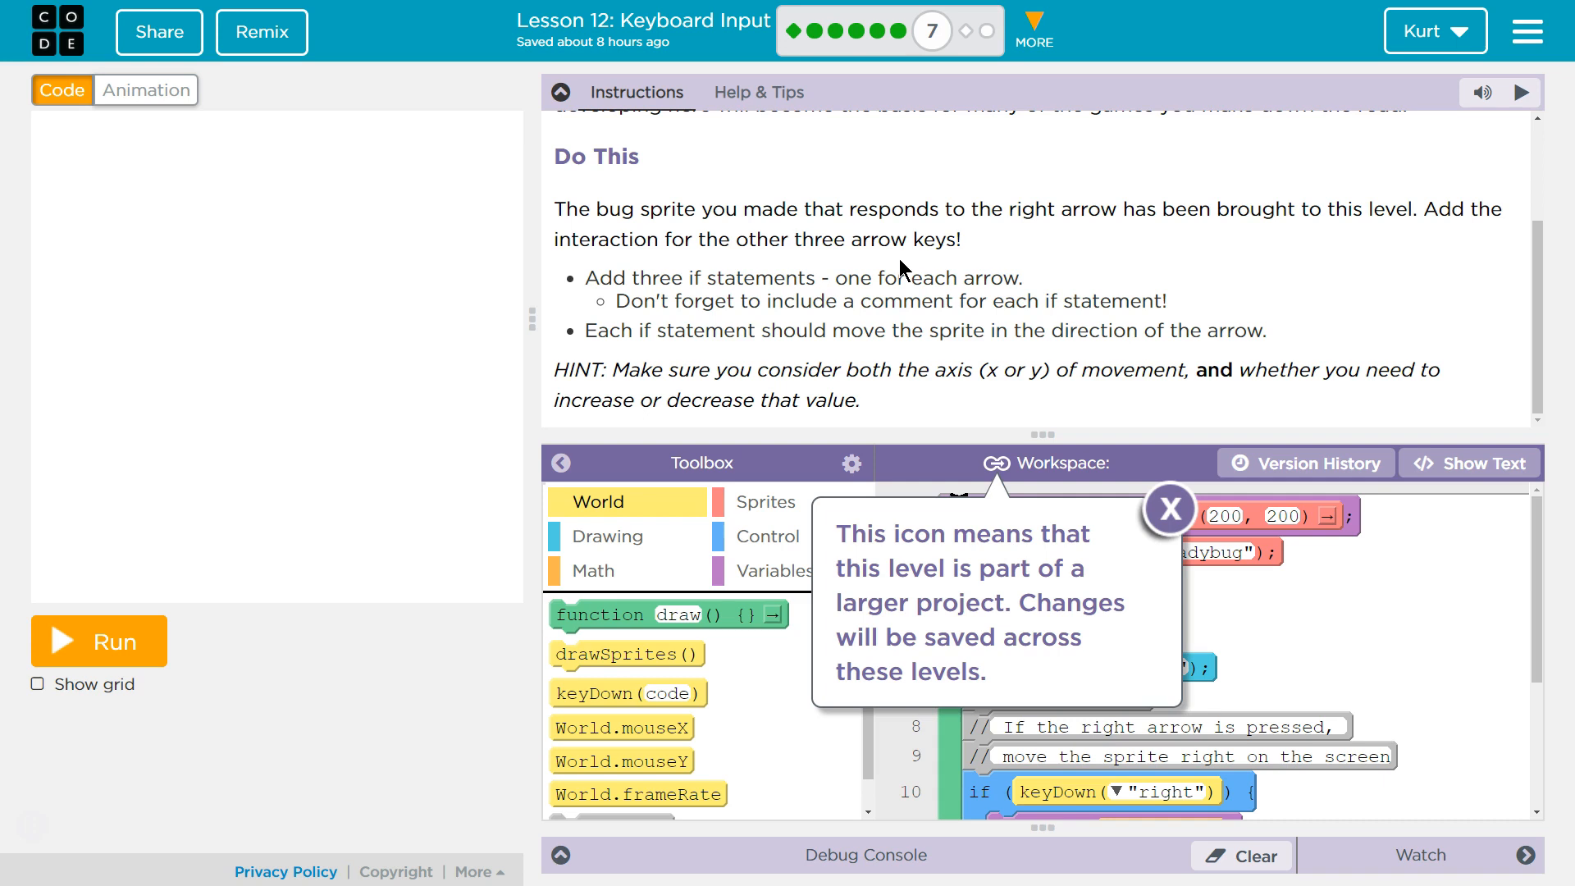
mouse_move(892, 354)
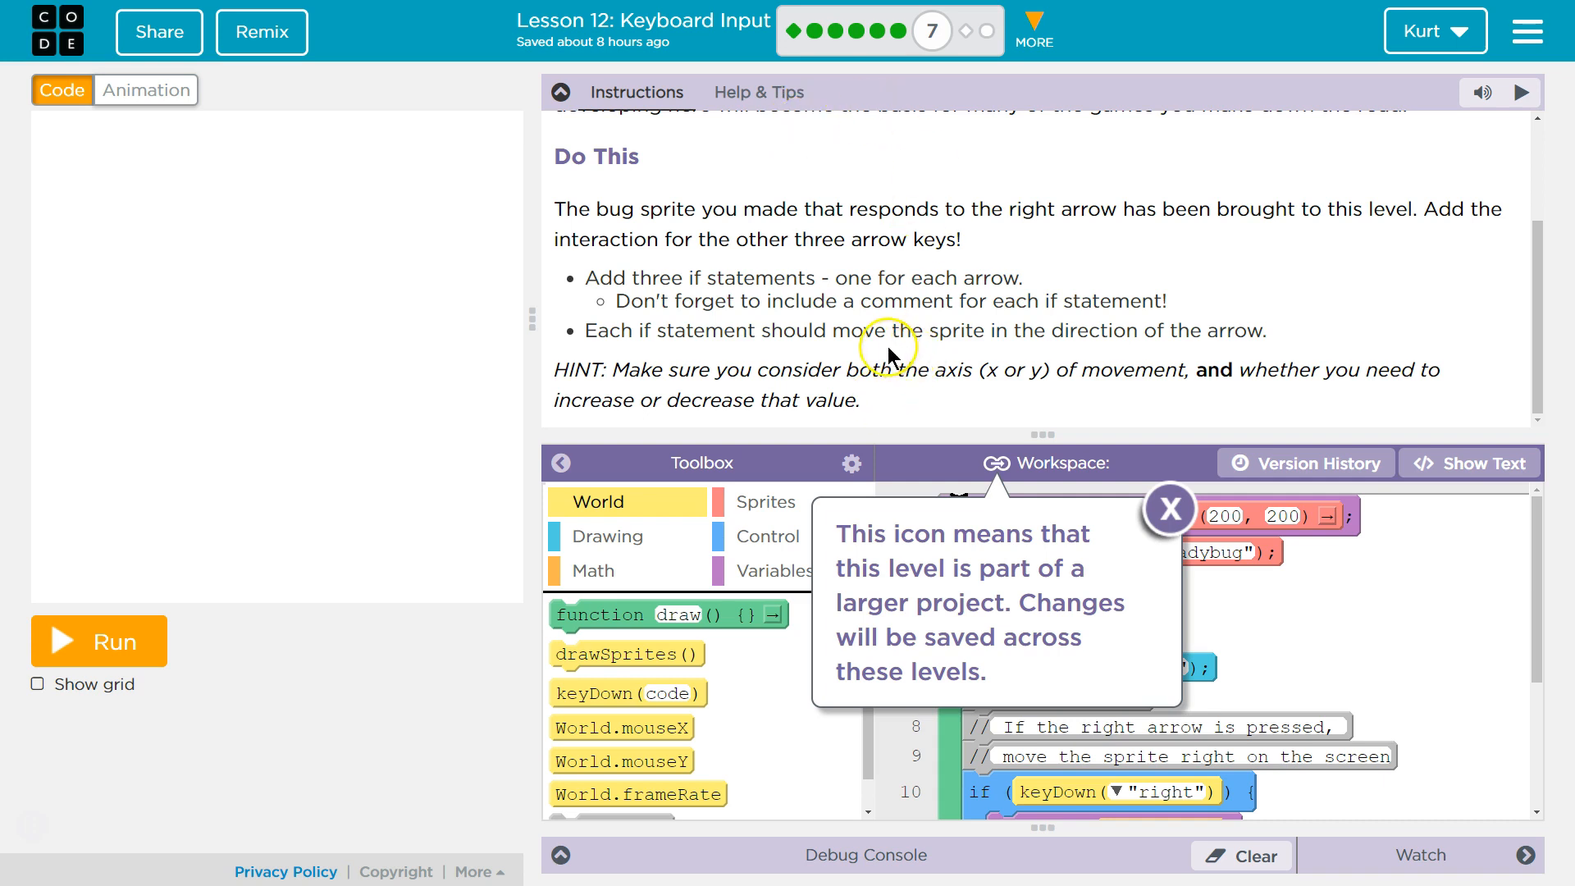
mouse_move(1063, 412)
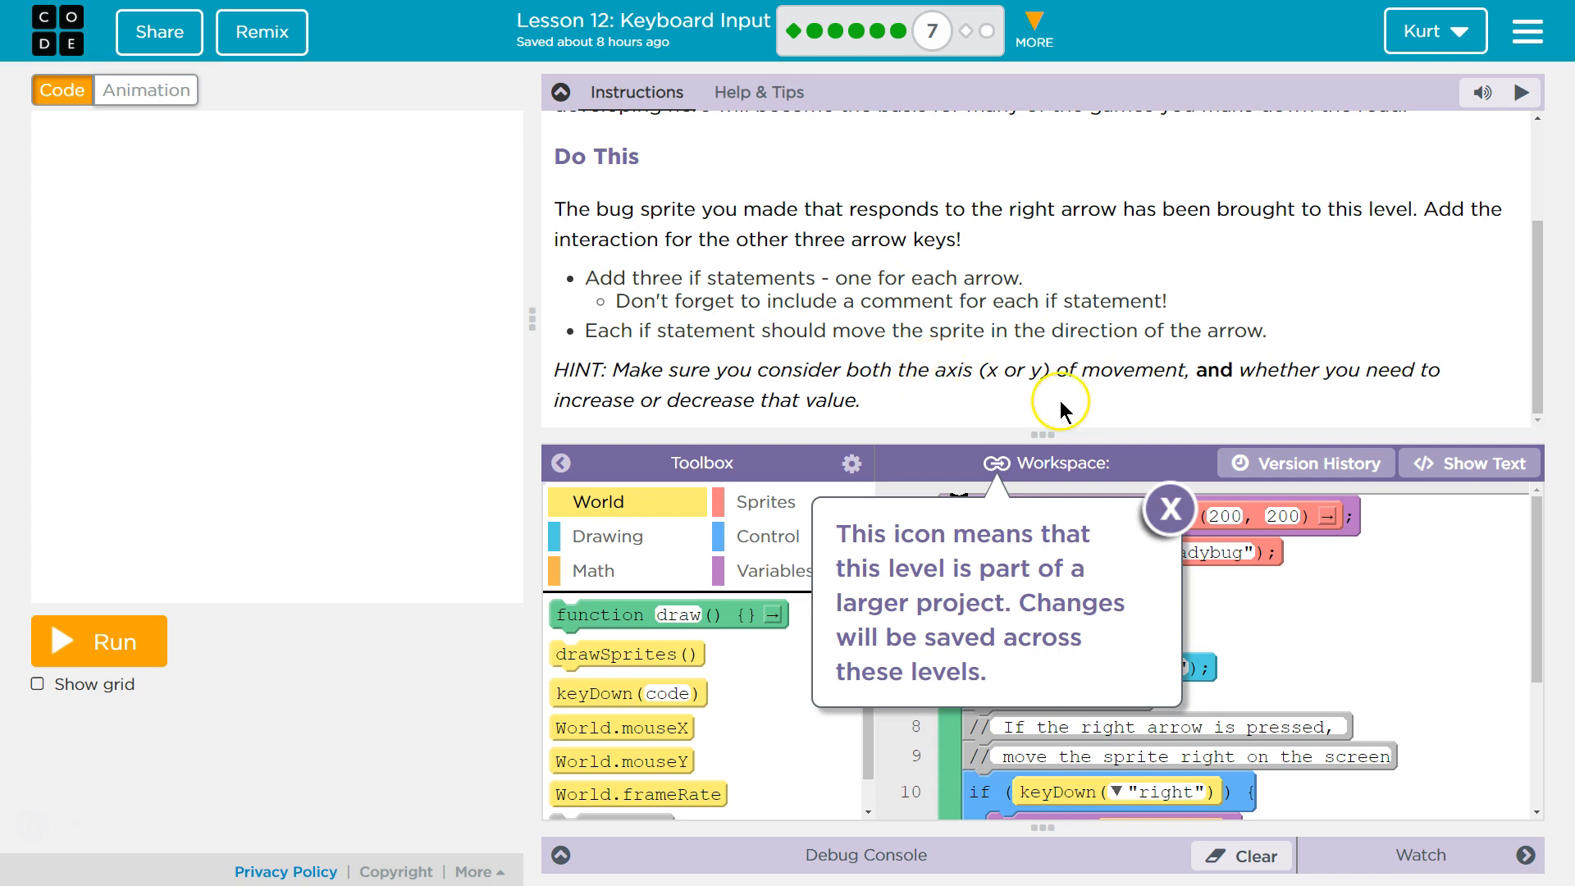
mouse_move(1064, 410)
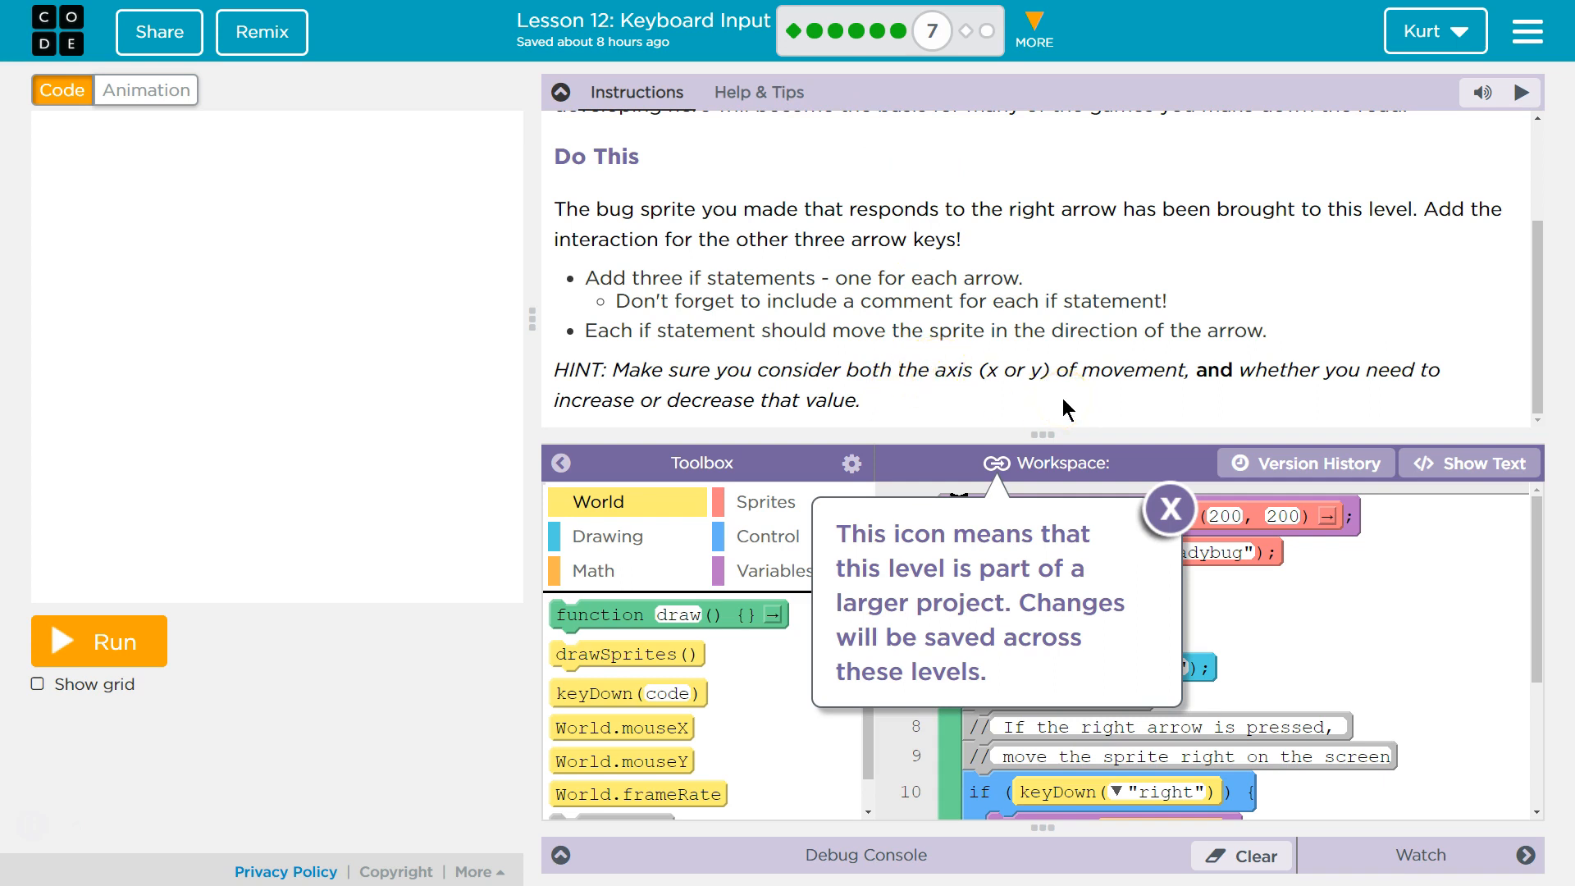
mouse_move(1290, 410)
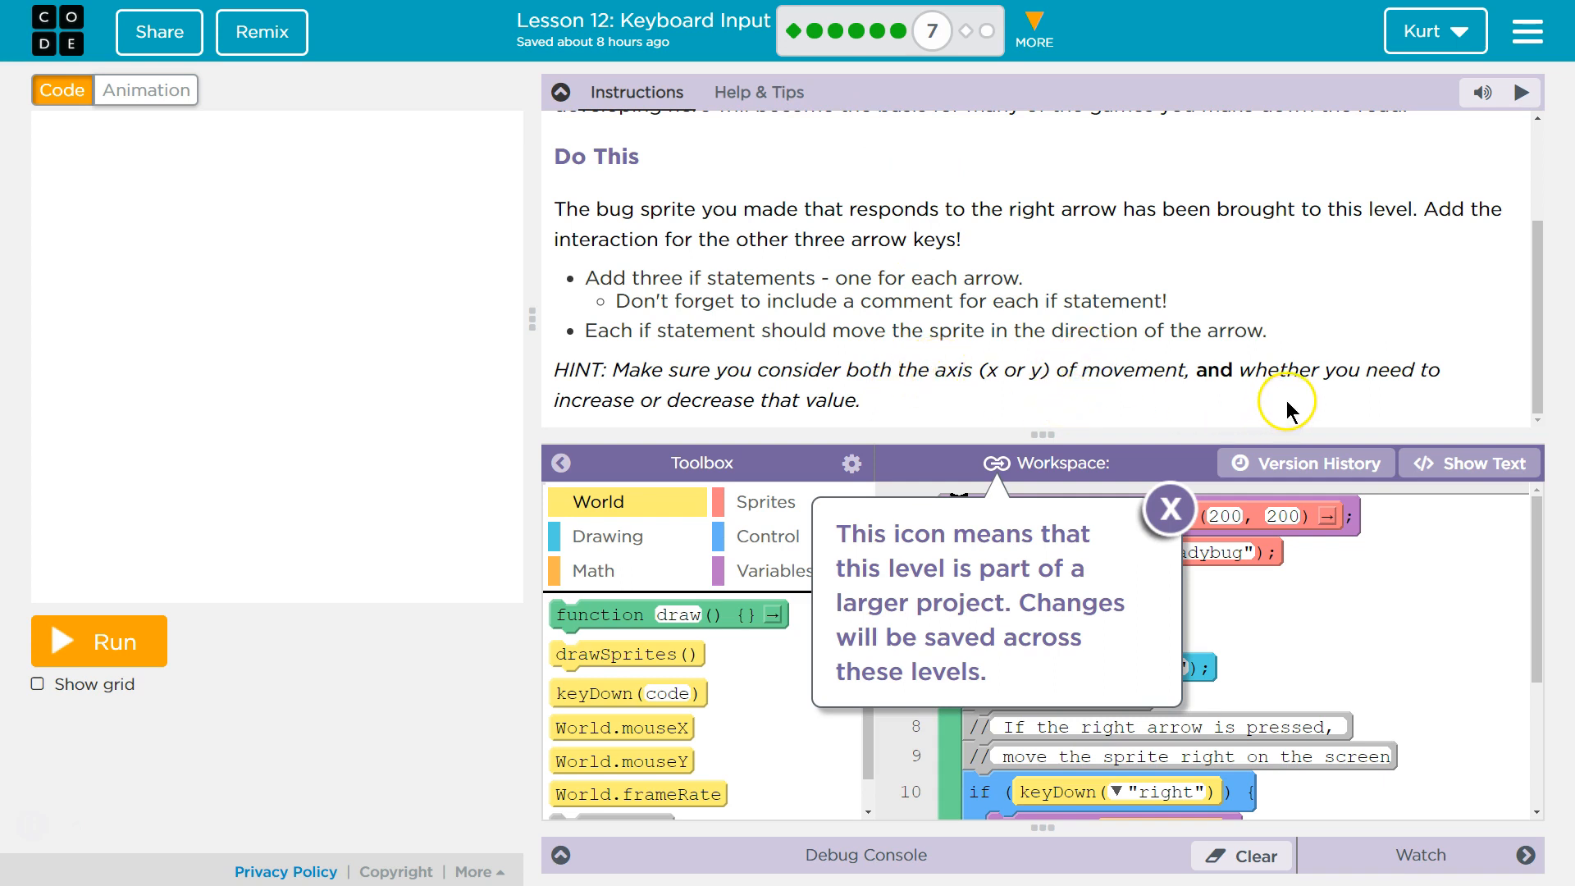
mouse_move(1167, 520)
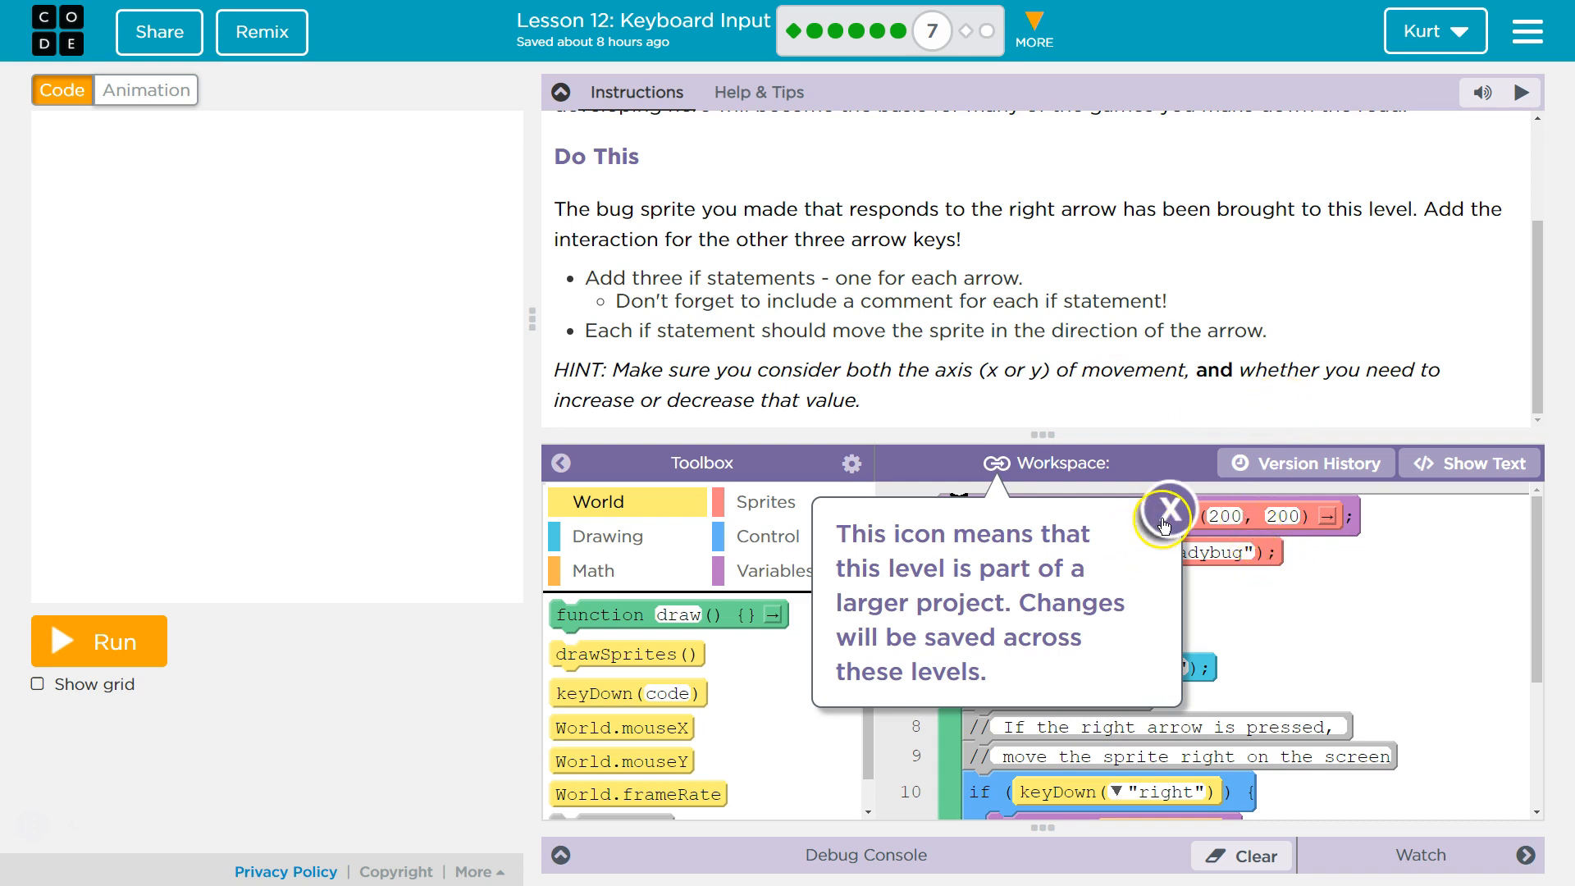
mouse_move(914, 545)
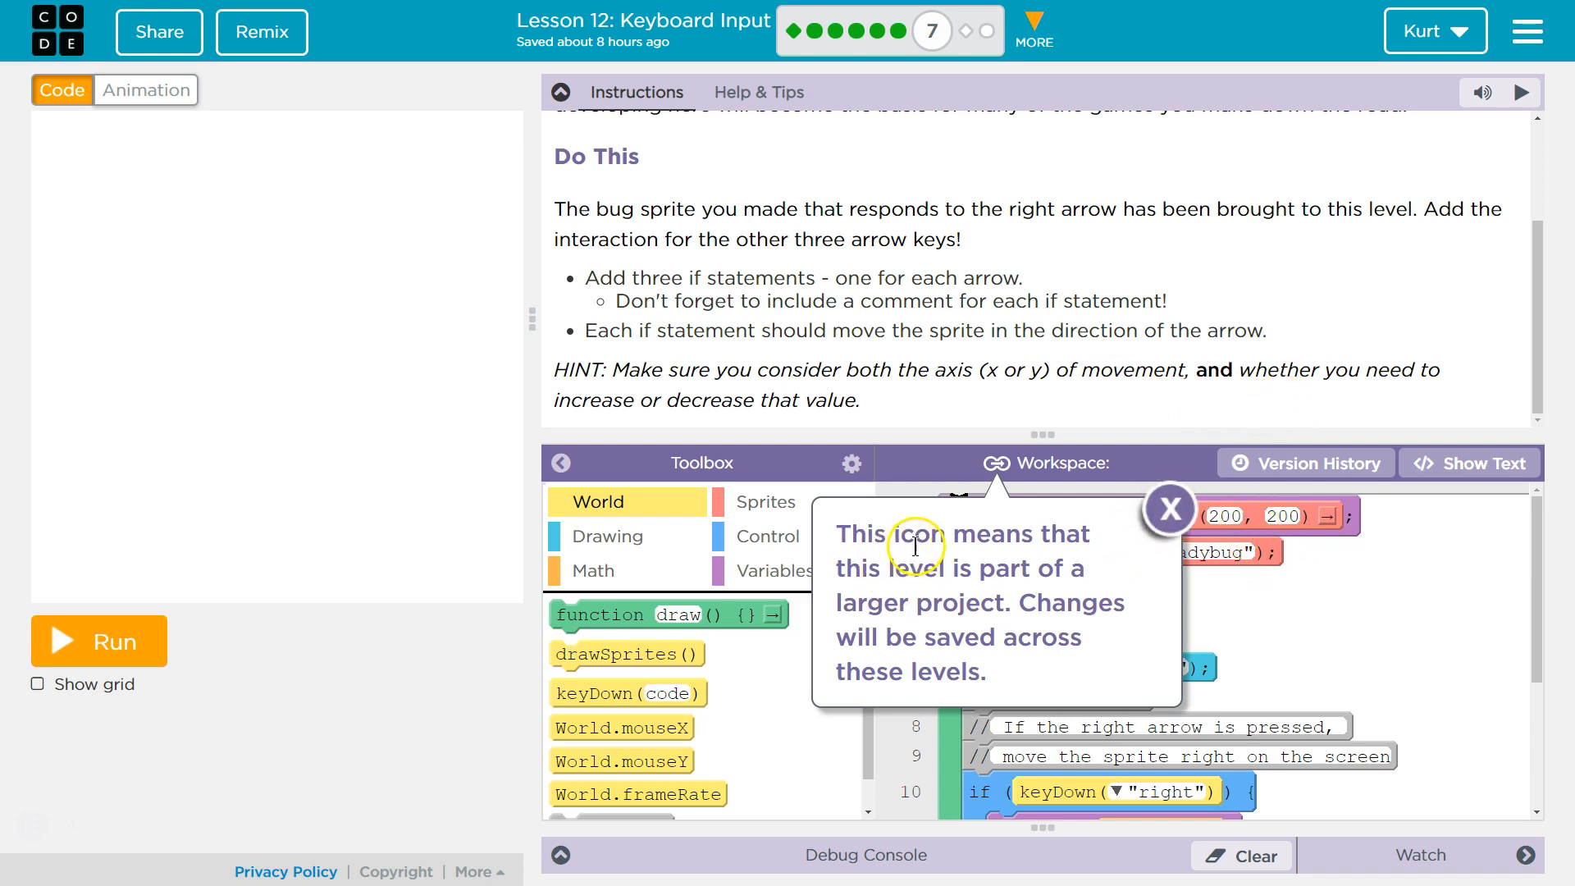
mouse_move(1054, 573)
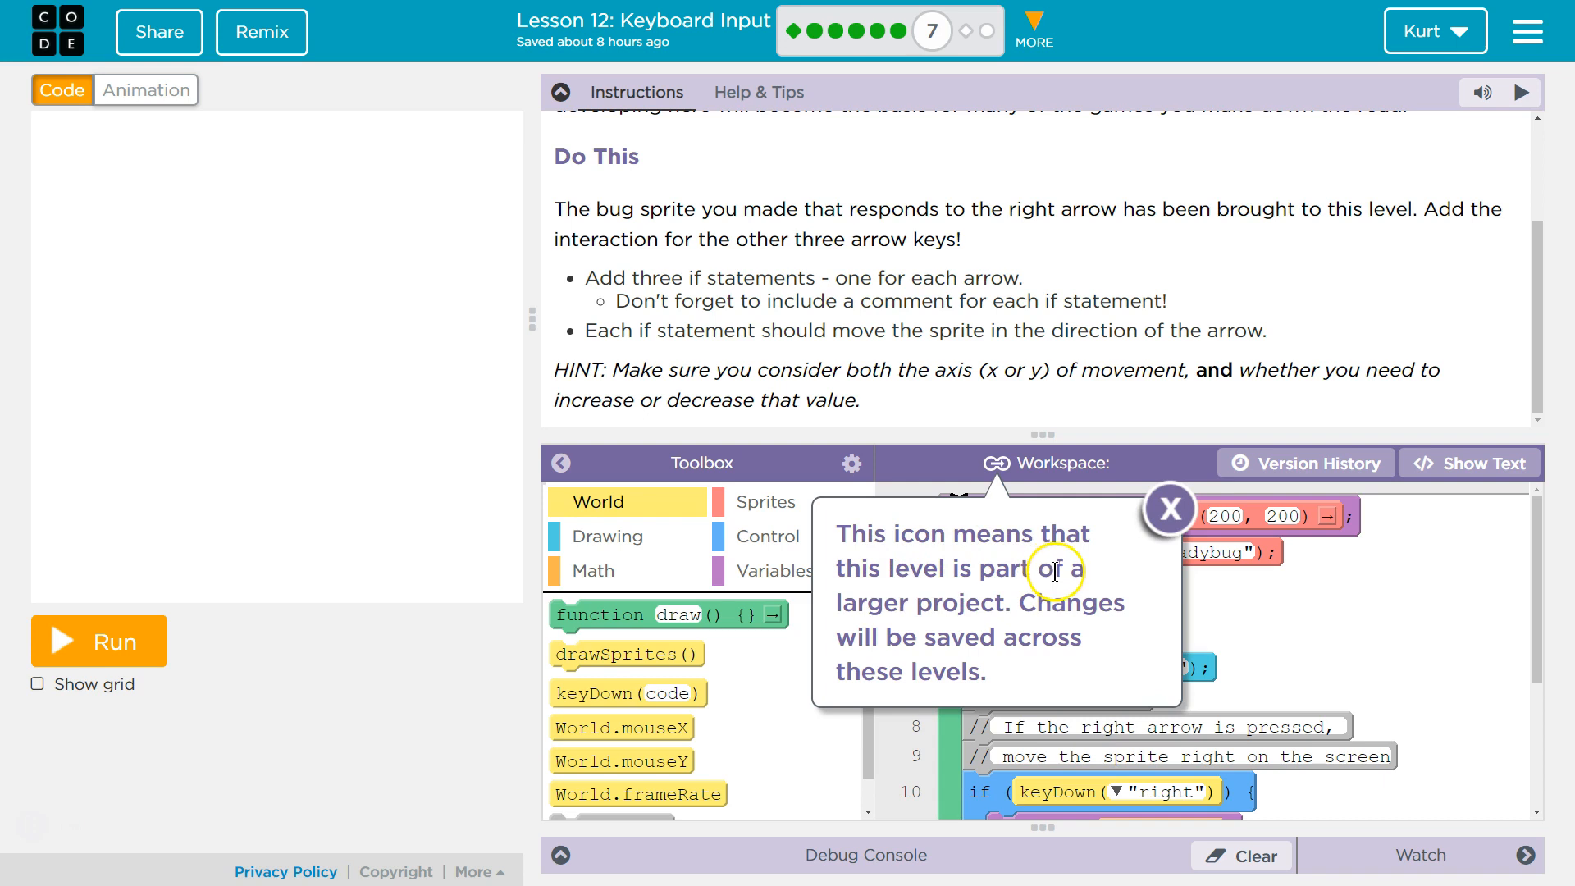
mouse_move(1025, 590)
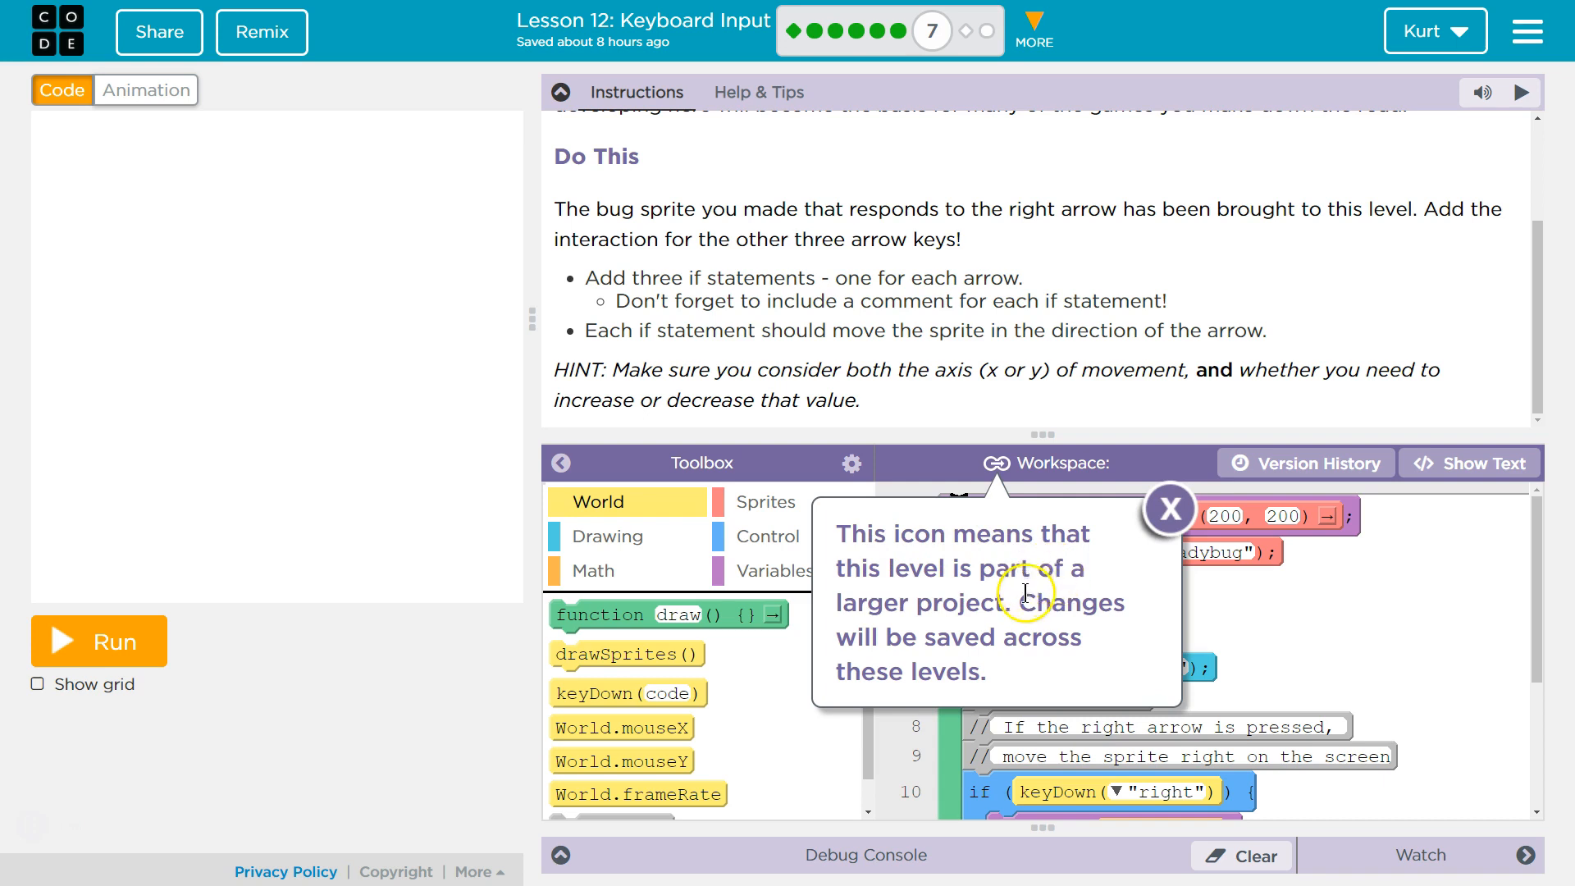
mouse_move(1168, 509)
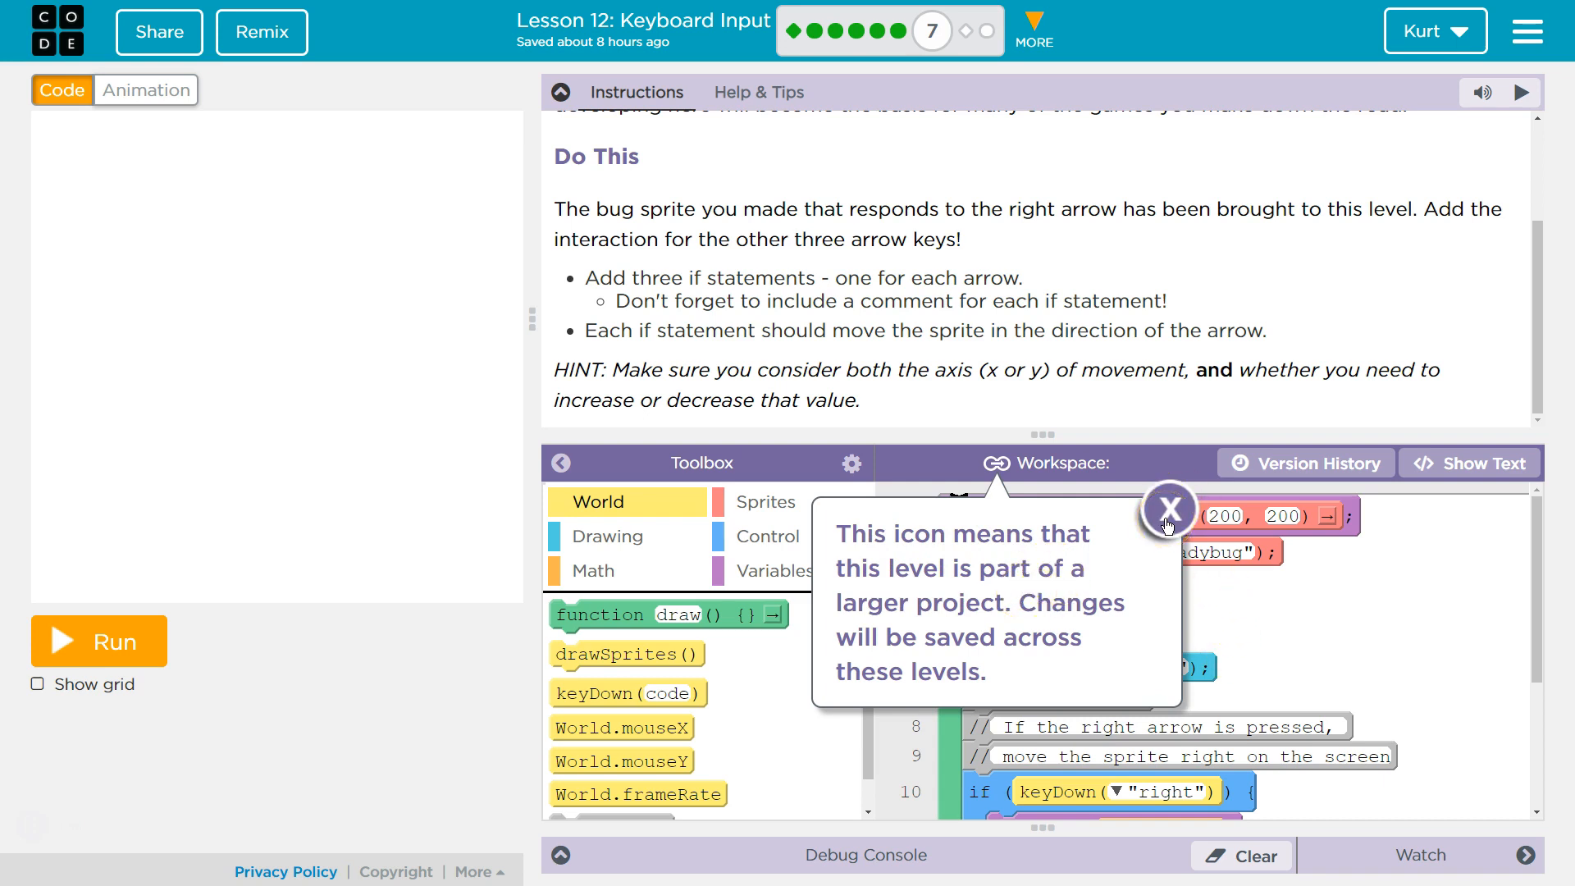
click(1168, 509)
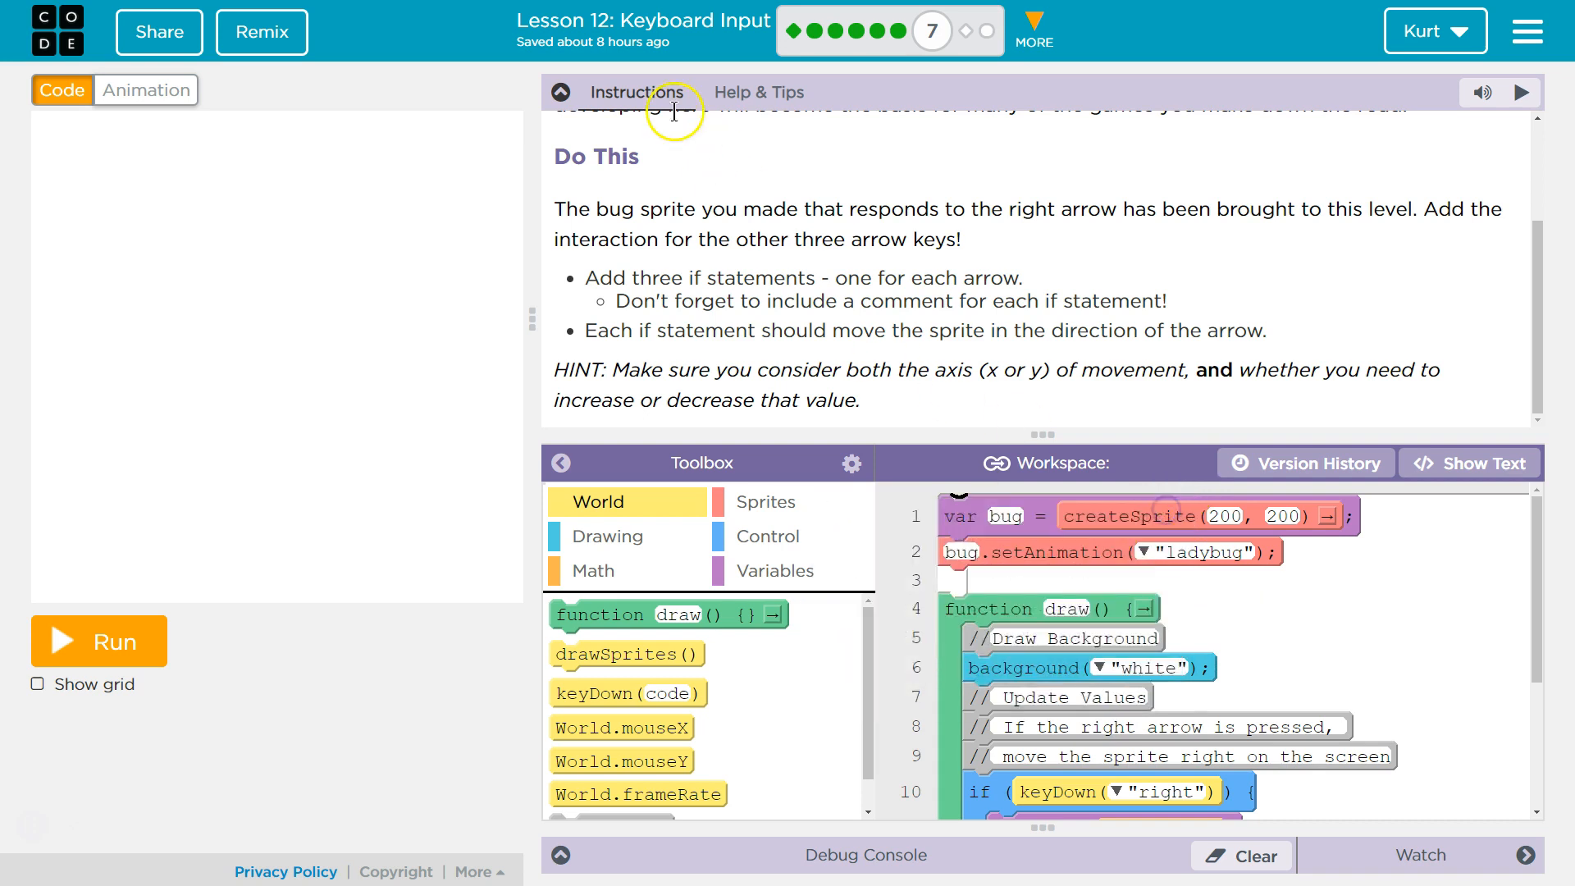
click(561, 93)
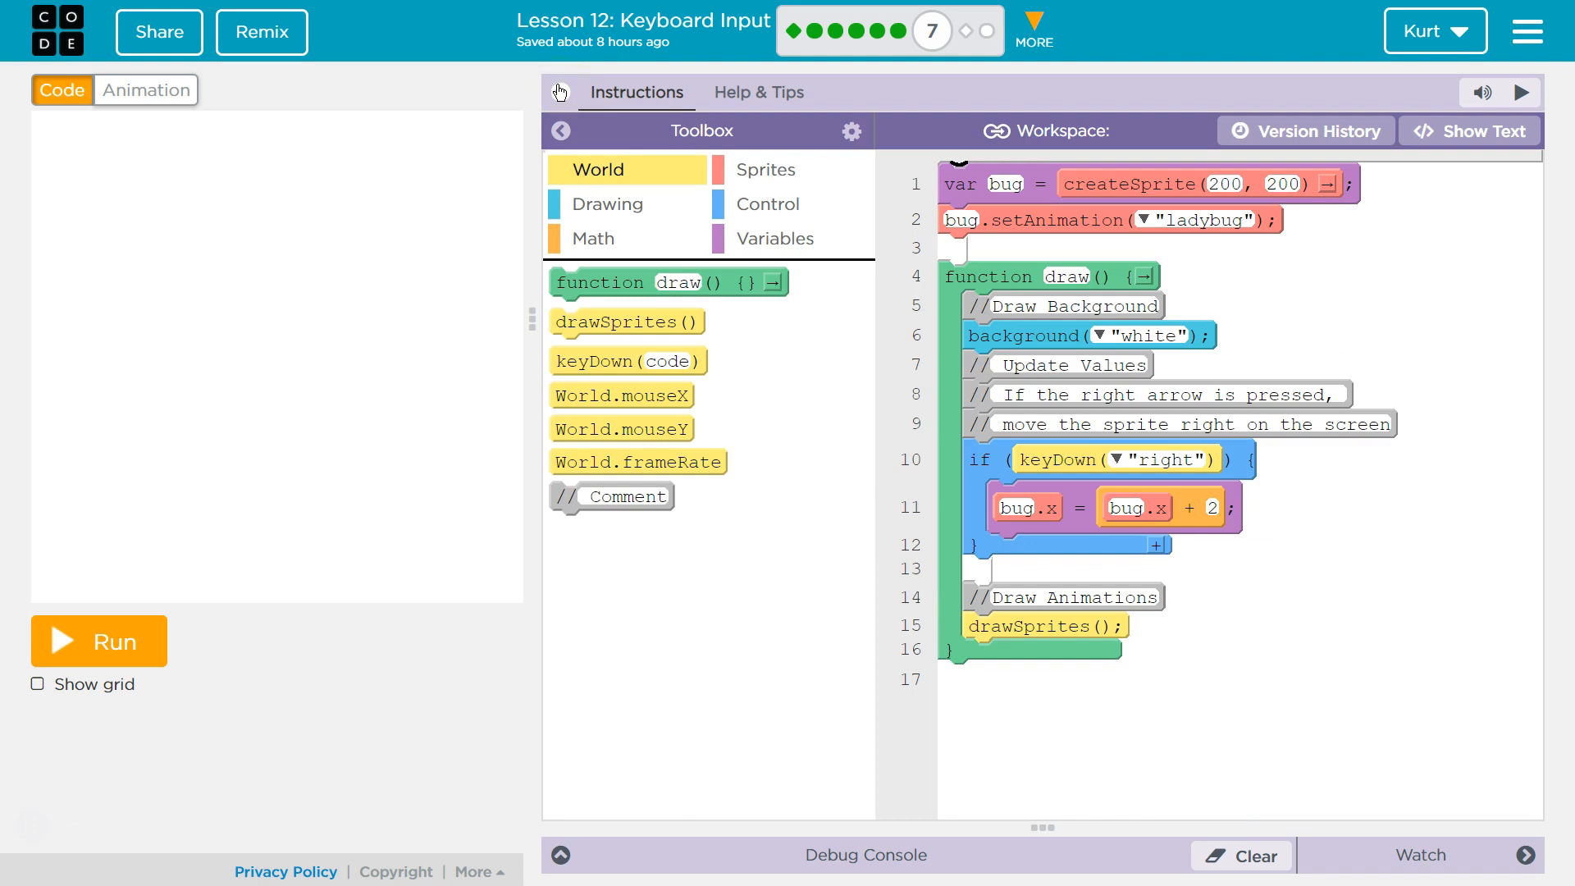
click(98, 640)
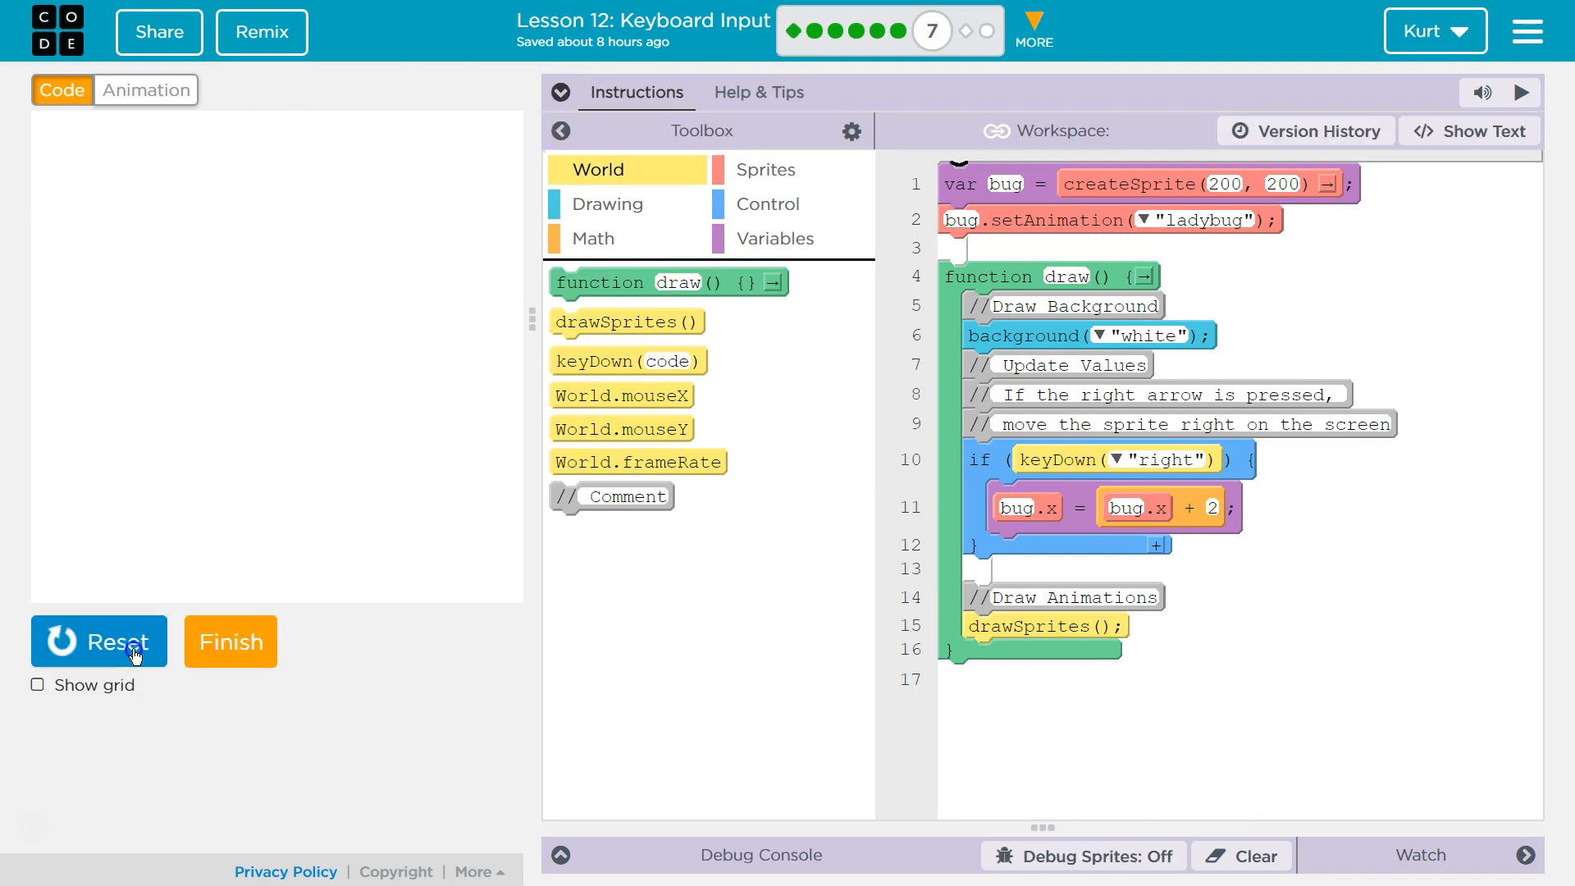
click(98, 640)
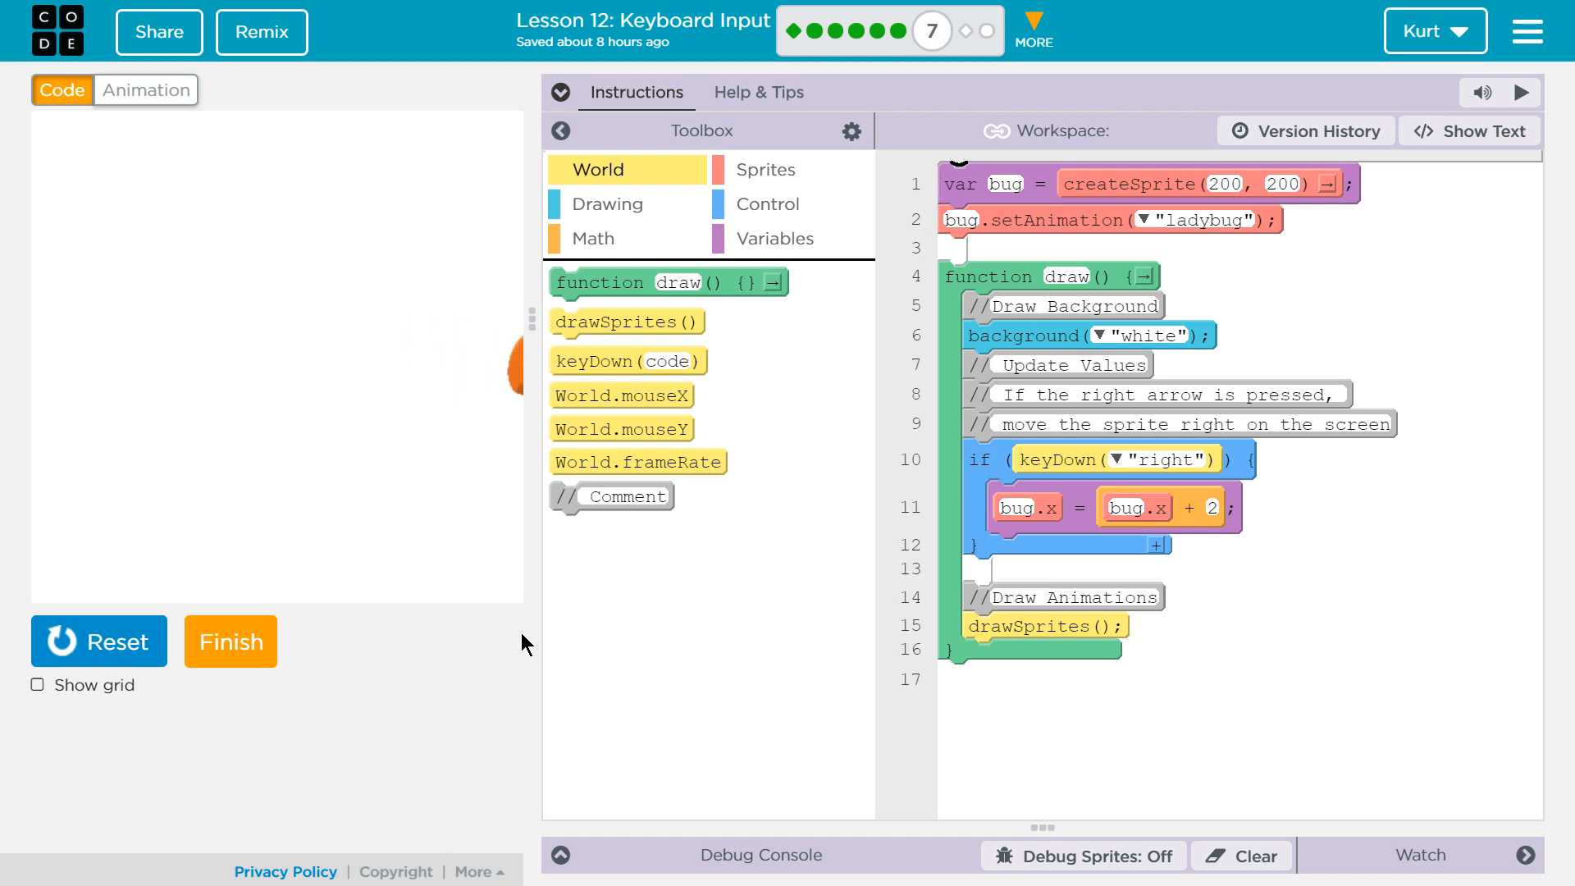
mouse_move(755, 561)
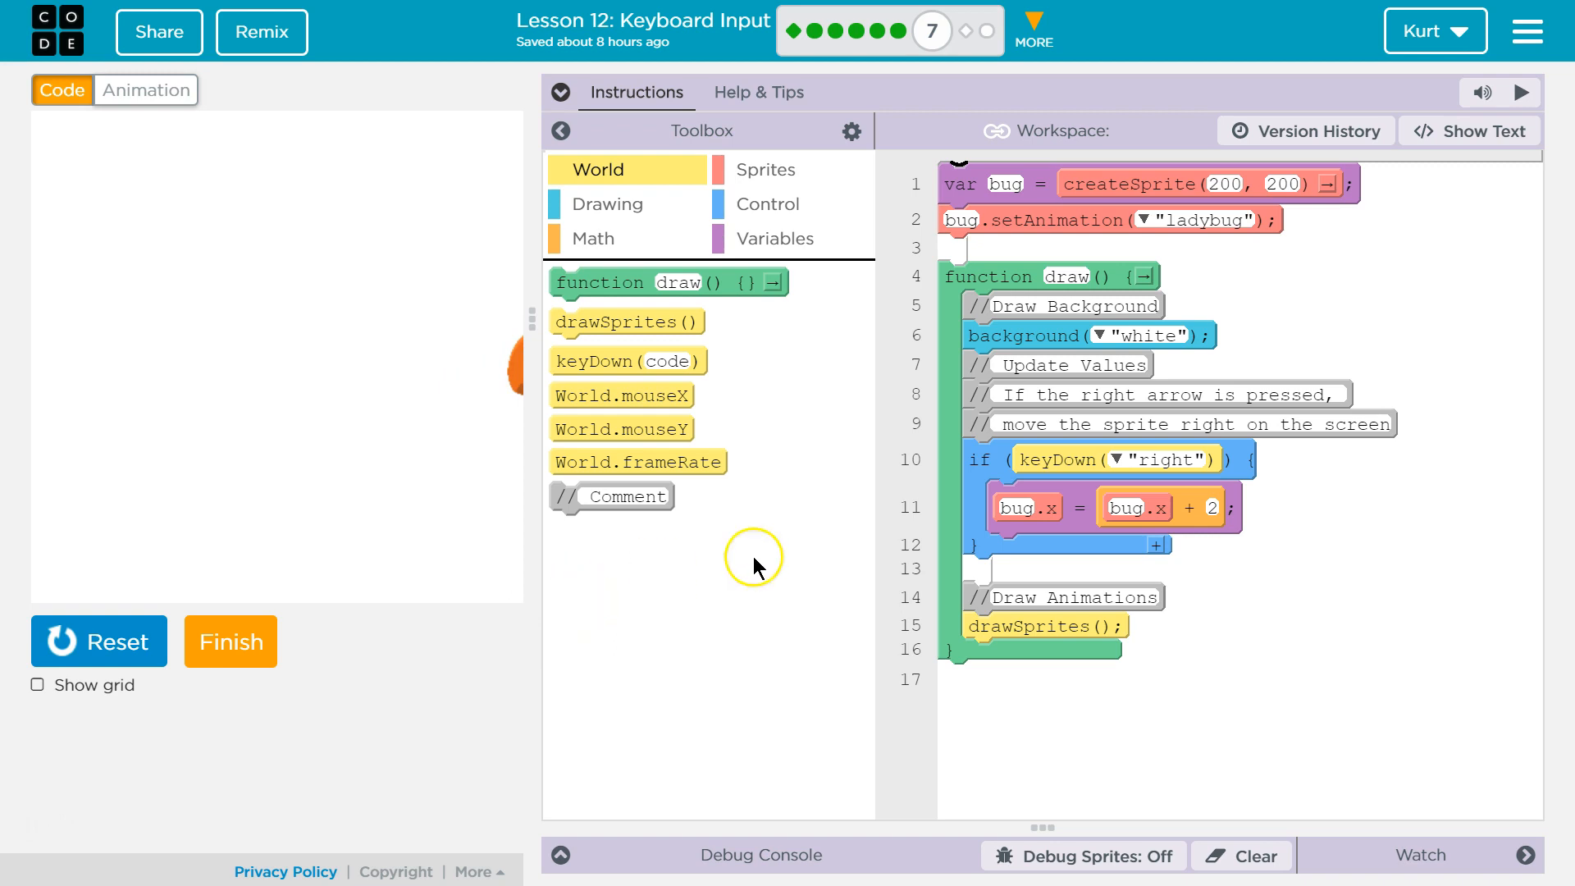
mouse_move(1112, 394)
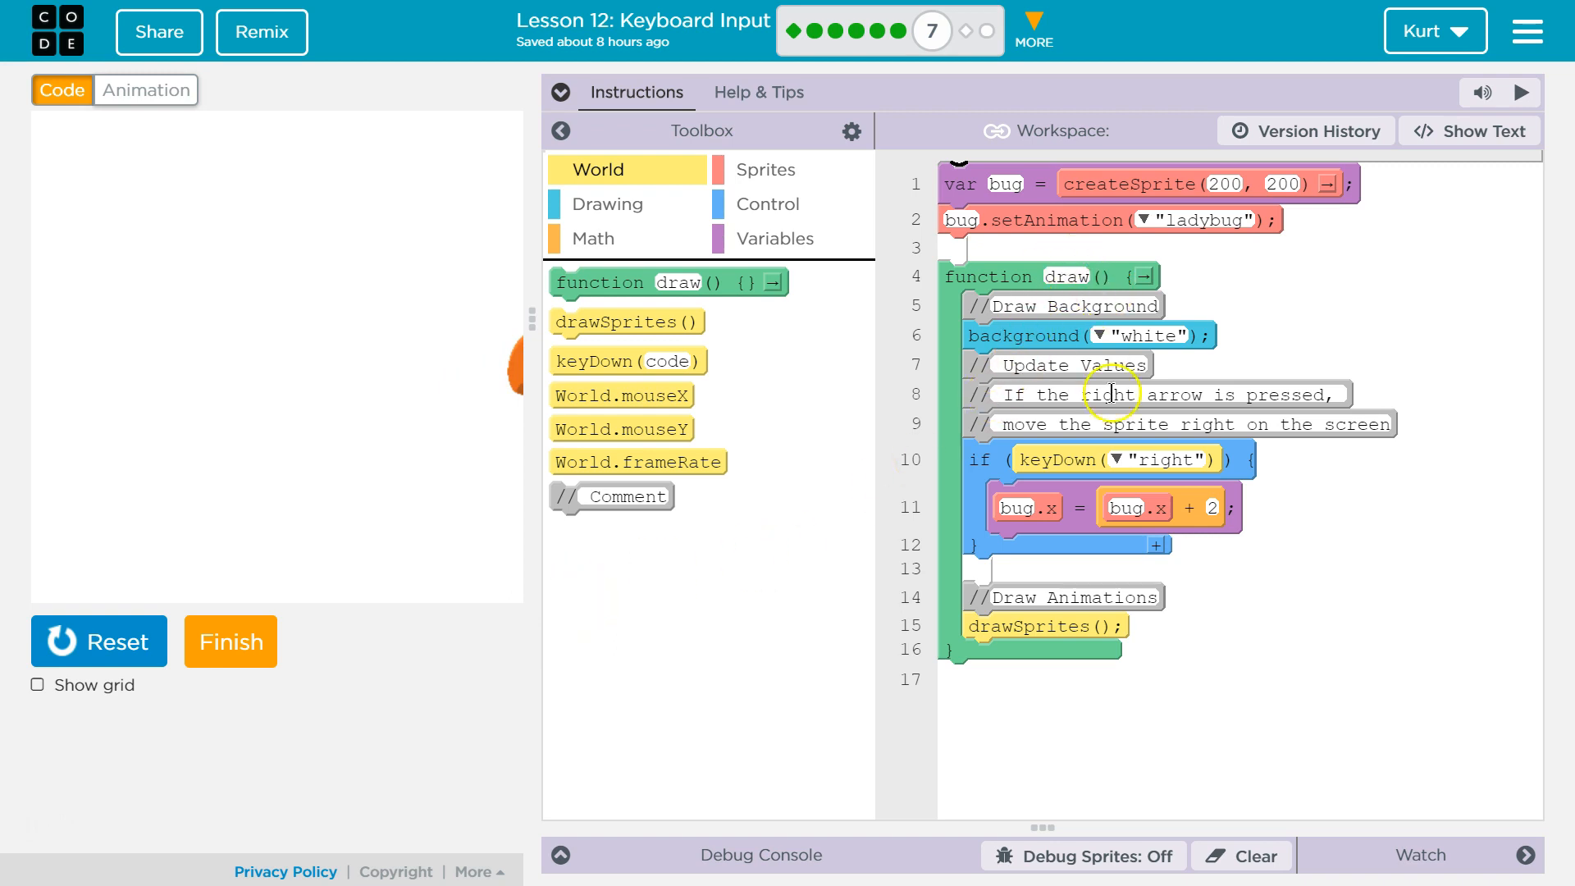
mouse_move(1079, 415)
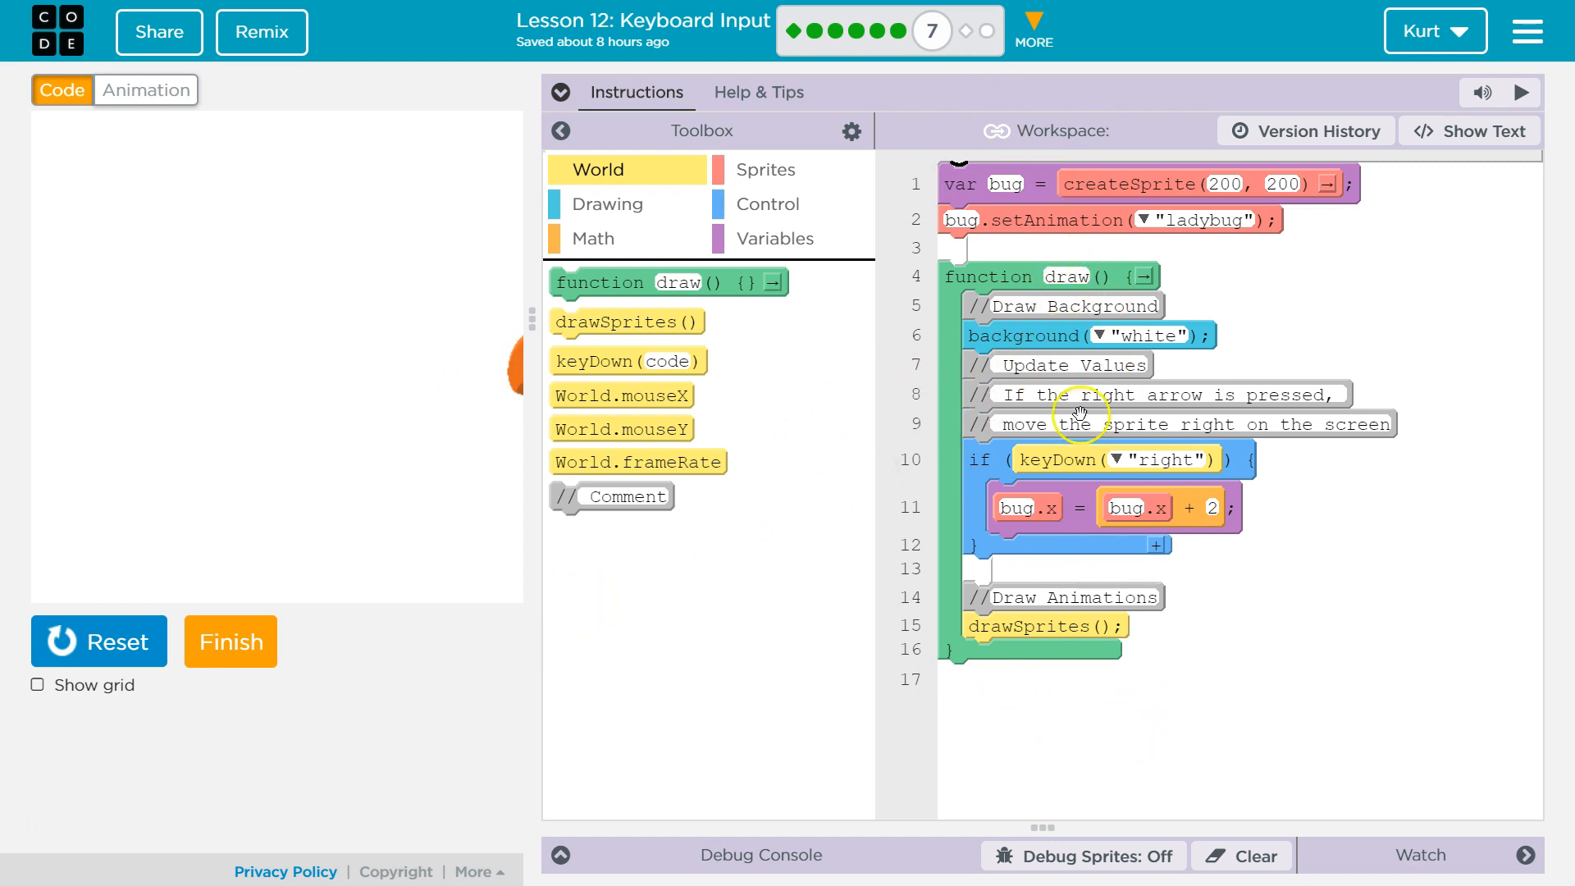
mouse_move(1148, 767)
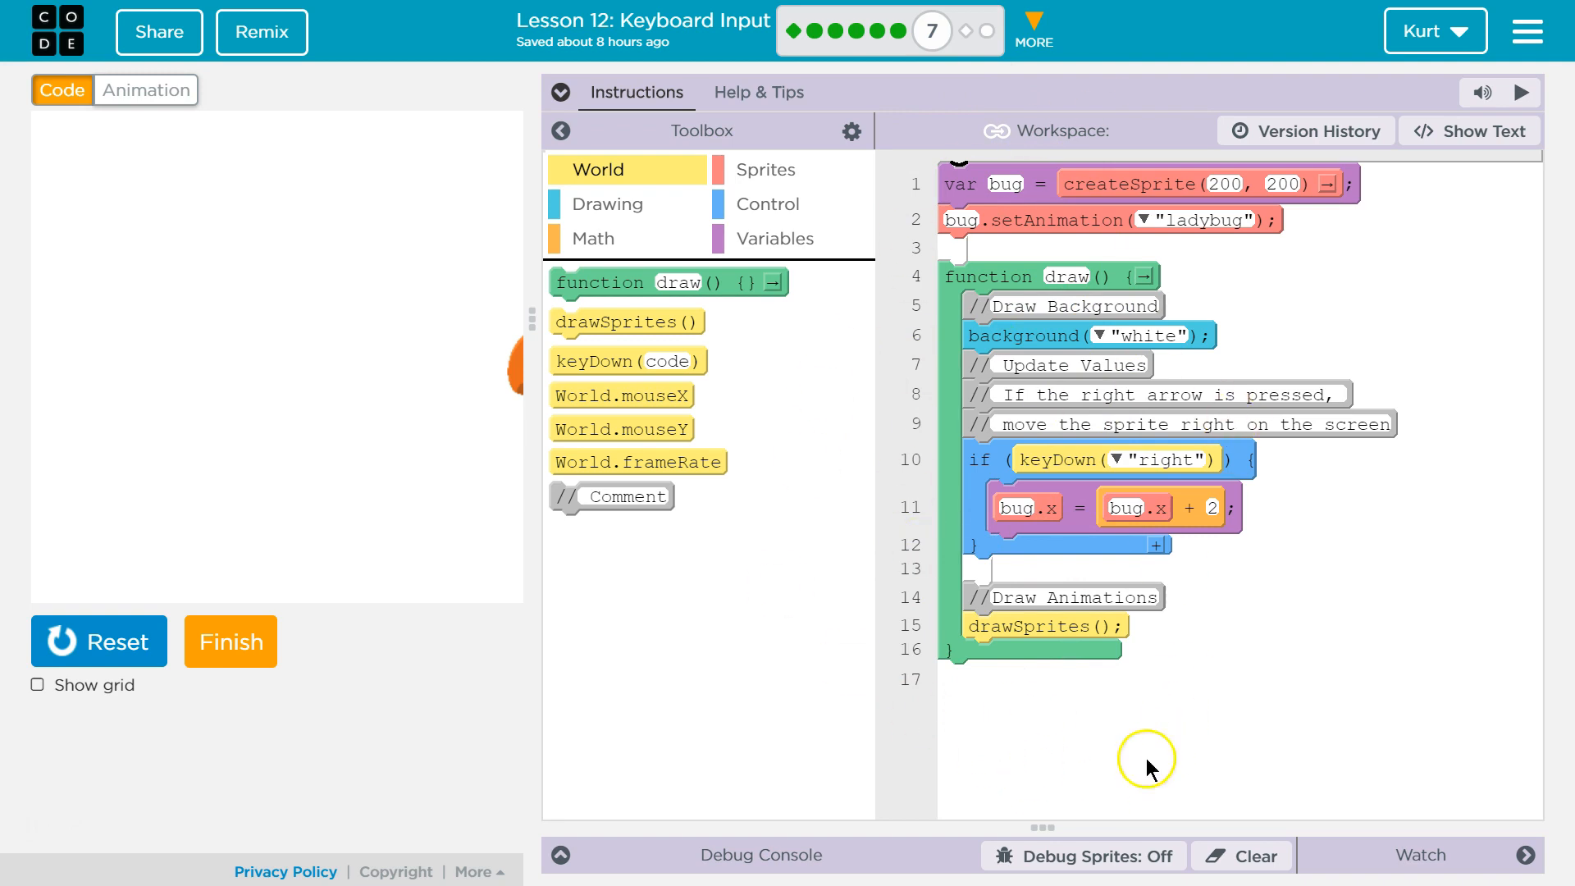
mouse_move(1055, 427)
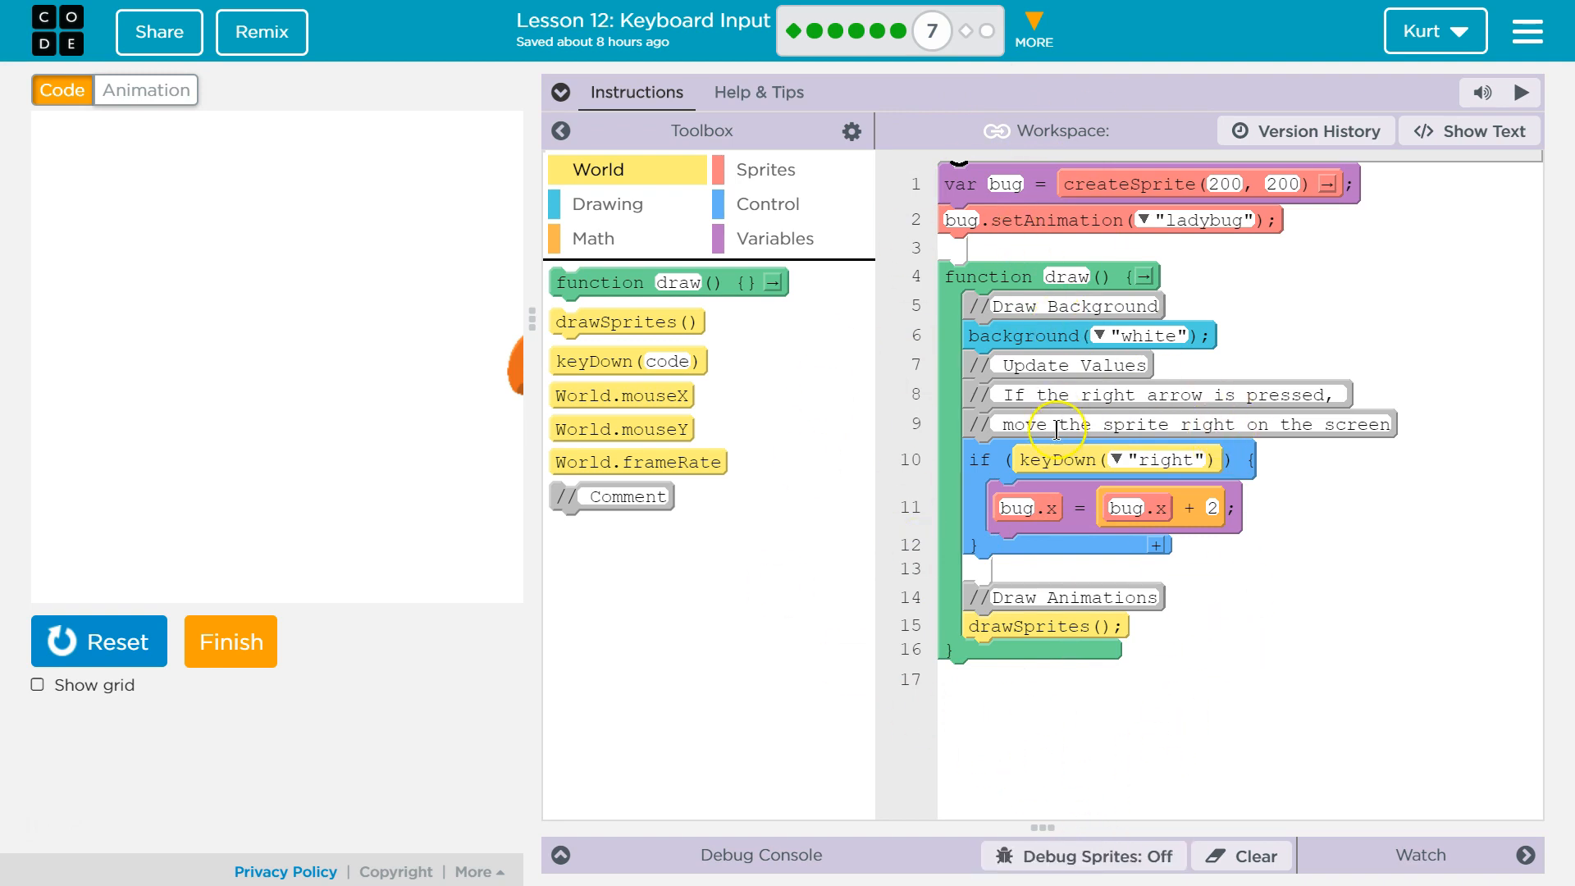
mouse_move(1077, 565)
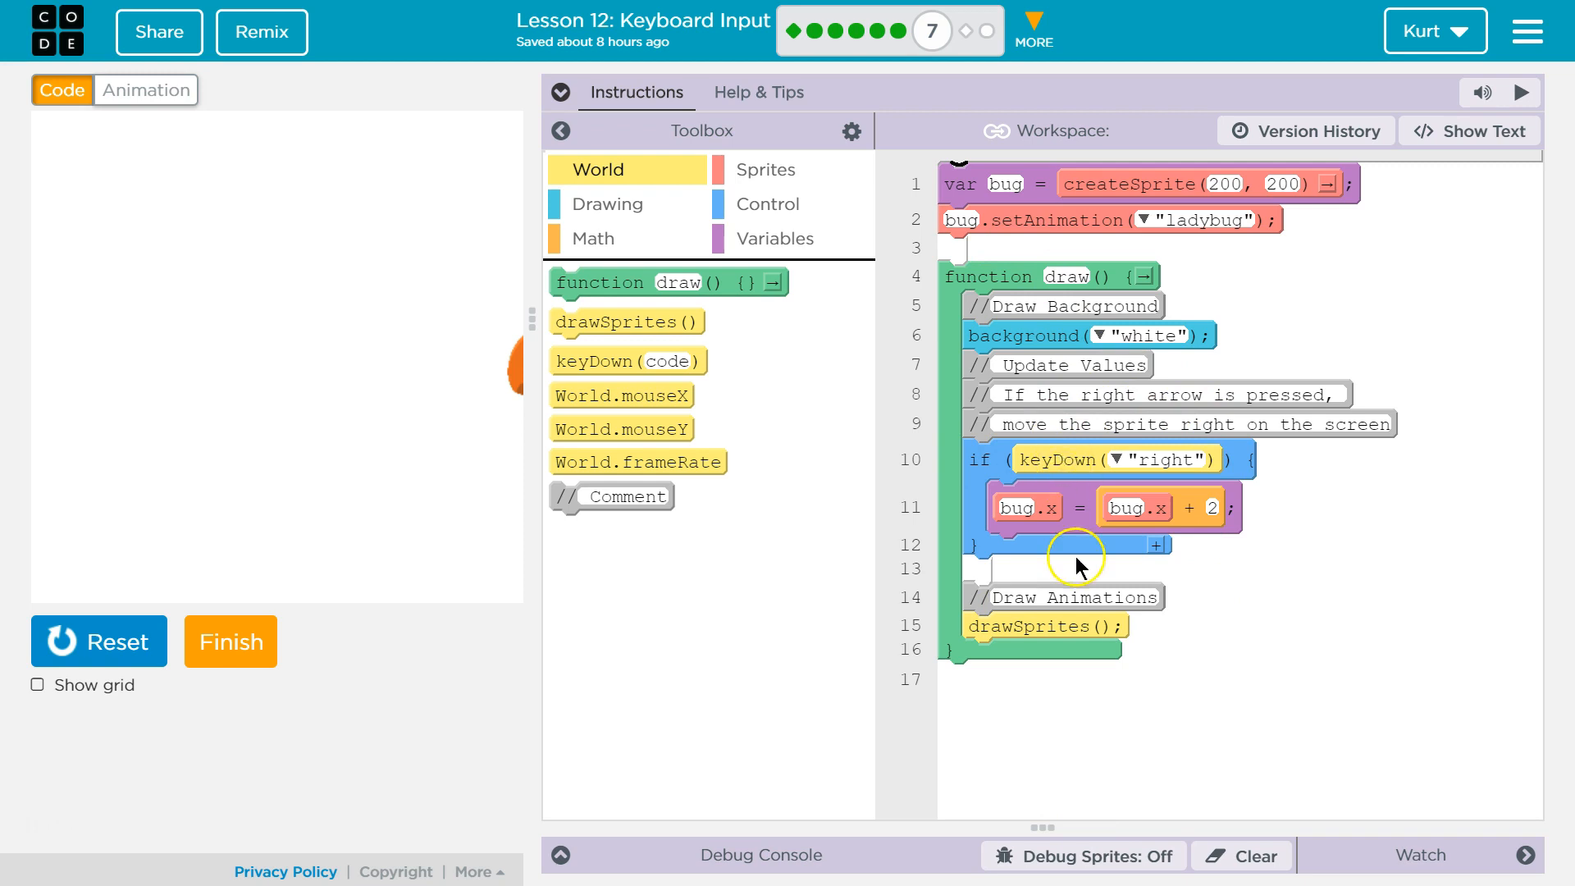
mouse_move(1009, 603)
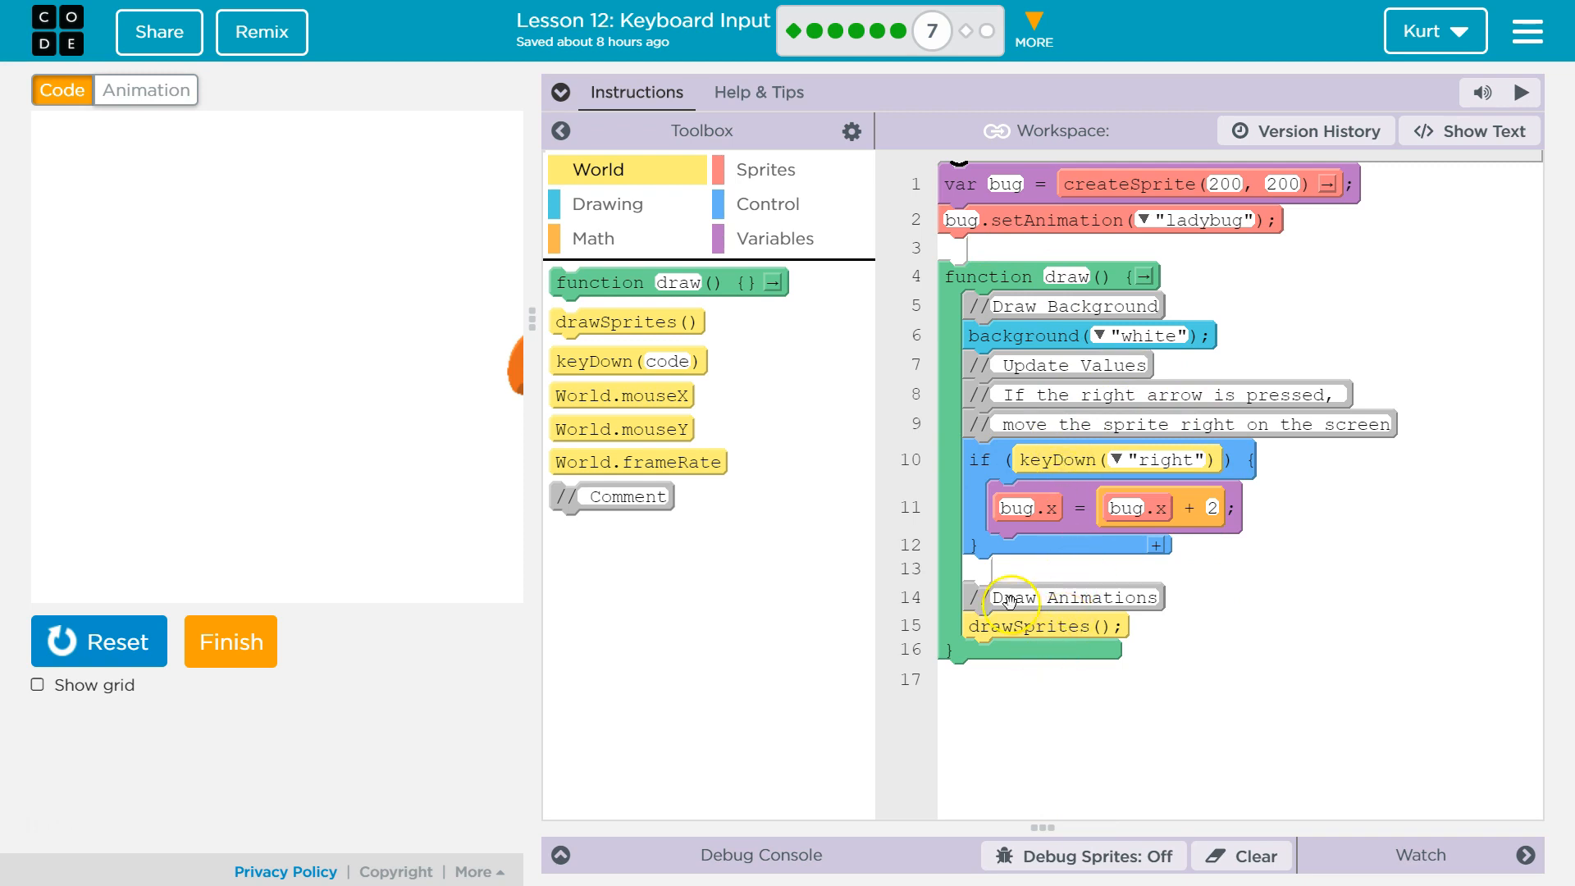
mouse_move(1097, 264)
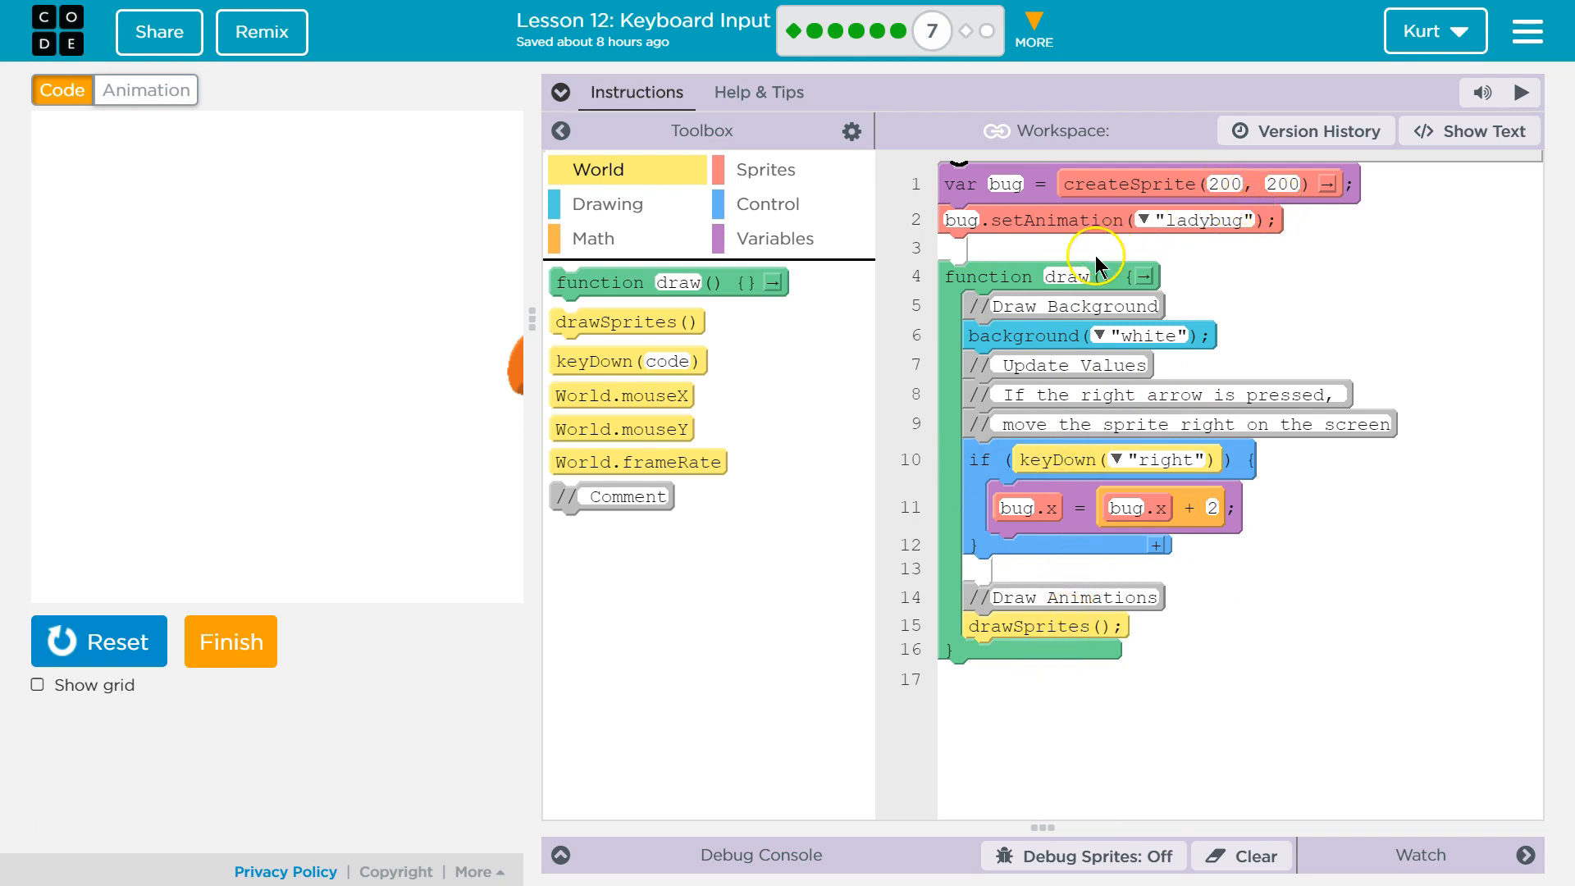
mouse_move(788, 331)
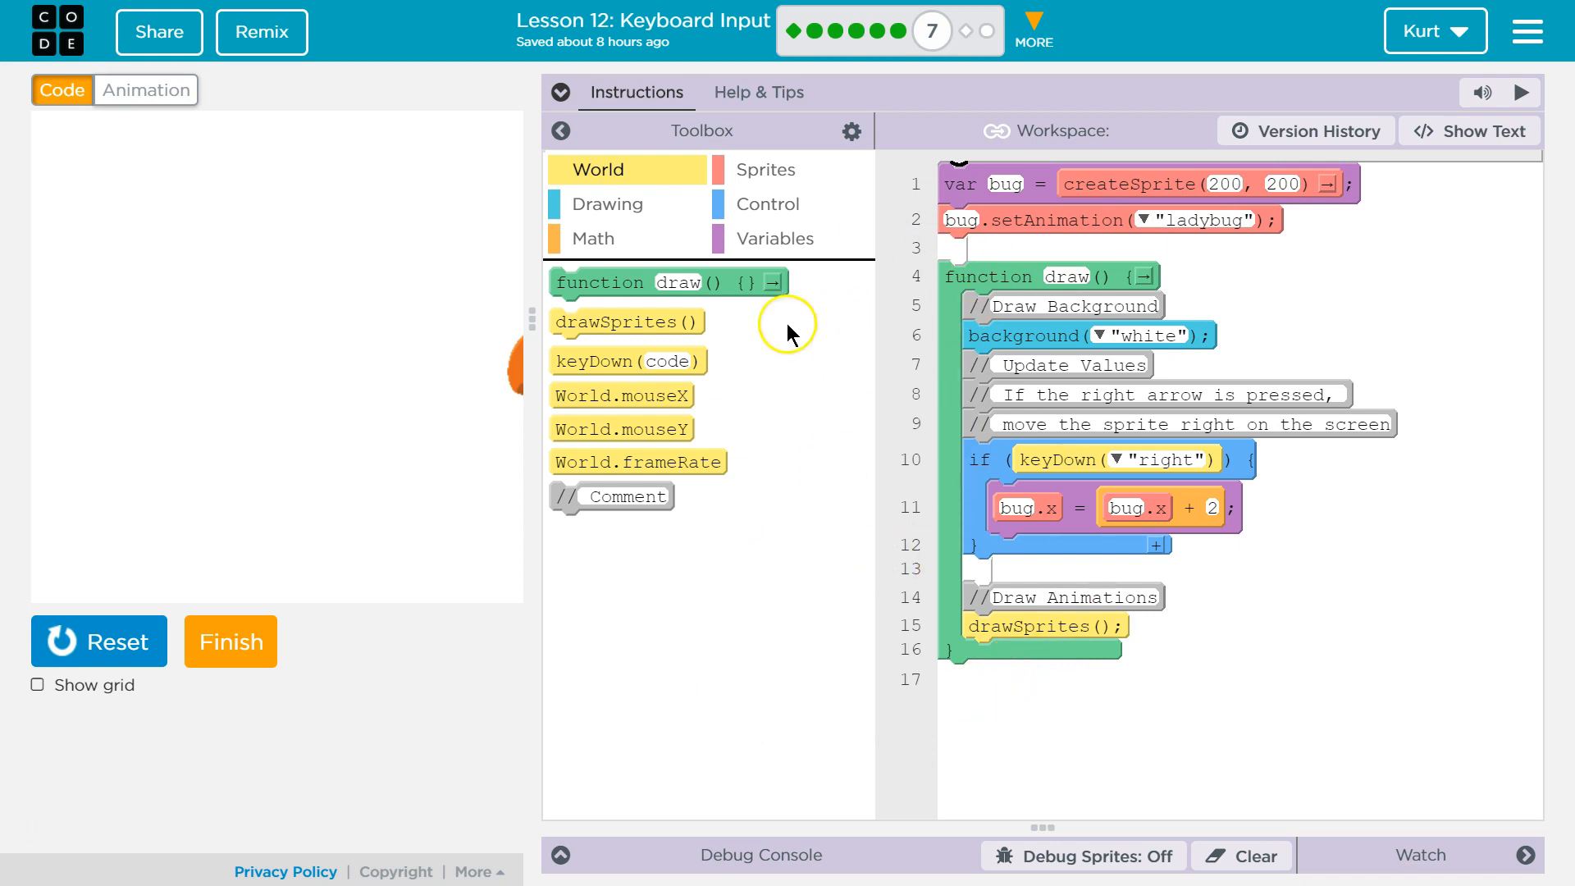
mouse_move(1057, 394)
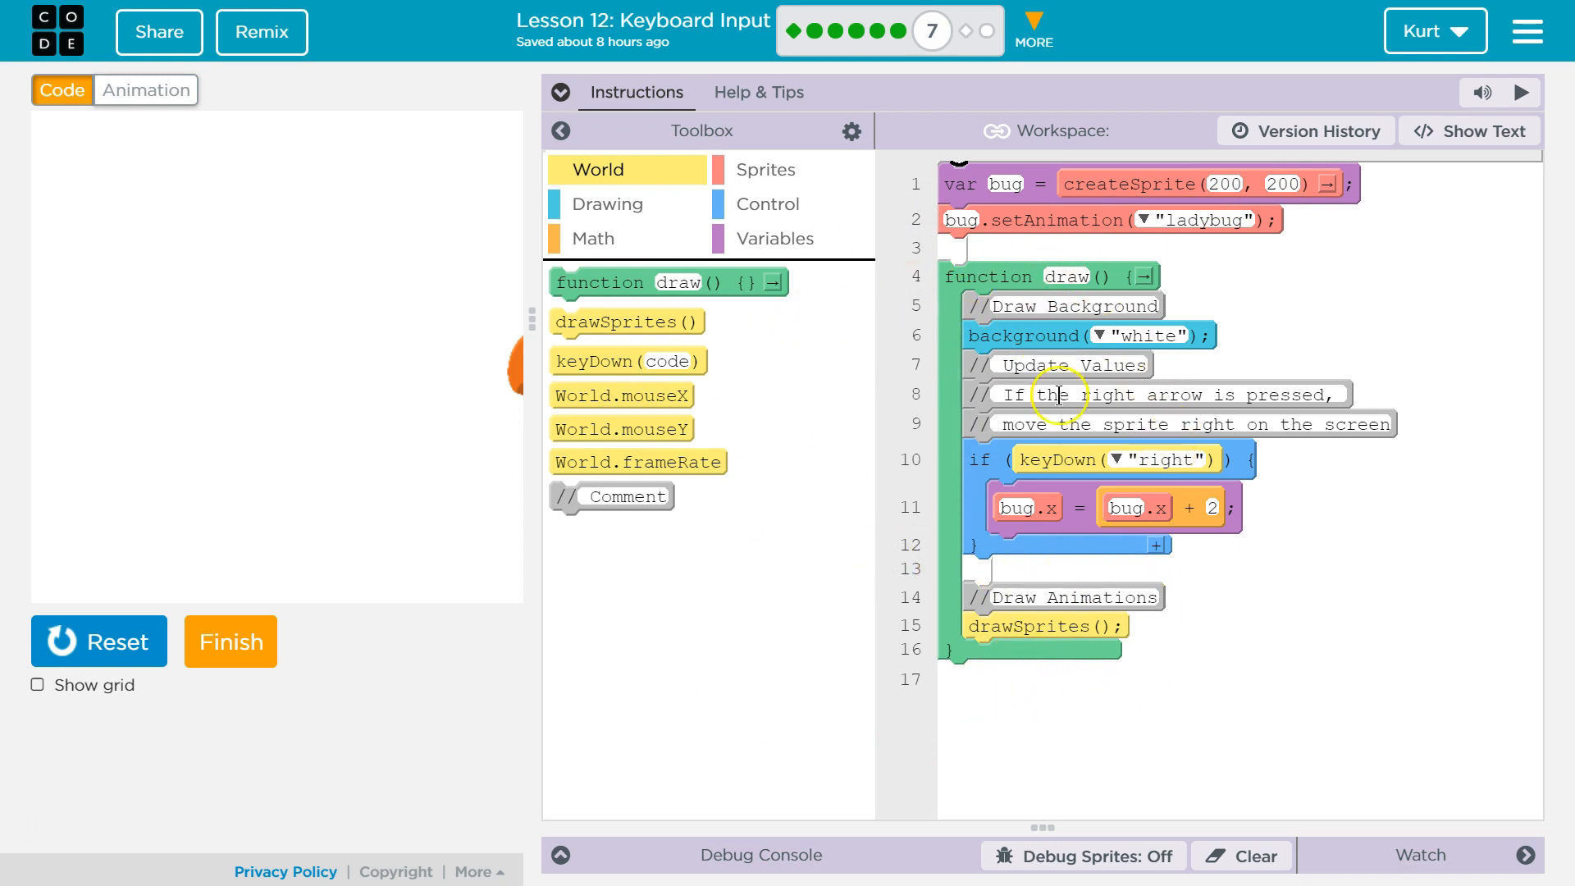
mouse_move(621, 429)
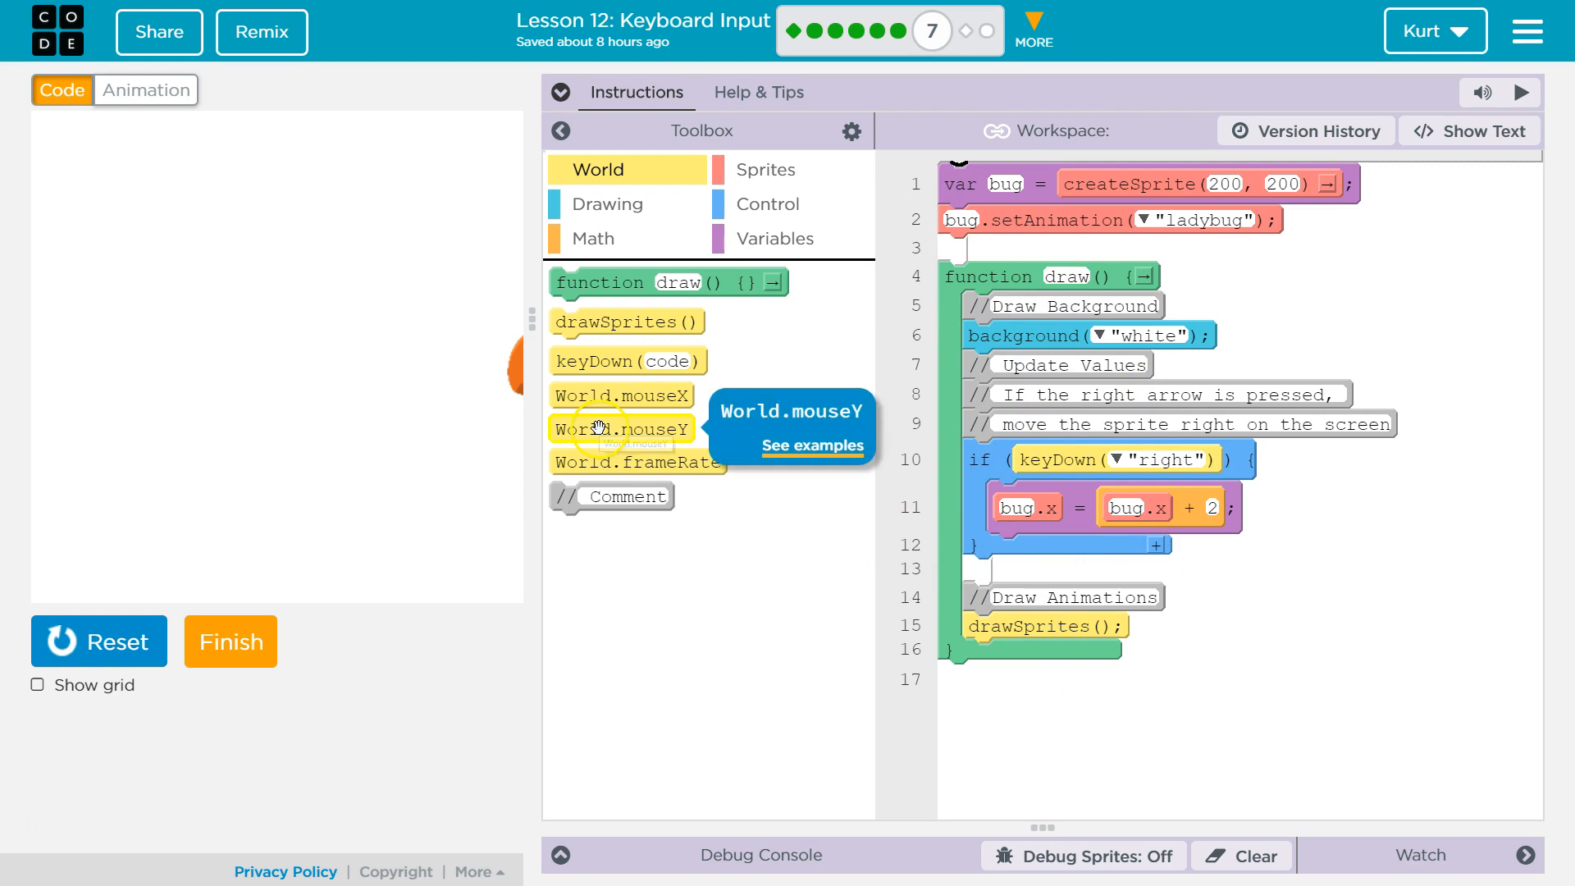
mouse_move(1154, 582)
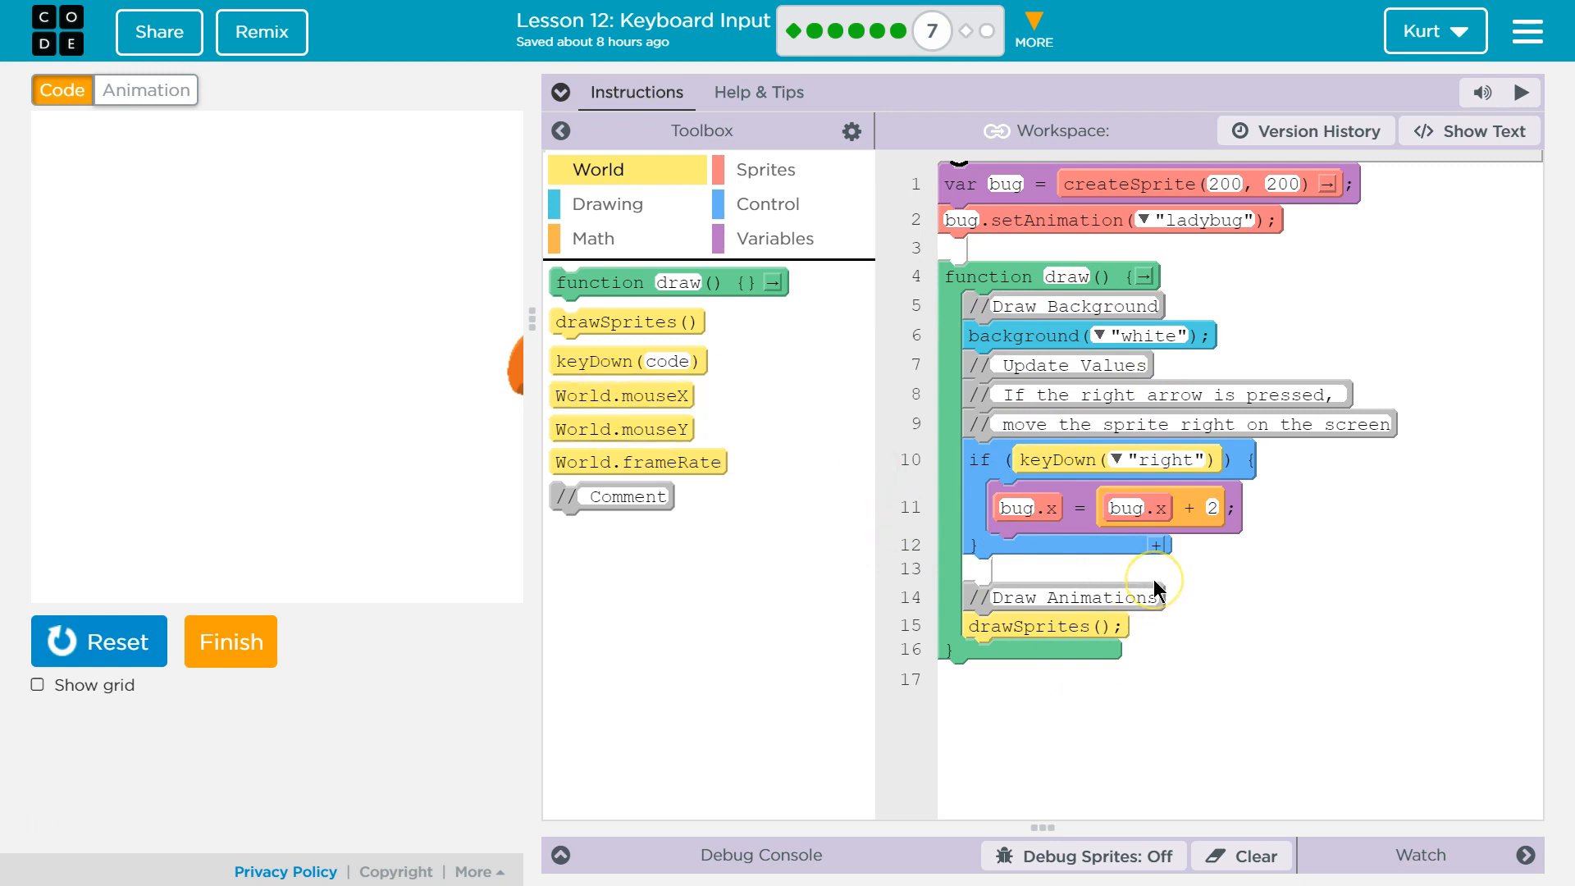
- Rerun the program, then add three empty if blocks from Control below the right-arrow check
click(98, 641)
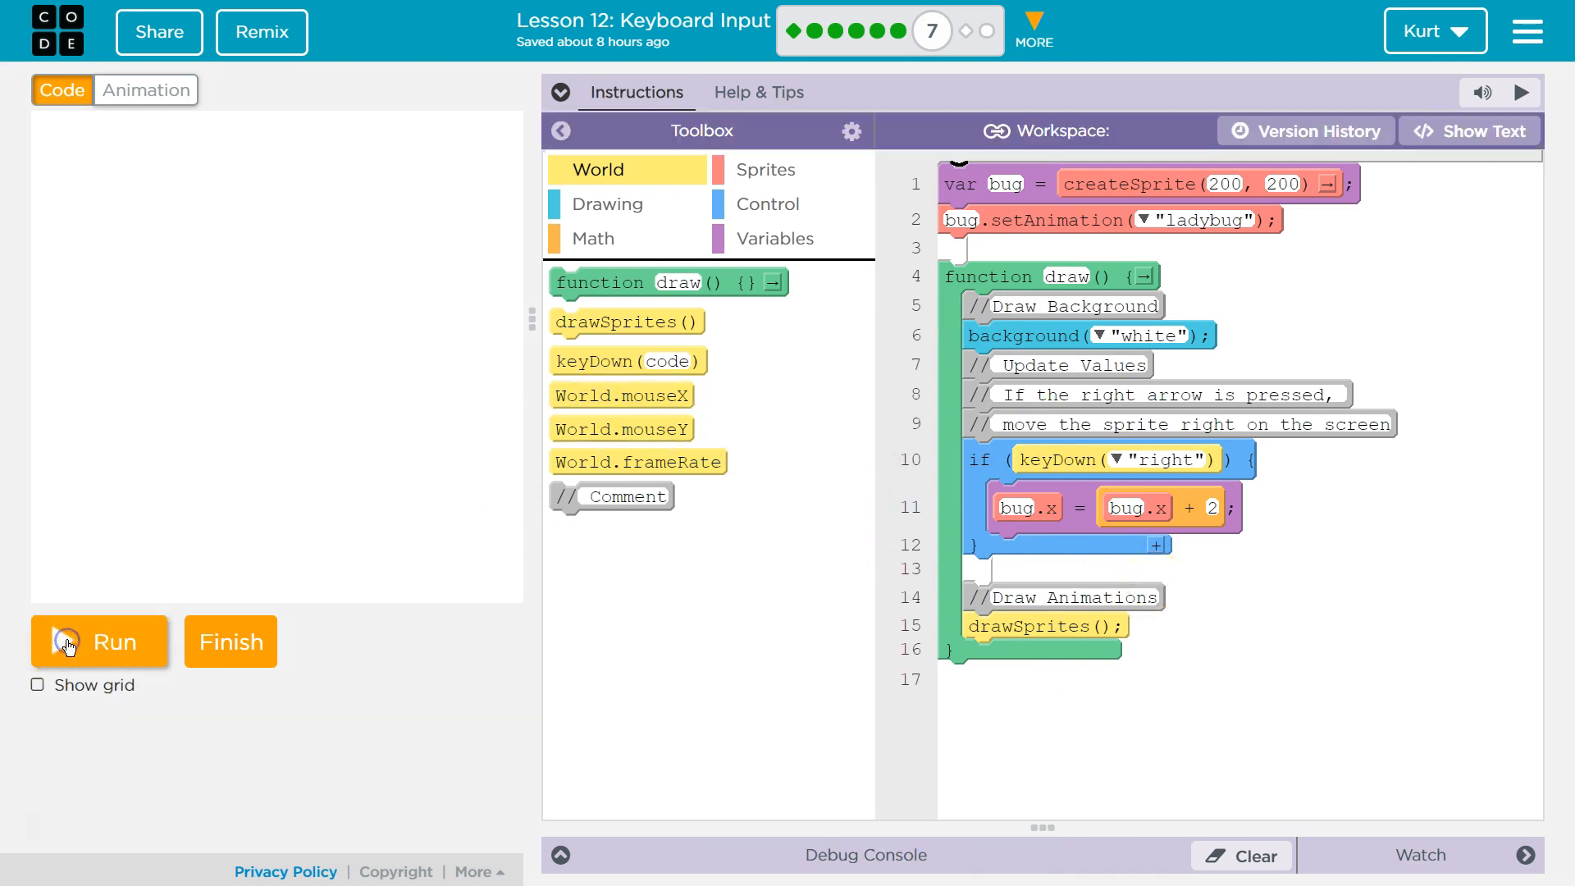
click(98, 641)
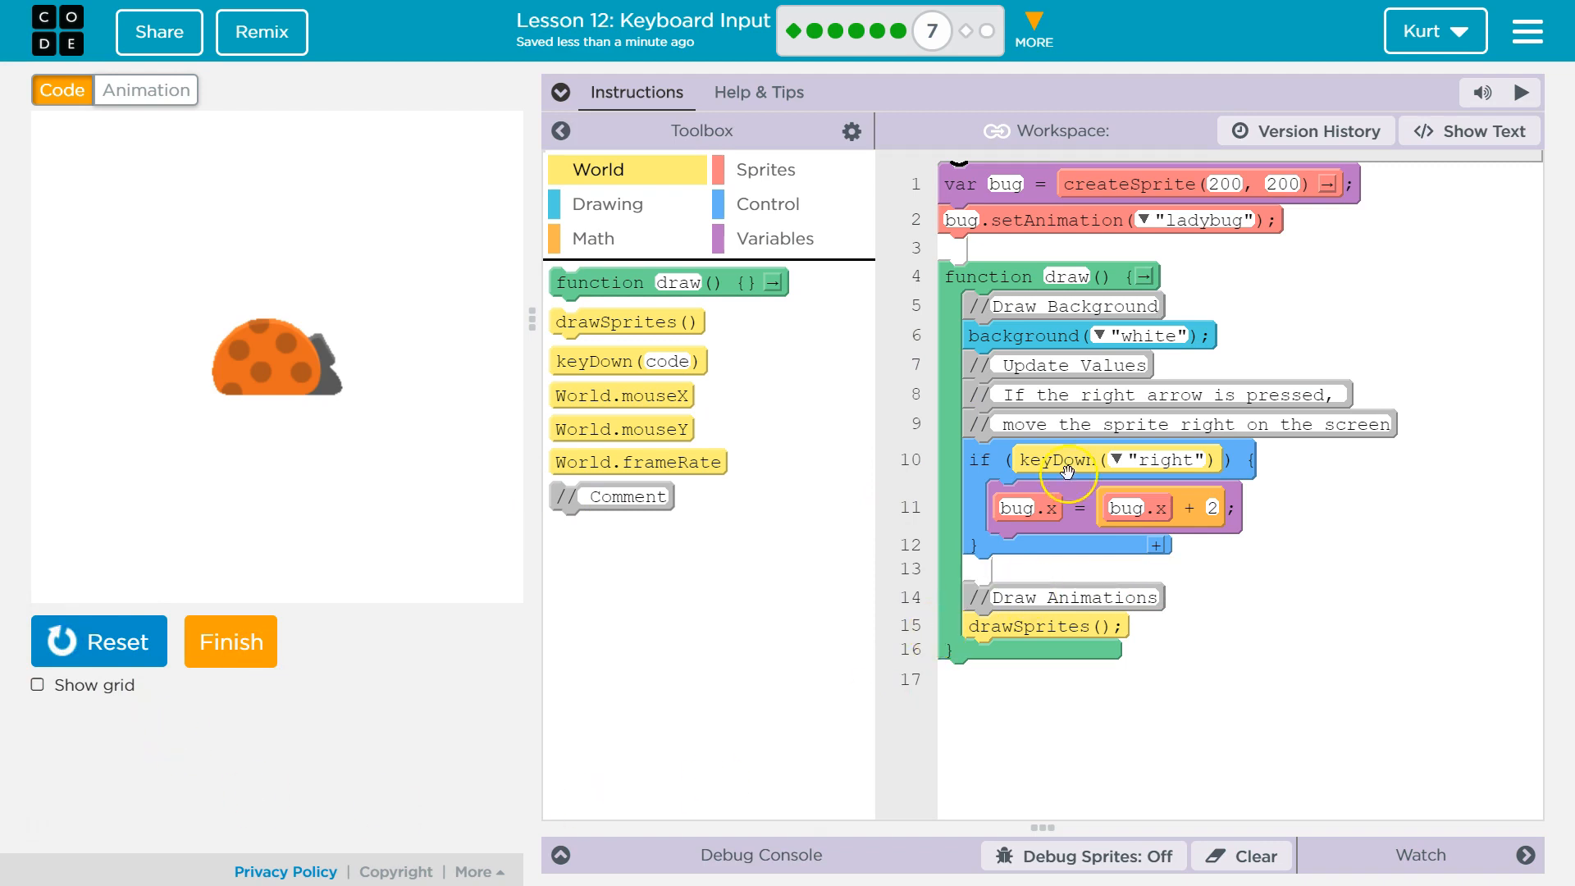
click(766, 205)
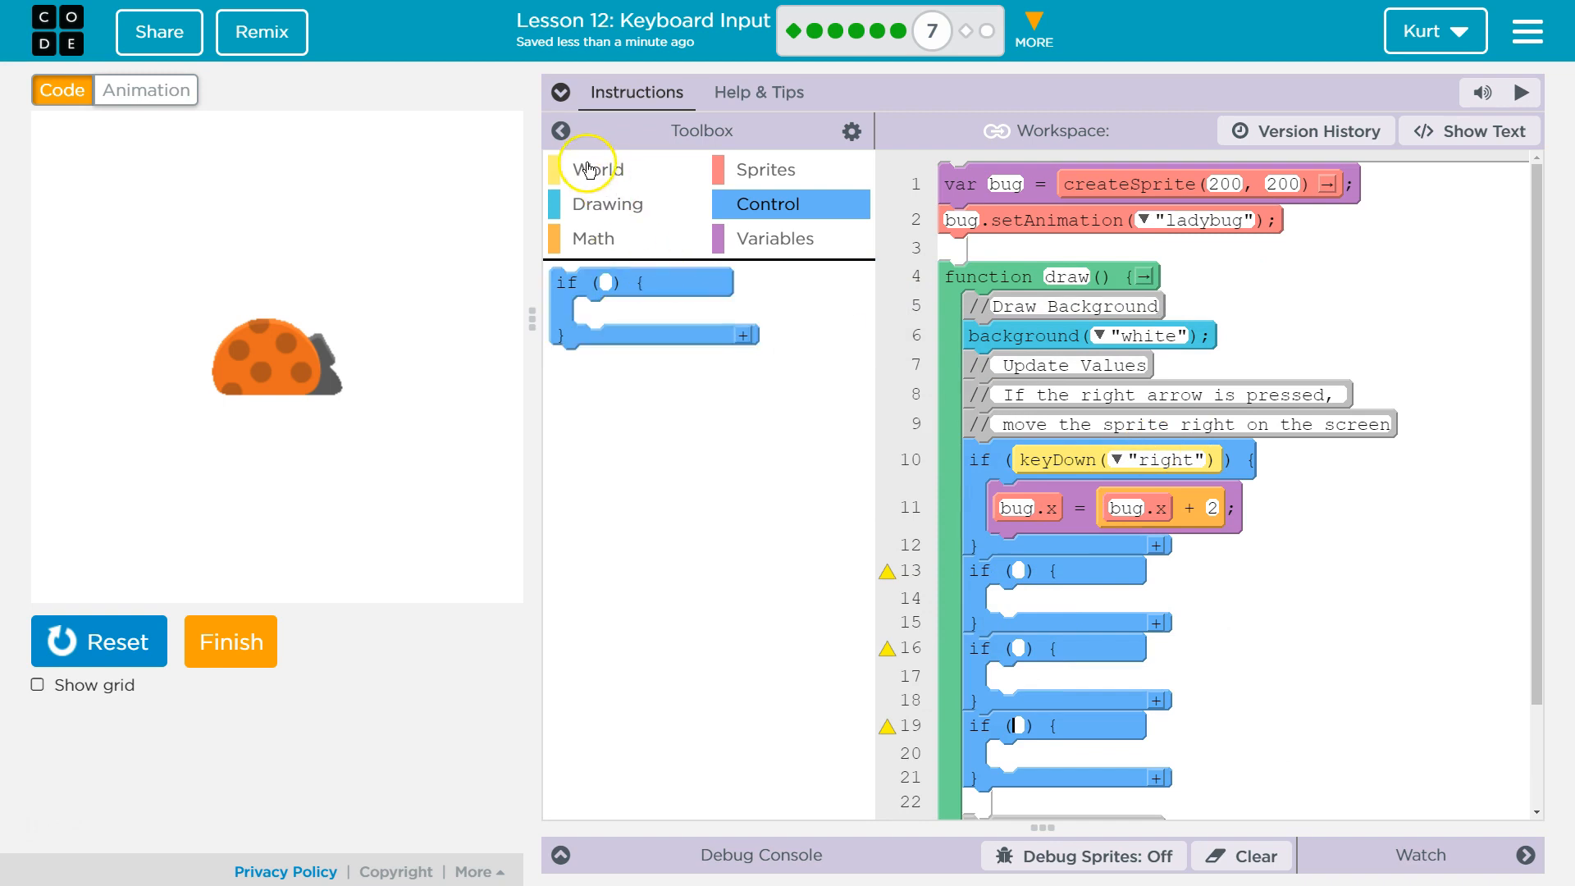
- Give the three new if blocks keyDown conditions for left, up and down
click(598, 169)
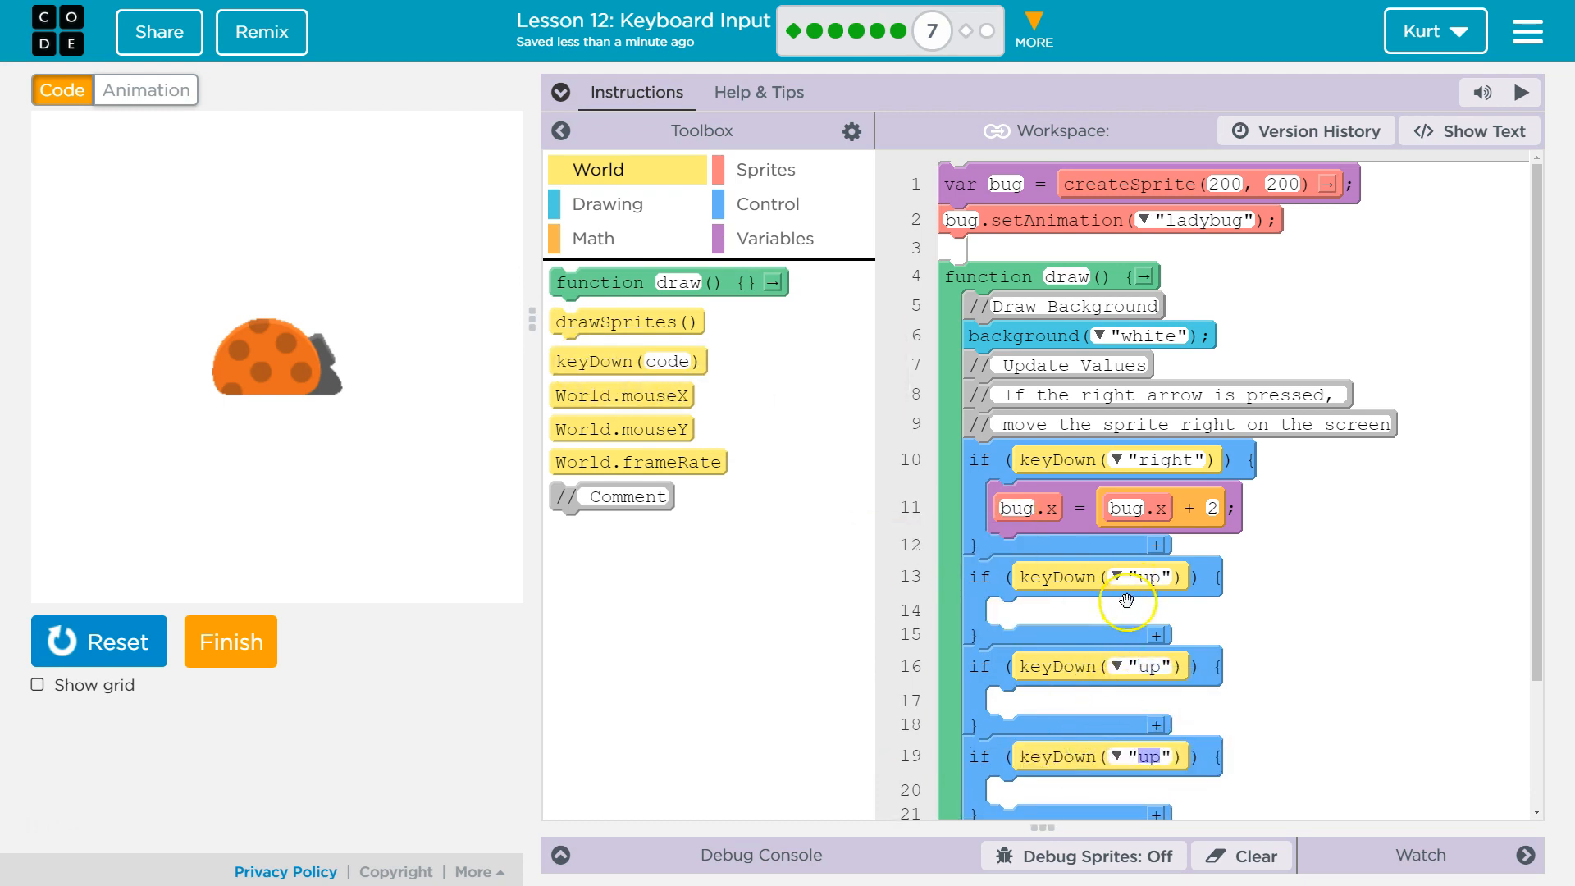
click(1117, 665)
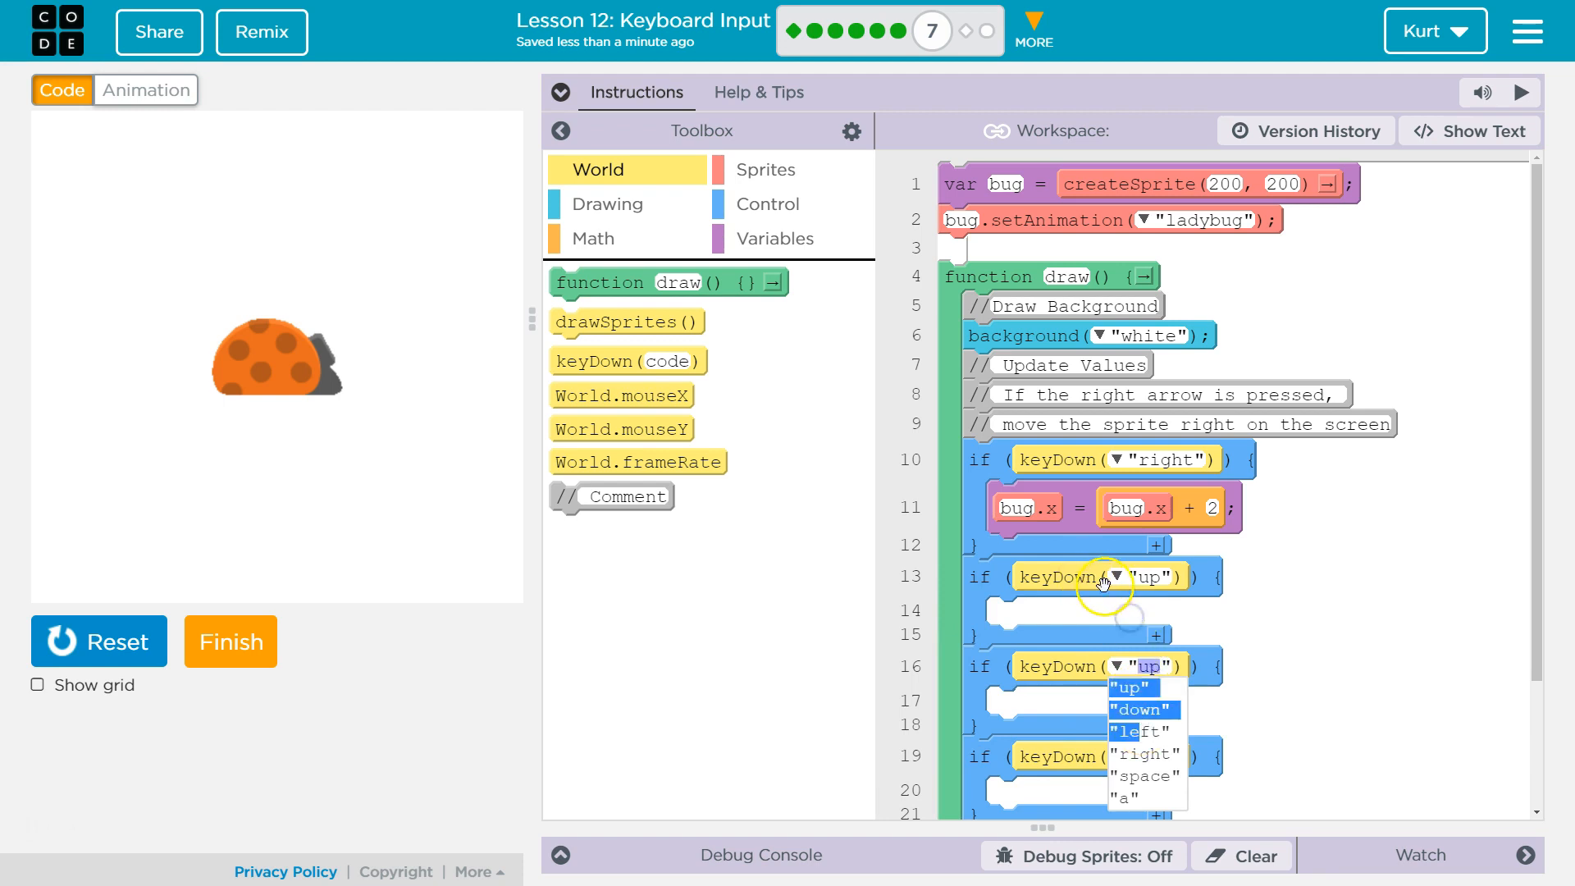
click(1123, 576)
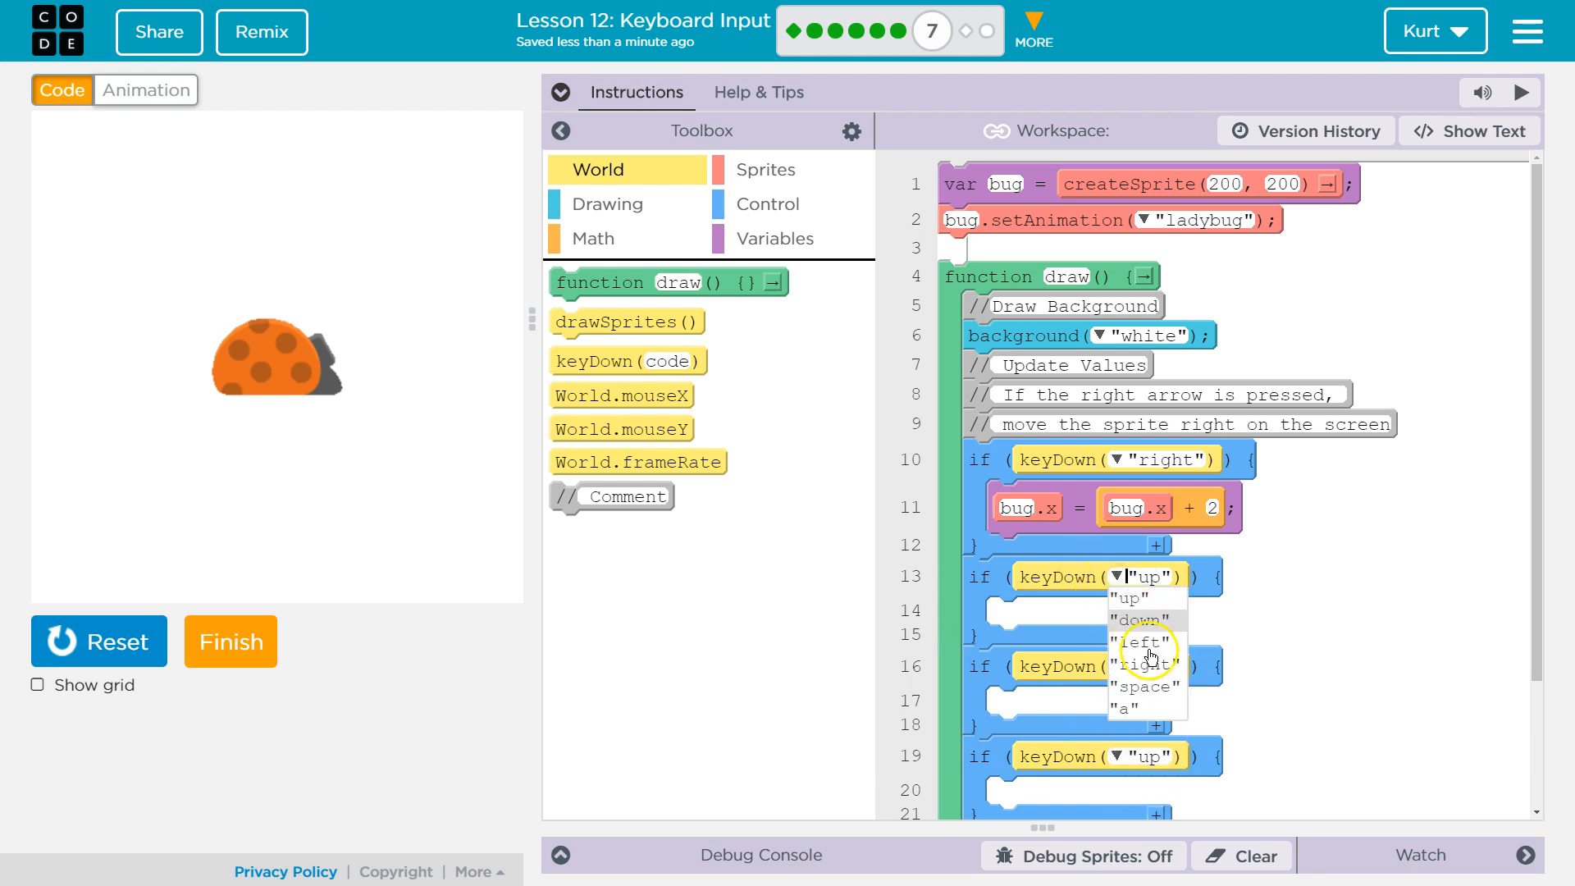
click(1137, 641)
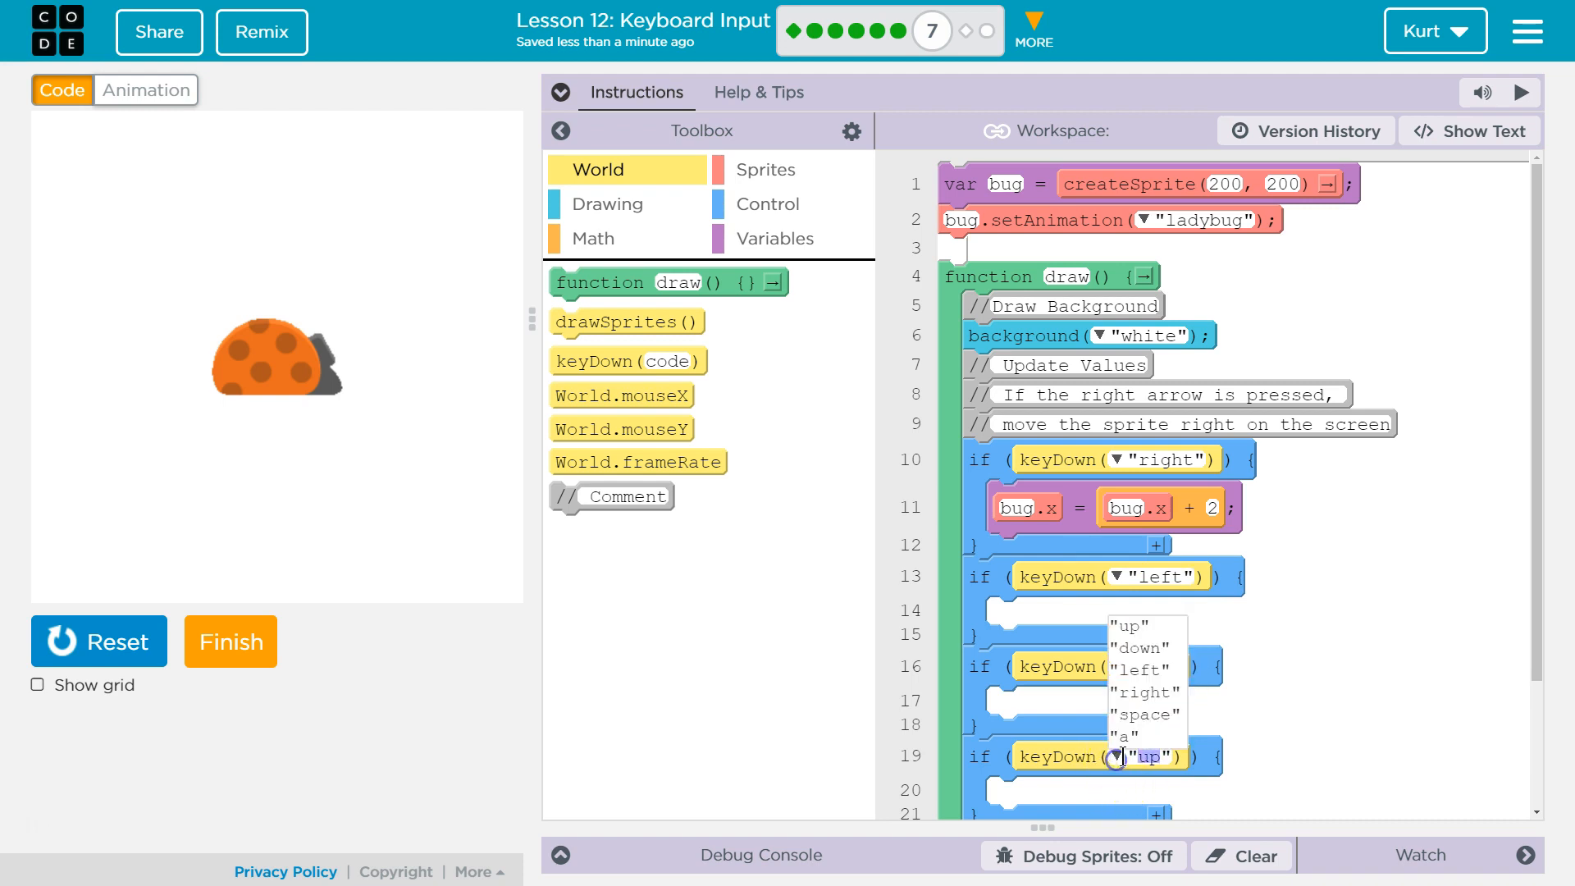
mouse_move(1145, 648)
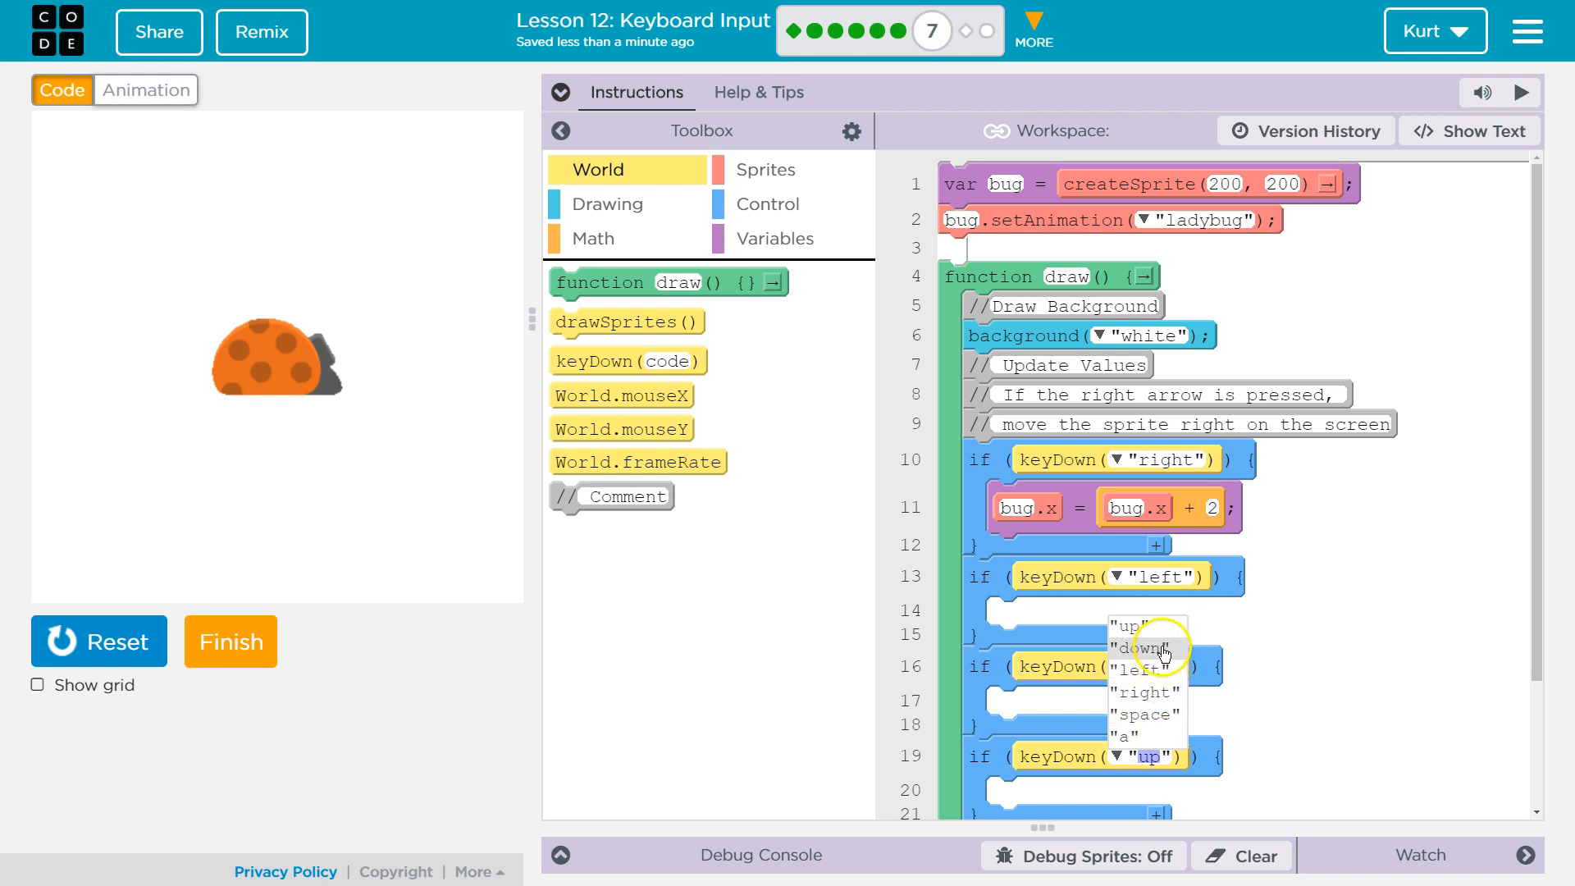
click(1140, 648)
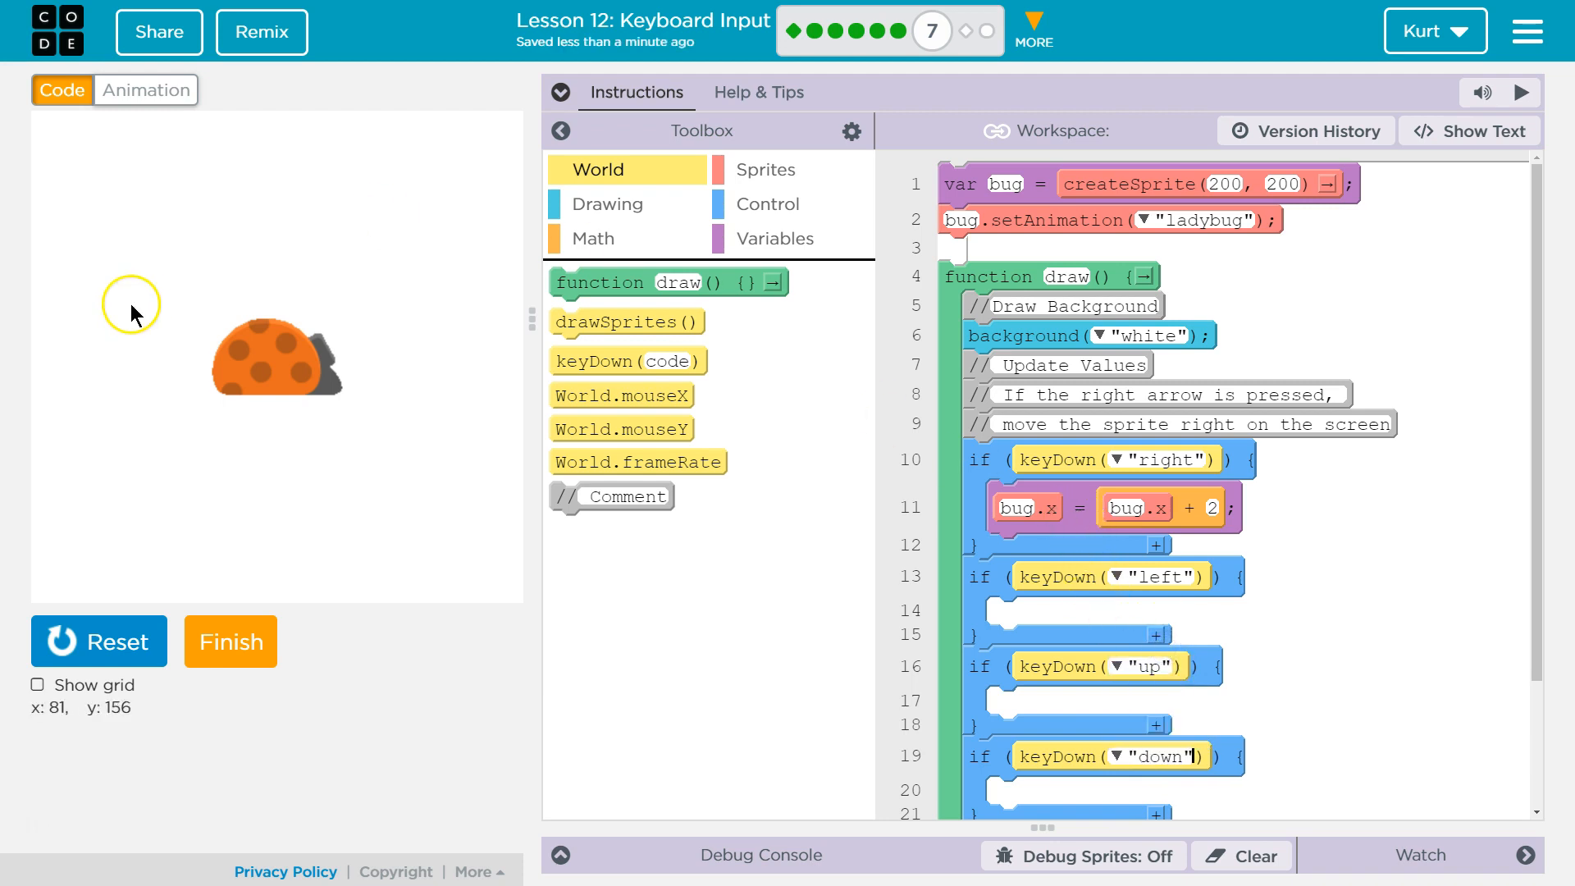
mouse_move(38, 675)
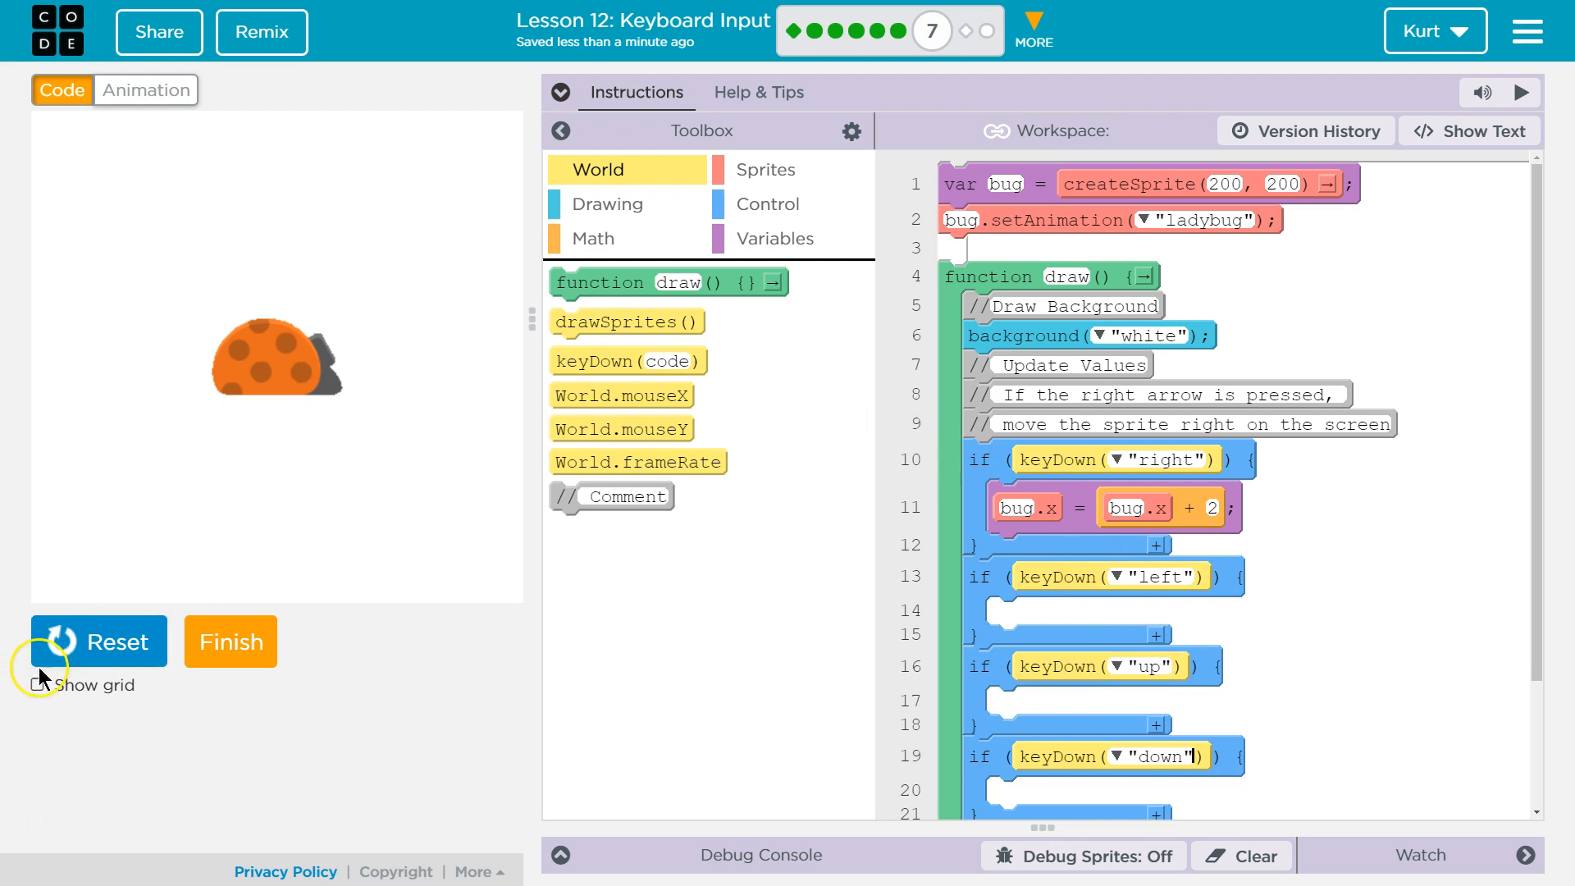
- Enable Show grid to overlay the coordinate grid on the stage
click(38, 684)
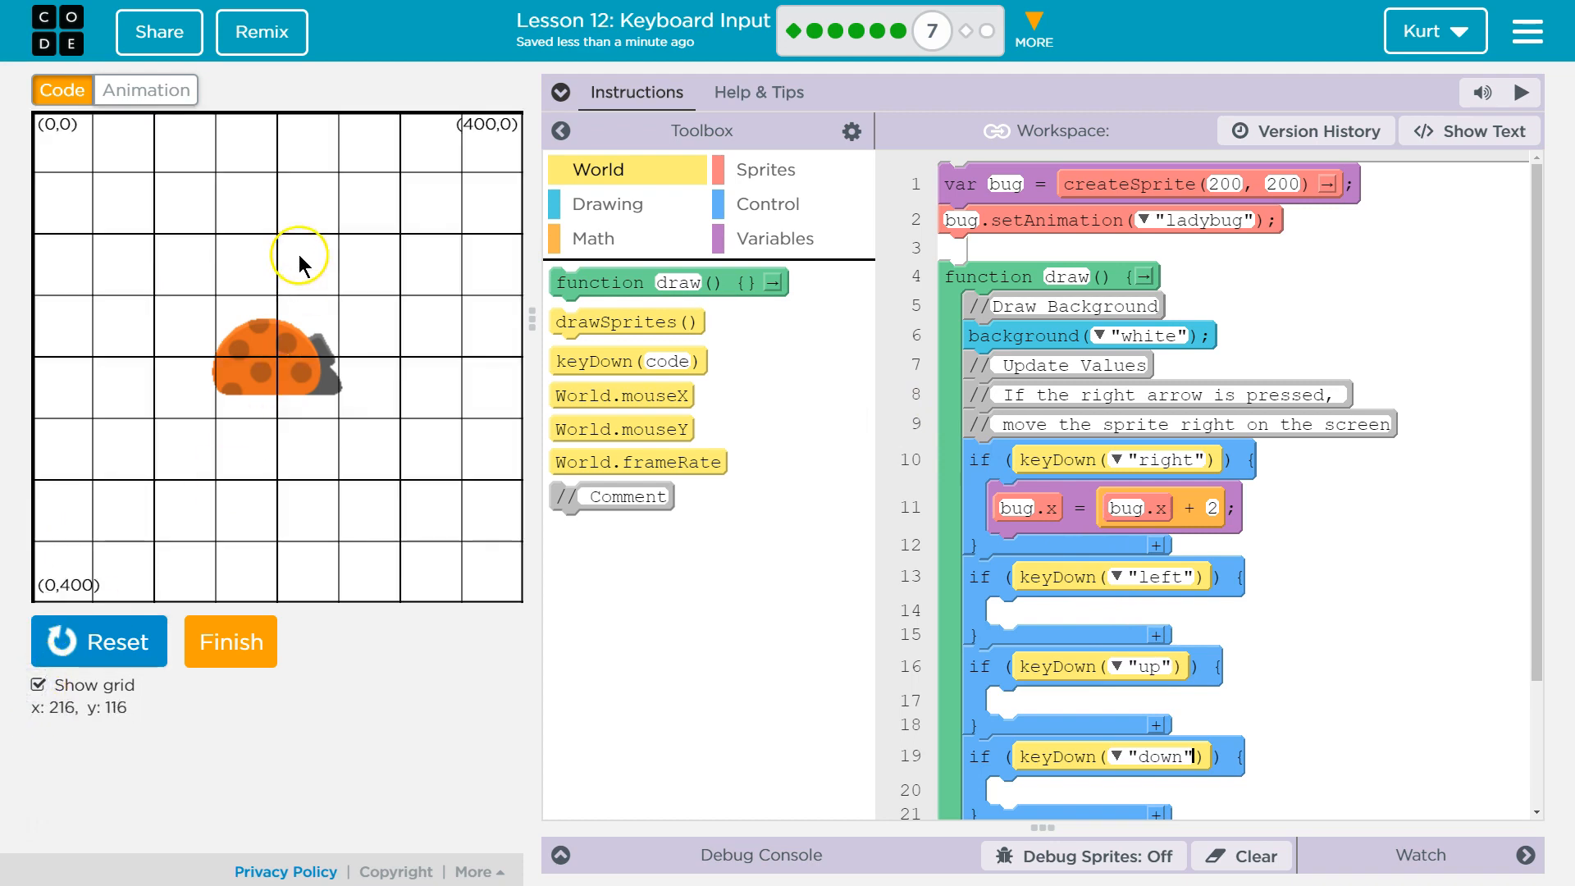
mouse_move(354, 381)
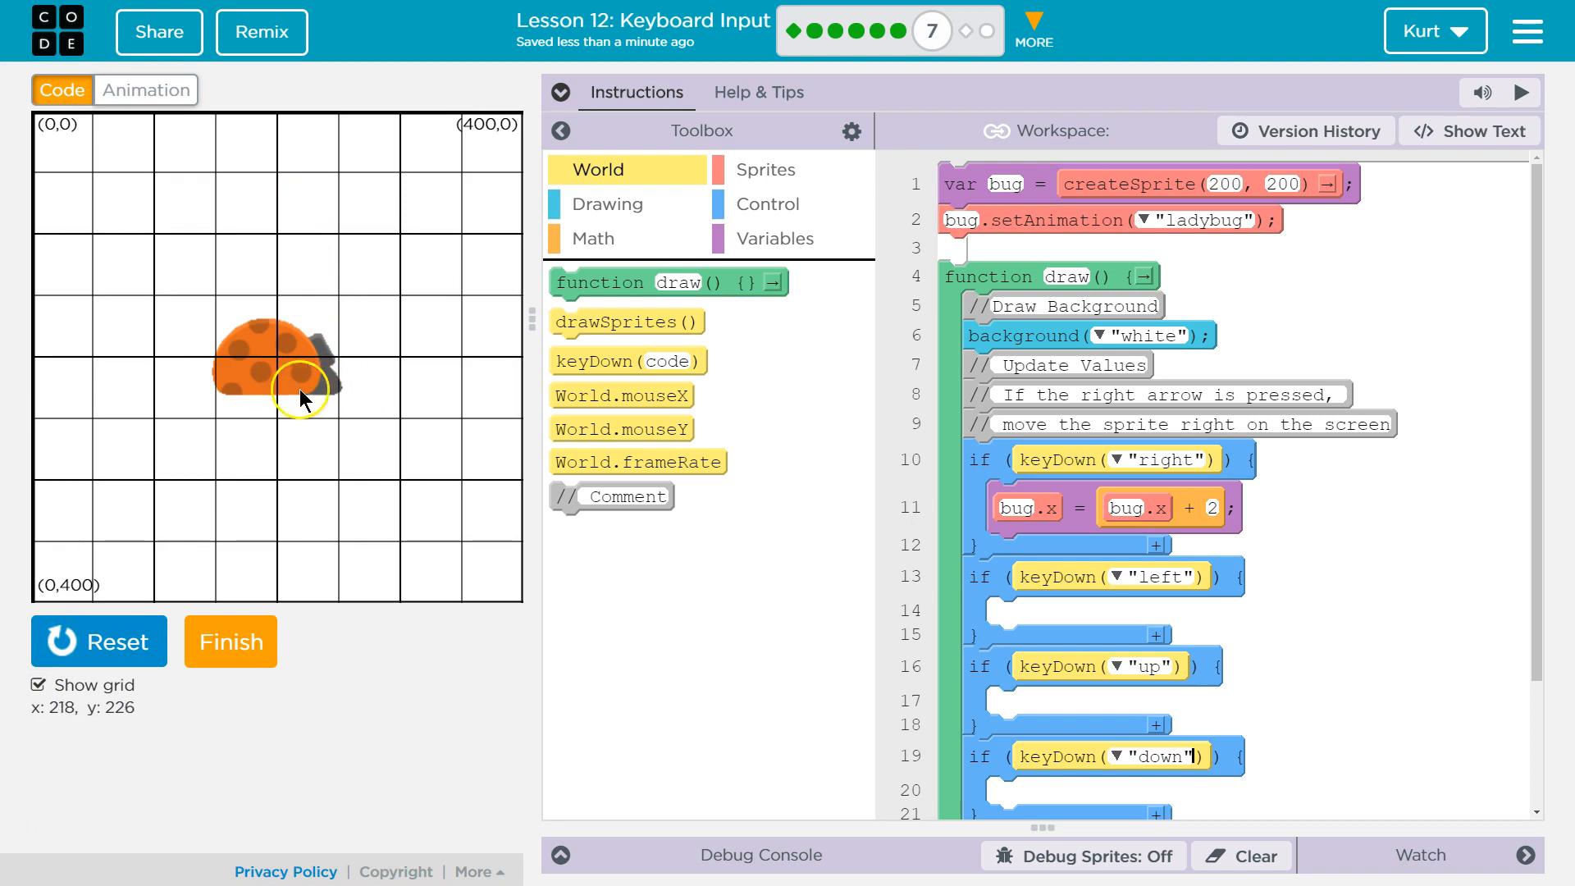
mouse_move(150, 407)
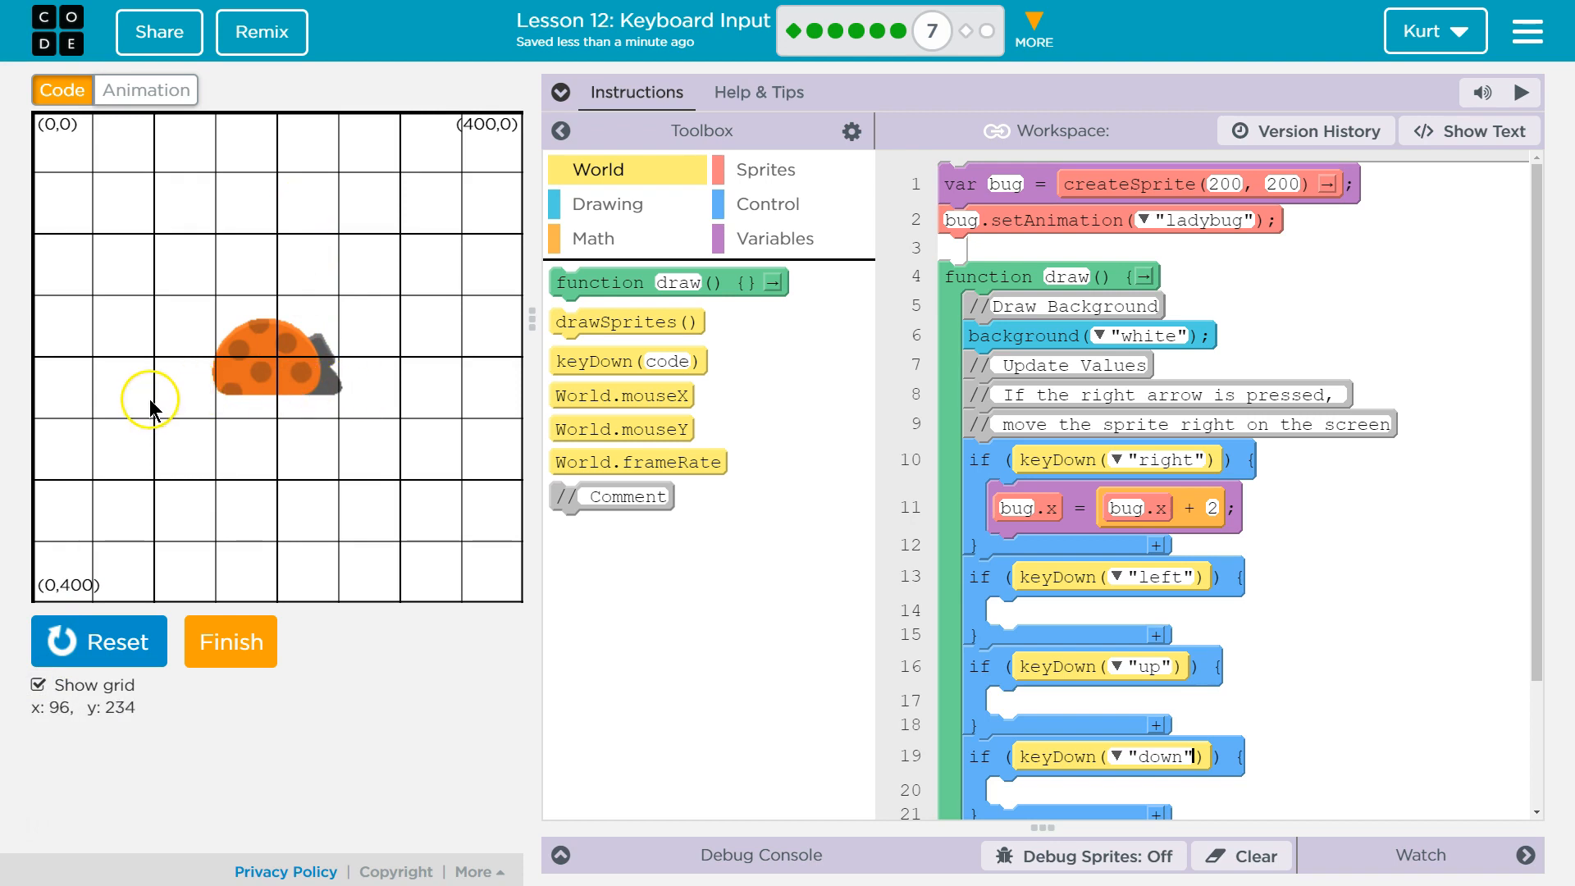
mouse_move(89, 389)
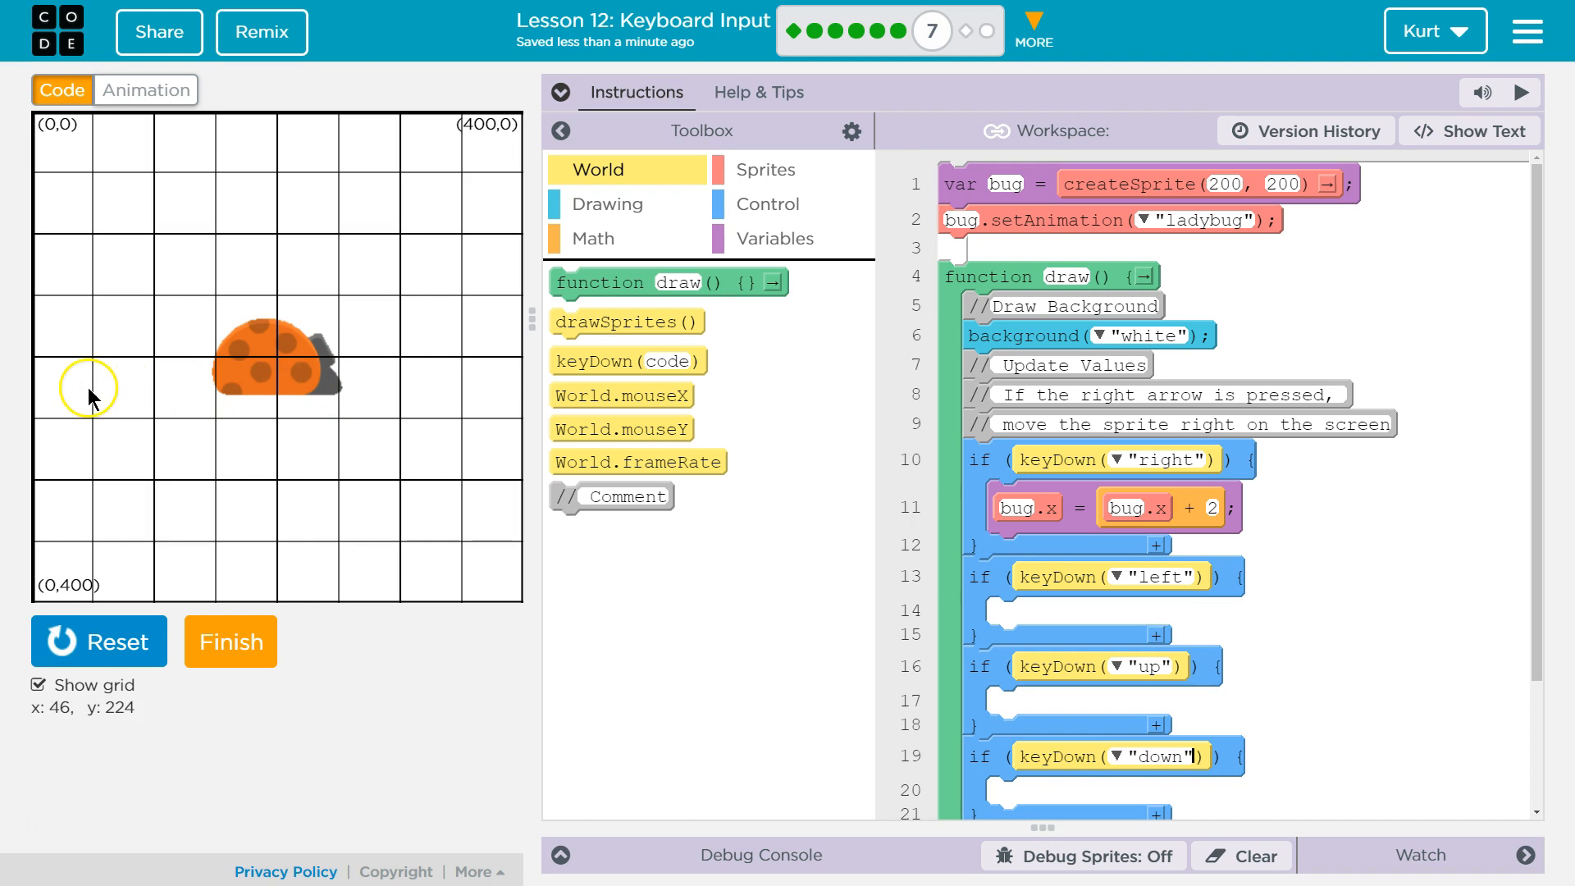
mouse_move(281, 385)
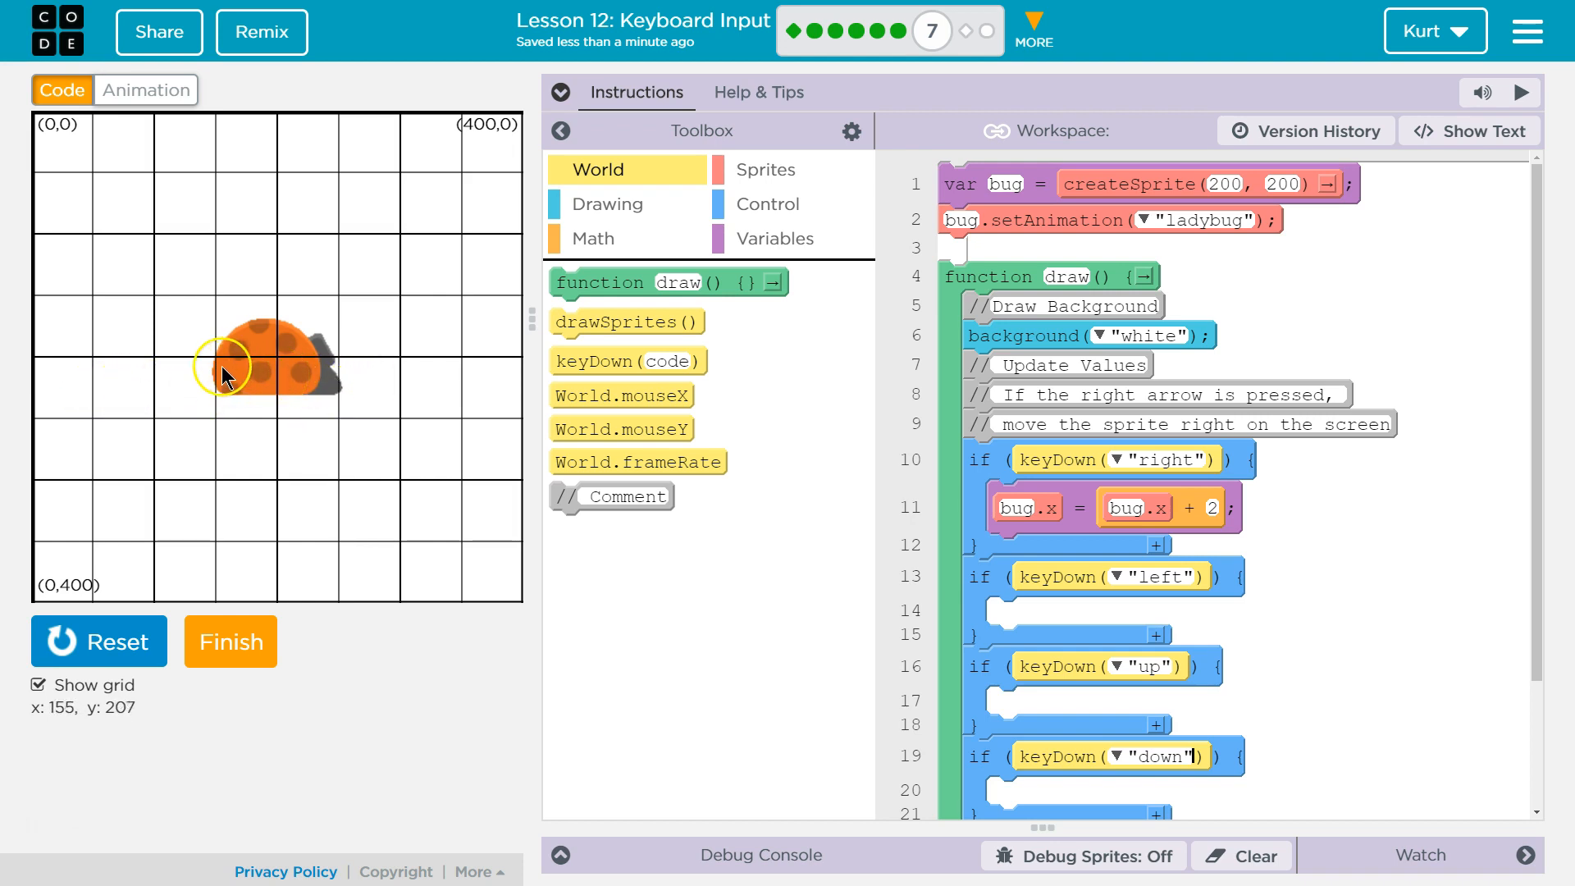
mouse_move(158, 389)
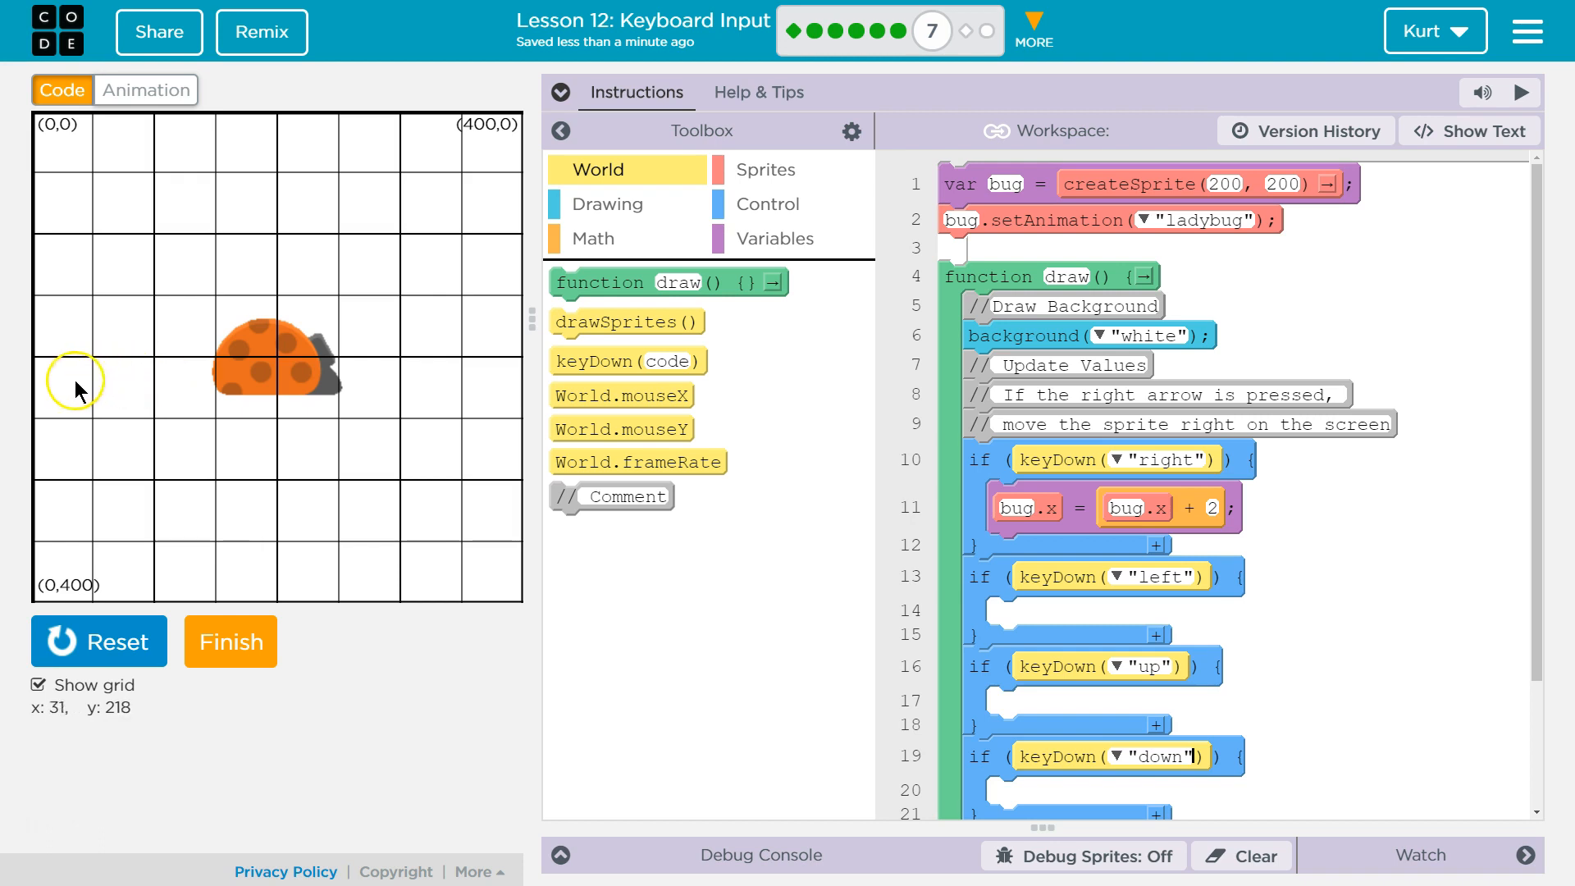
mouse_move(39, 380)
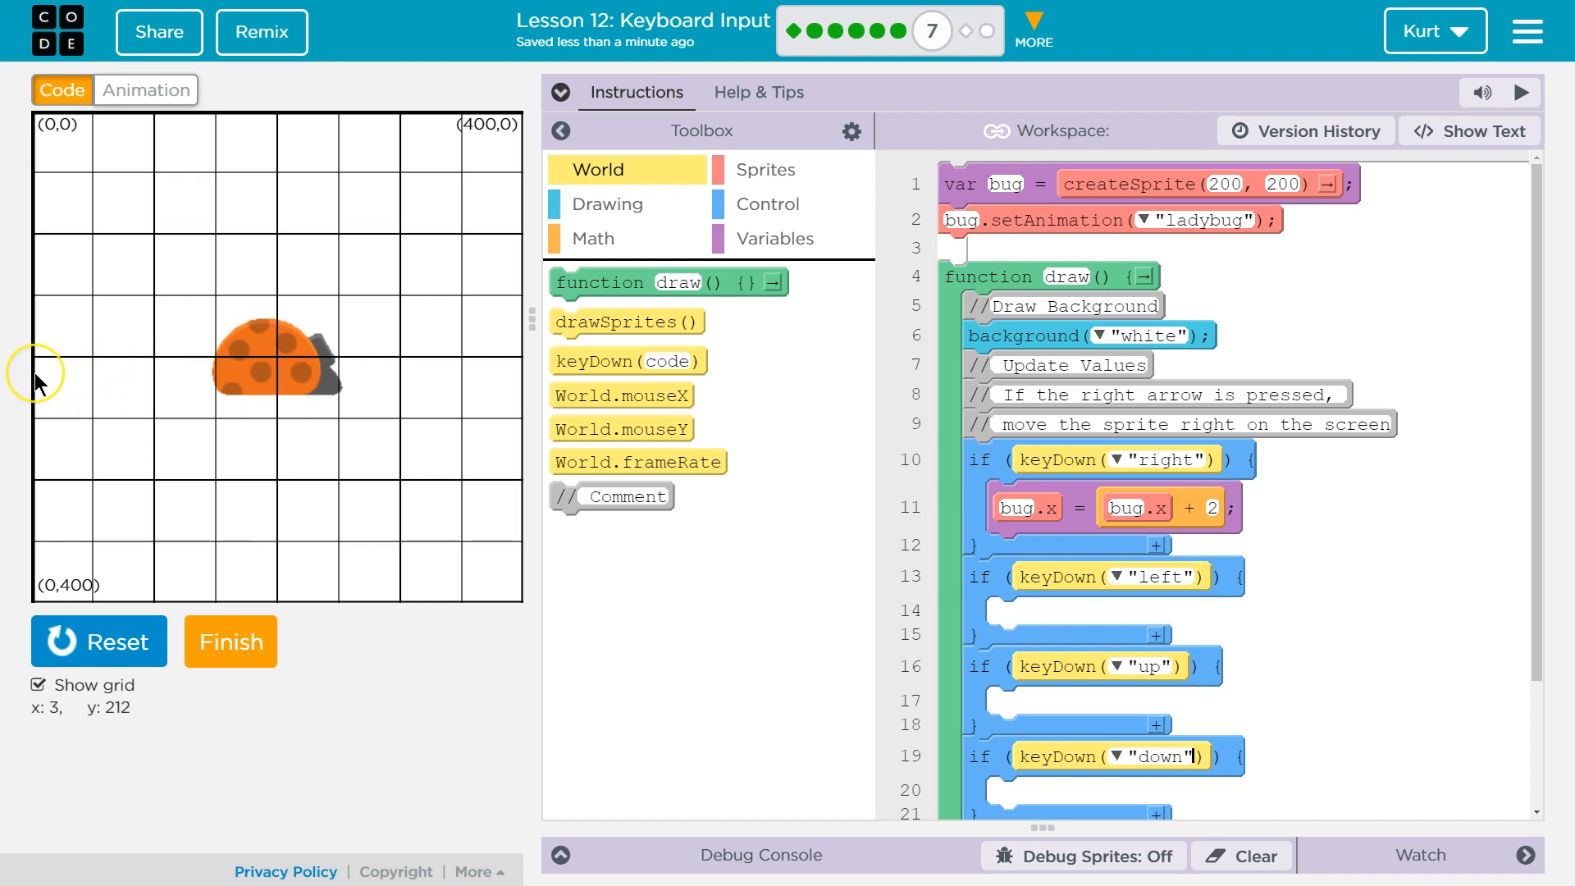
mouse_move(30, 392)
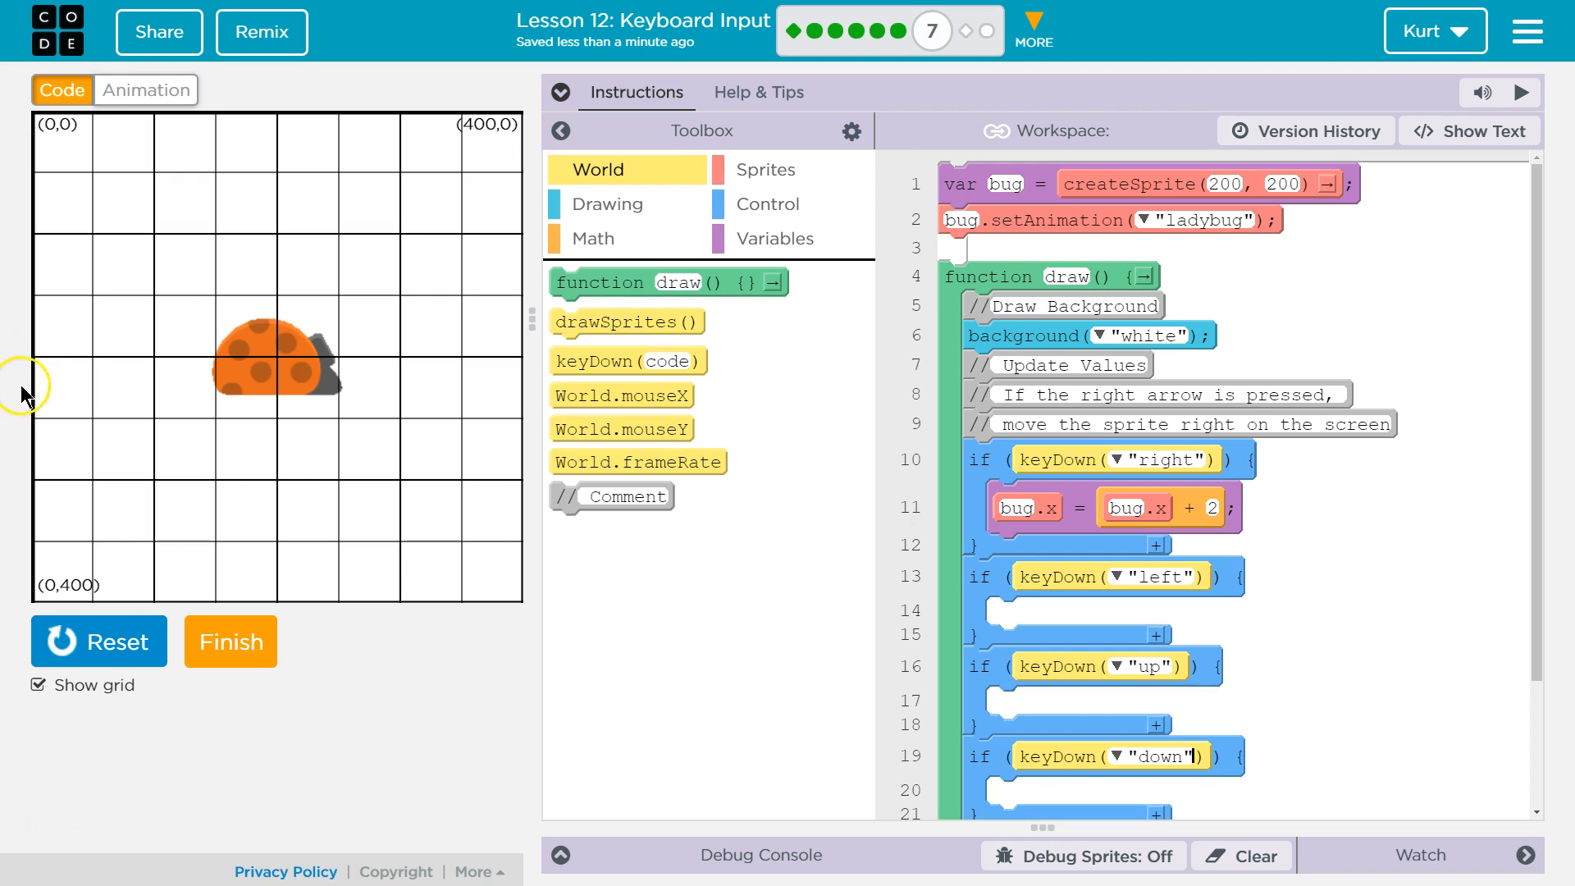
mouse_move(690, 384)
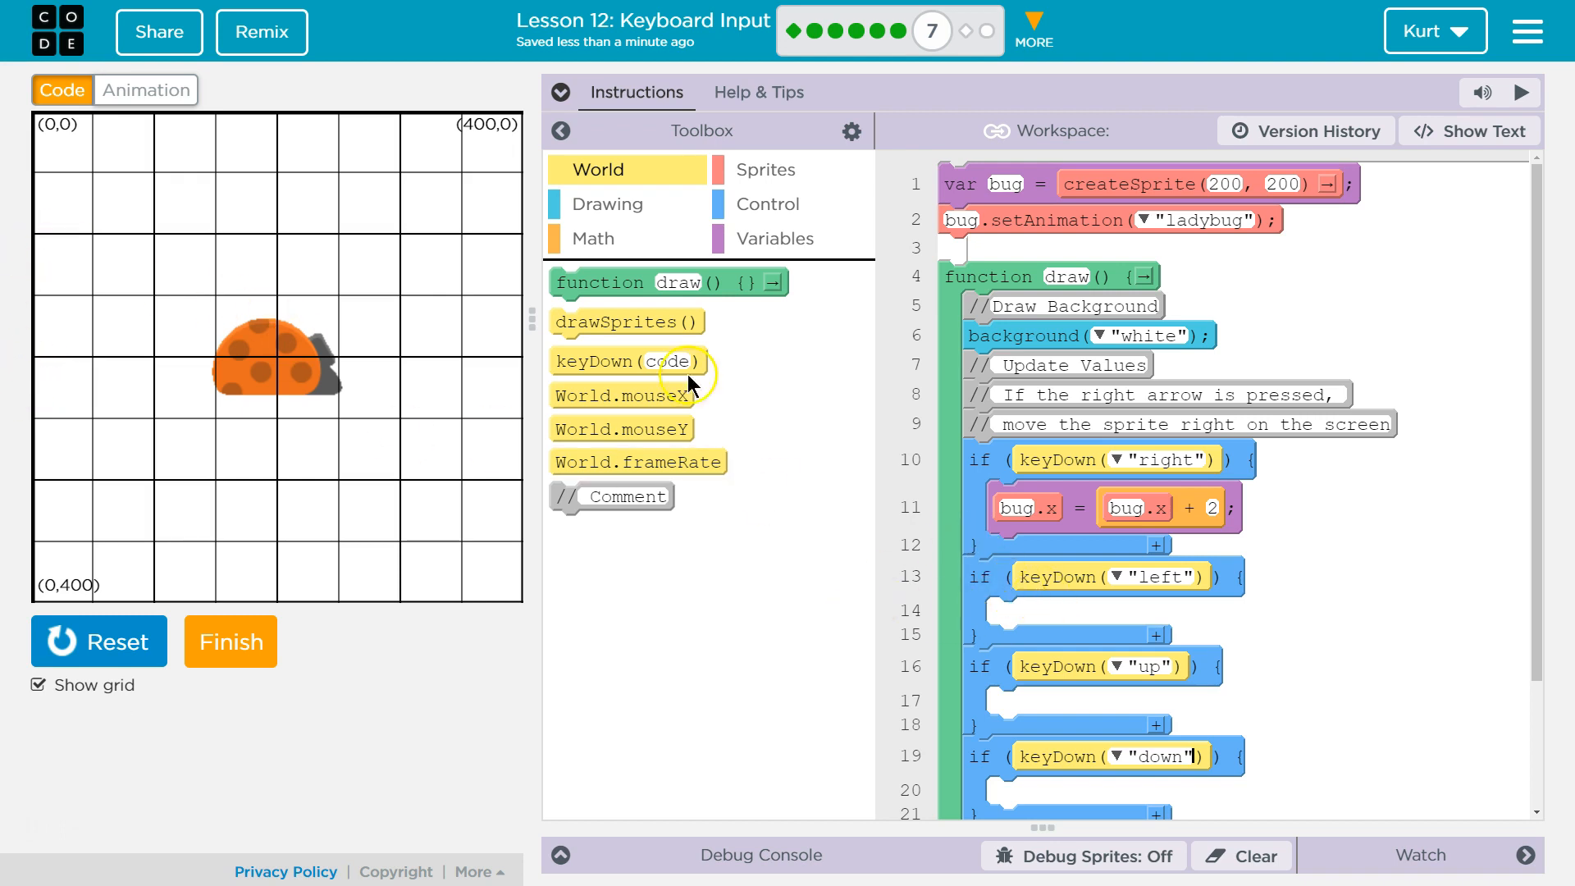
mouse_move(1030, 457)
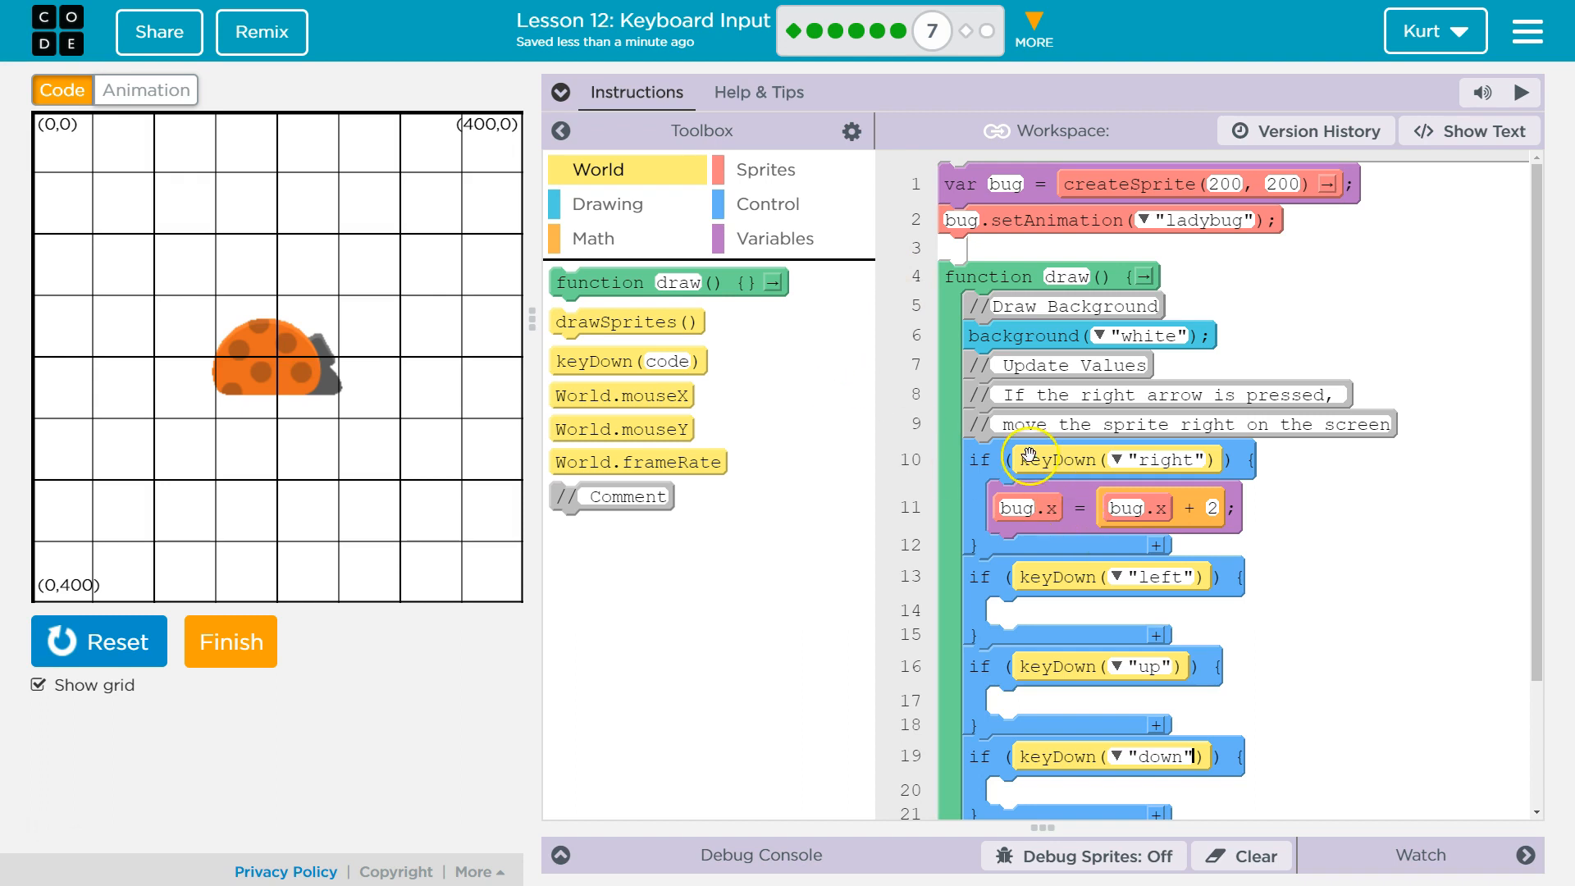
mouse_move(1082, 528)
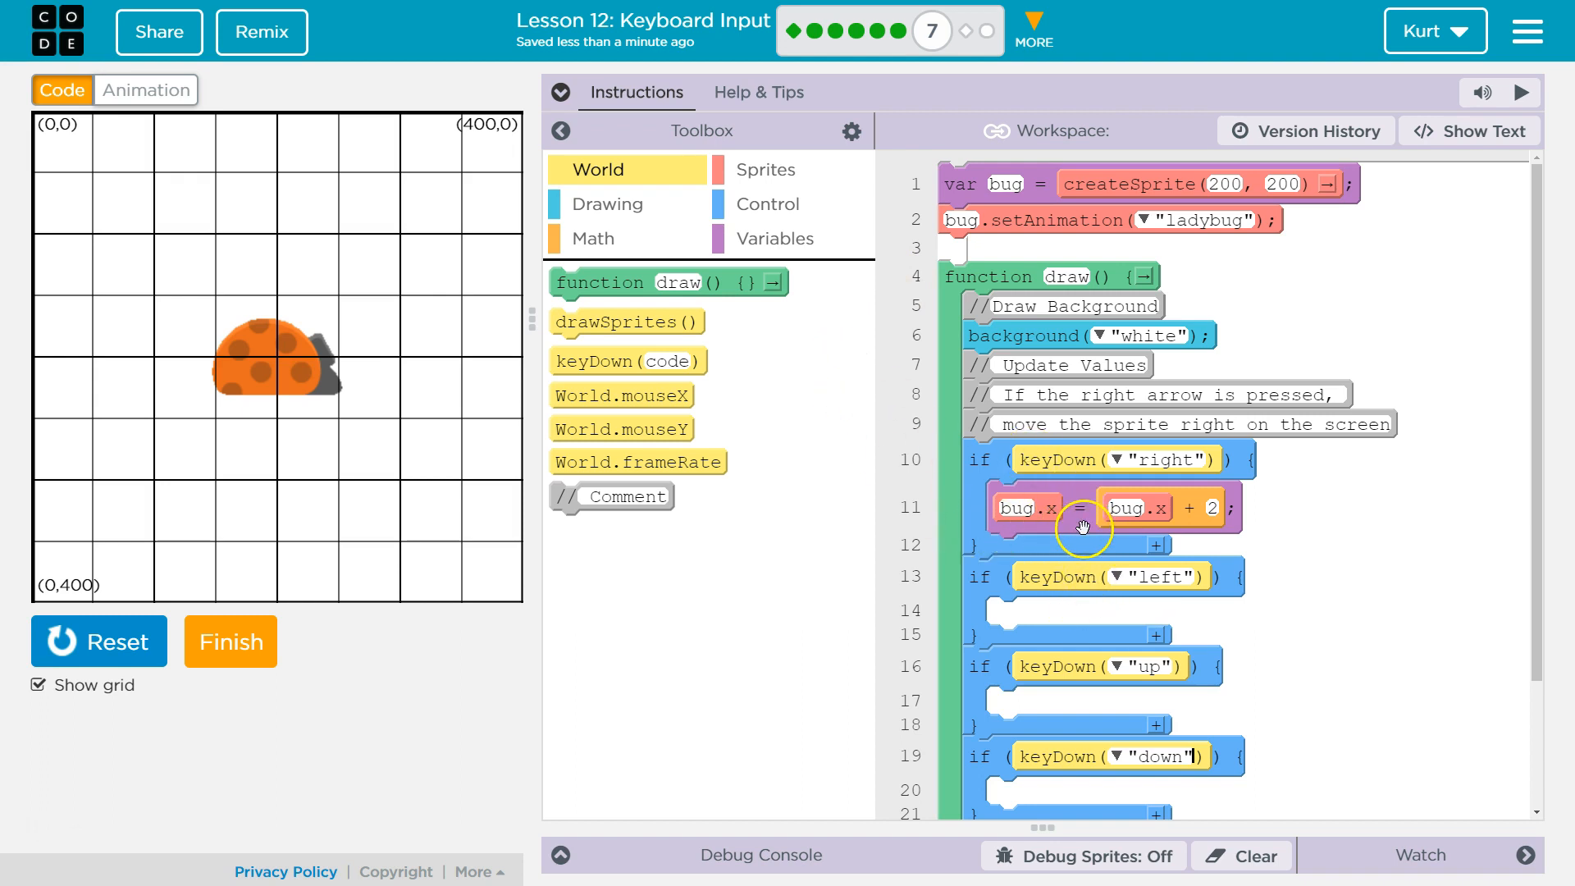
- Fill the left-arrow check with bug.x = bug.x - 2
click(774, 238)
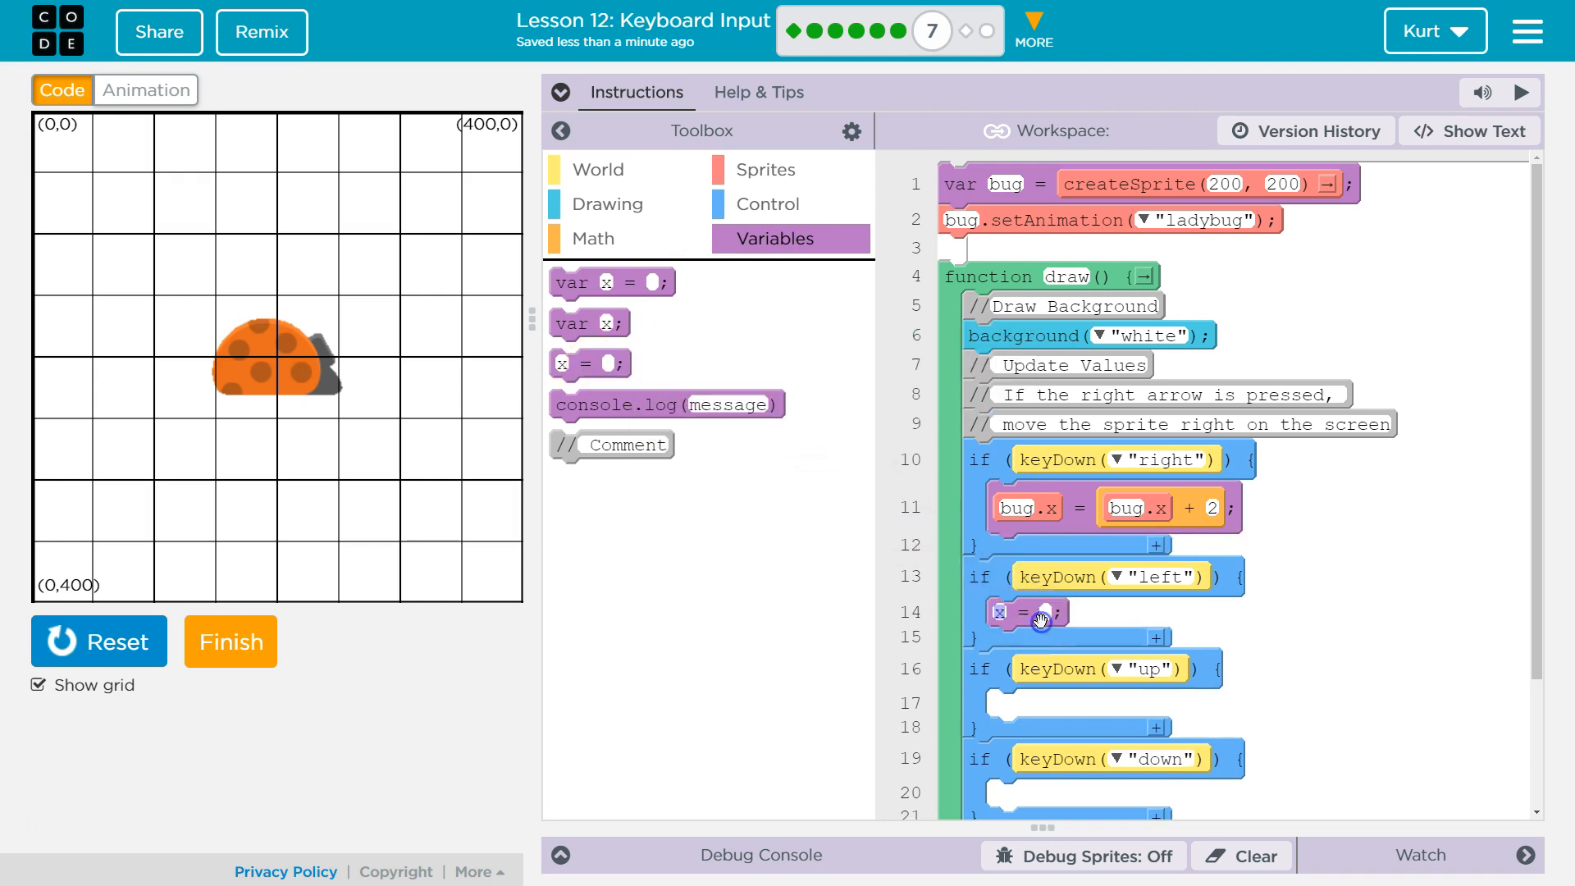
click(766, 169)
text(bug)
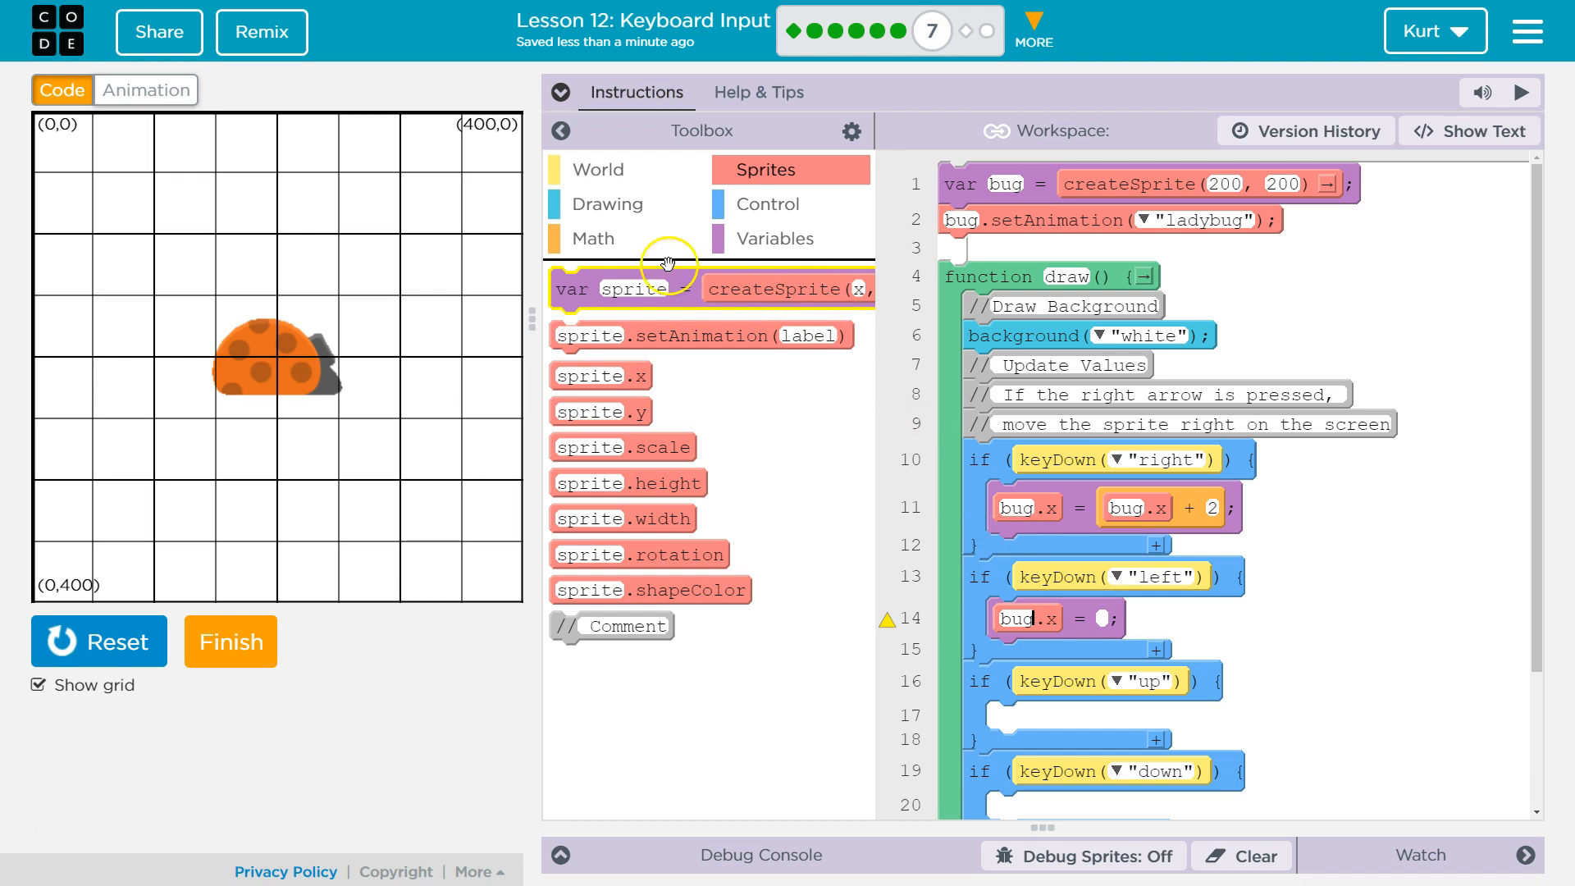
click(590, 238)
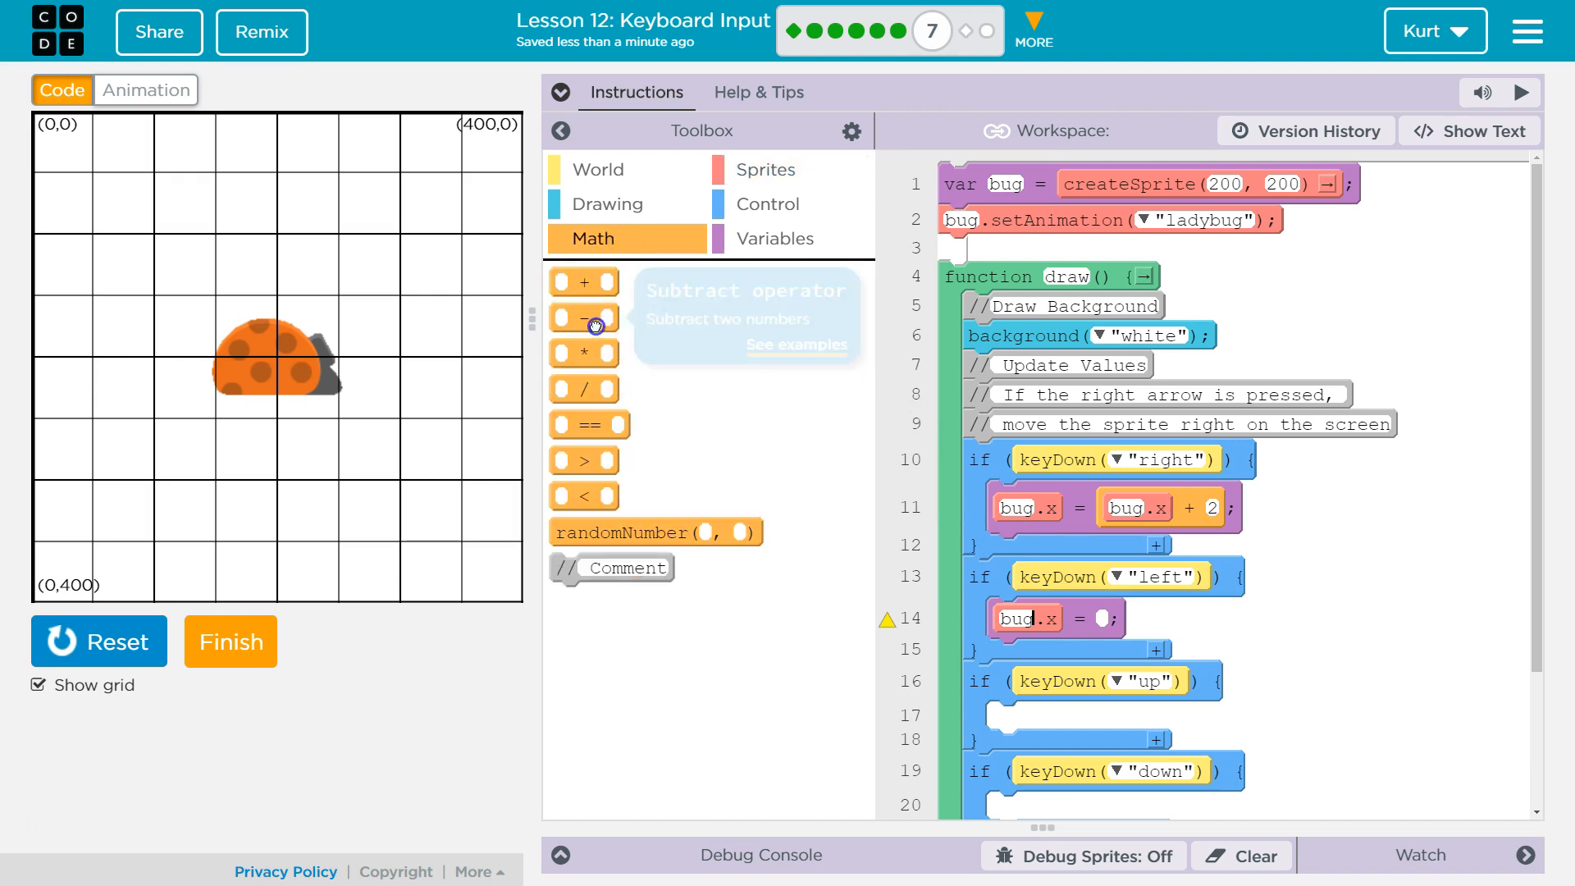
mouse_move(634, 490)
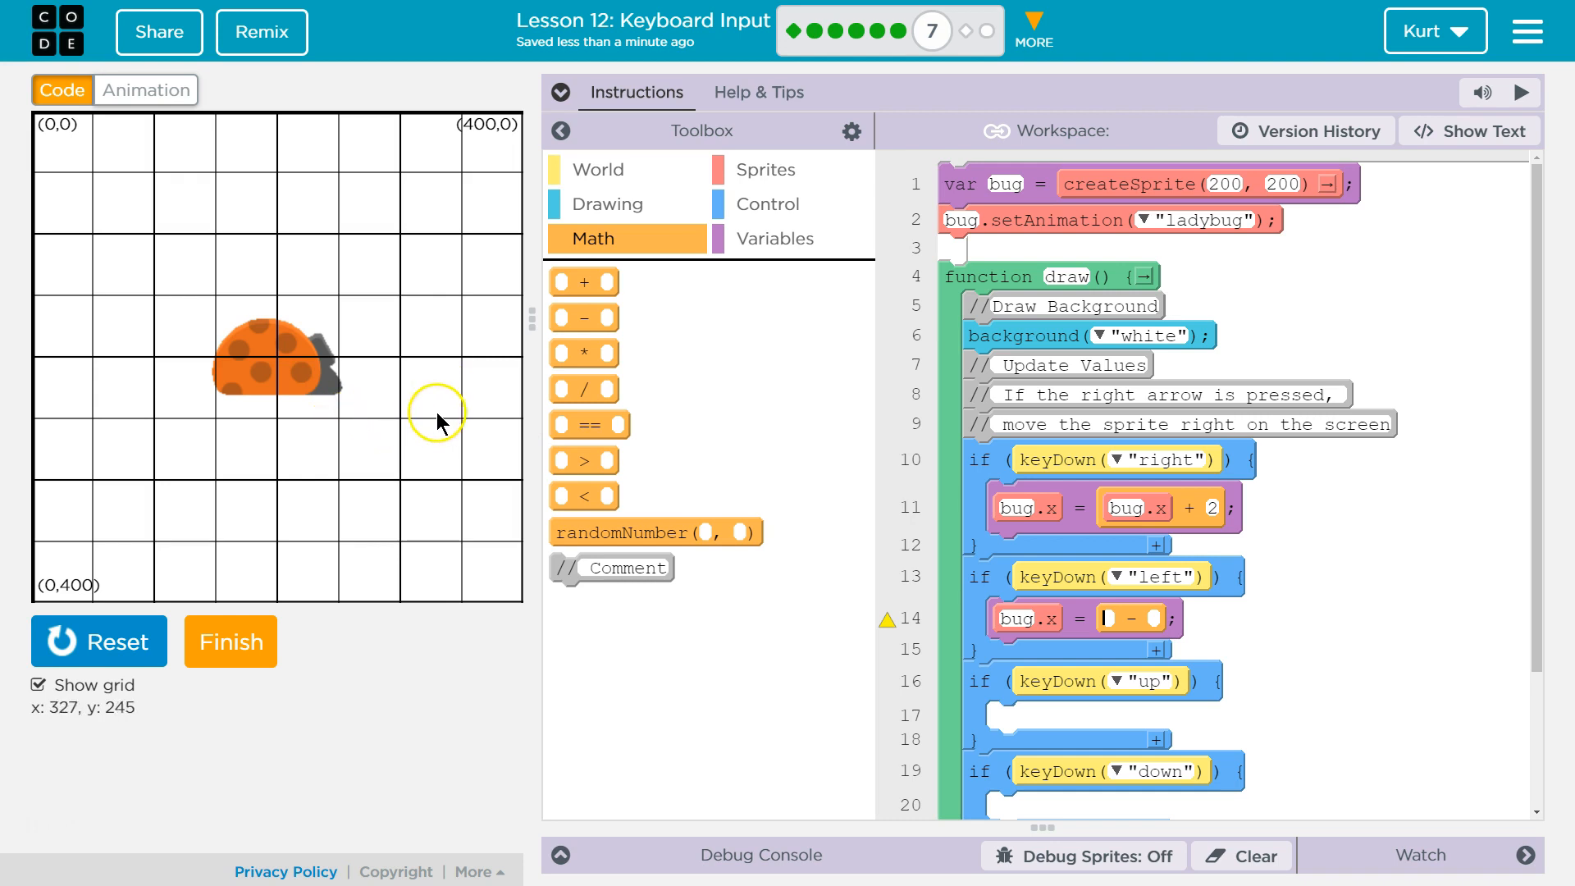
mouse_move(300, 447)
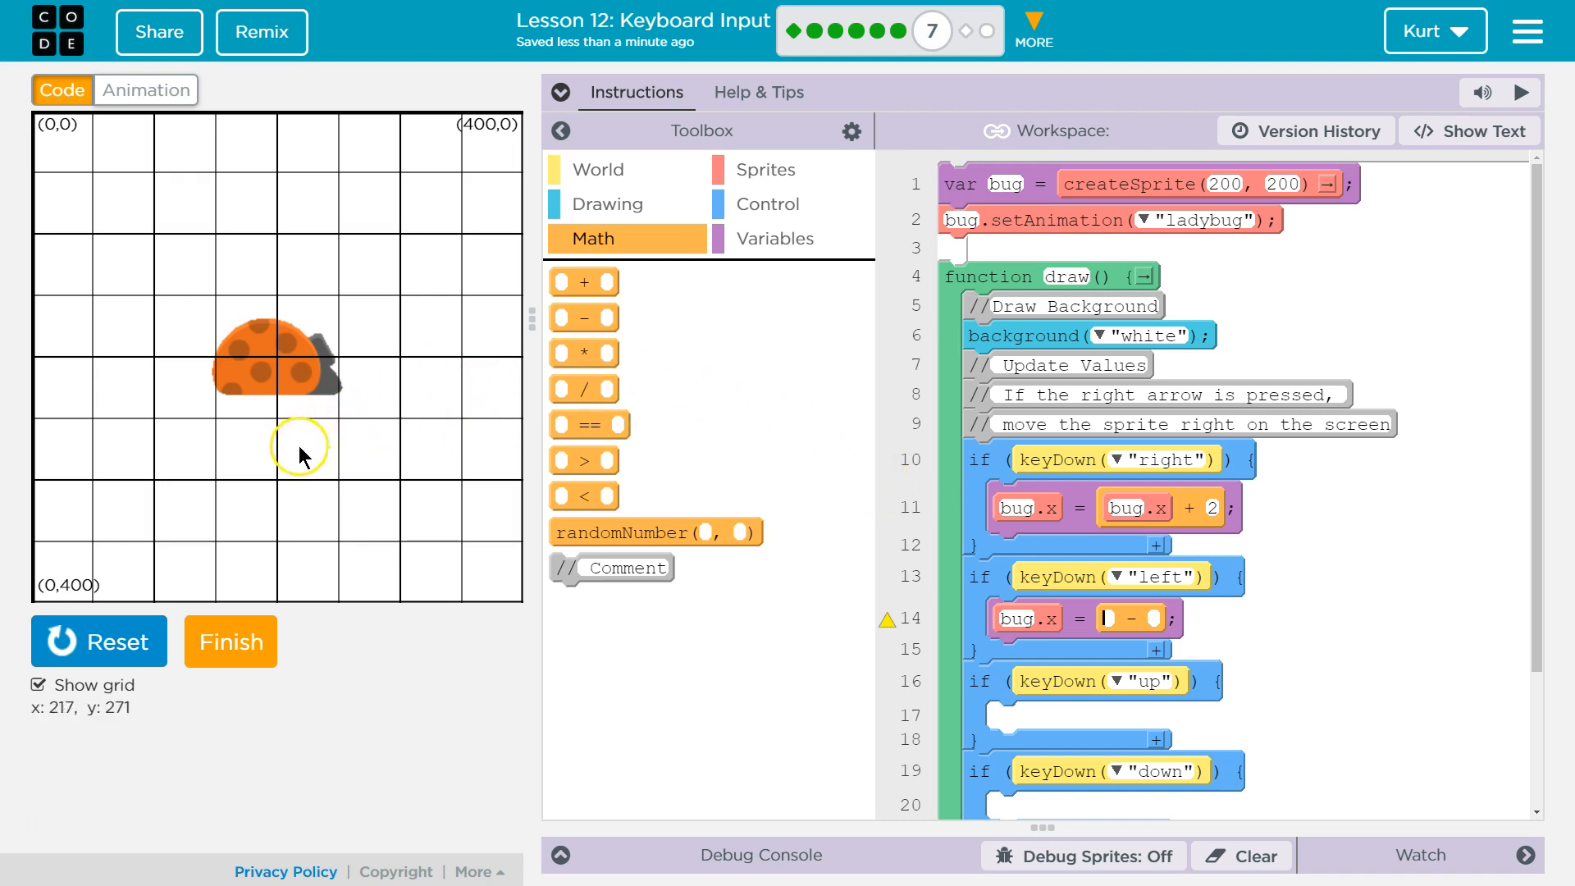
mouse_move(183, 400)
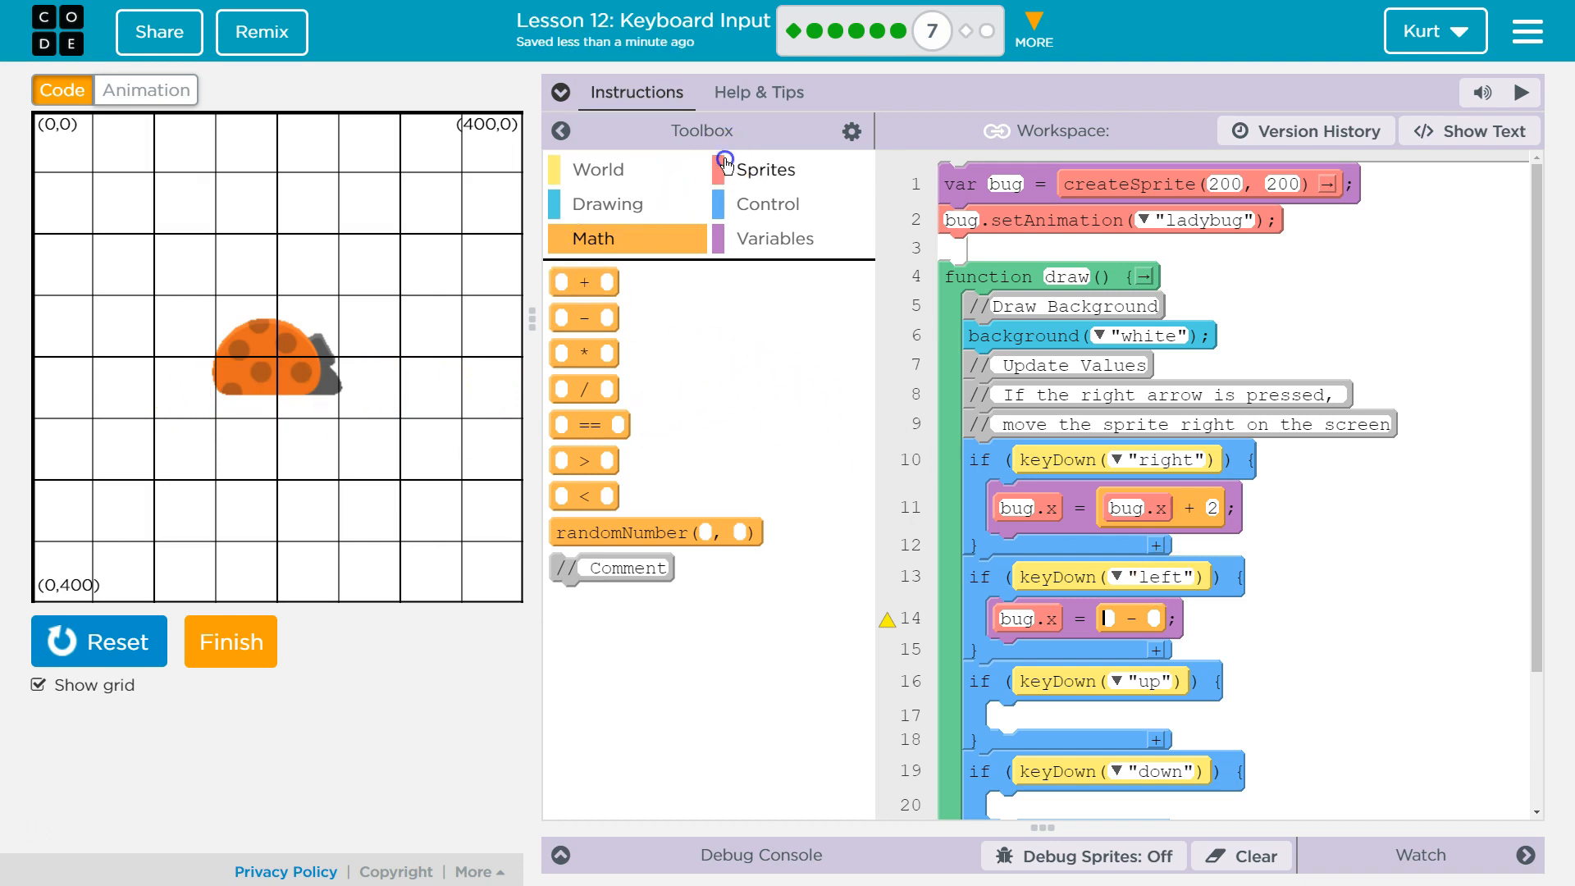
click(766, 169)
text(bug)
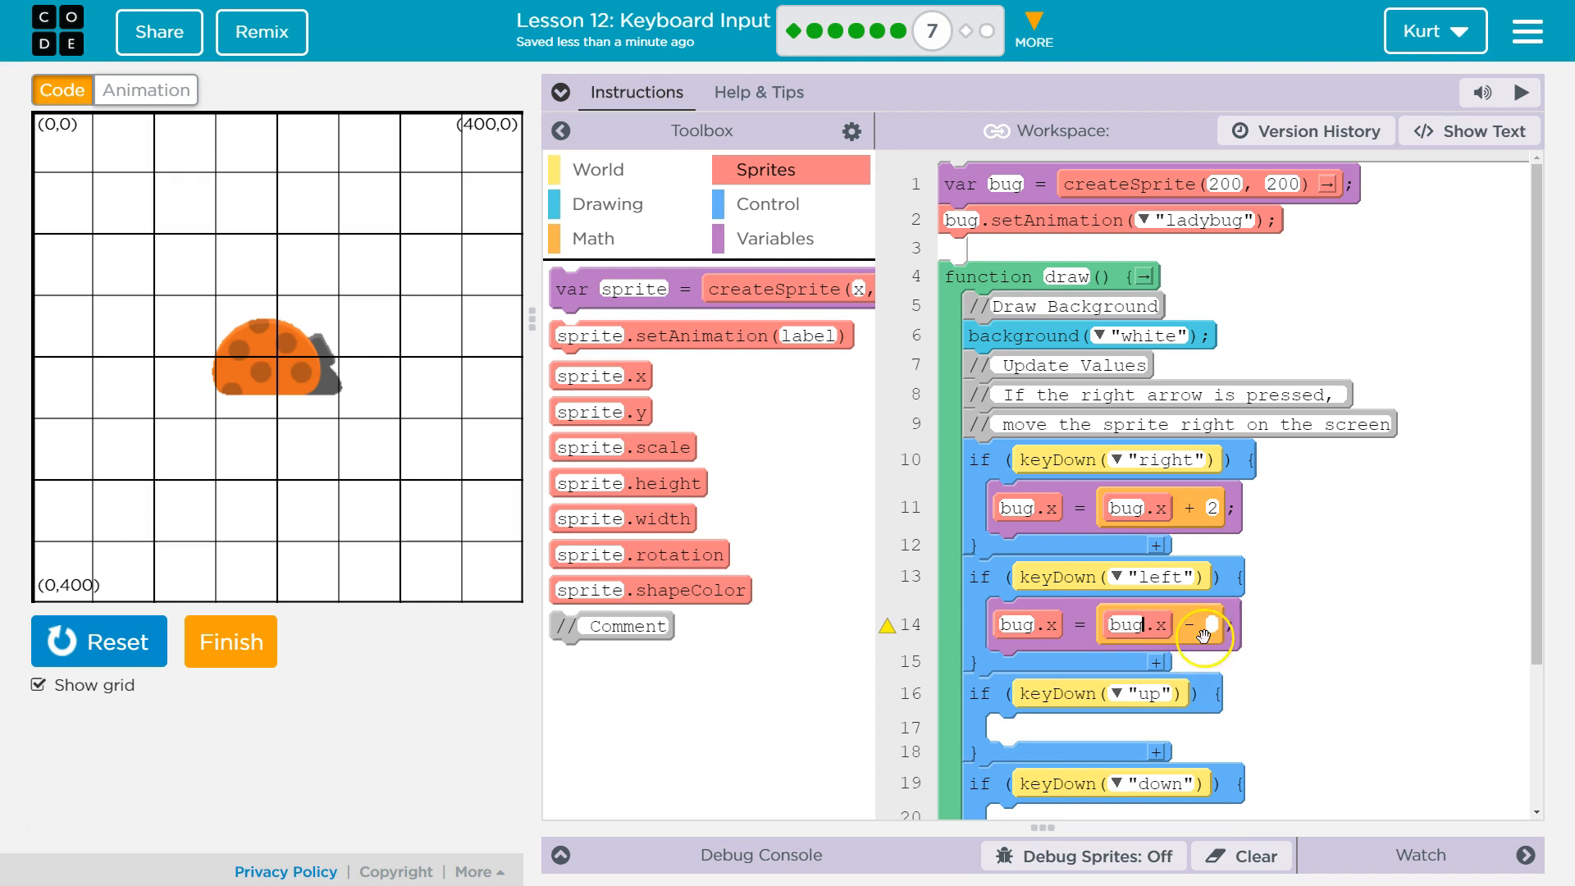
click(1205, 624)
text(2)
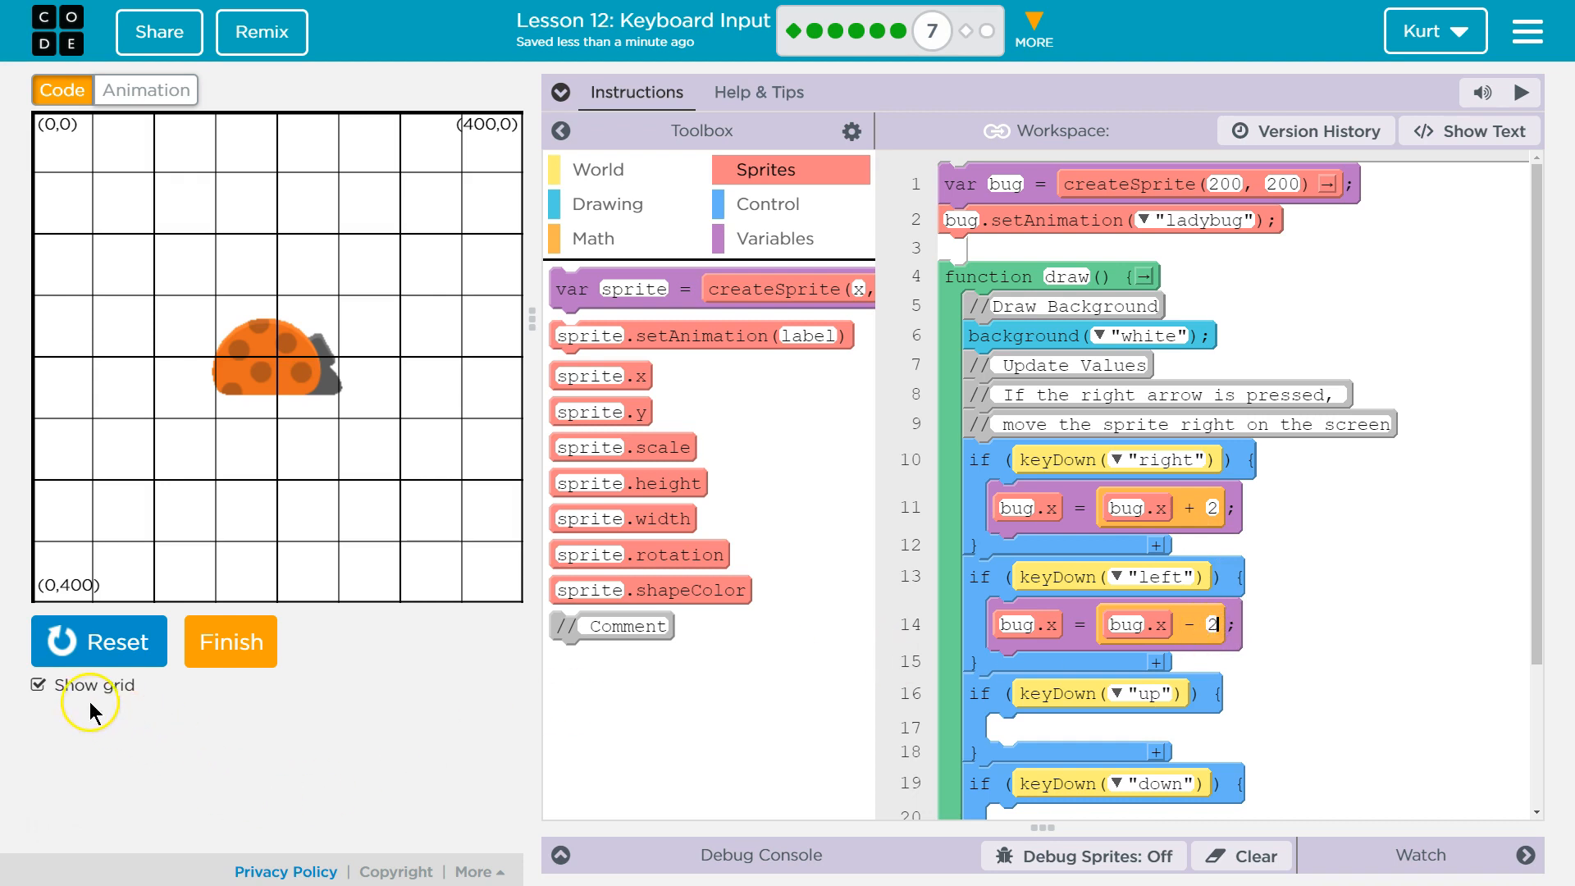
mouse_move(99, 640)
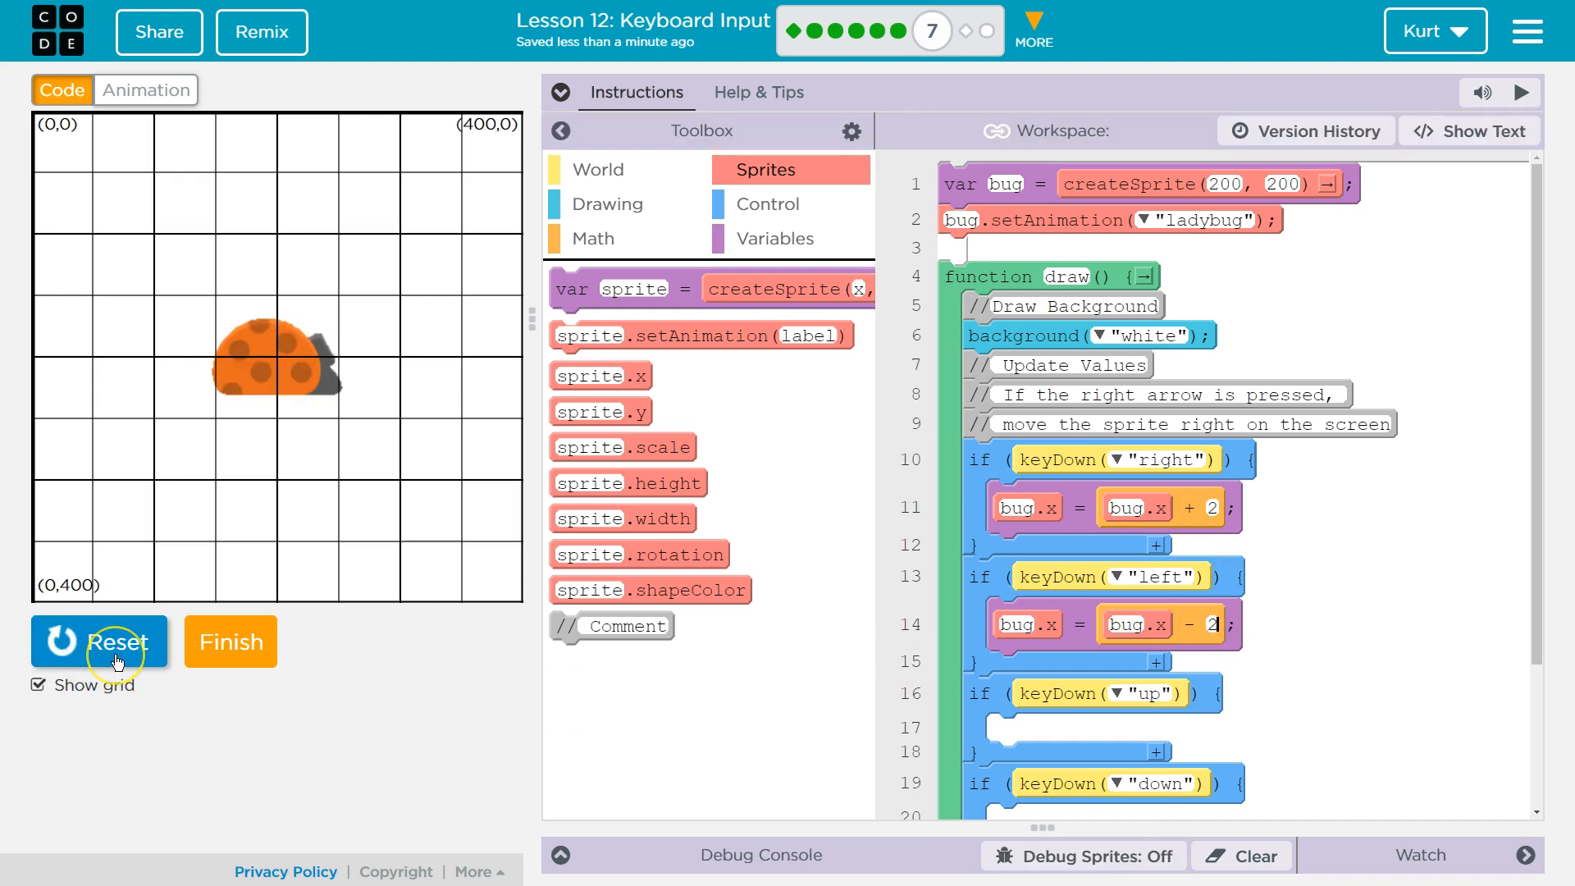
click(99, 641)
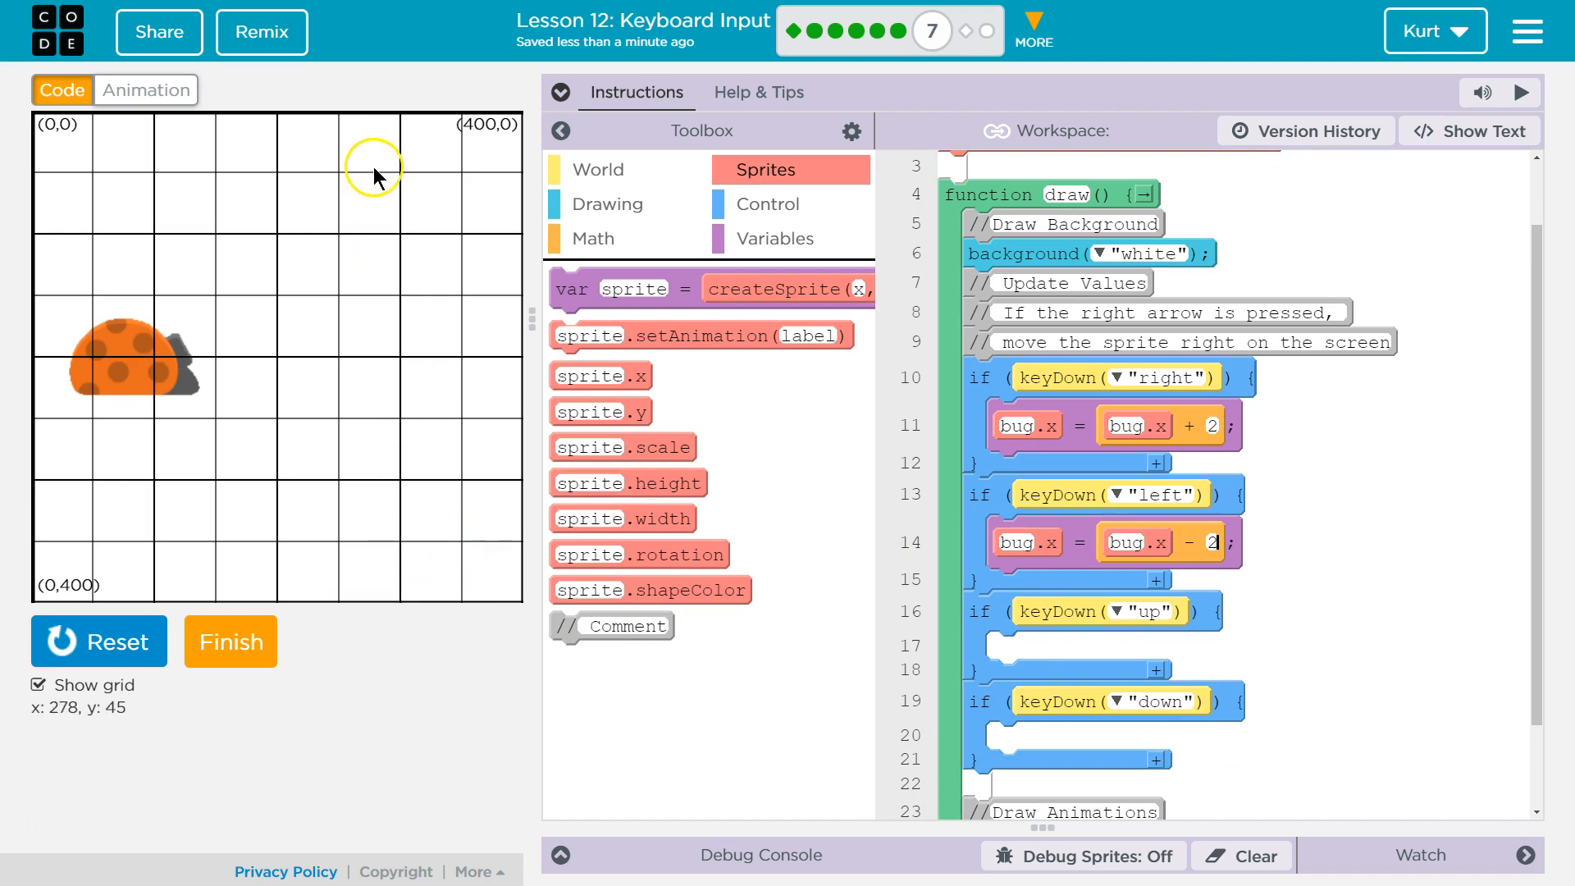
mouse_move(317, 590)
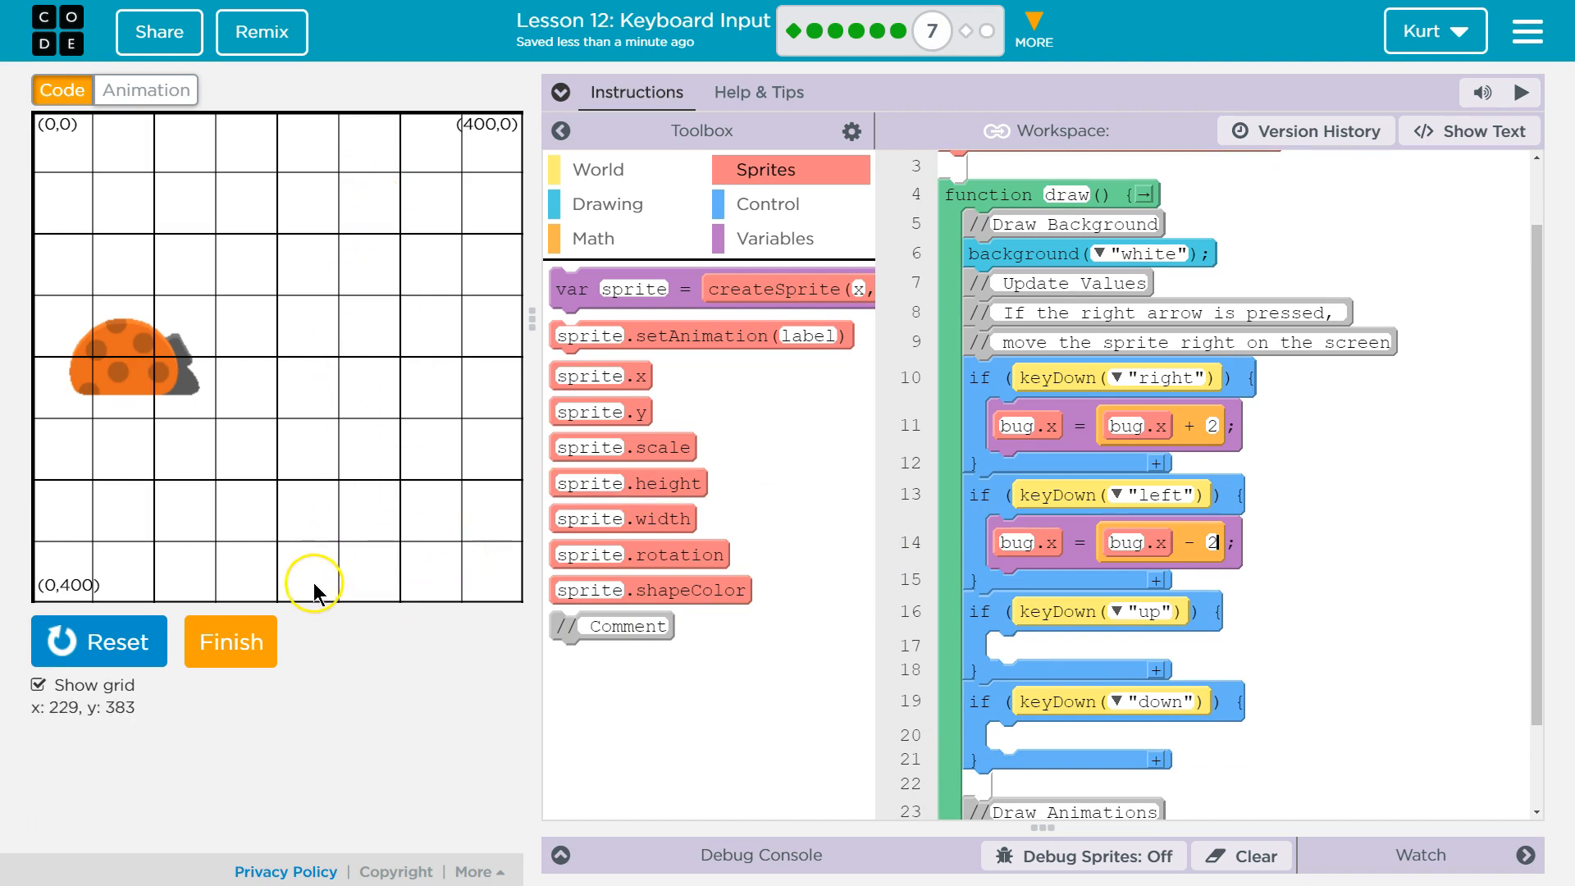
mouse_move(315, 605)
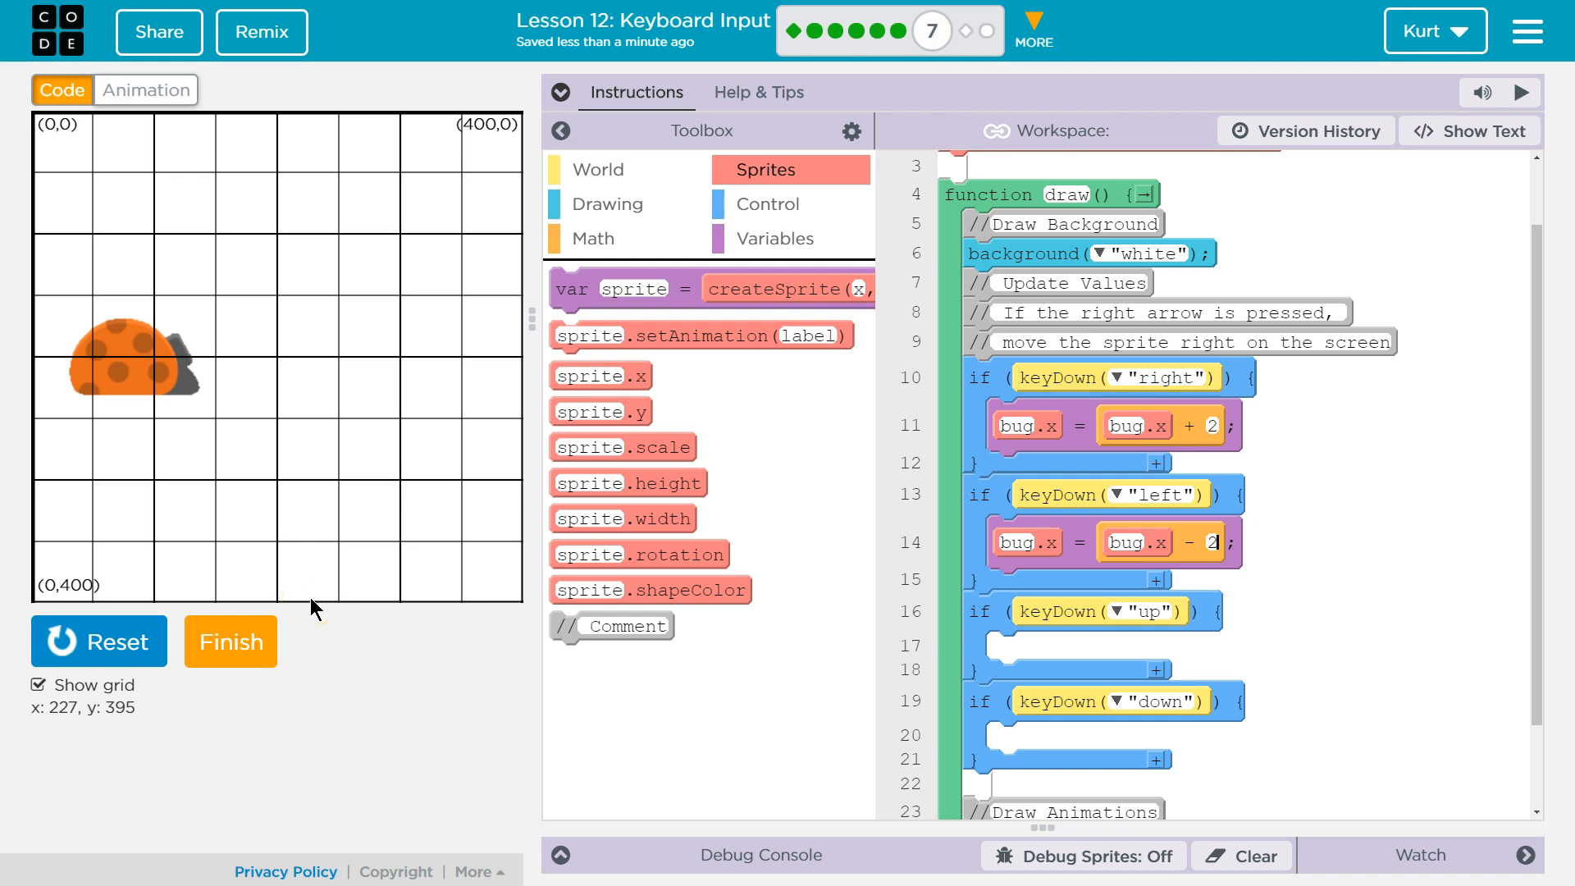
mouse_move(279, 380)
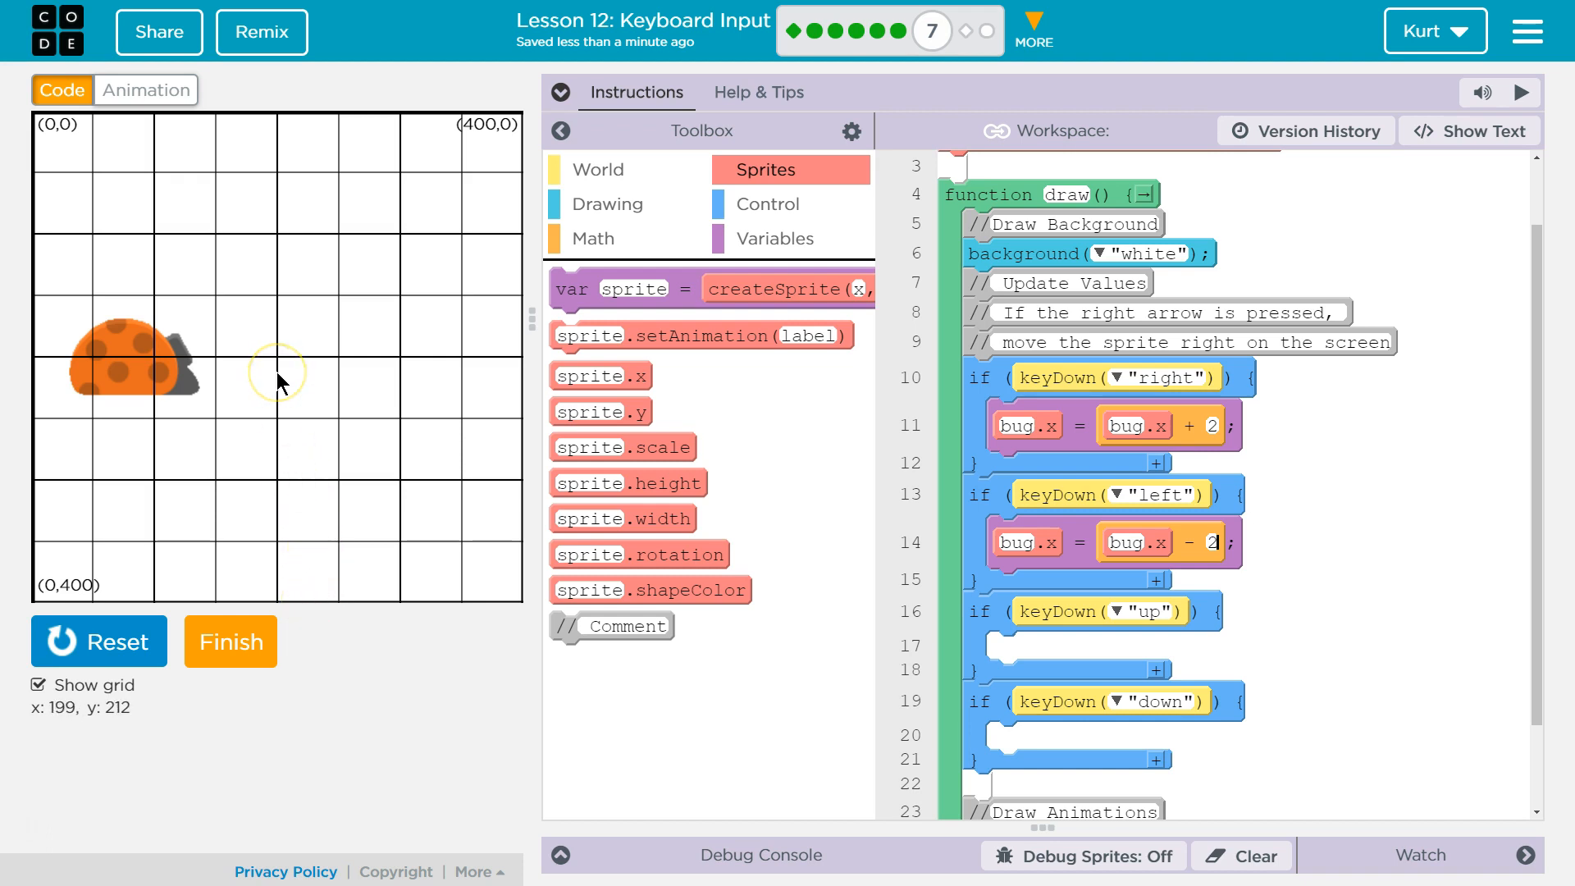
mouse_move(279, 233)
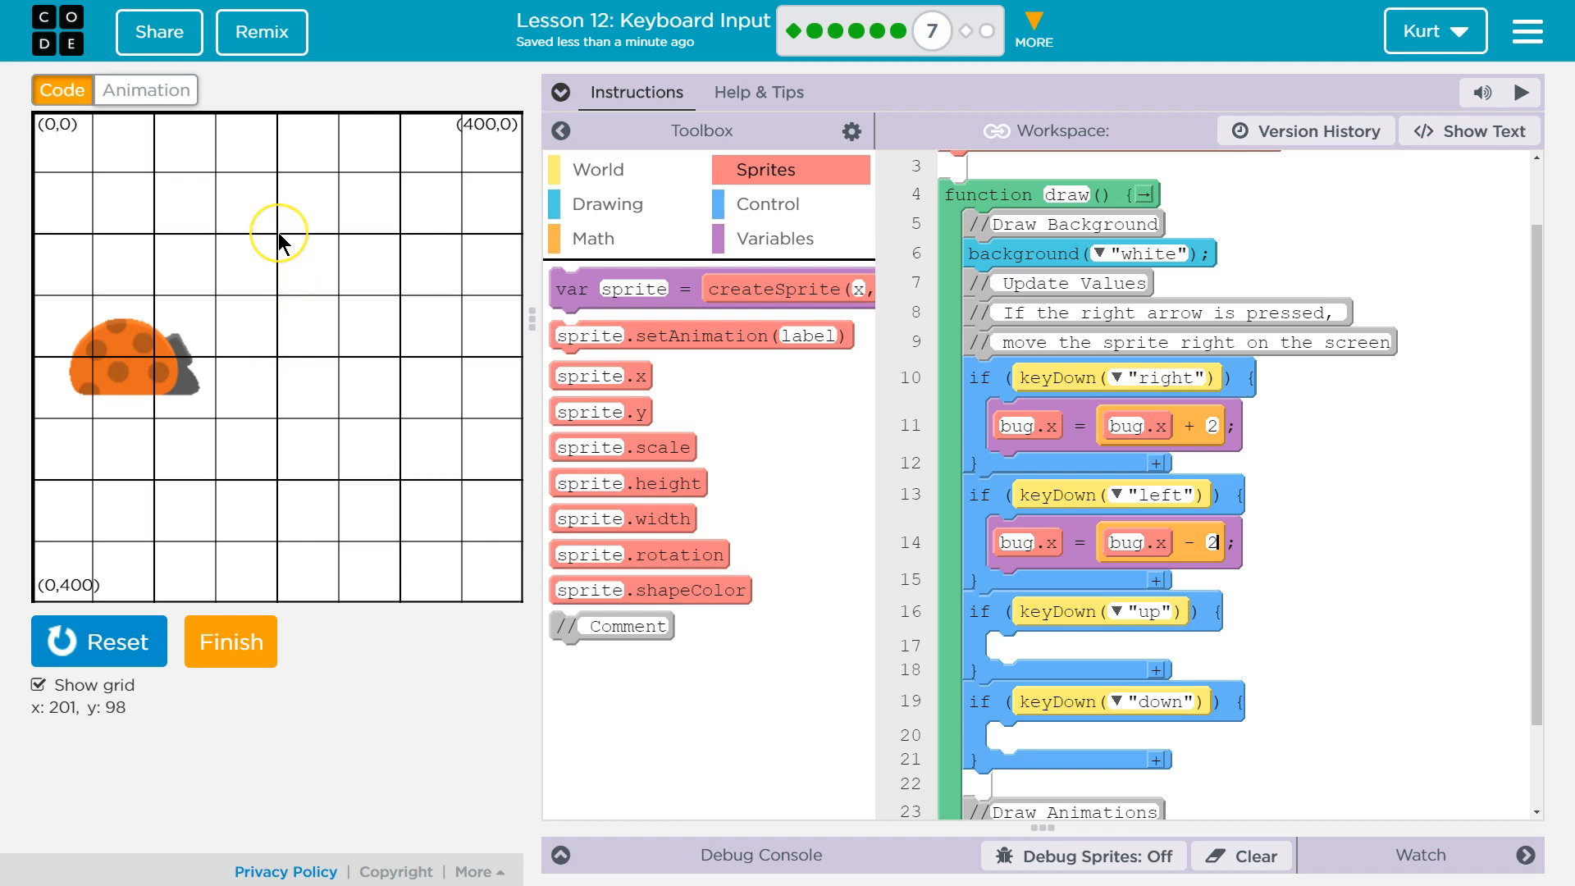
mouse_move(272, 124)
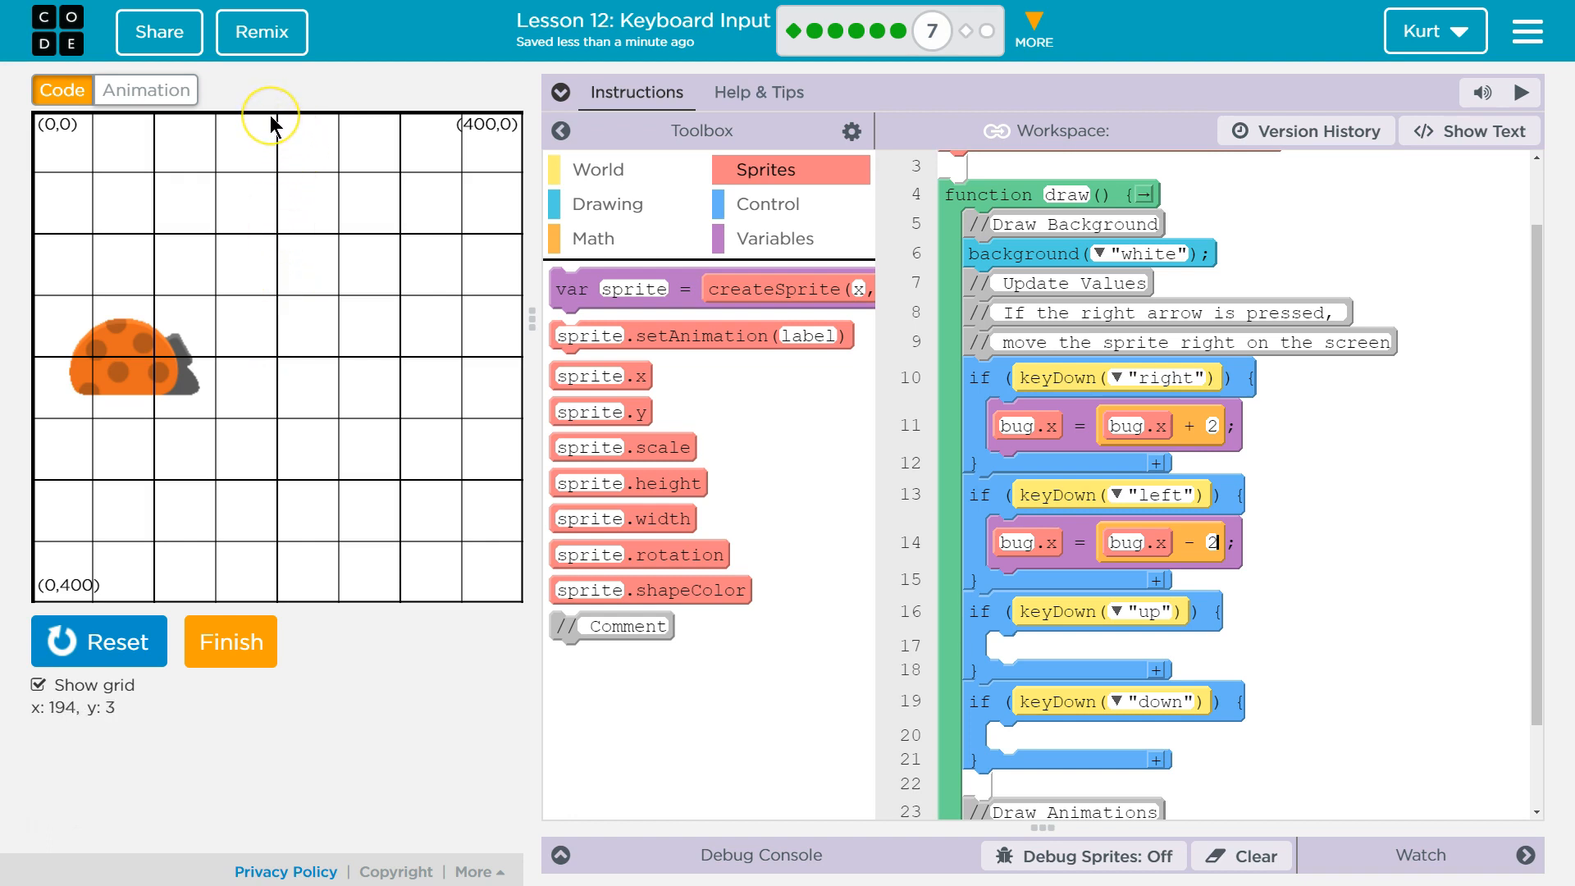
mouse_move(306, 334)
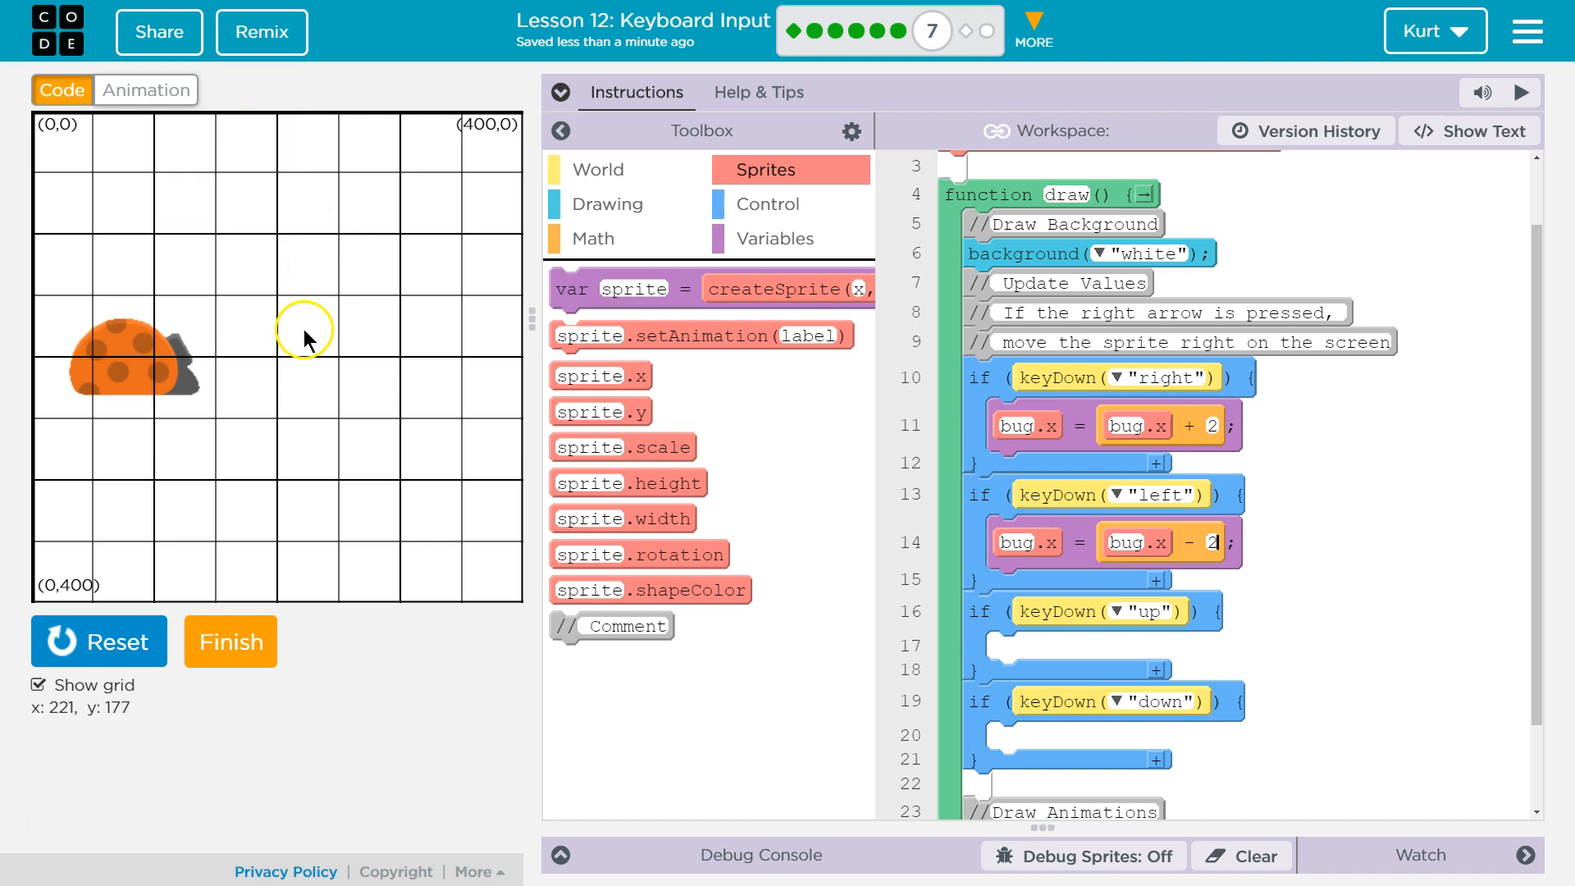
mouse_move(268, 135)
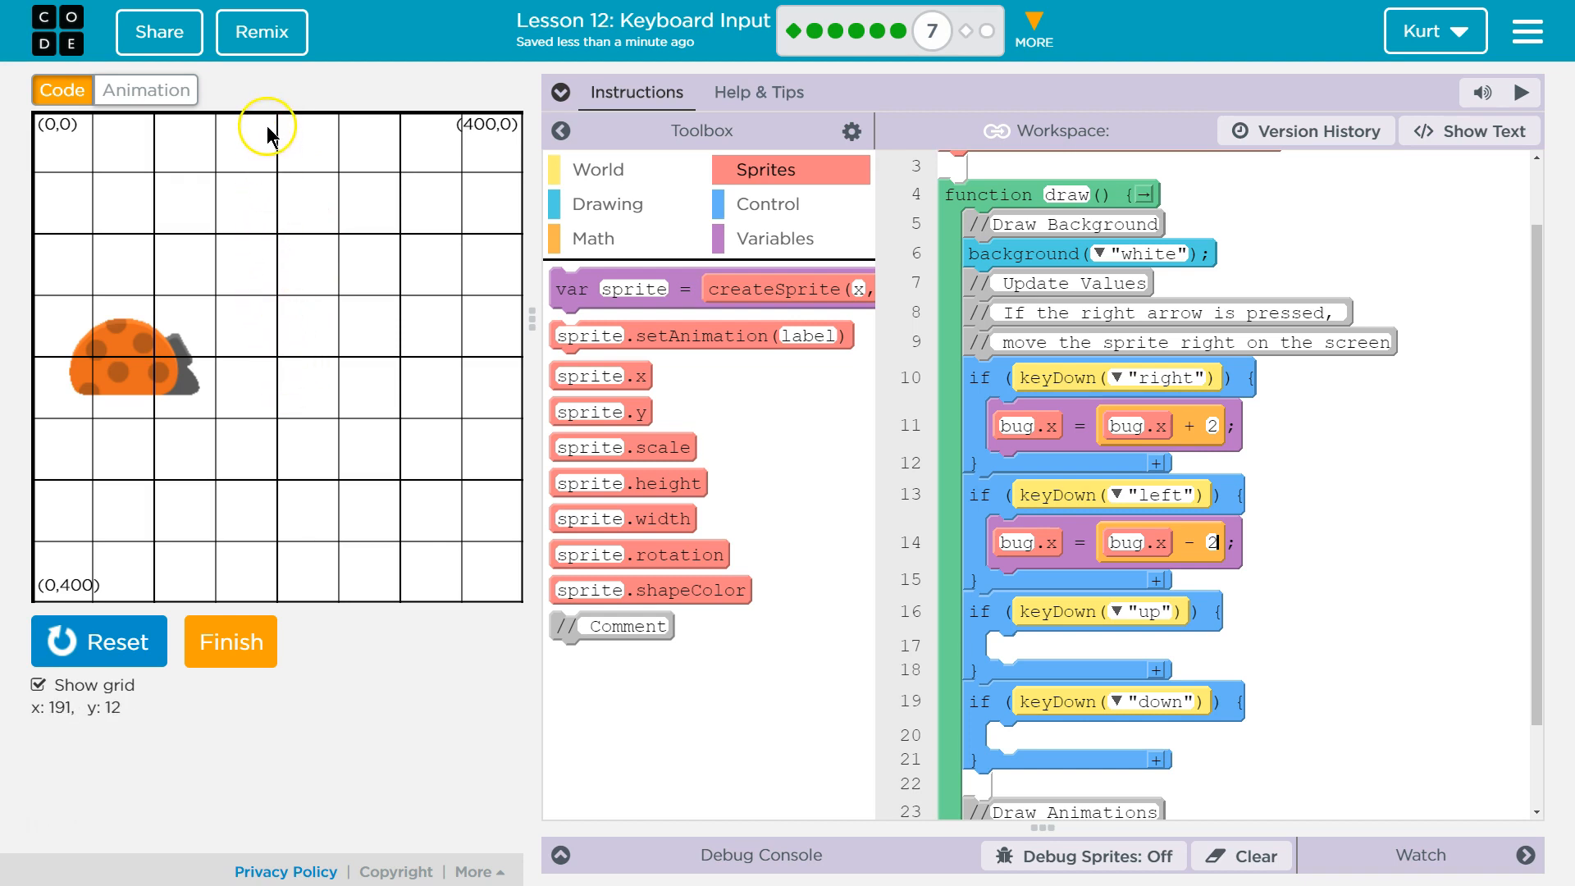
mouse_move(266, 186)
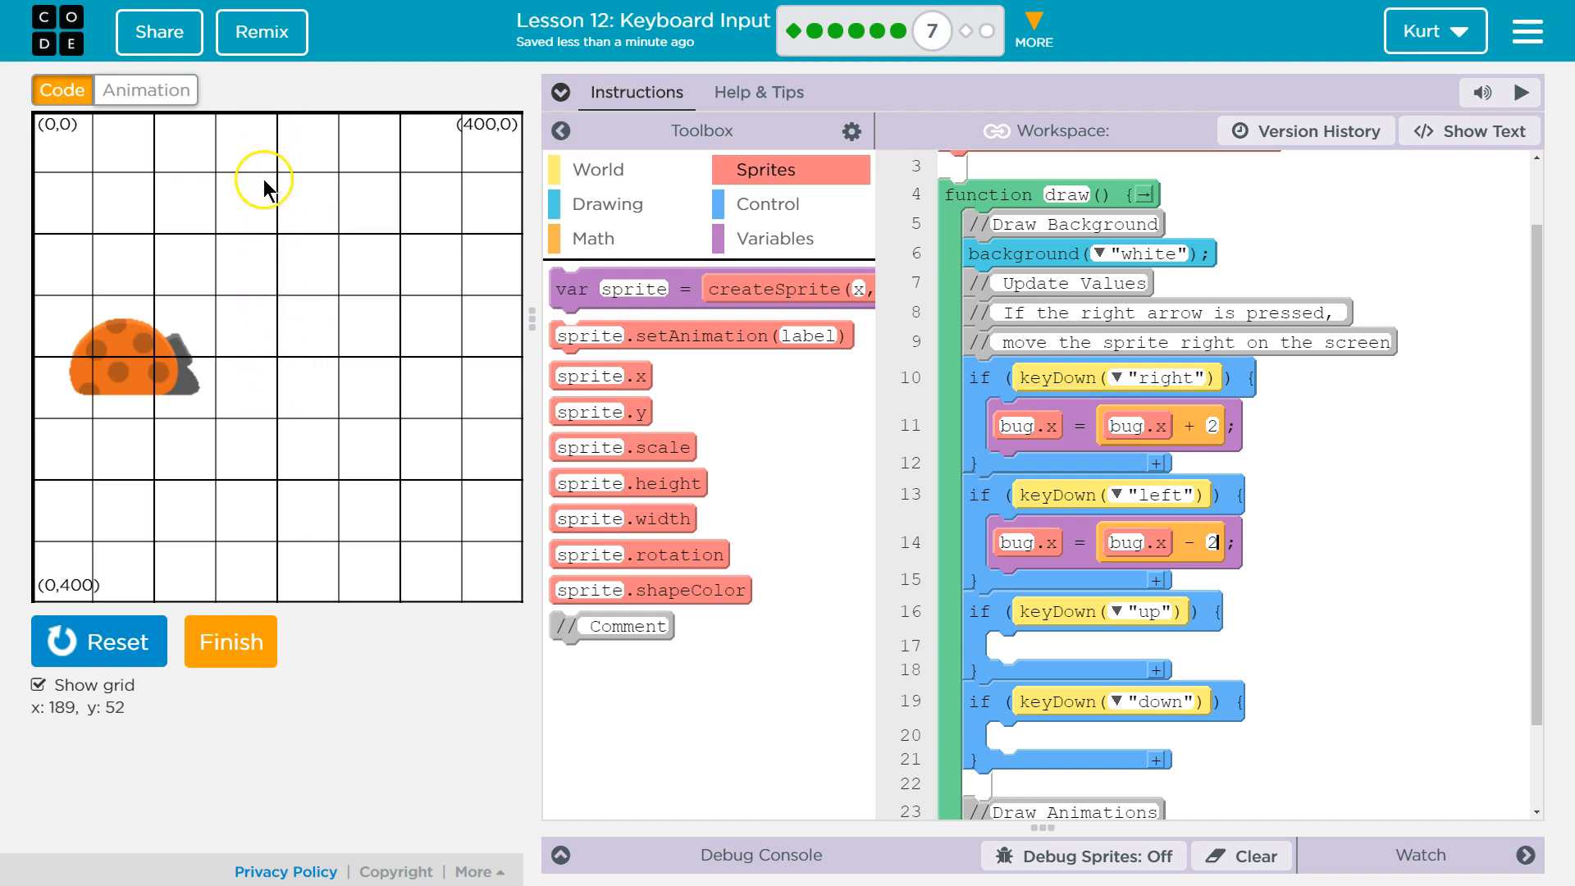
mouse_move(252, 555)
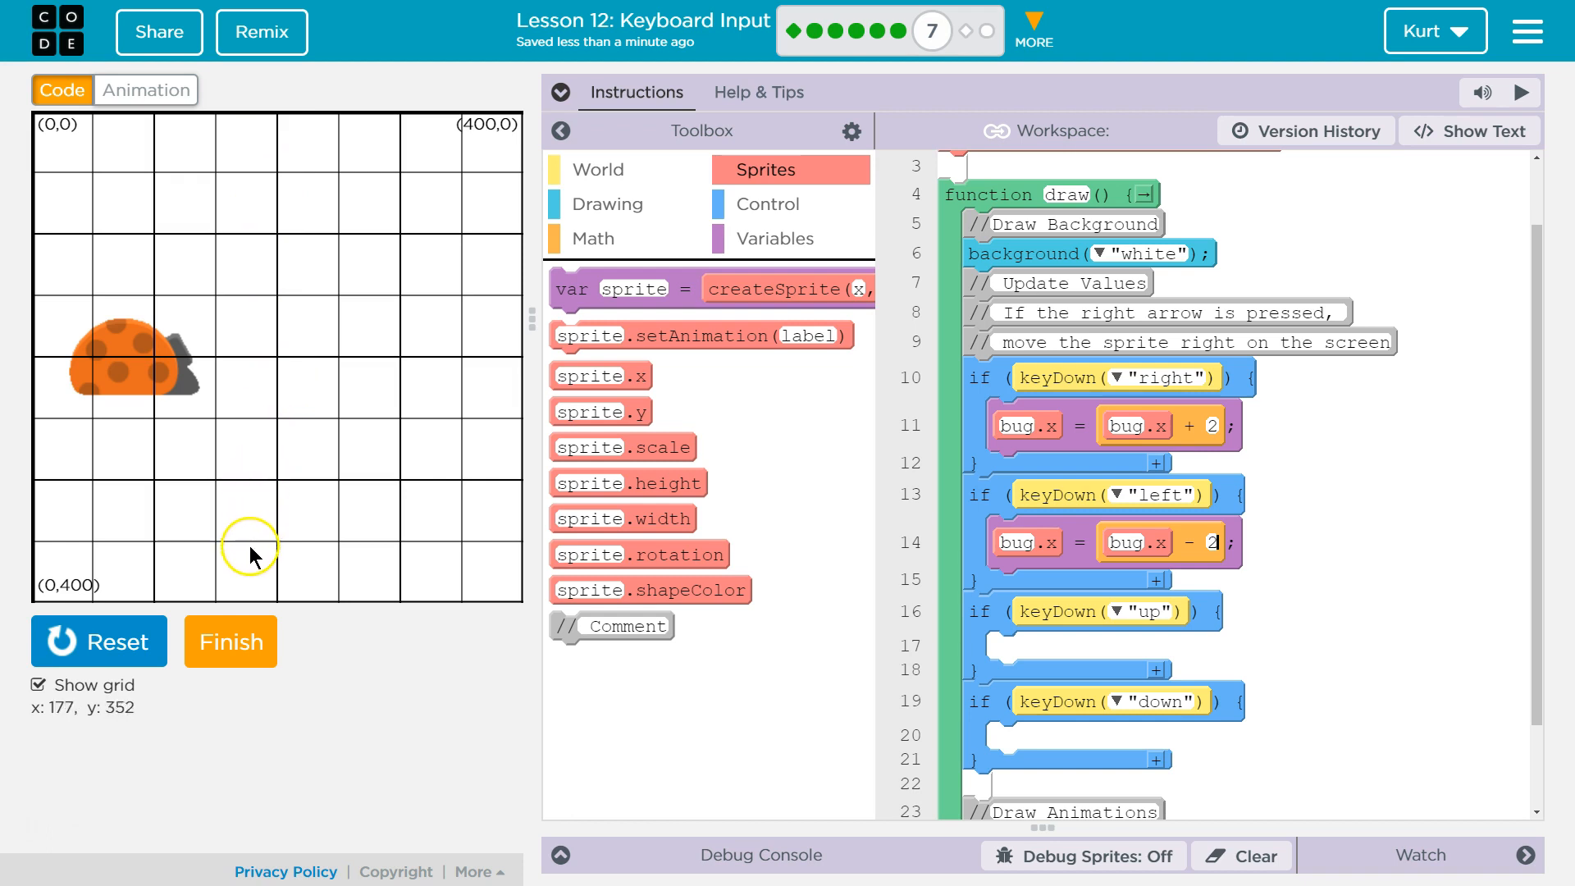
mouse_move(285, 402)
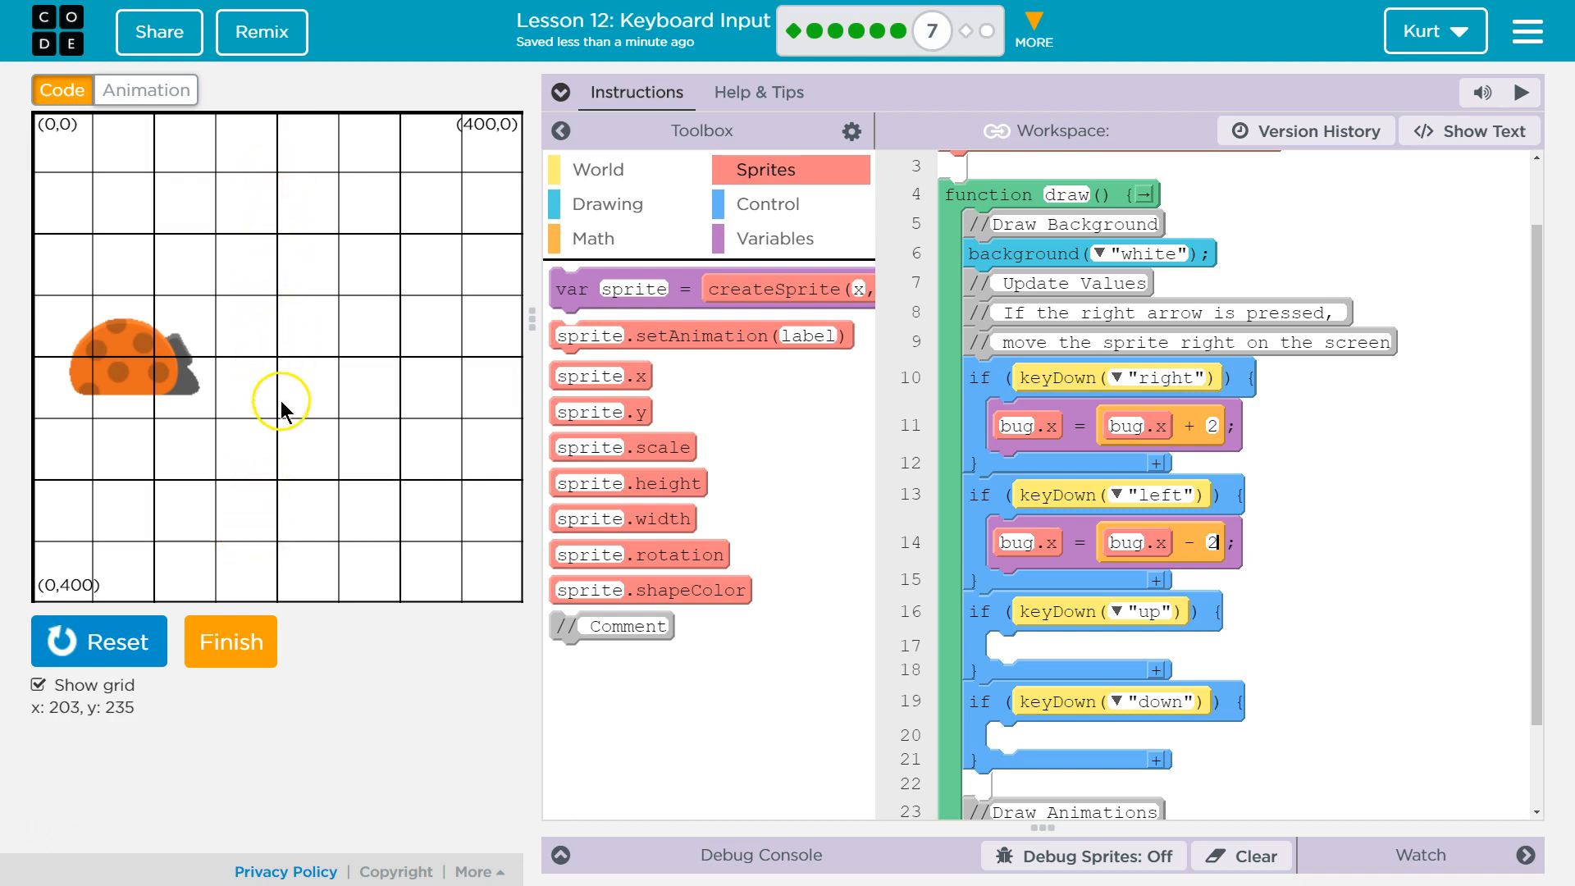
mouse_move(284, 515)
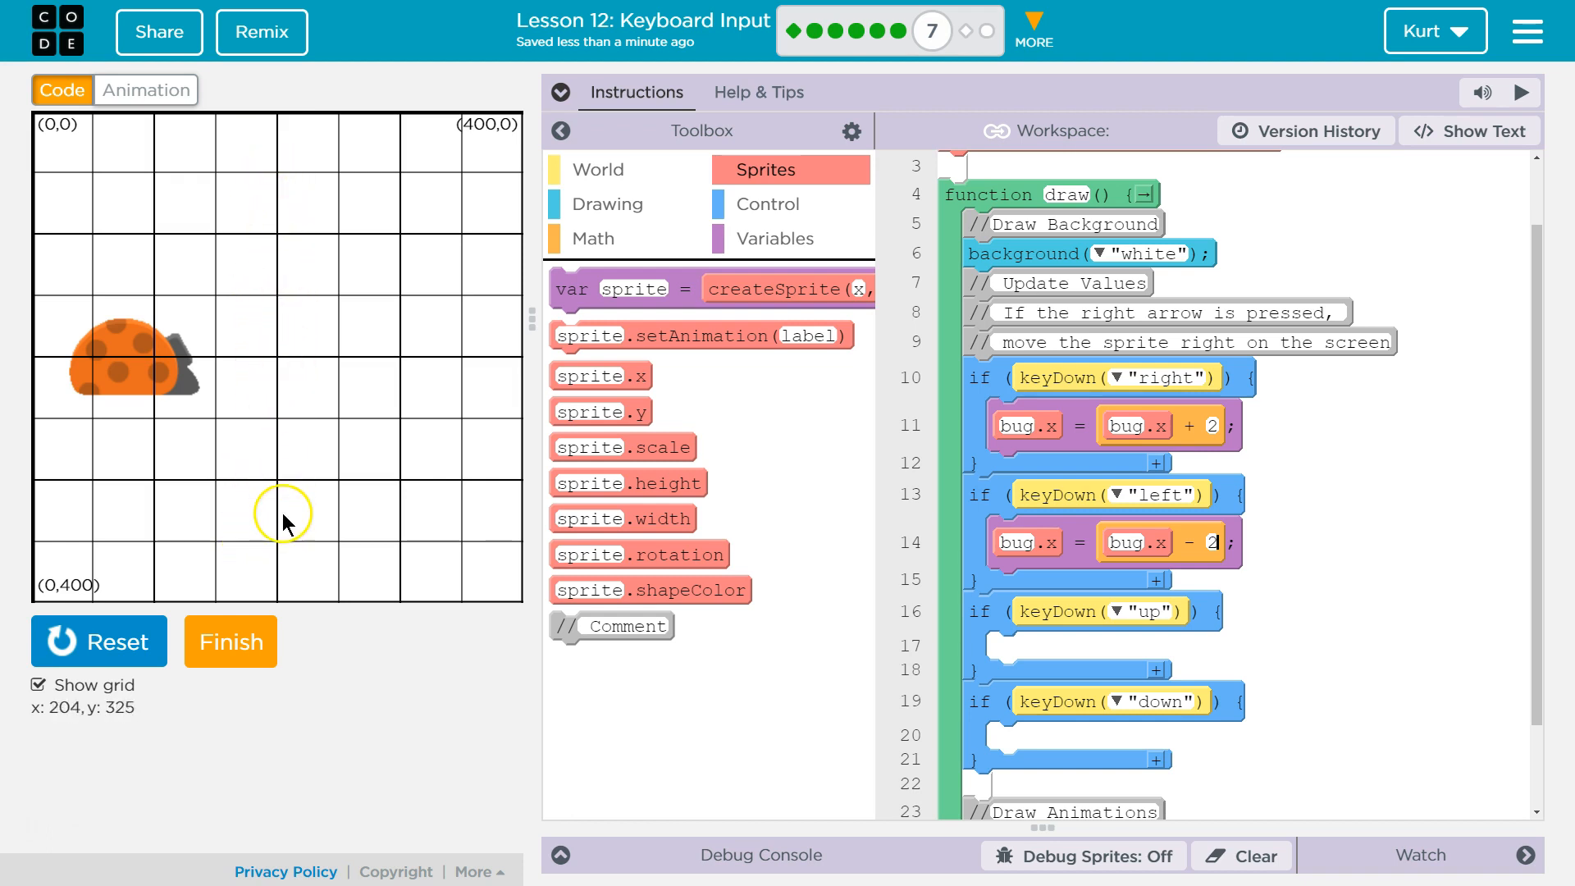
mouse_move(940, 614)
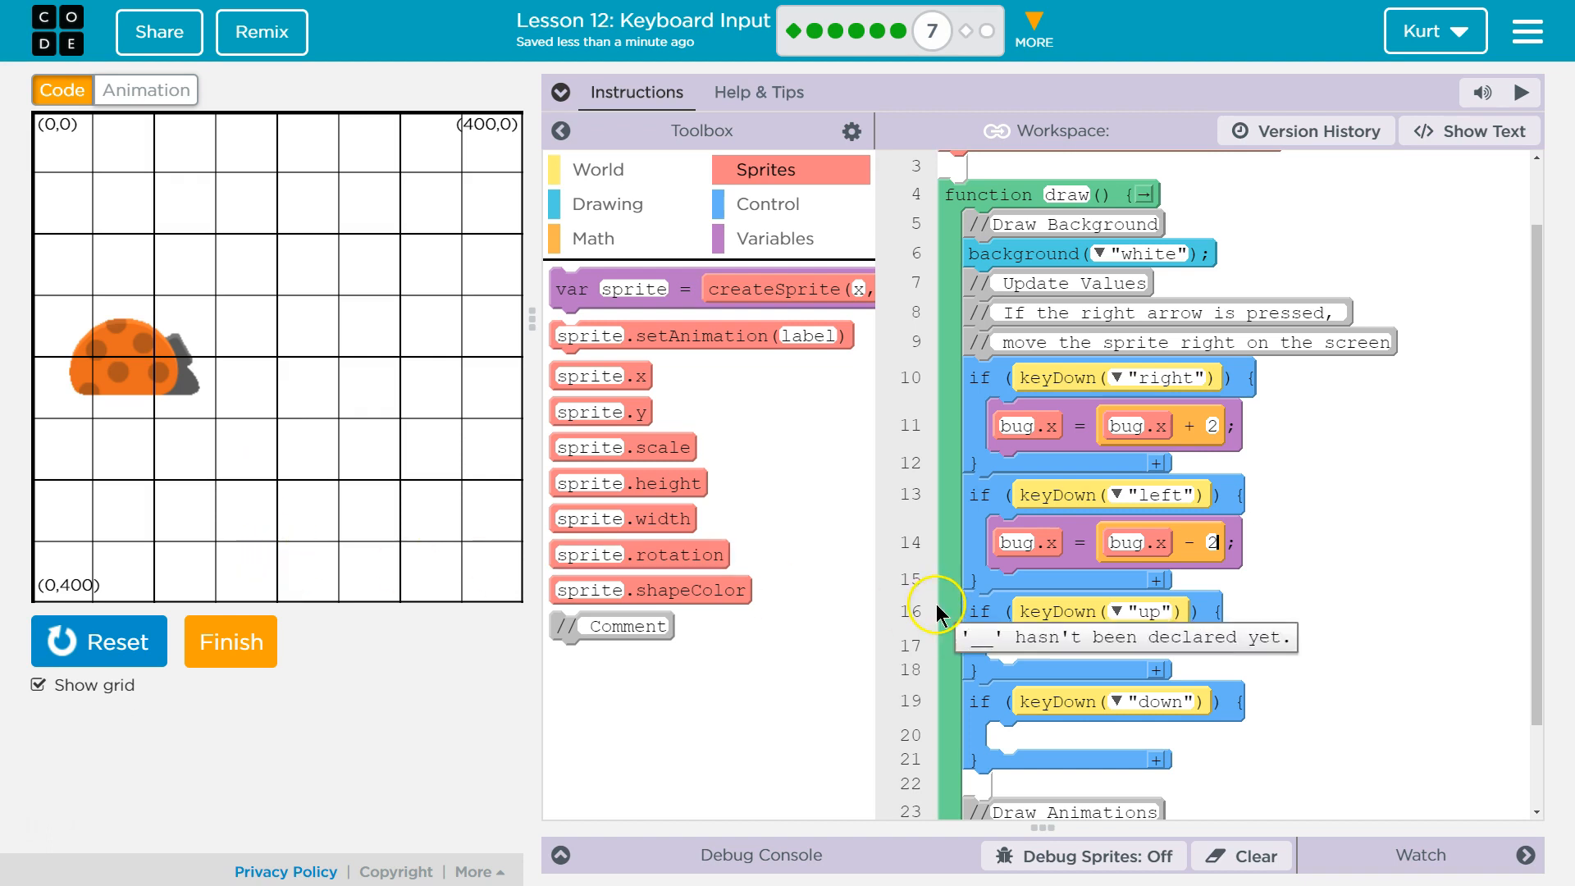
- Build sprite.y = sprite.y minus a value inside the up-arrow check
scroll(down, 3)
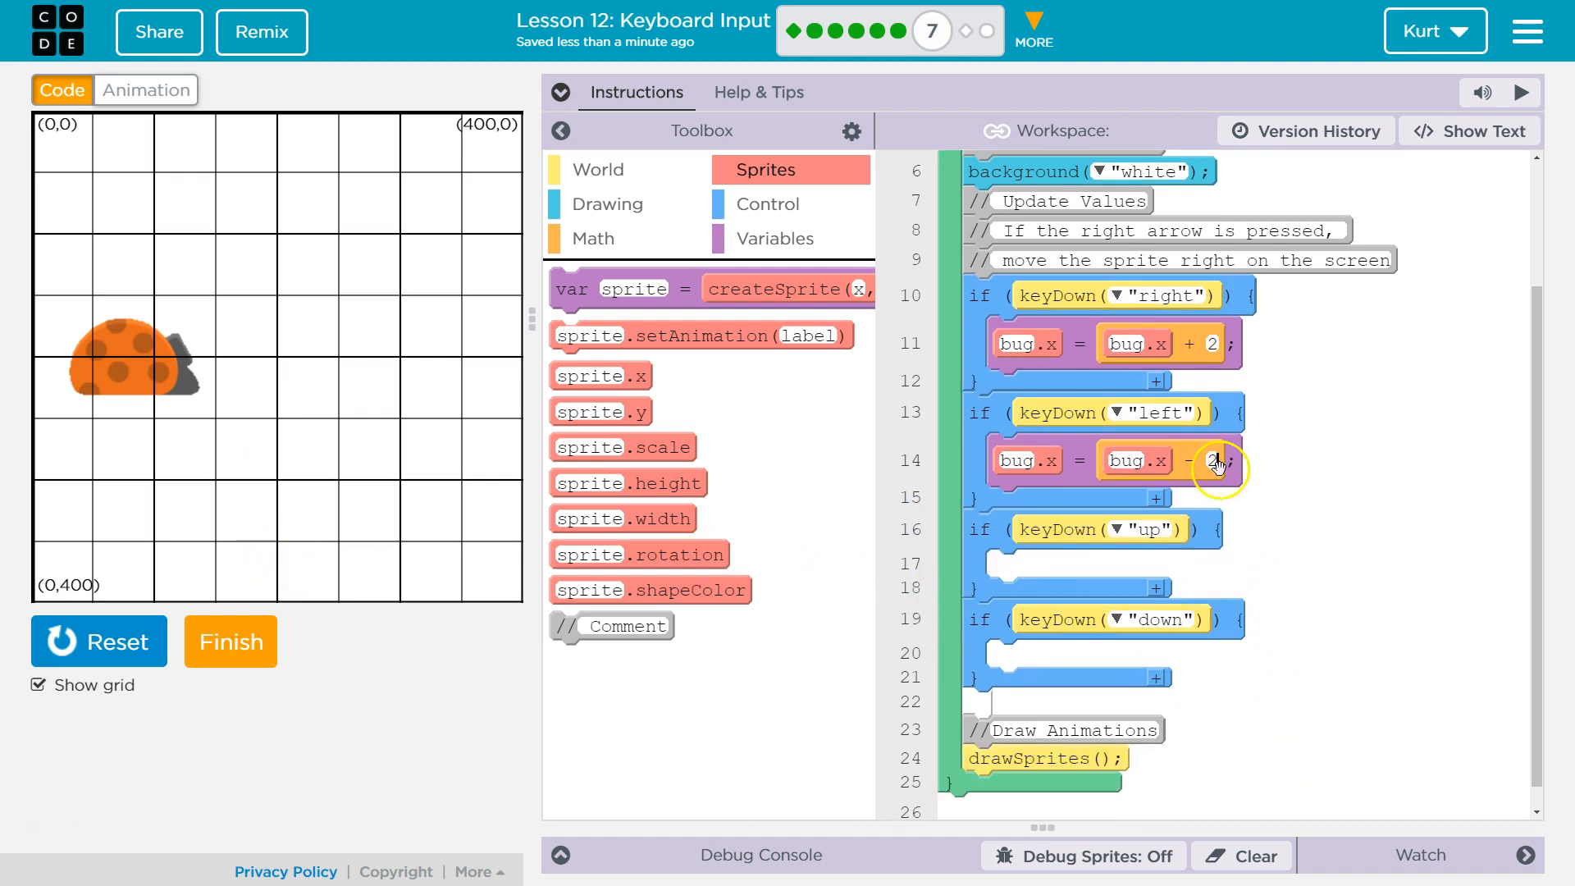
mouse_move(722, 251)
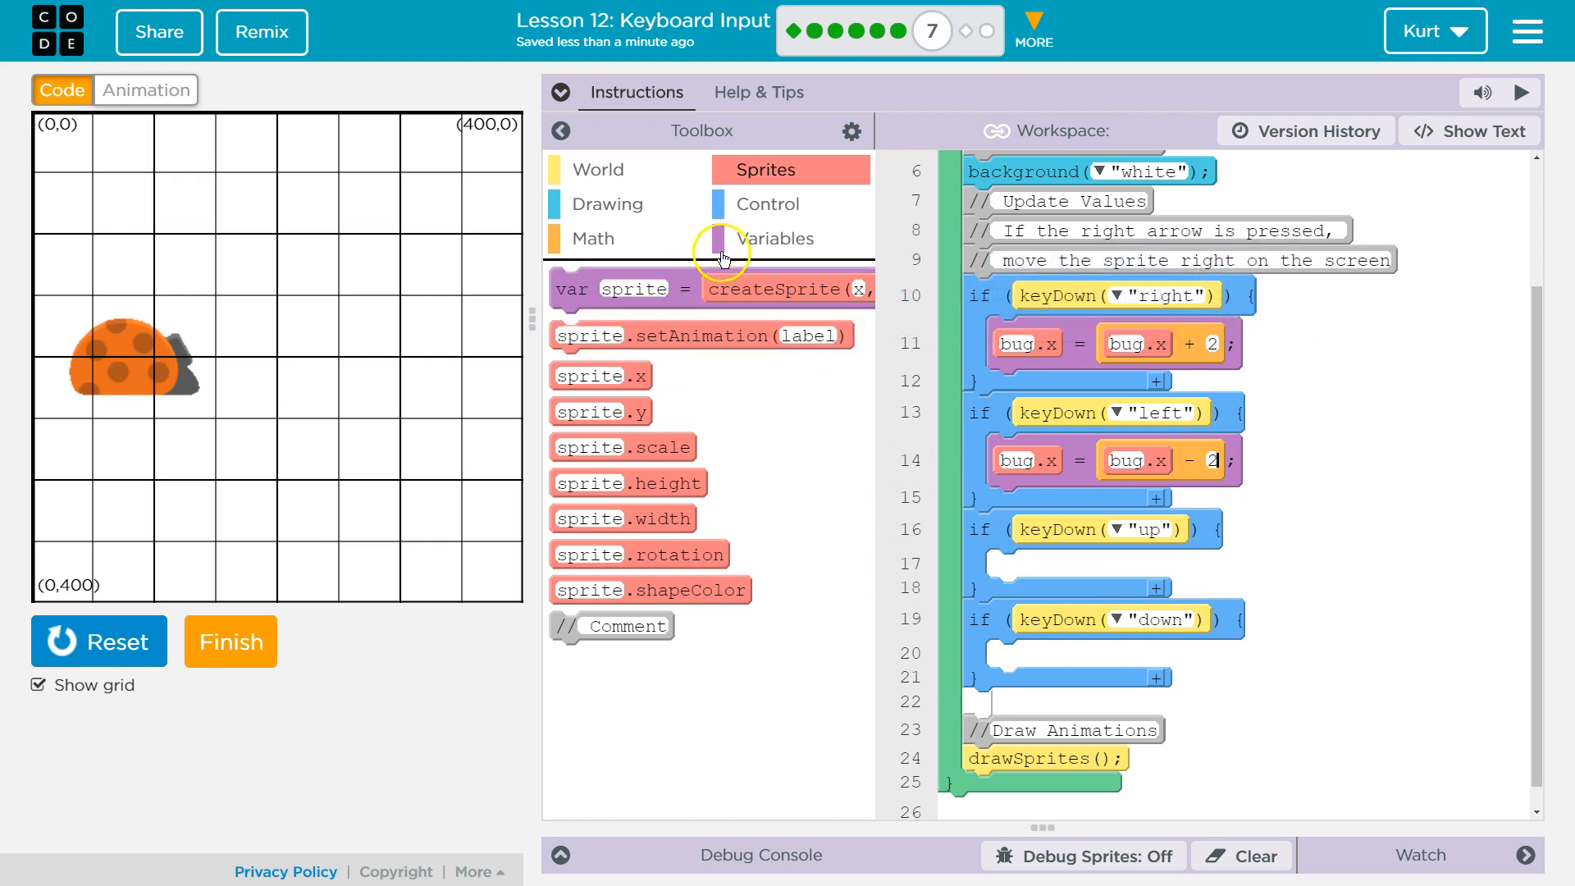
mouse_move(743, 249)
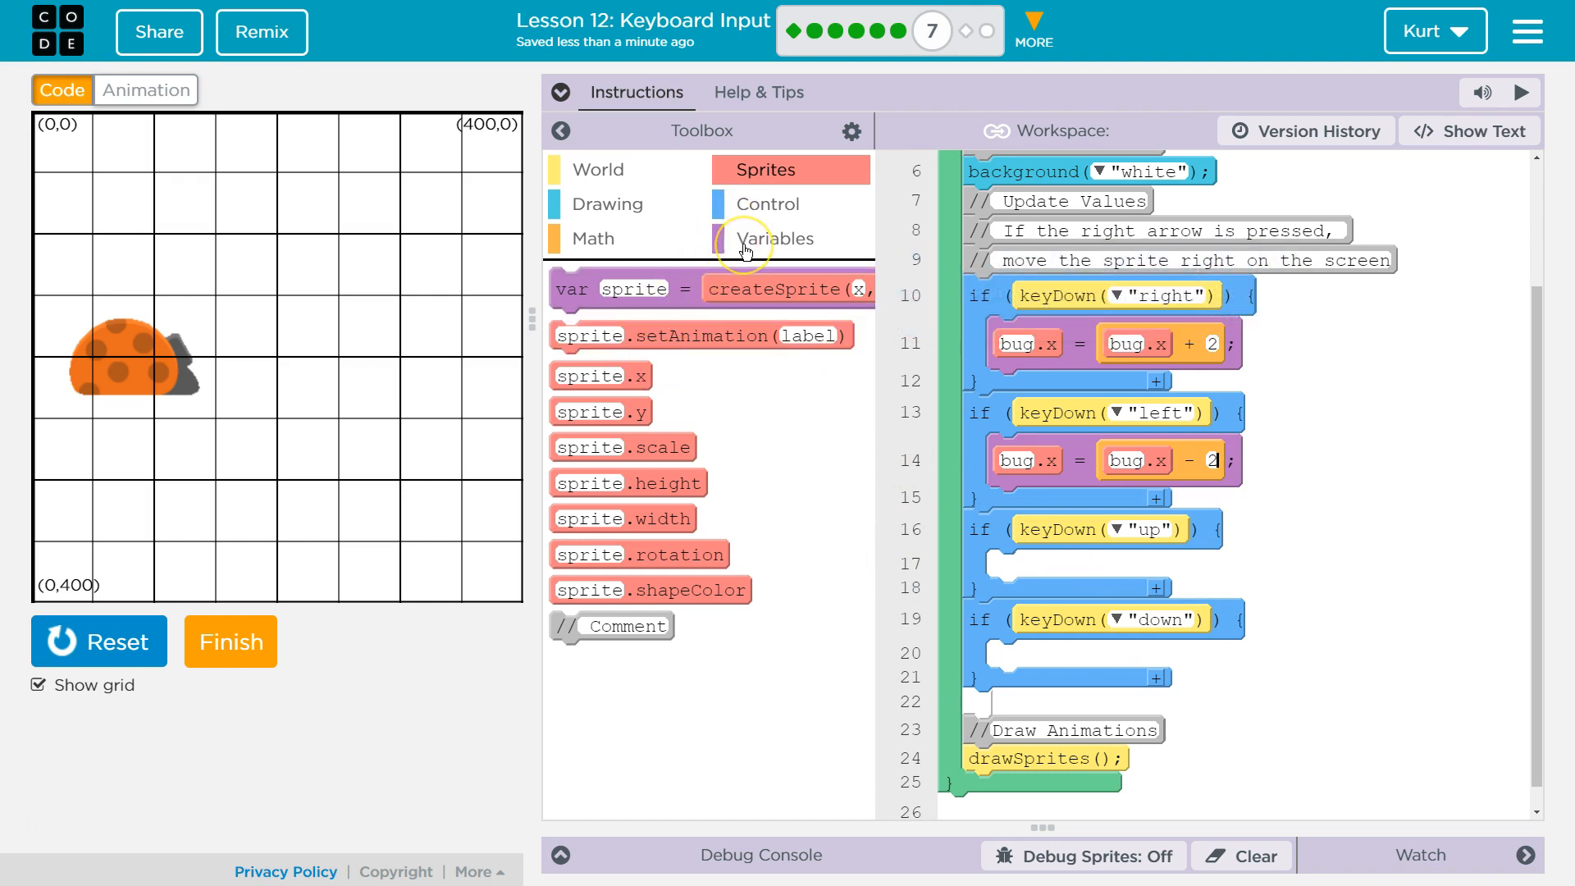
mouse_move(771, 273)
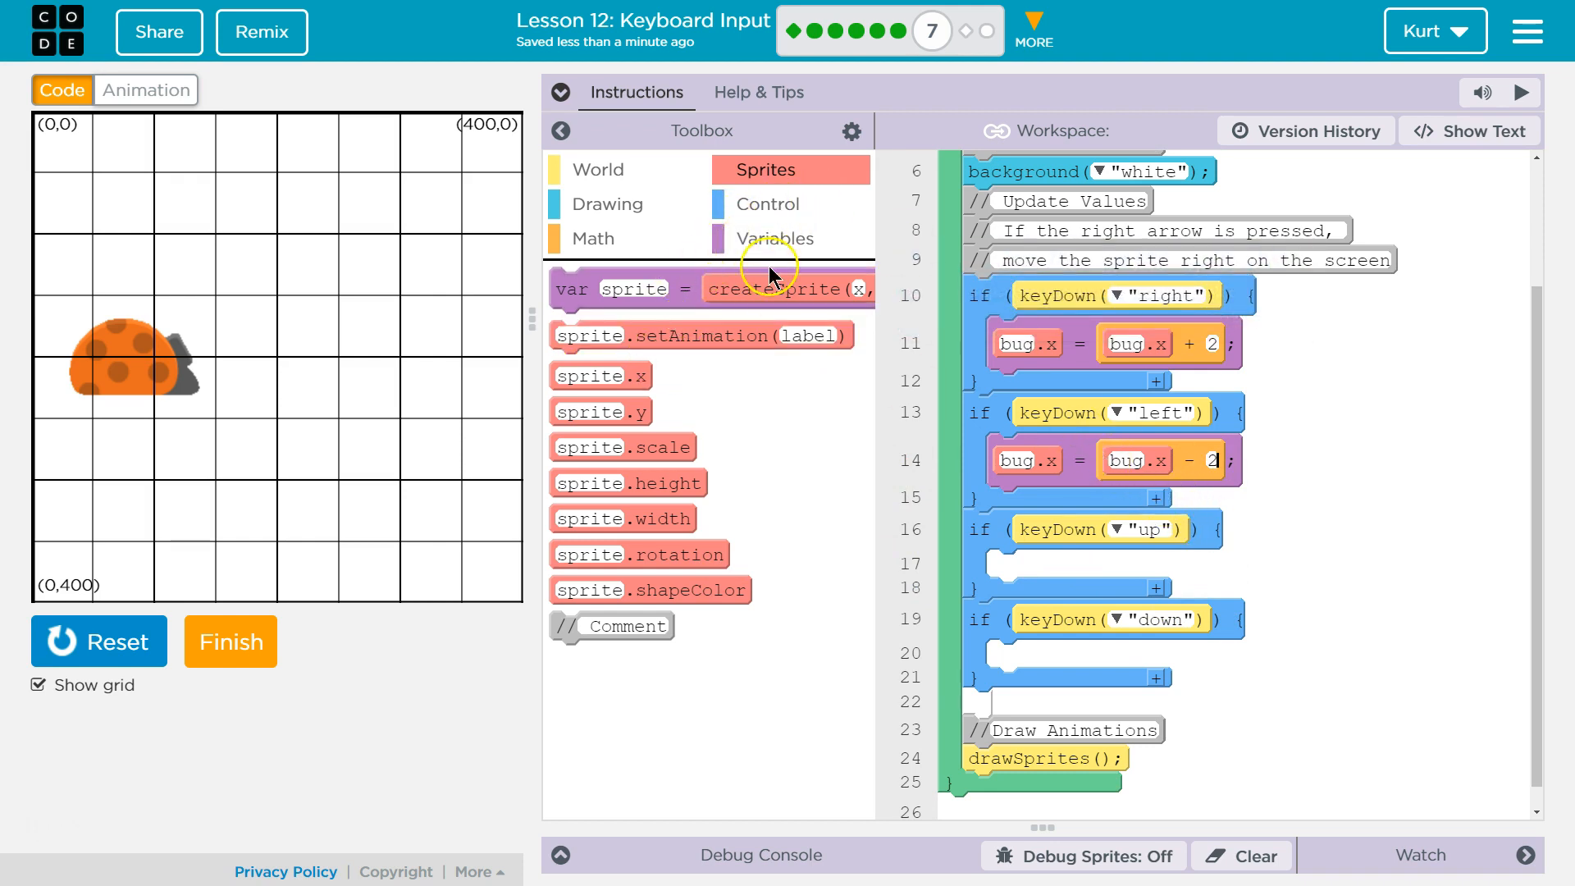
click(772, 238)
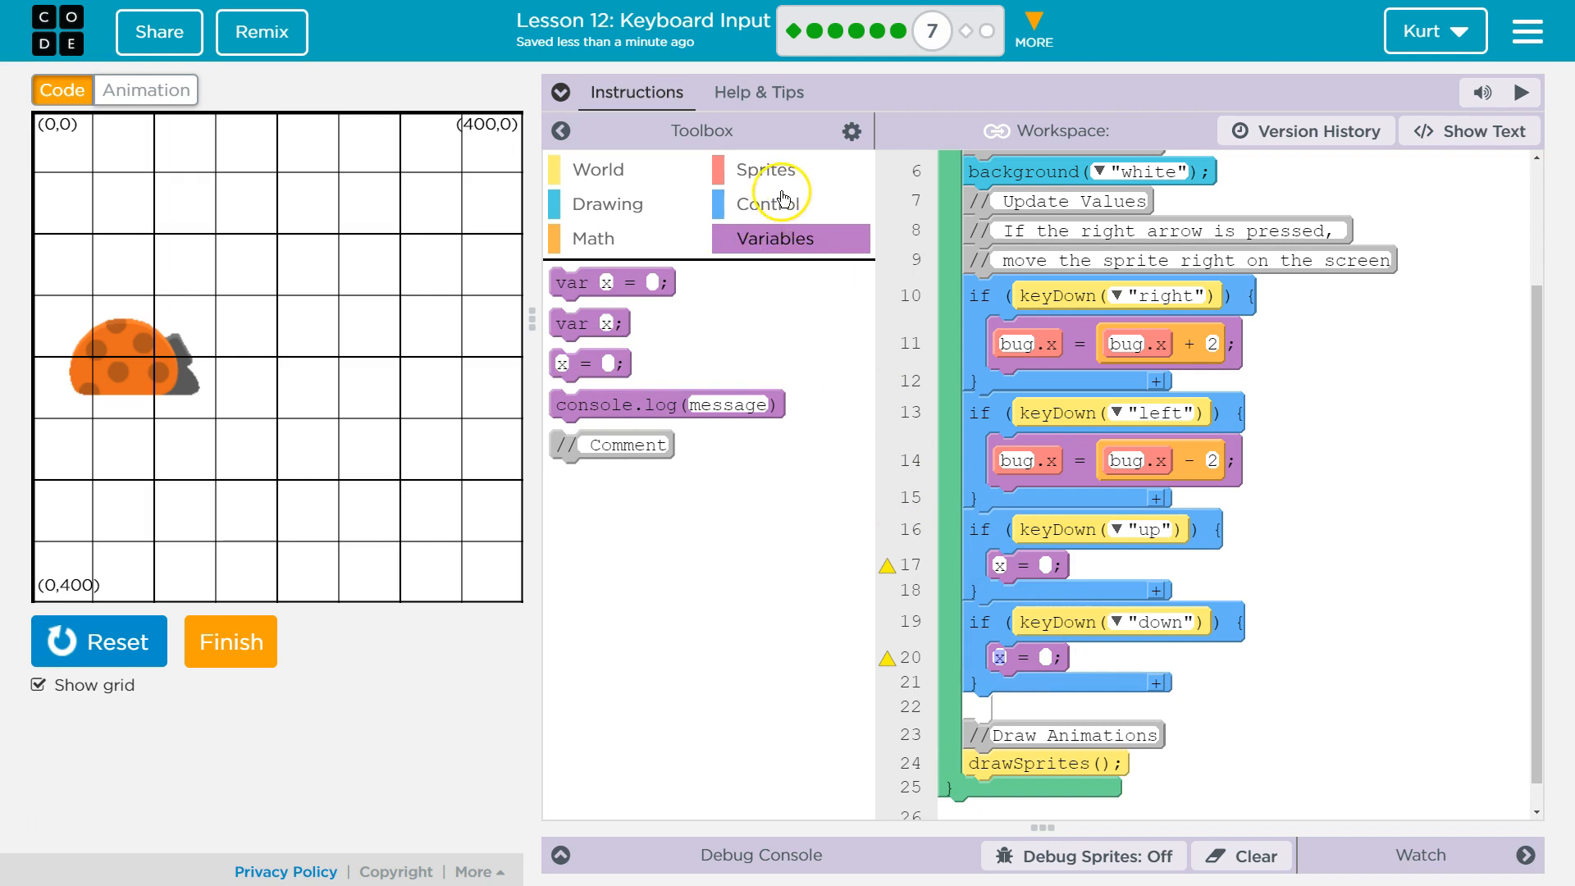
click(765, 168)
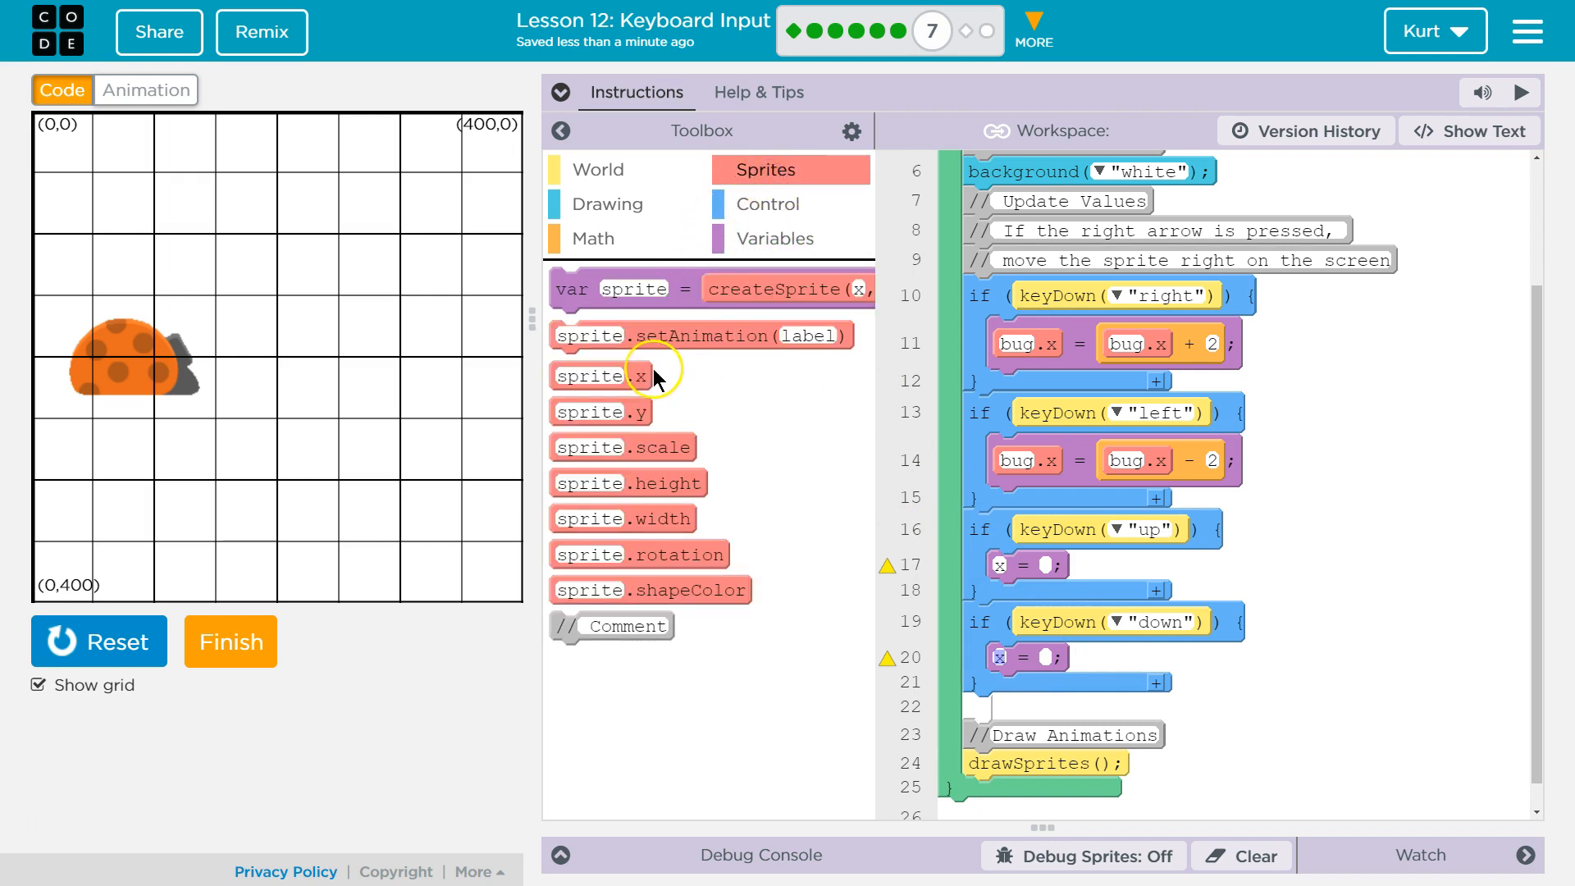
mouse_move(614, 432)
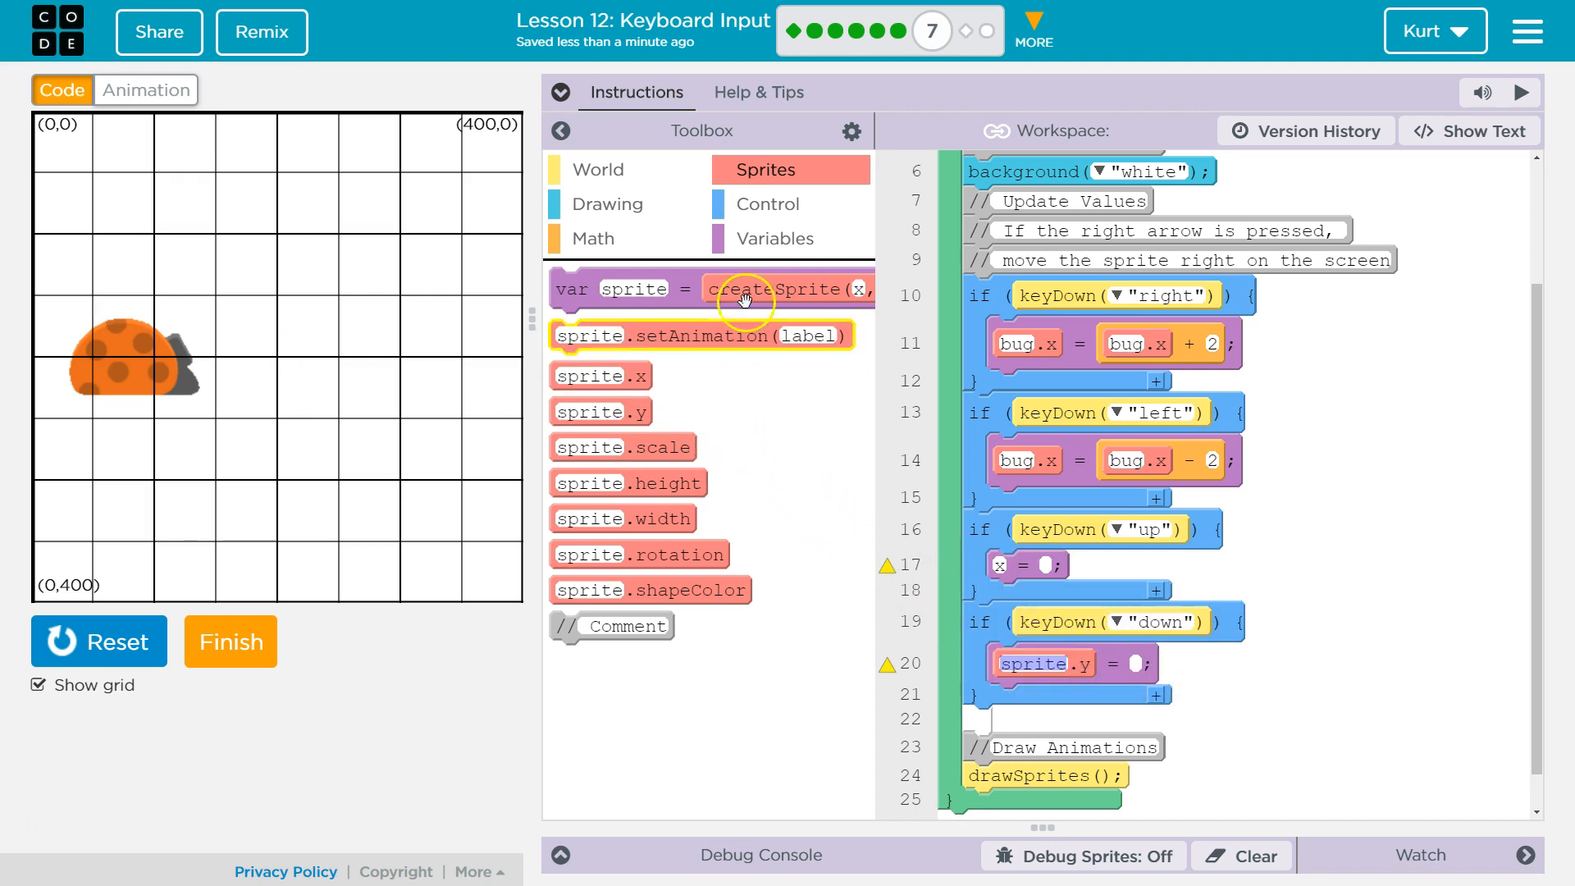
click(594, 238)
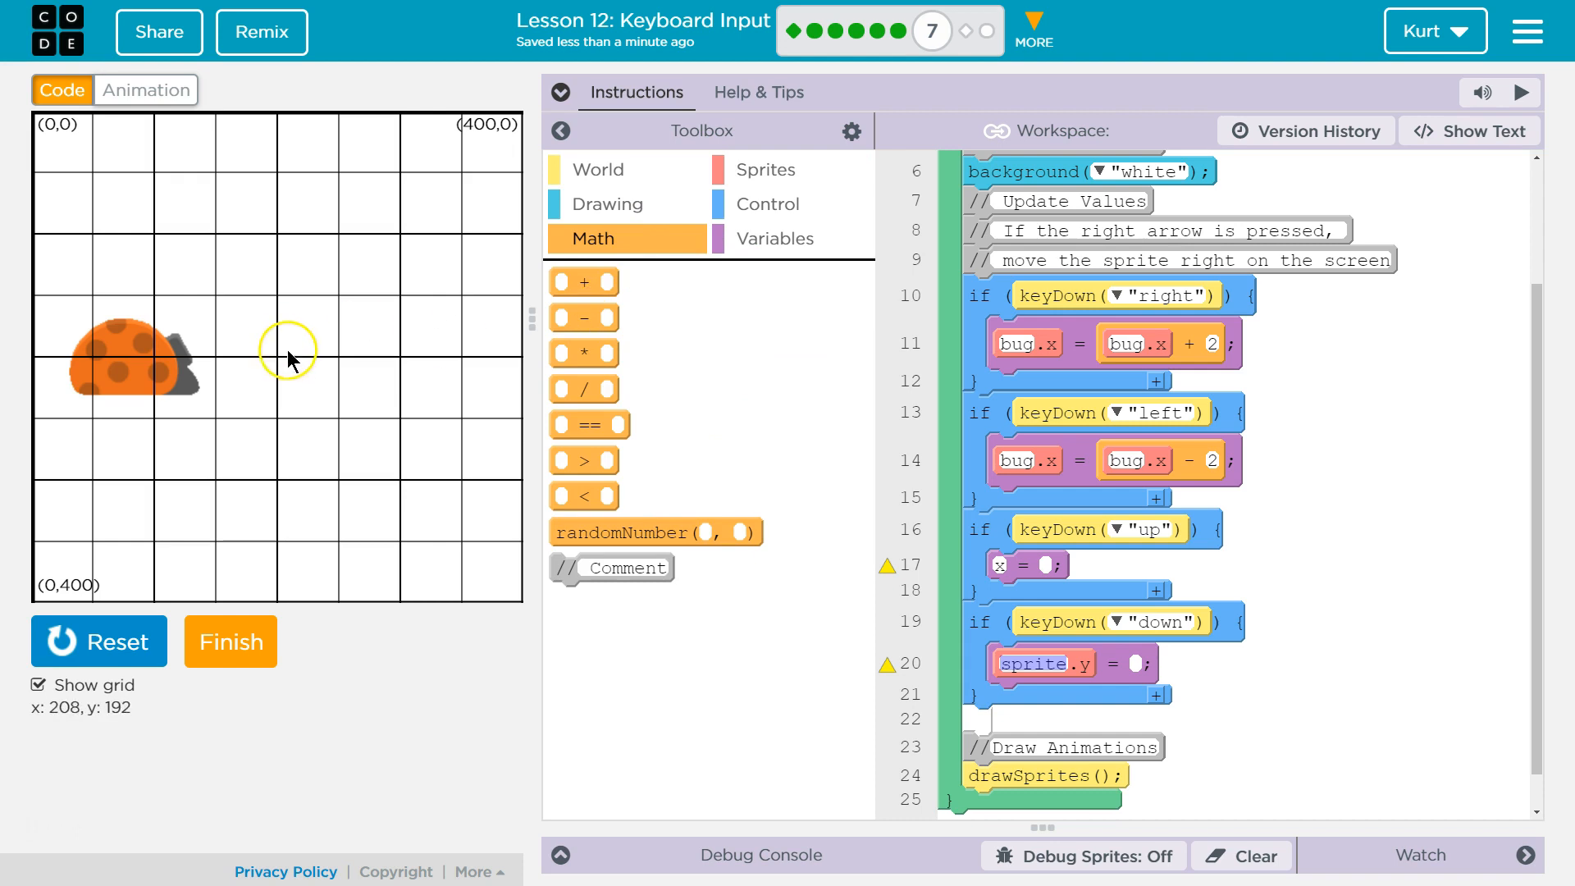
mouse_move(323, 367)
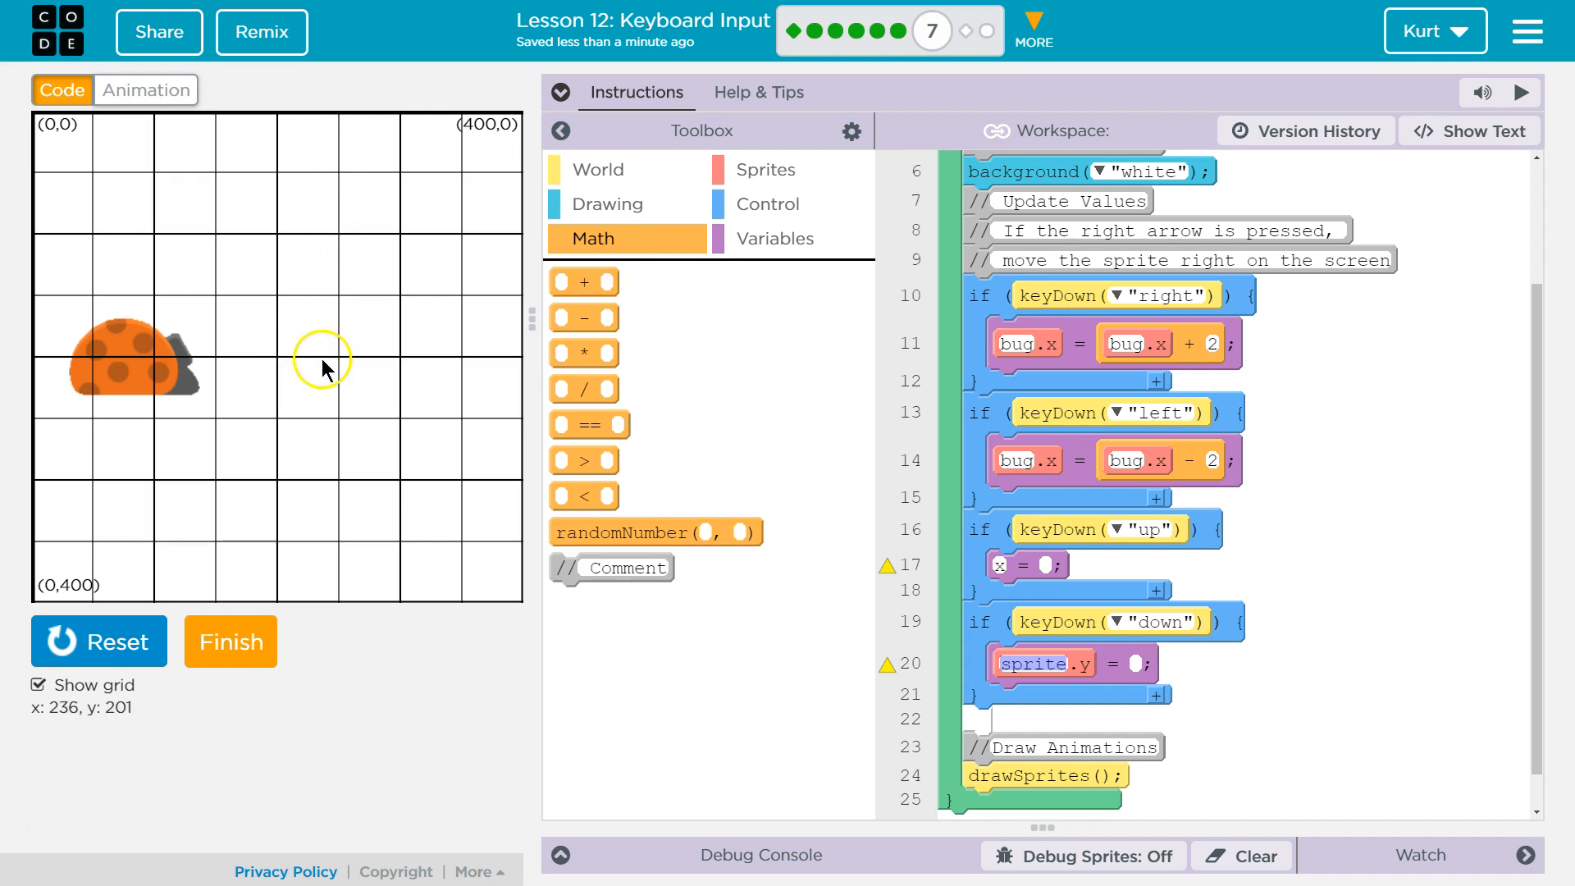
mouse_move(595, 374)
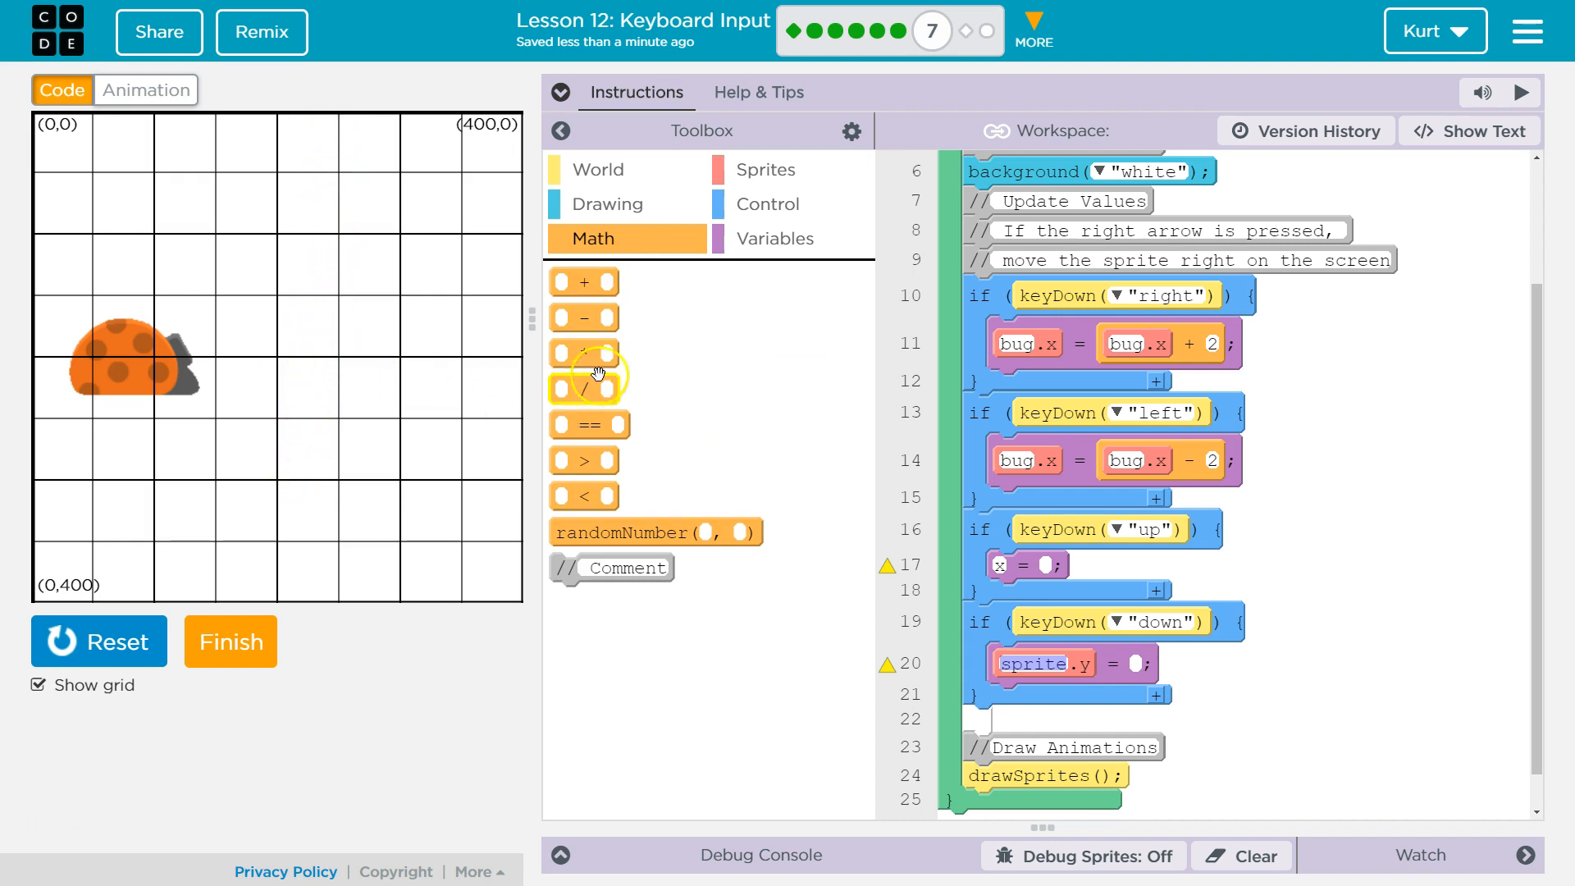
mouse_move(582, 279)
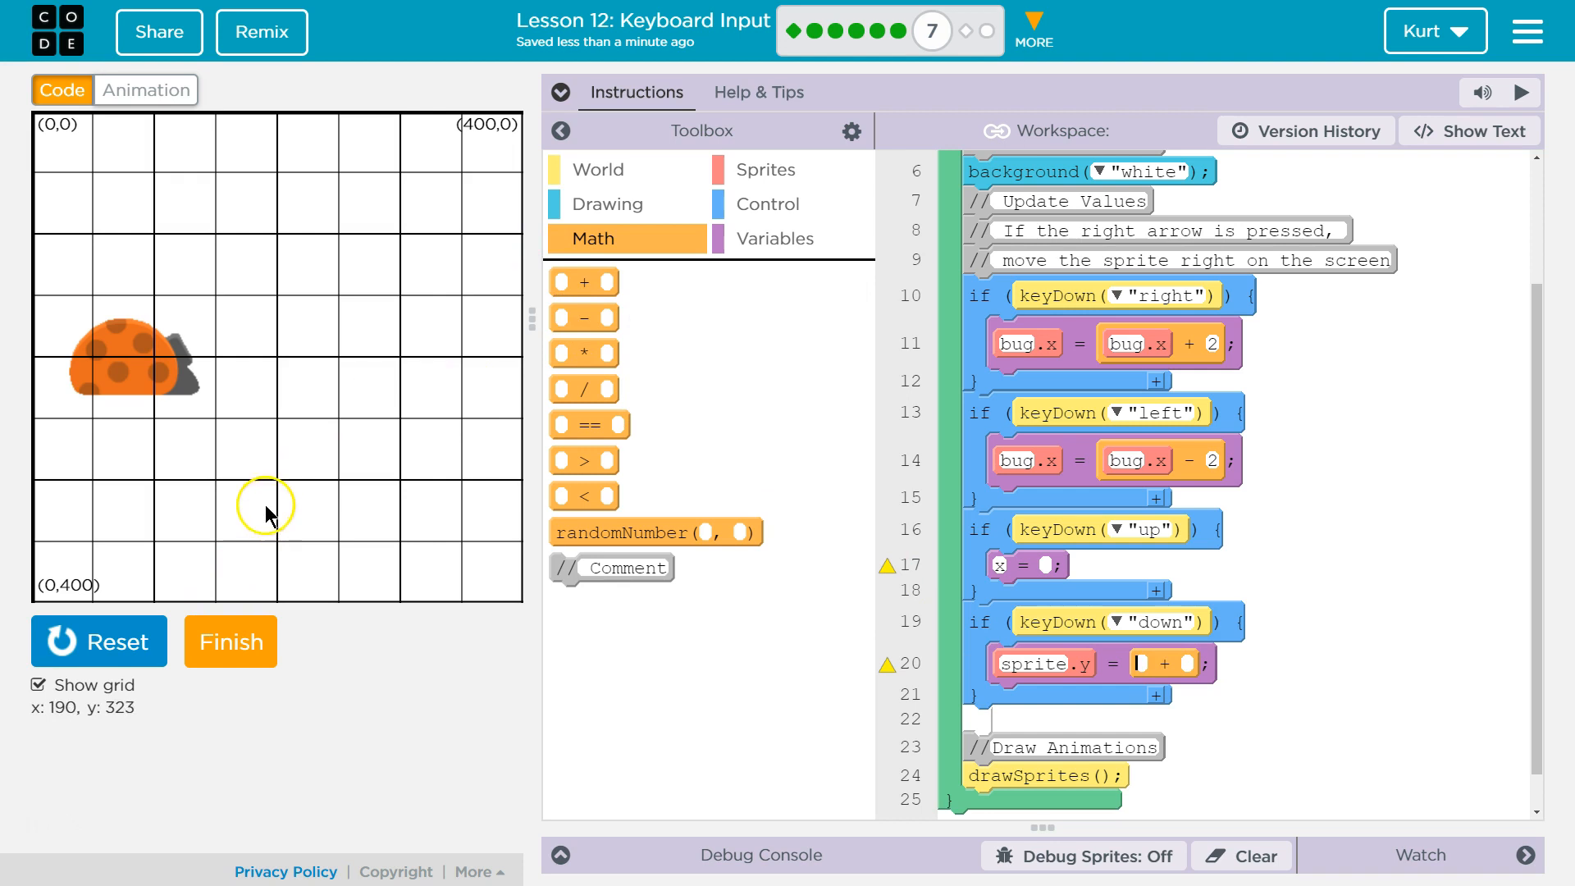
mouse_move(281, 244)
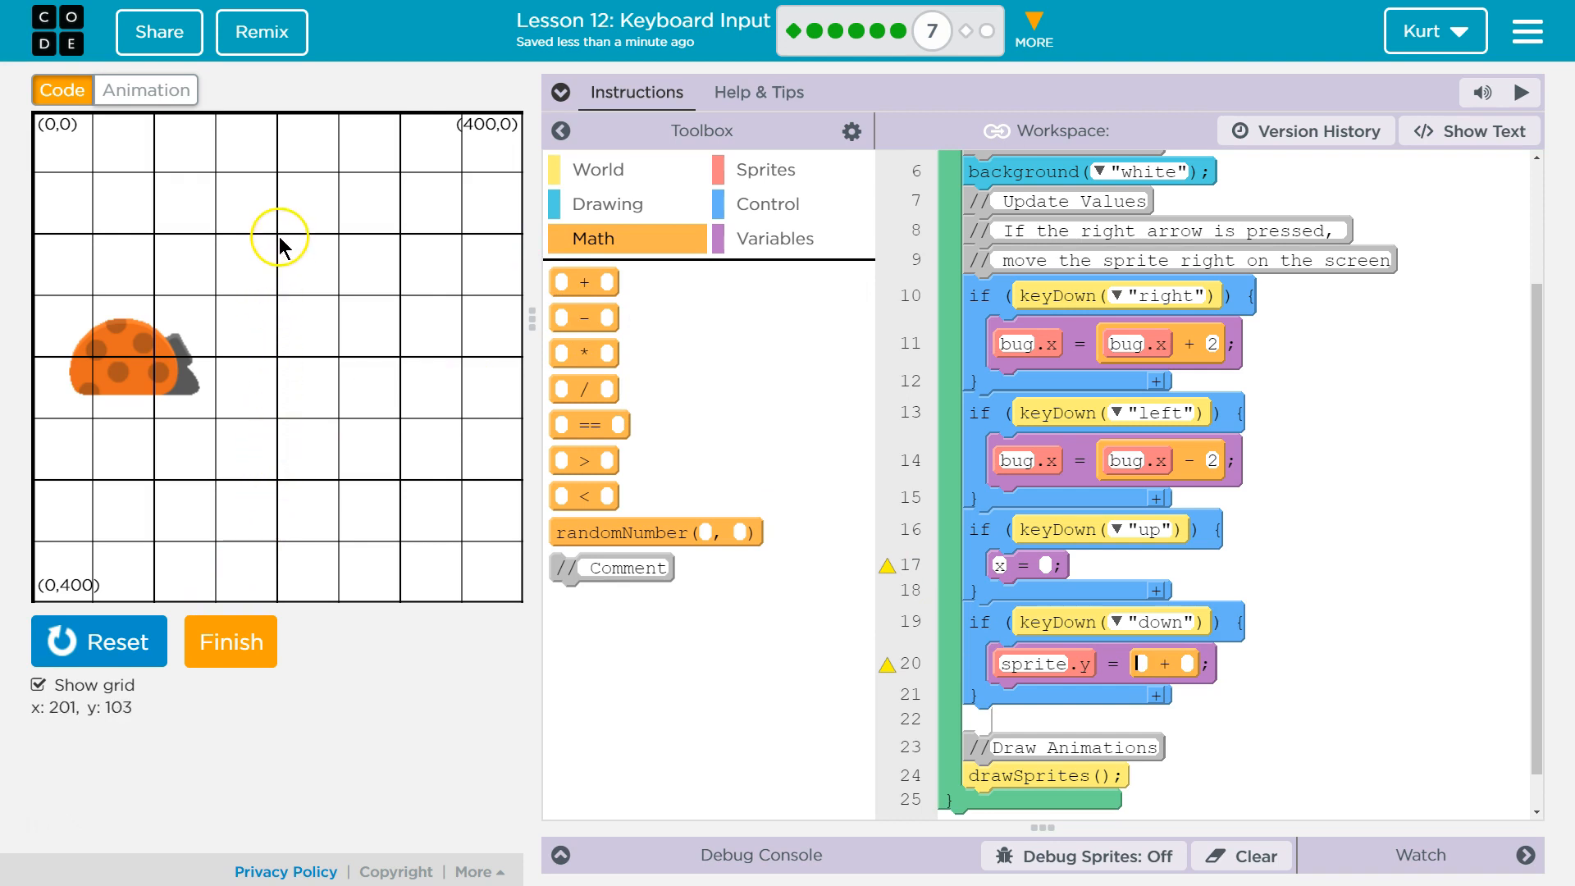
mouse_move(336, 334)
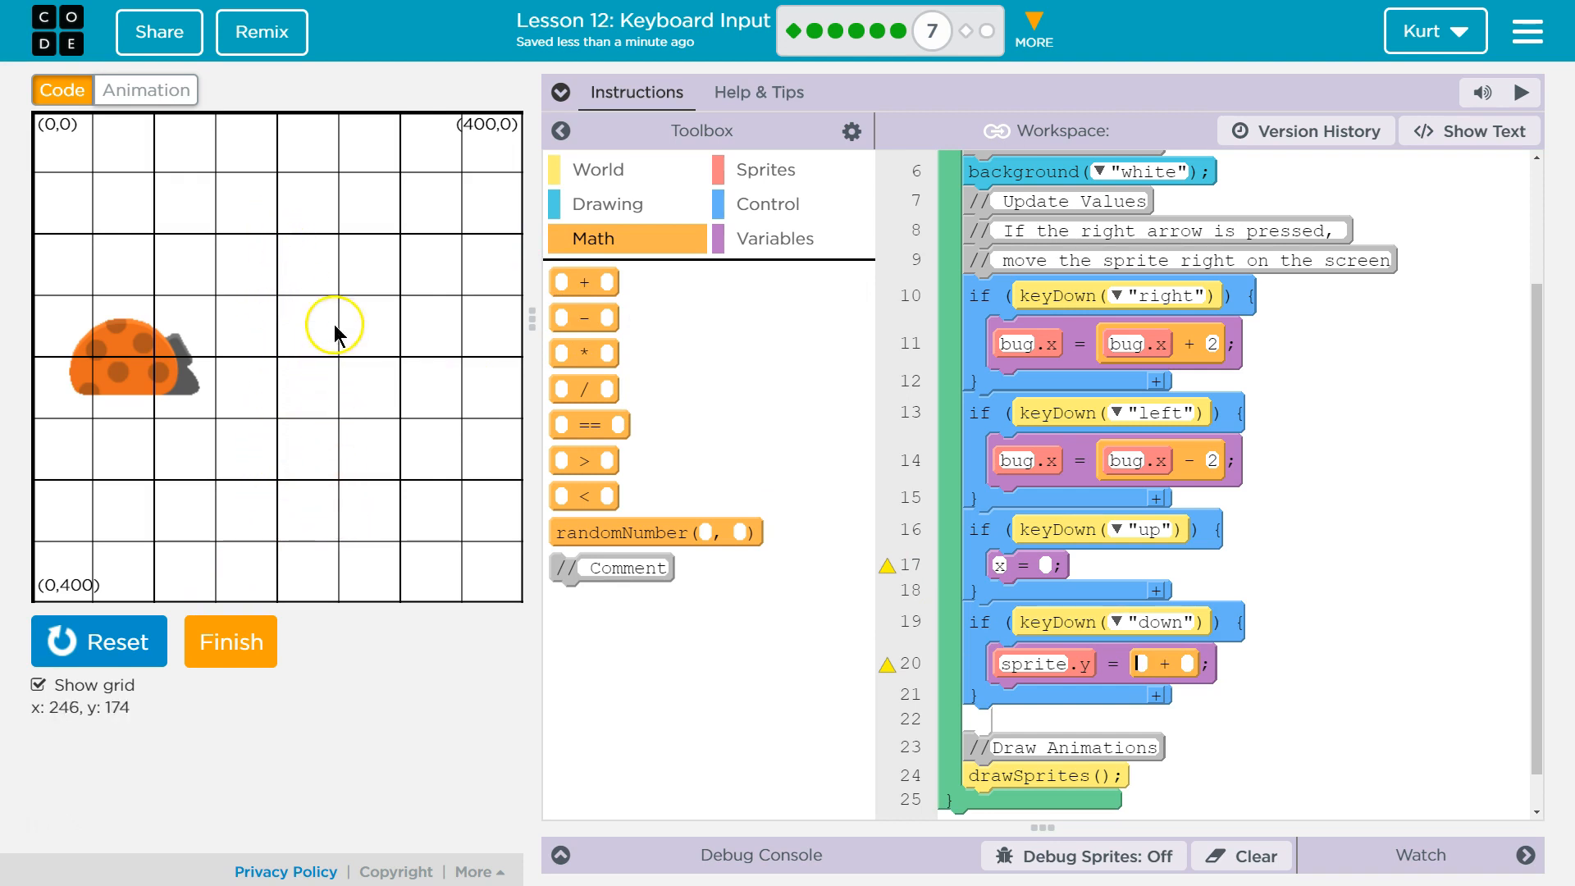
mouse_move(364, 128)
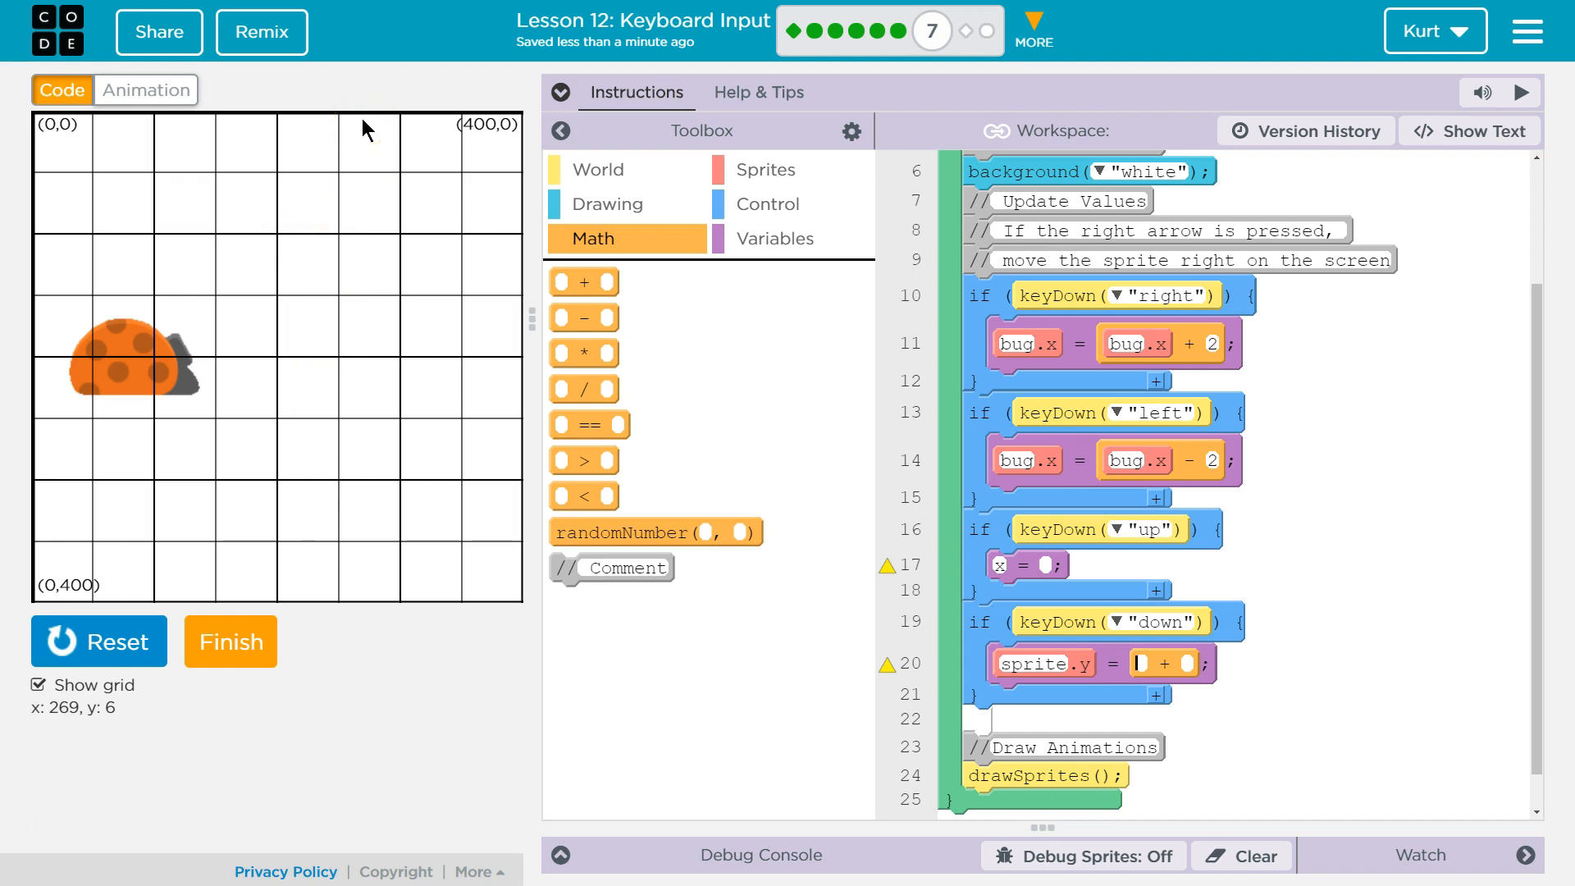
mouse_move(520, 352)
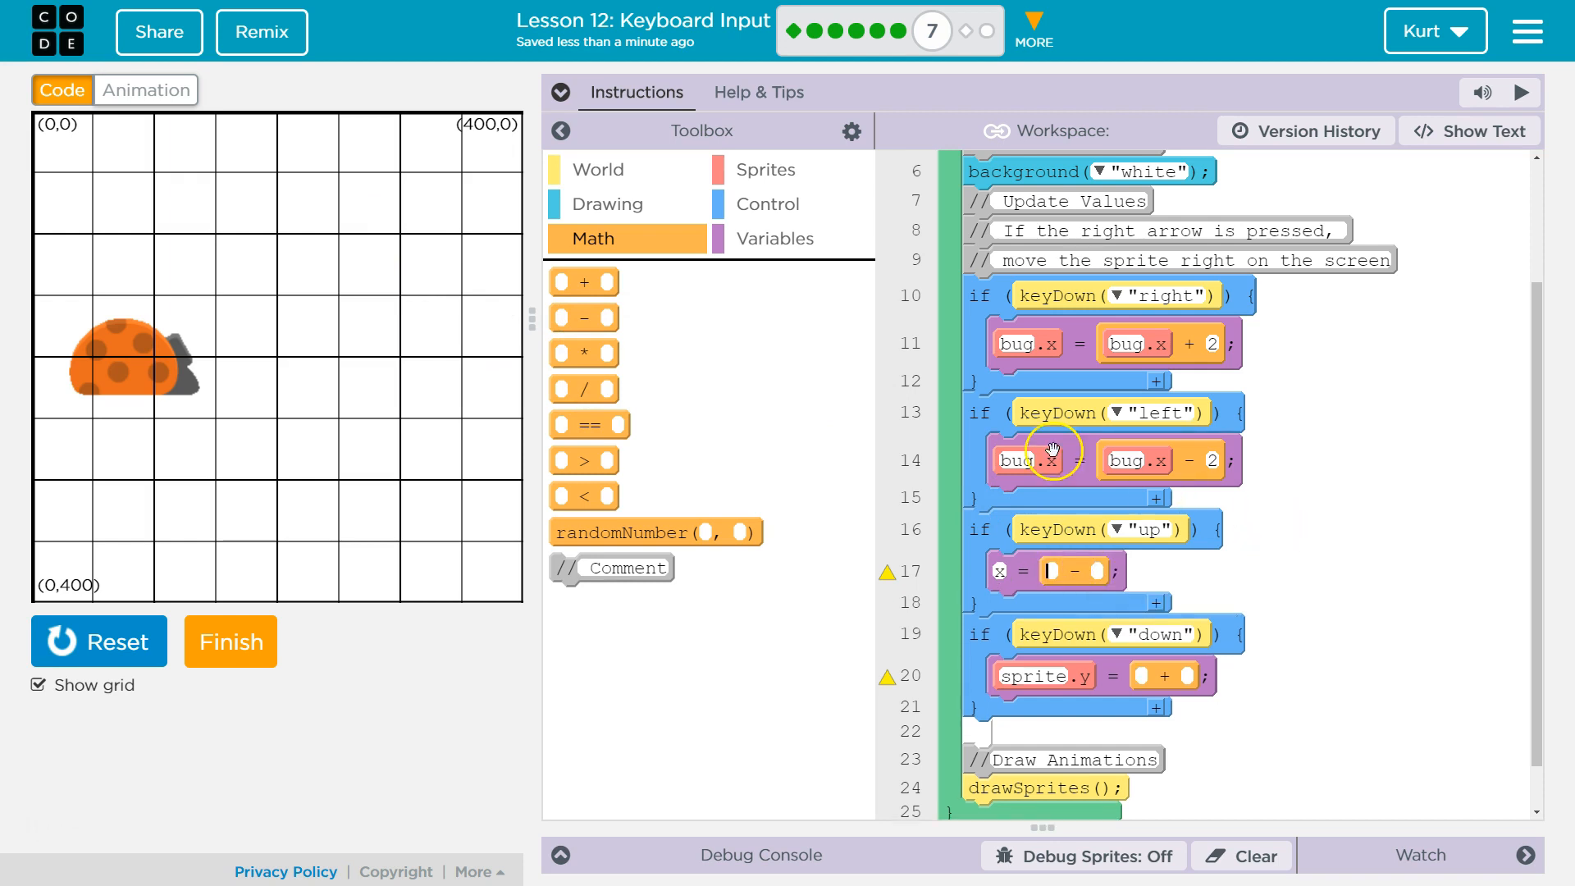
- Build sprite.y = sprite.y plus a value inside the down-arrow check
click(773, 238)
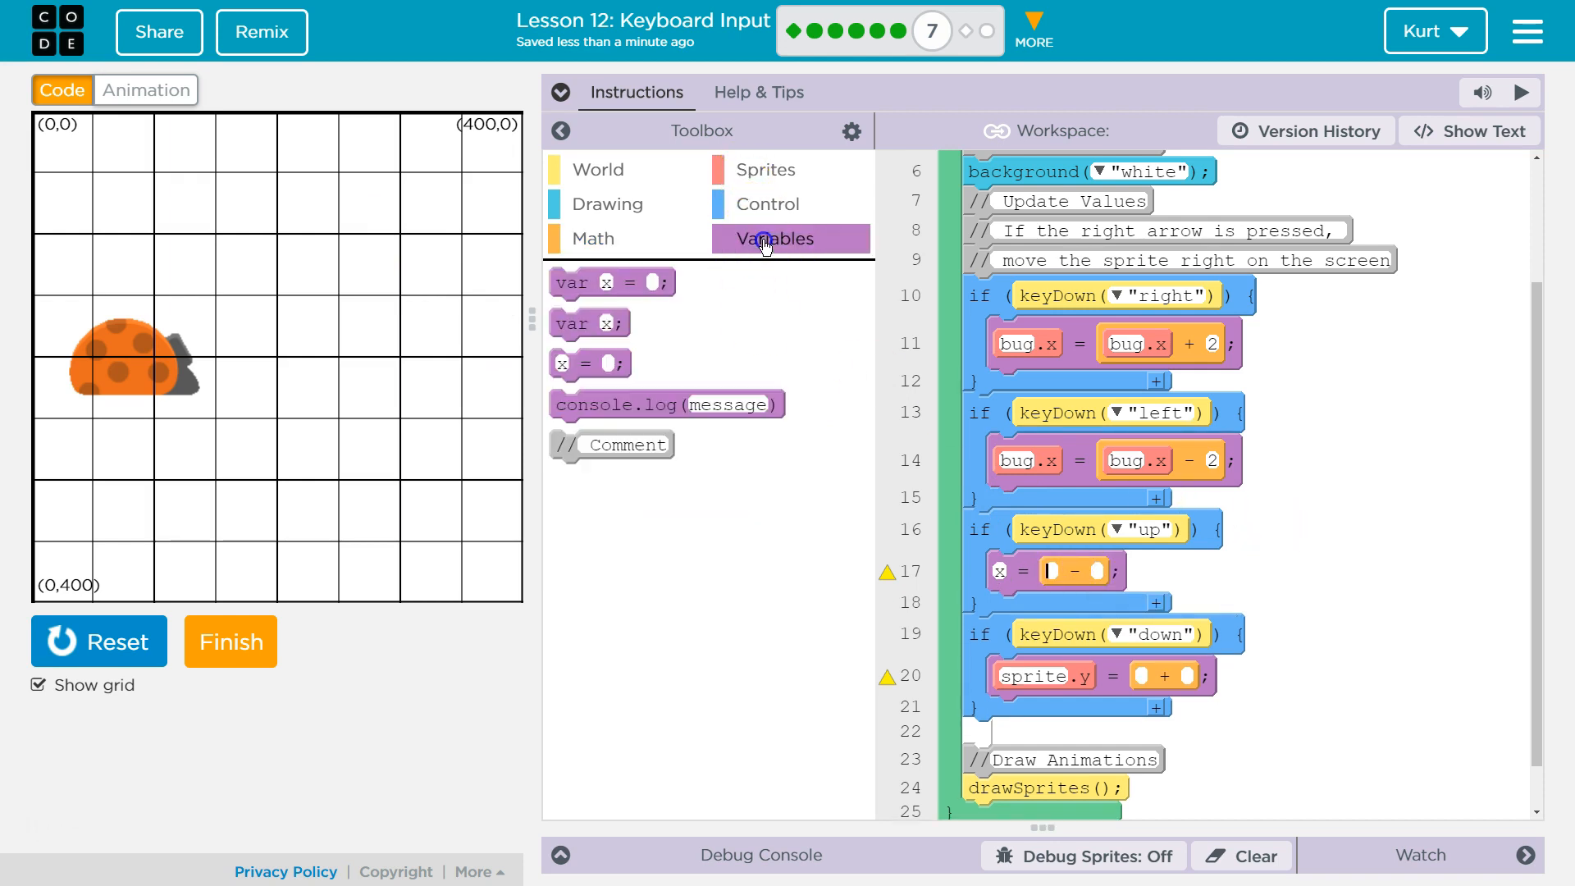
mouse_move(590, 362)
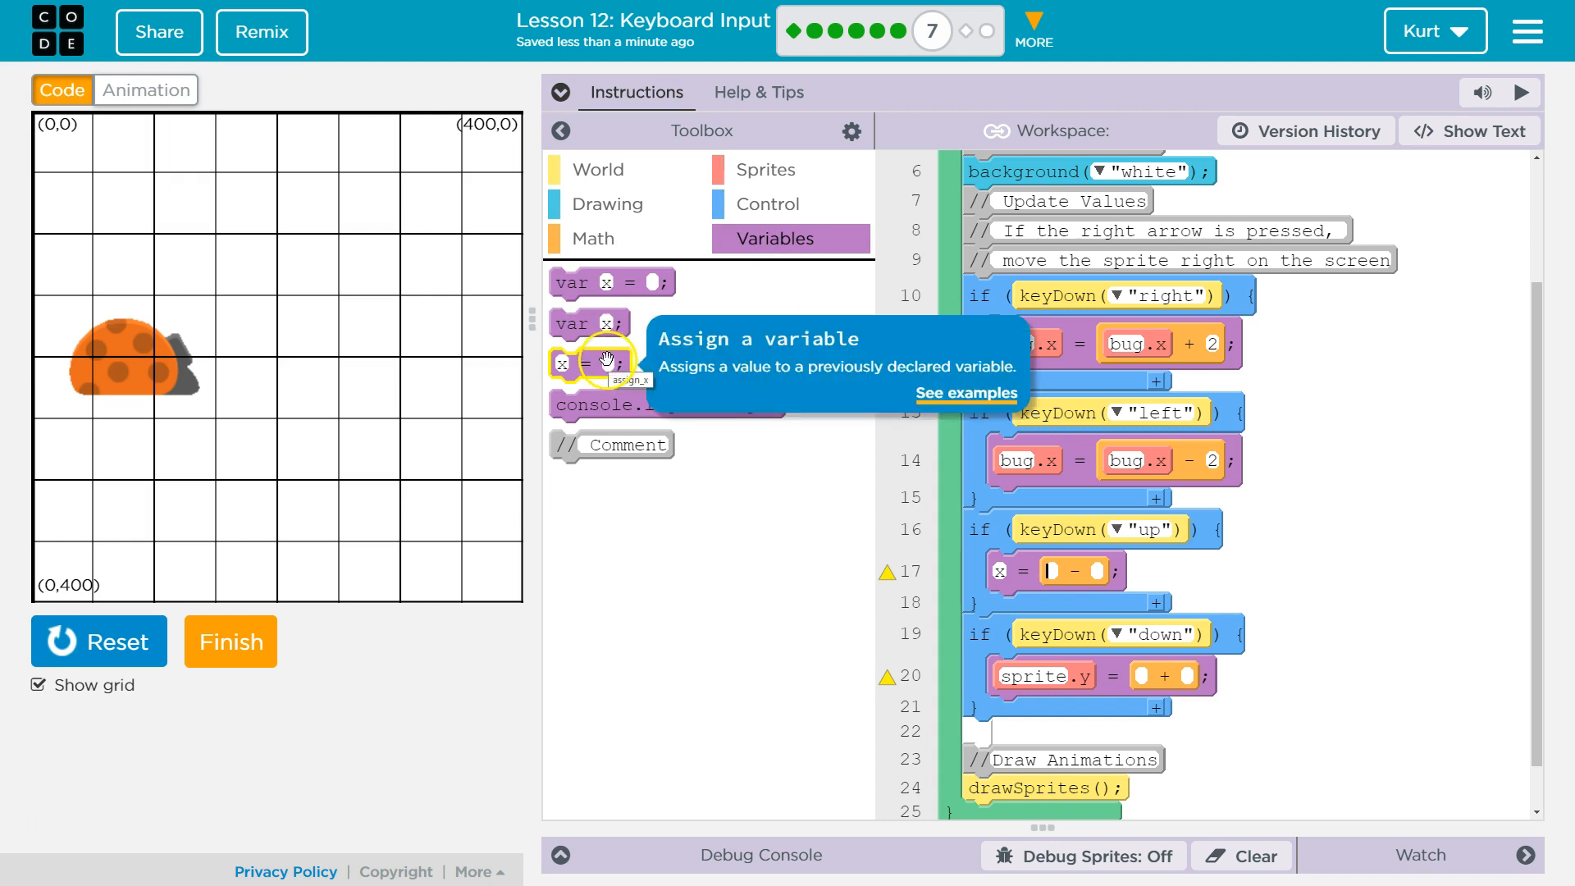
click(765, 169)
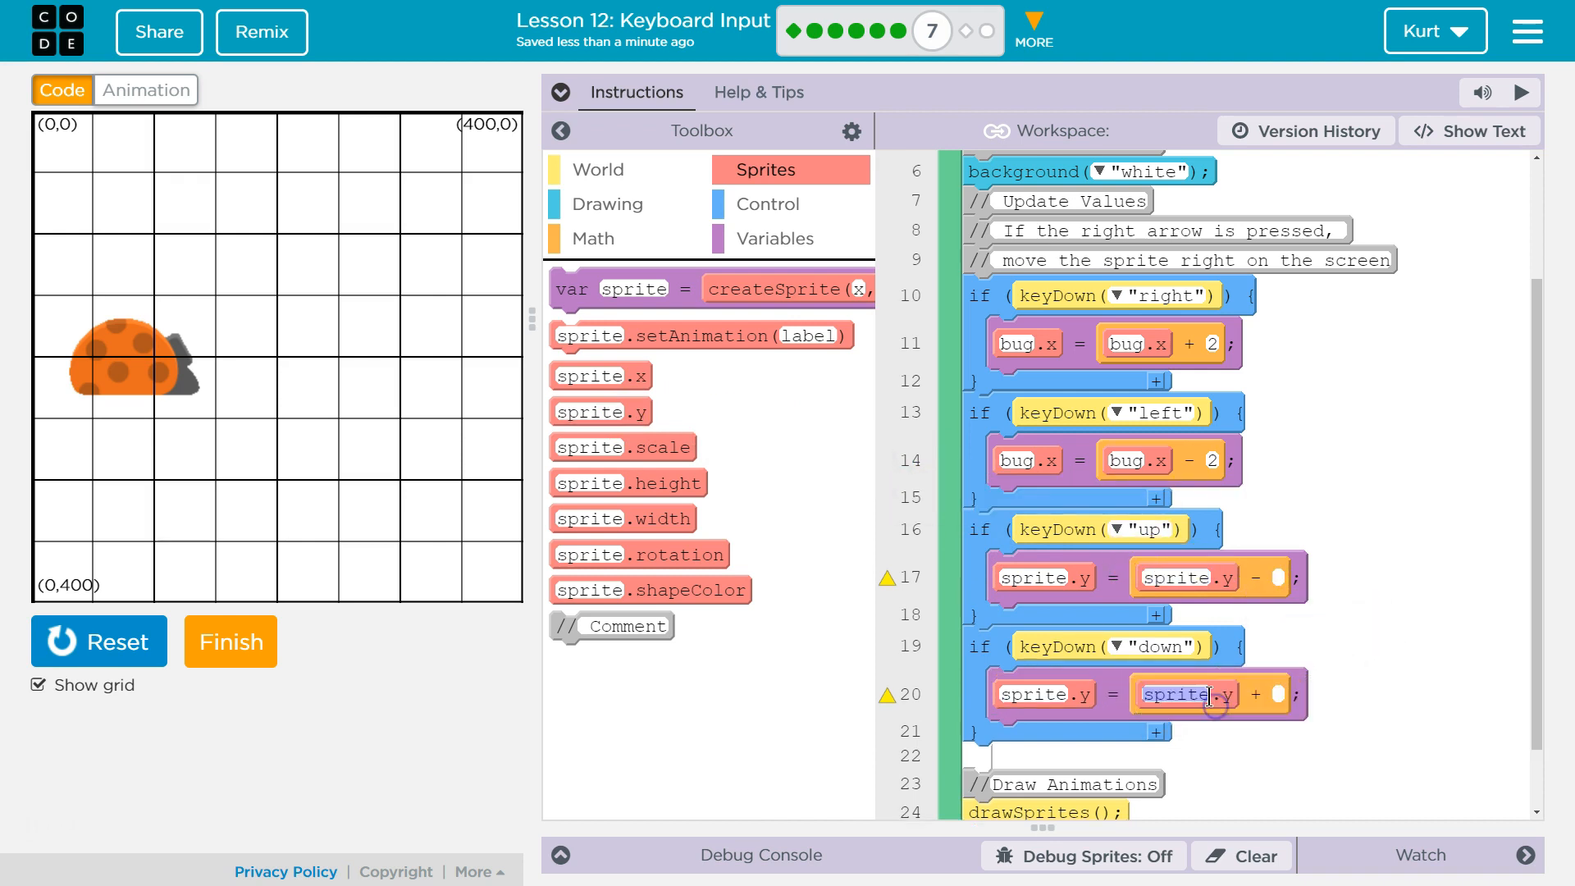
- Rename the sprite.y references in the up and down checks to bug.y
click(1044, 576)
text(bug)
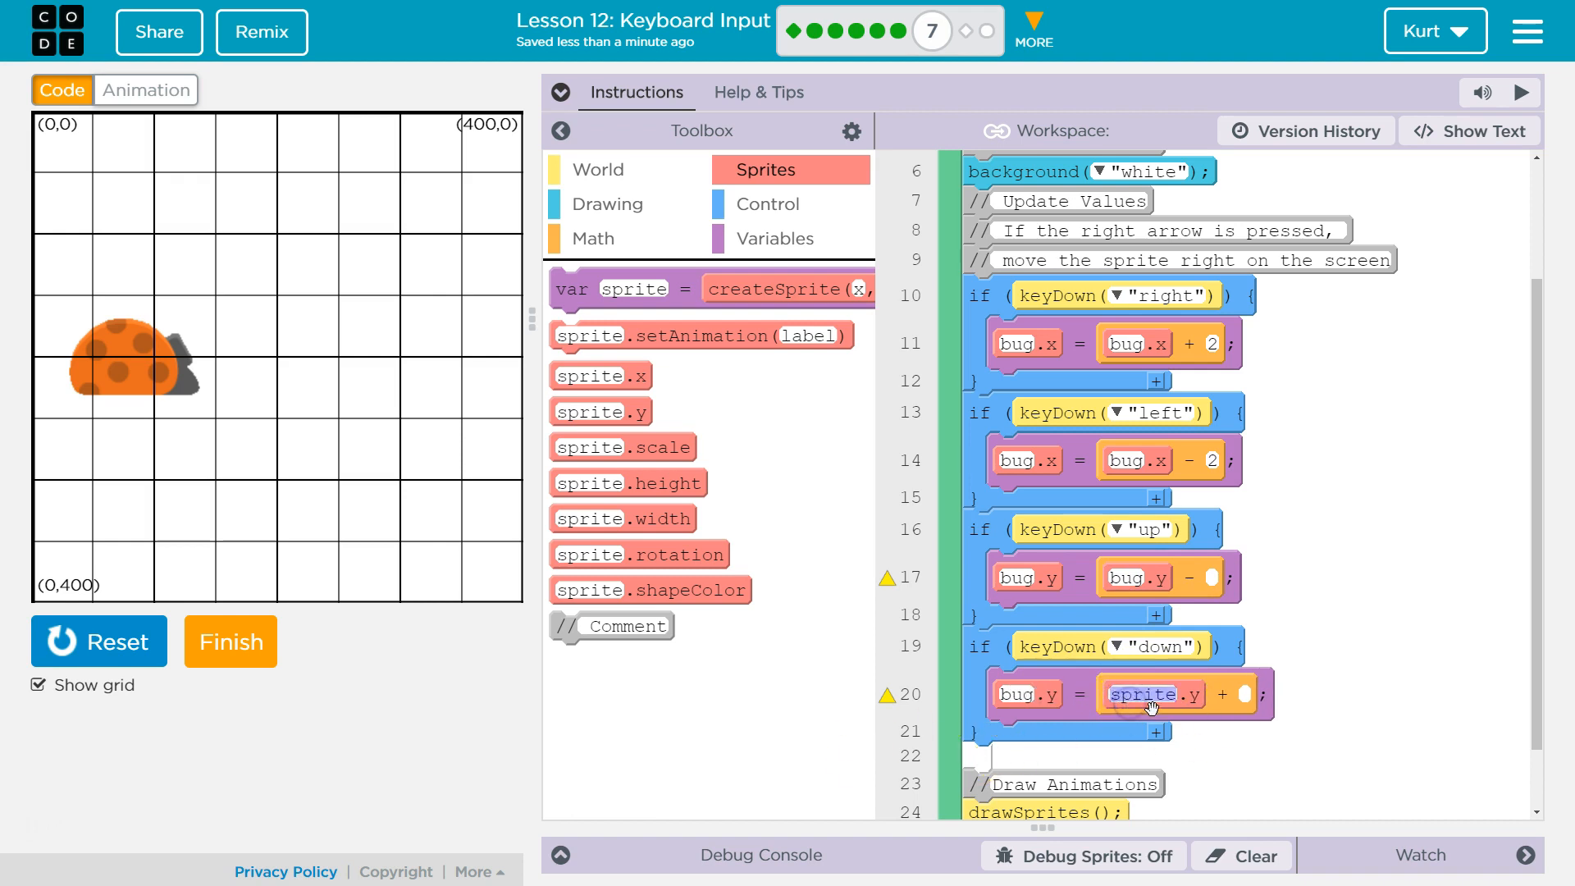
click(1153, 694)
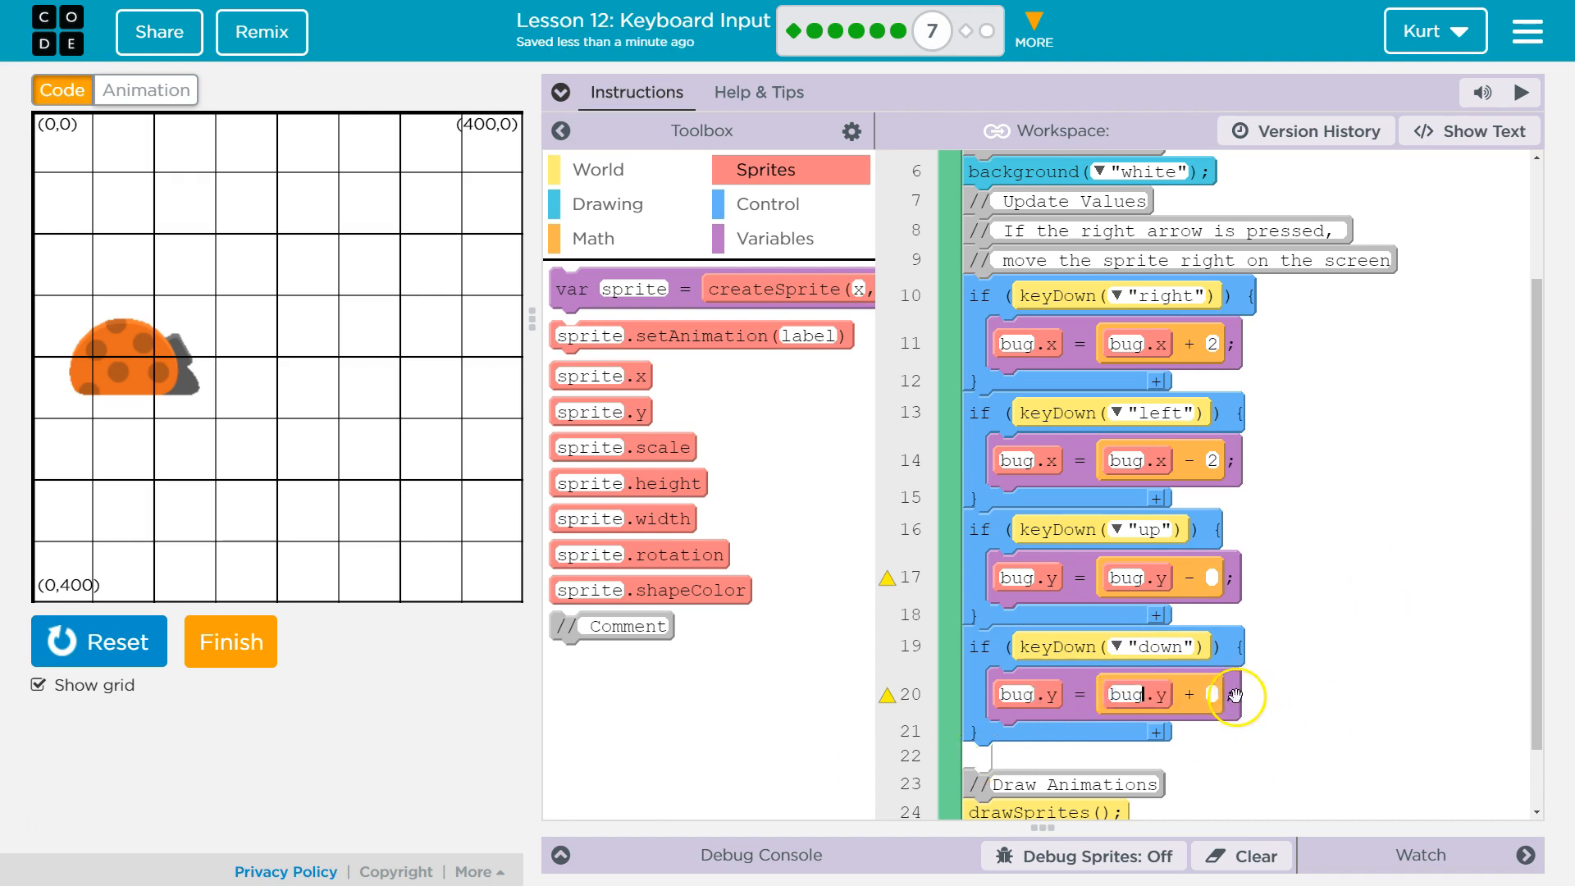
mouse_move(221, 456)
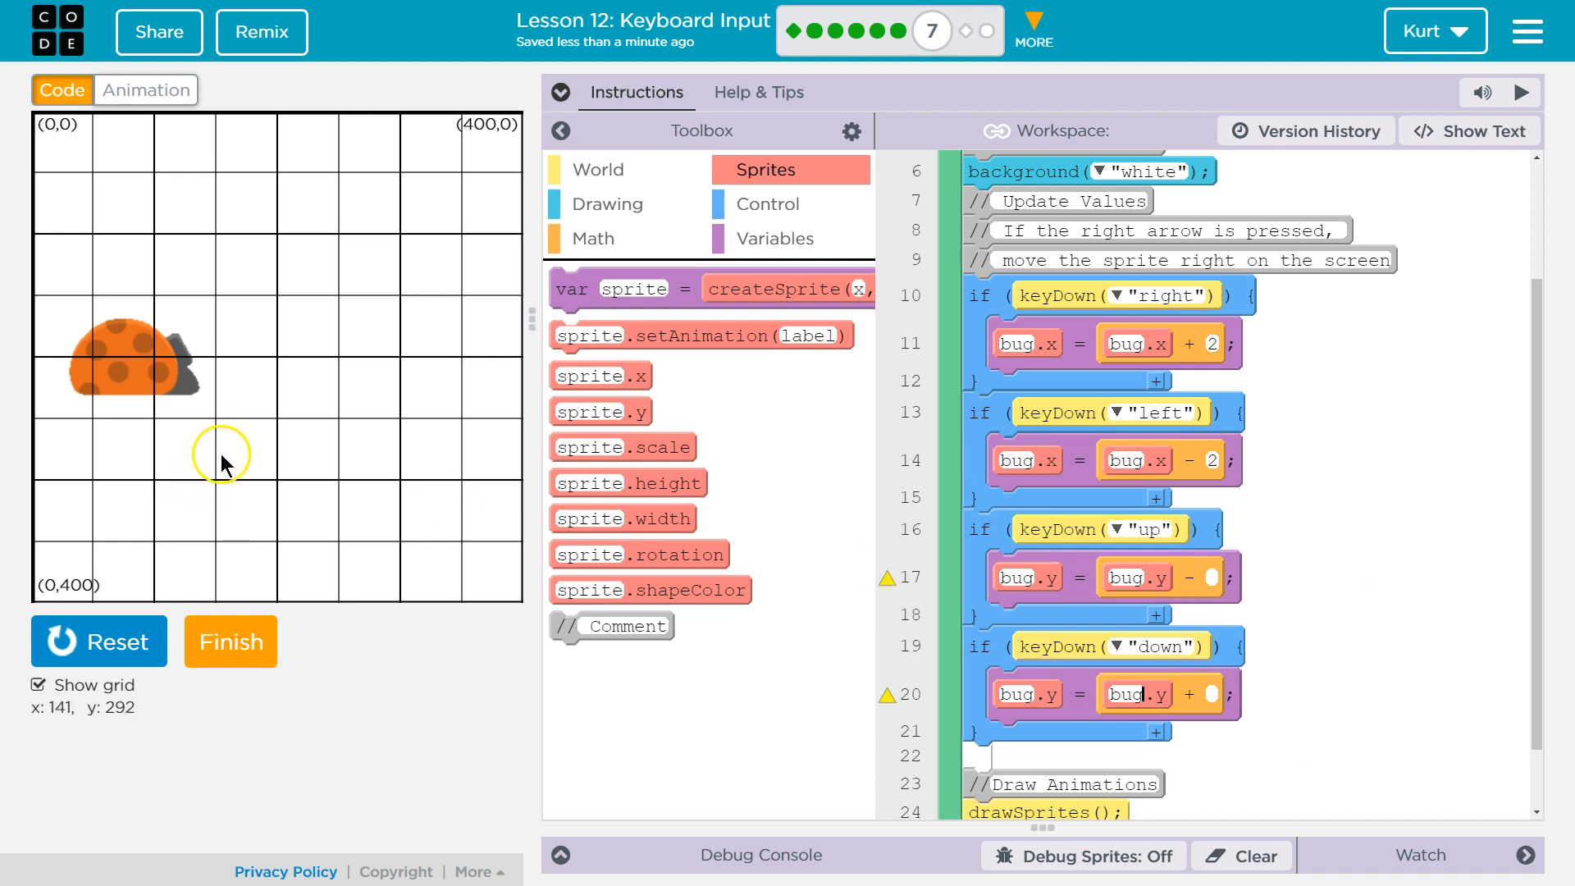
mouse_move(1212, 582)
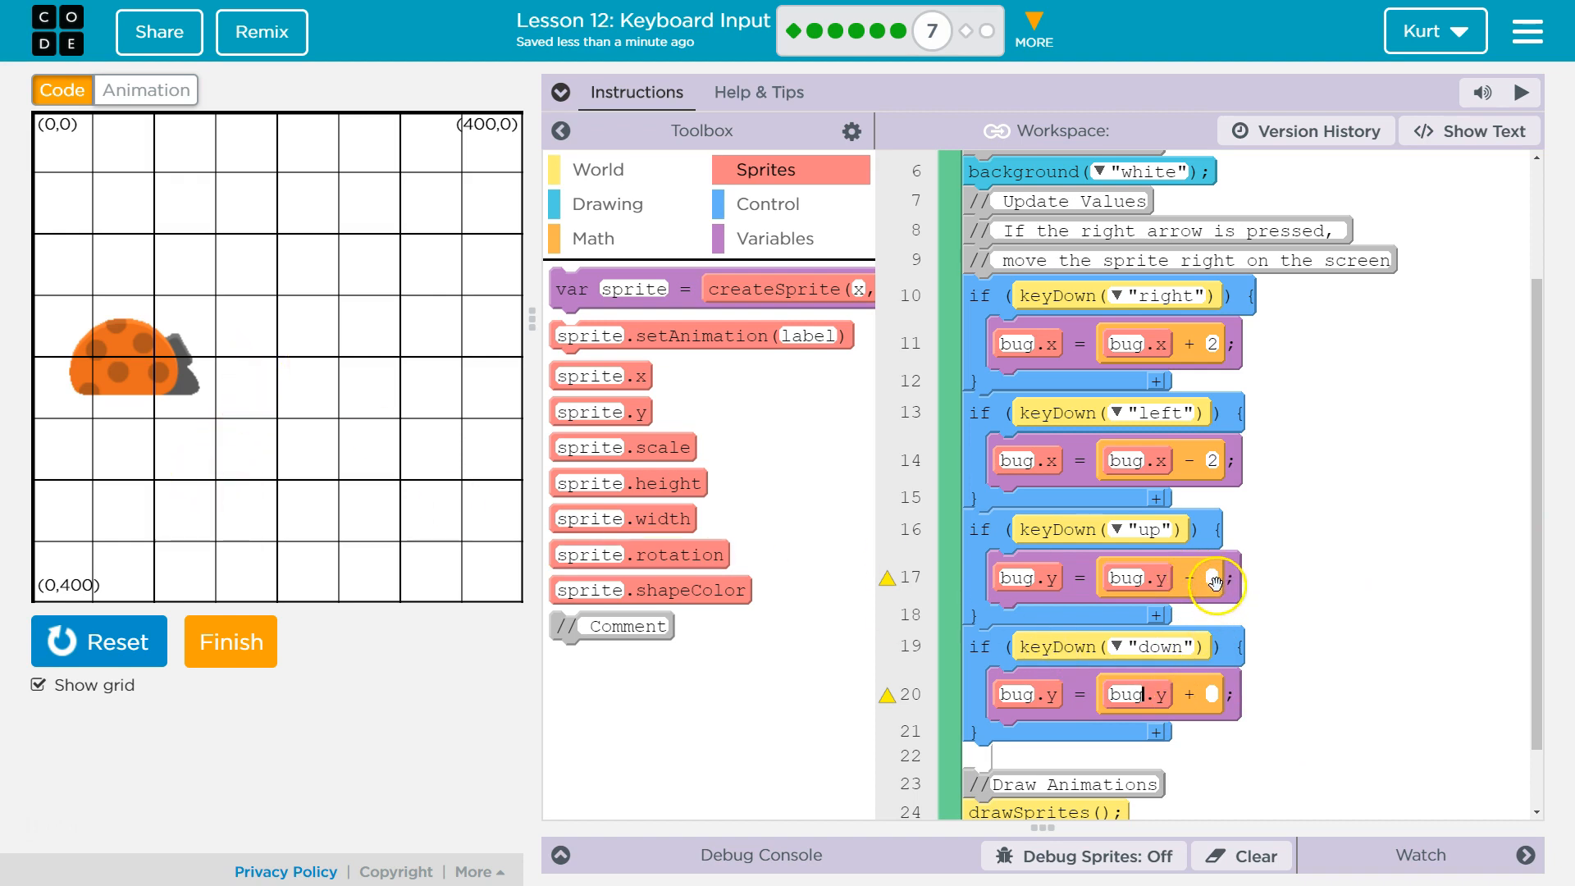
mouse_move(1195, 551)
text(2)
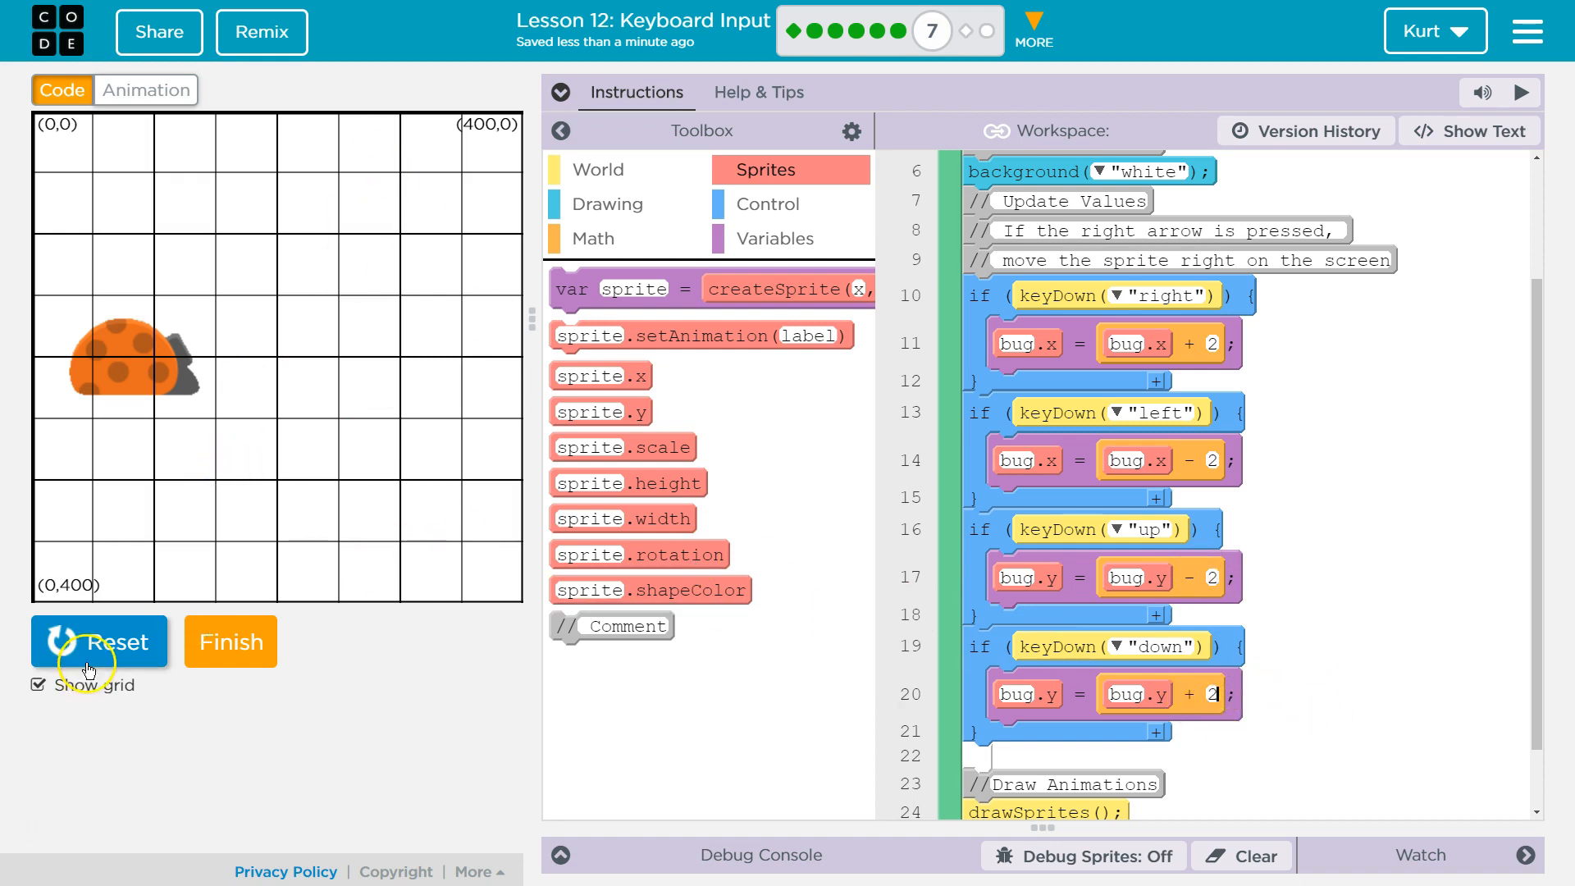
- Run the program twice to test arrow-key movement and review the Do This instructions
click(99, 642)
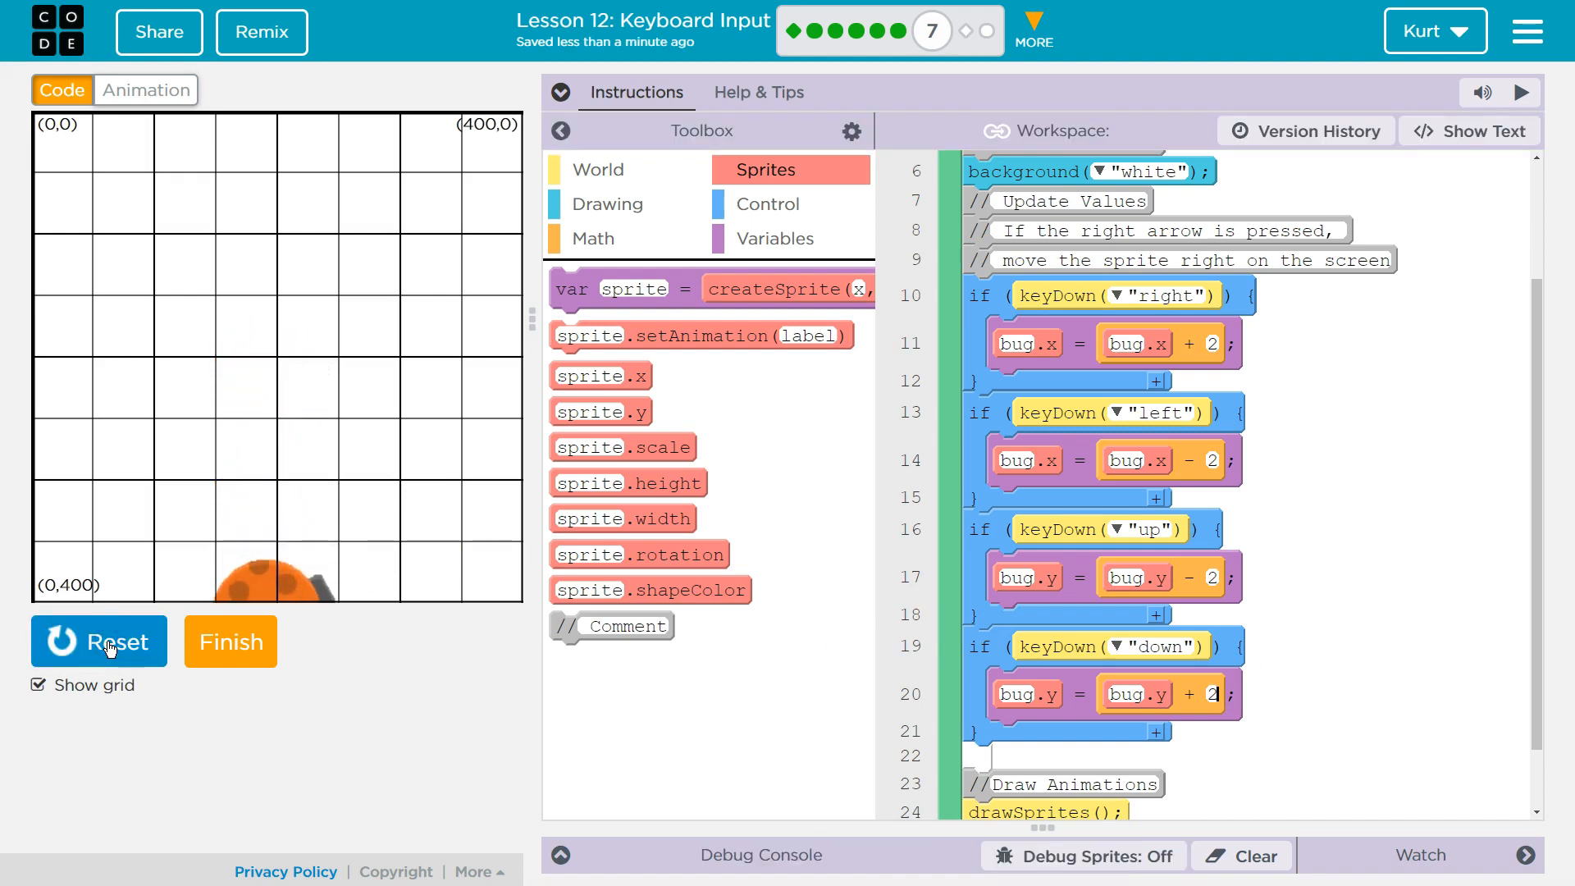
click(99, 640)
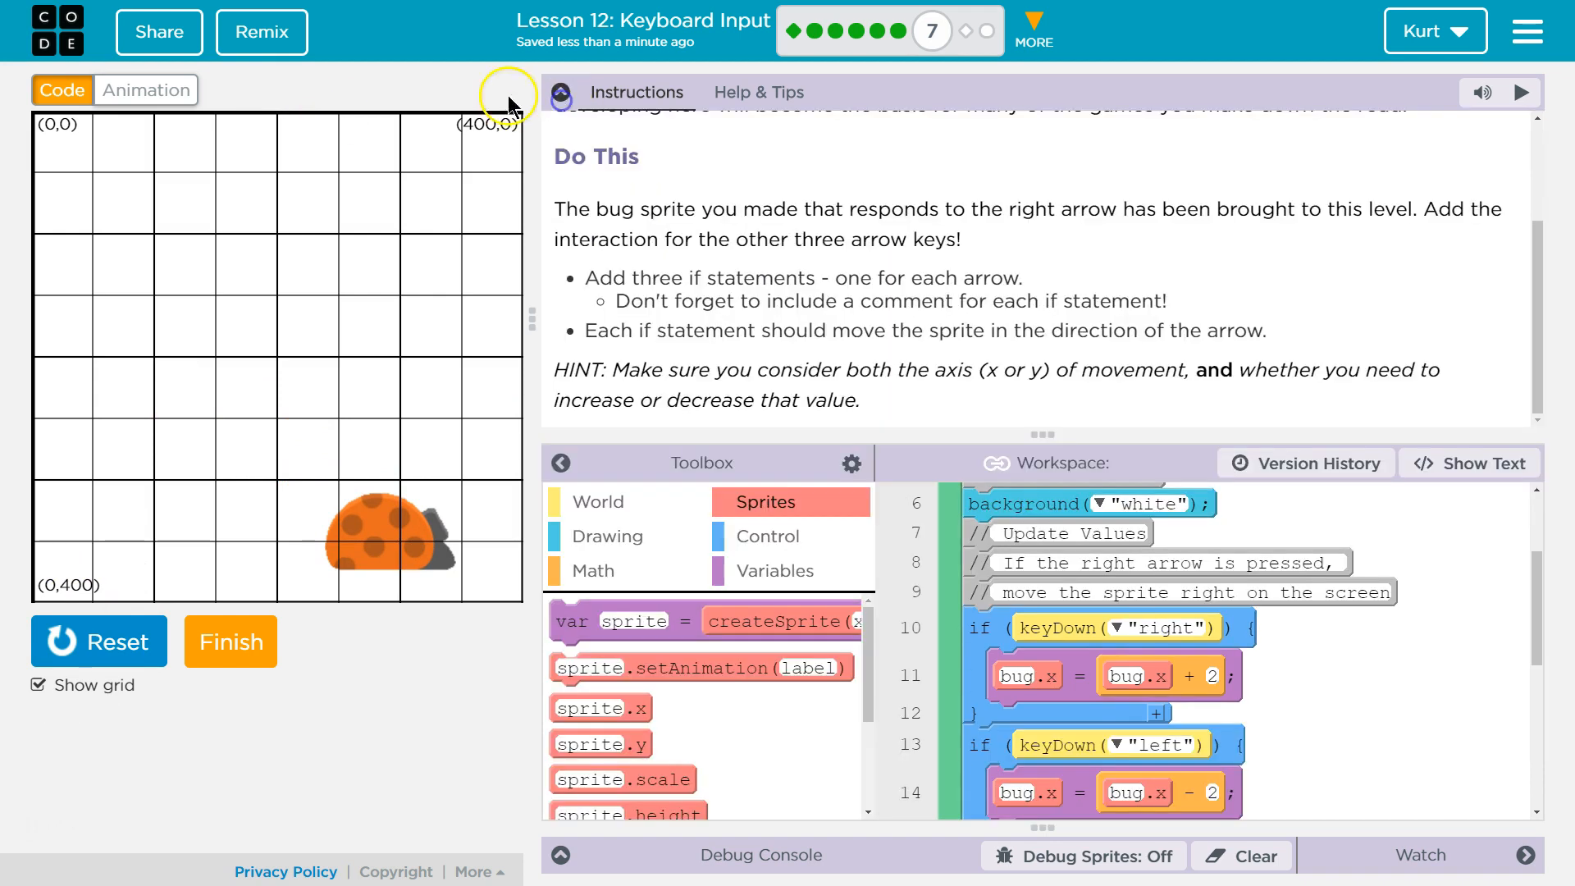
mouse_move(1416, 334)
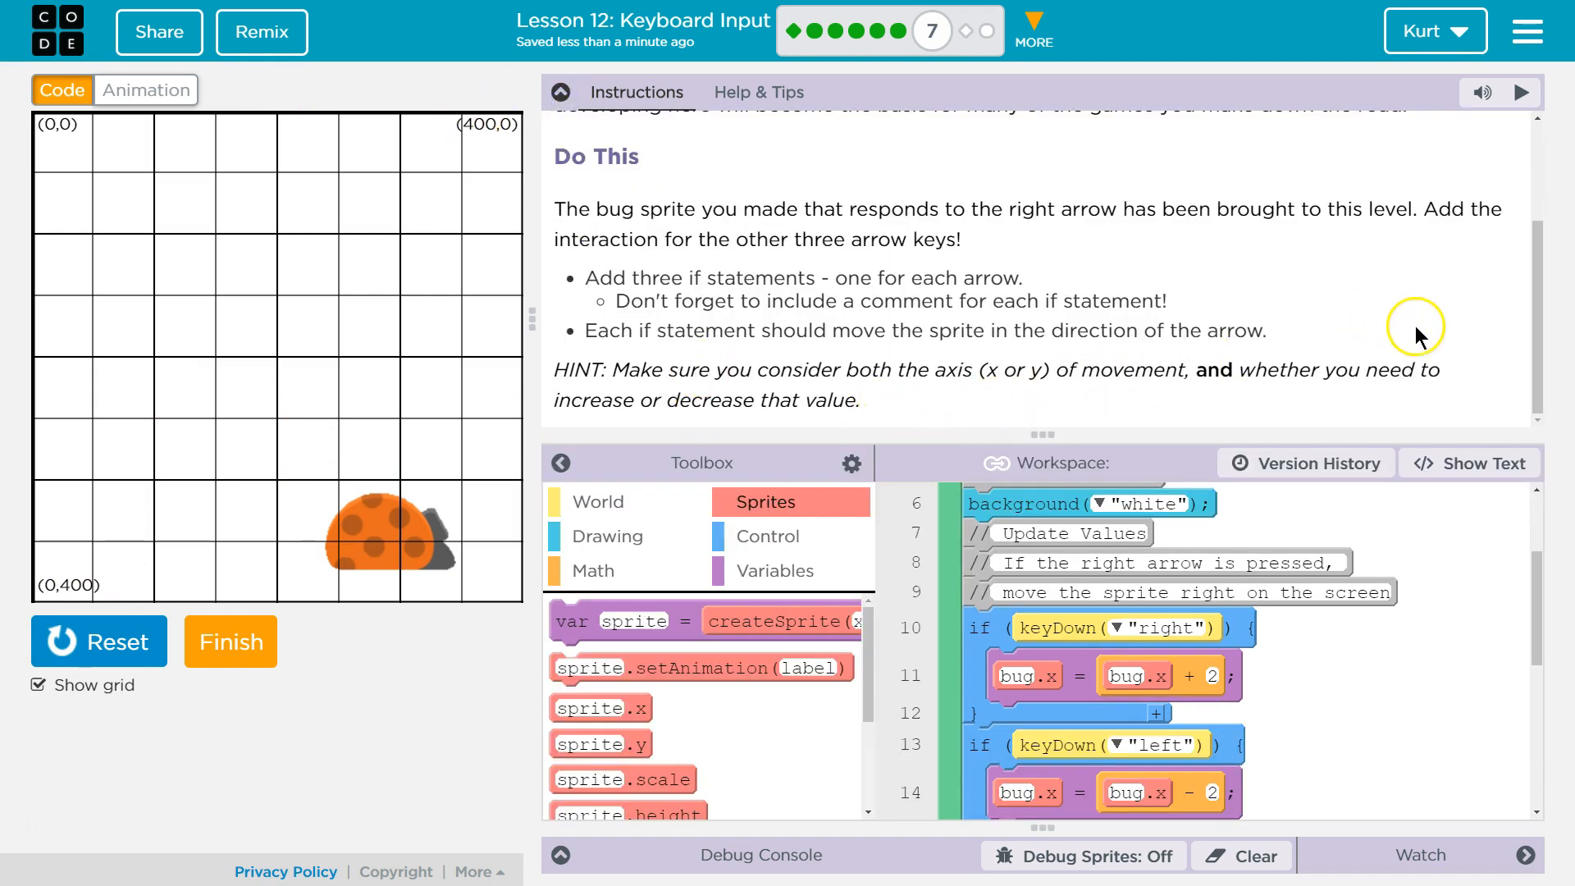
scroll(up, 3)
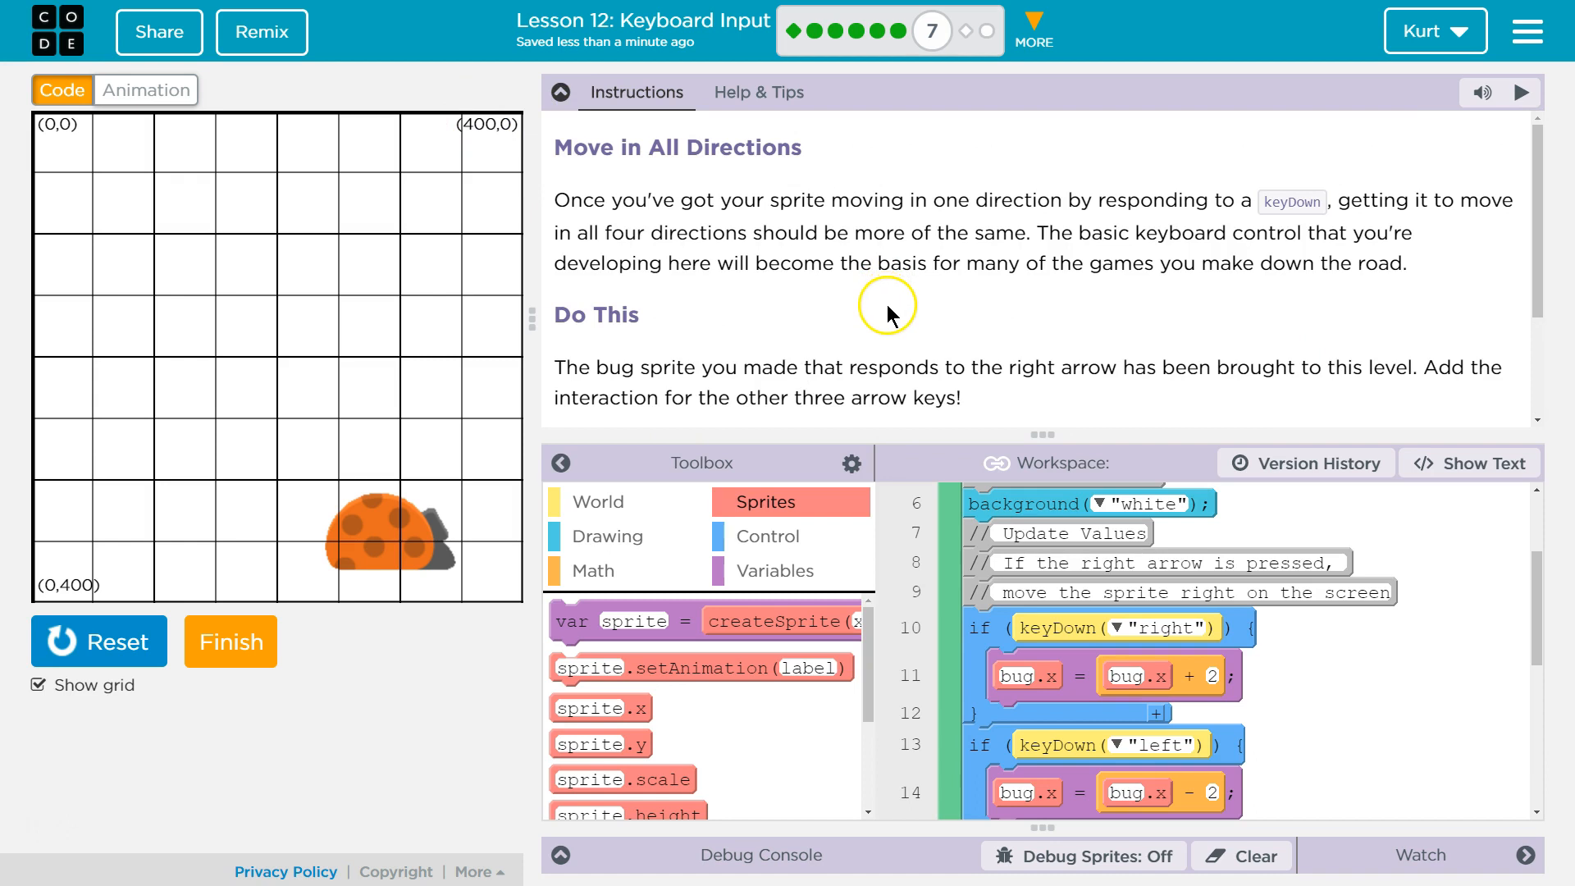
scroll(down, 3)
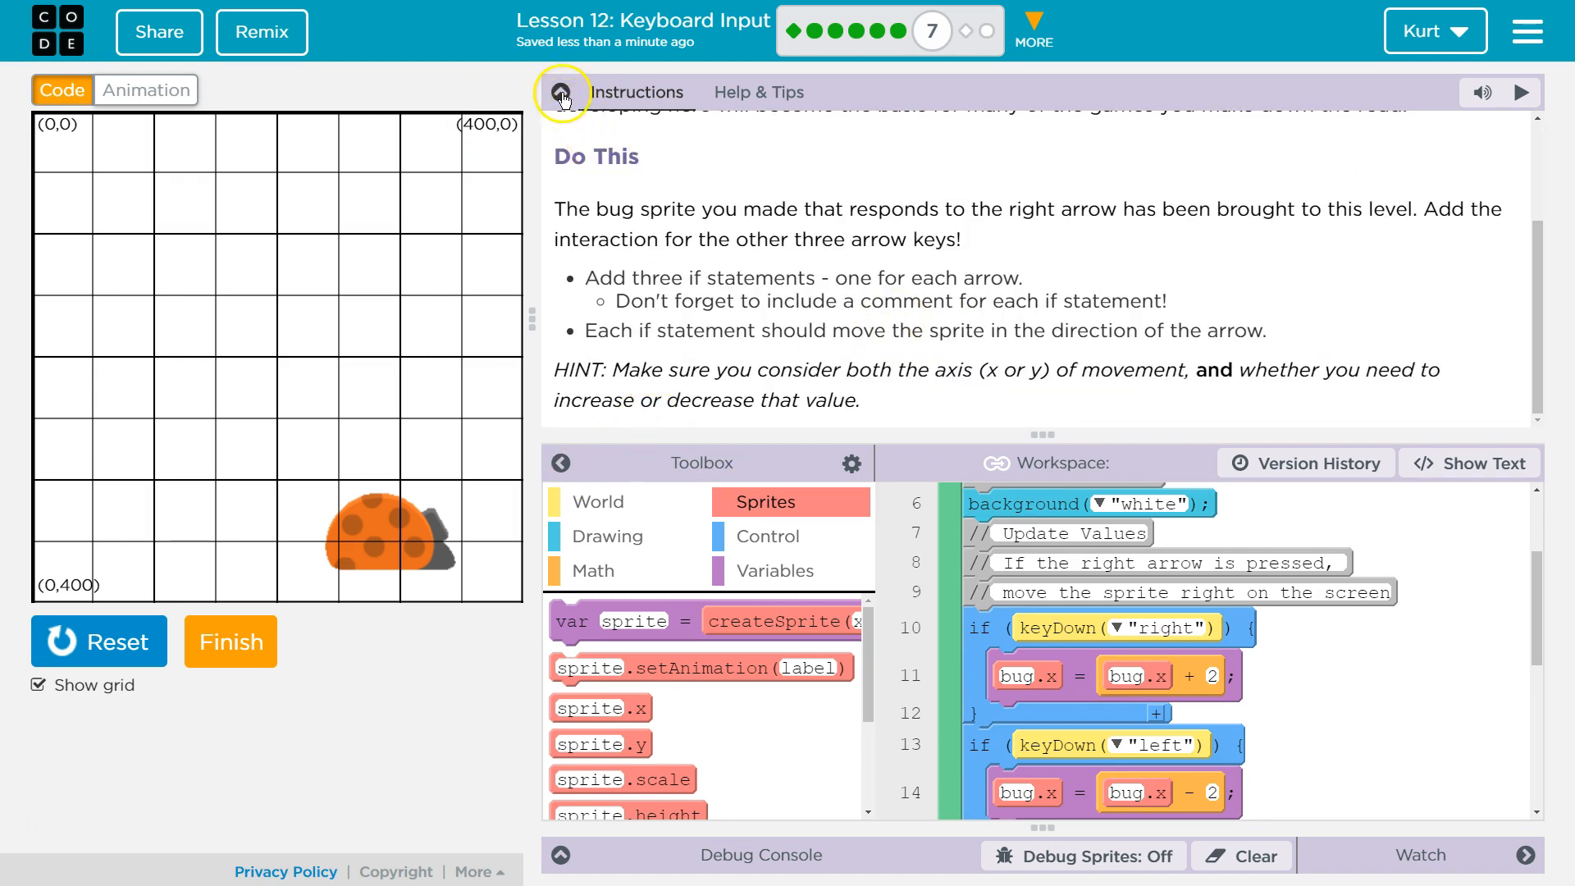
- Hide the instructions and scroll up to the left-arrow check to add a comment
click(561, 93)
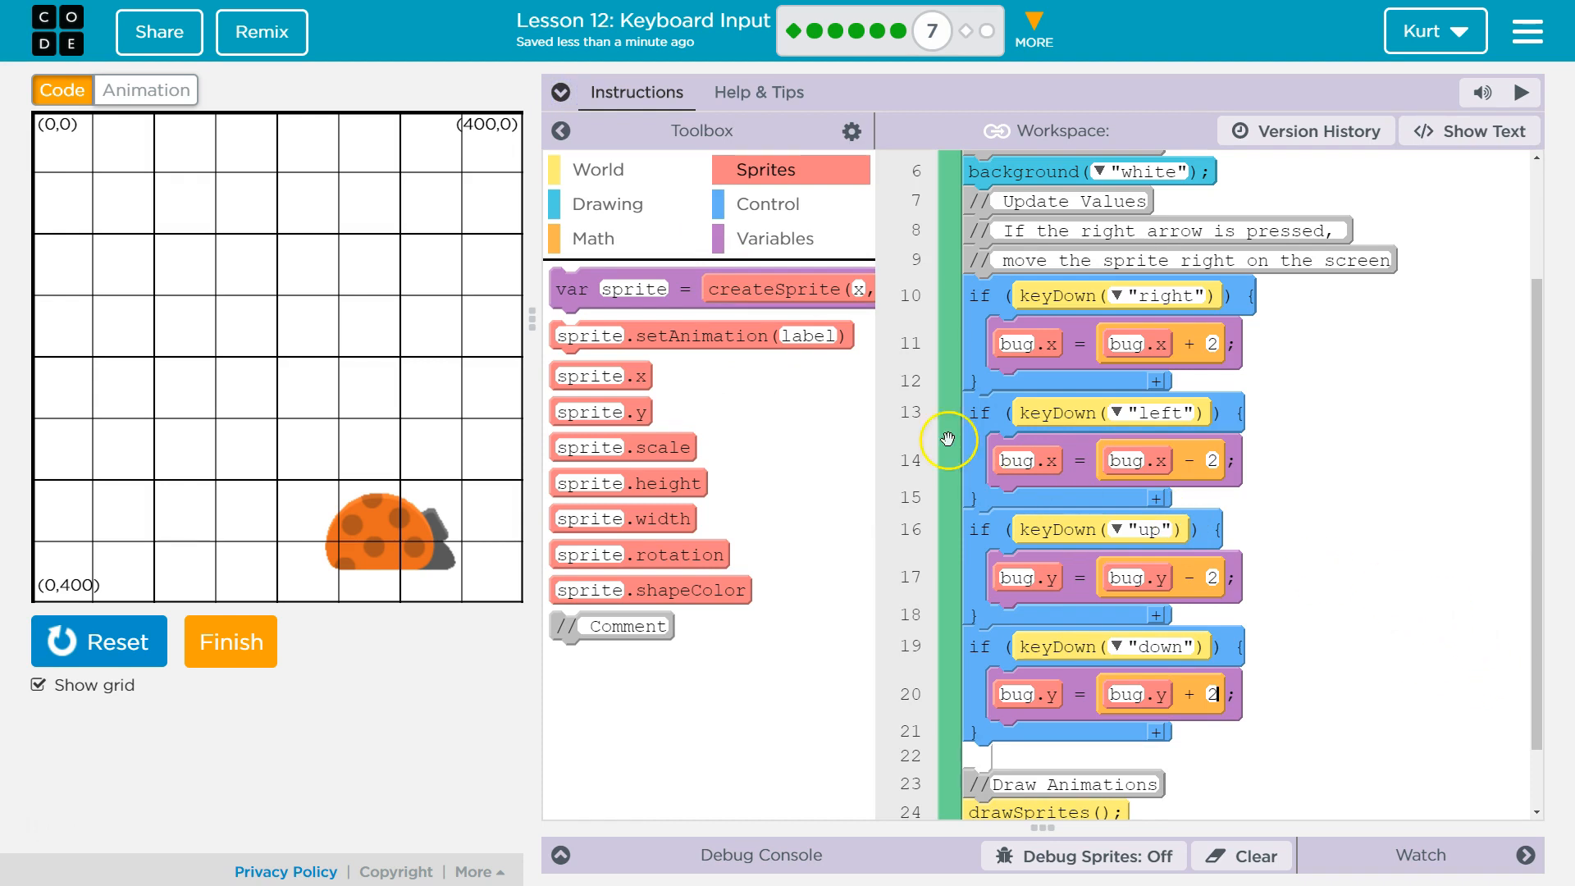
mouse_move(1370, 433)
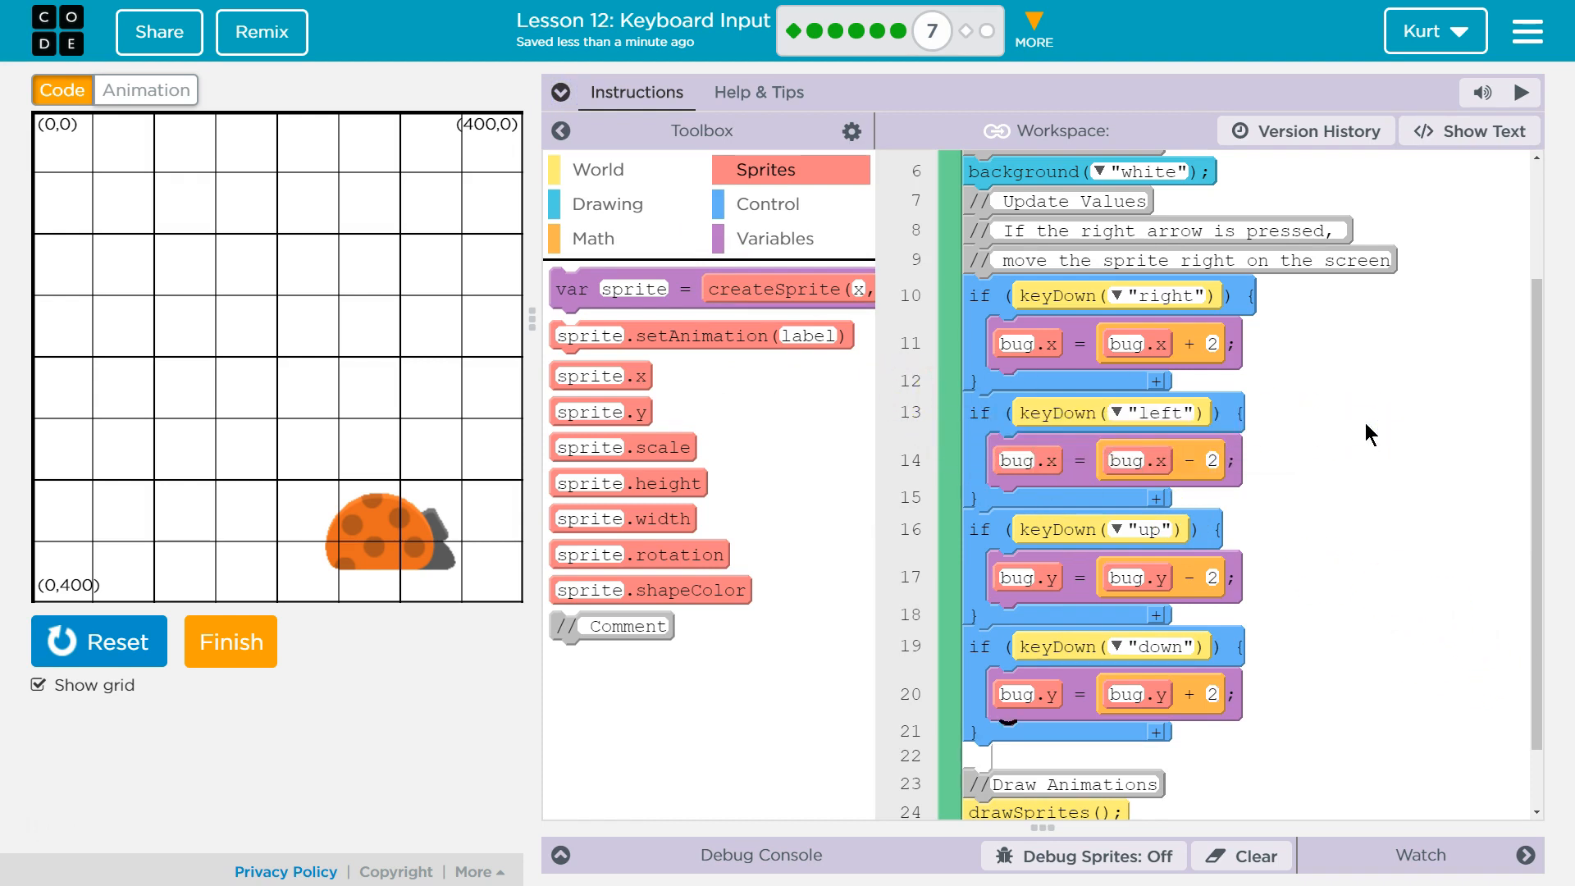
scroll(up, 3)
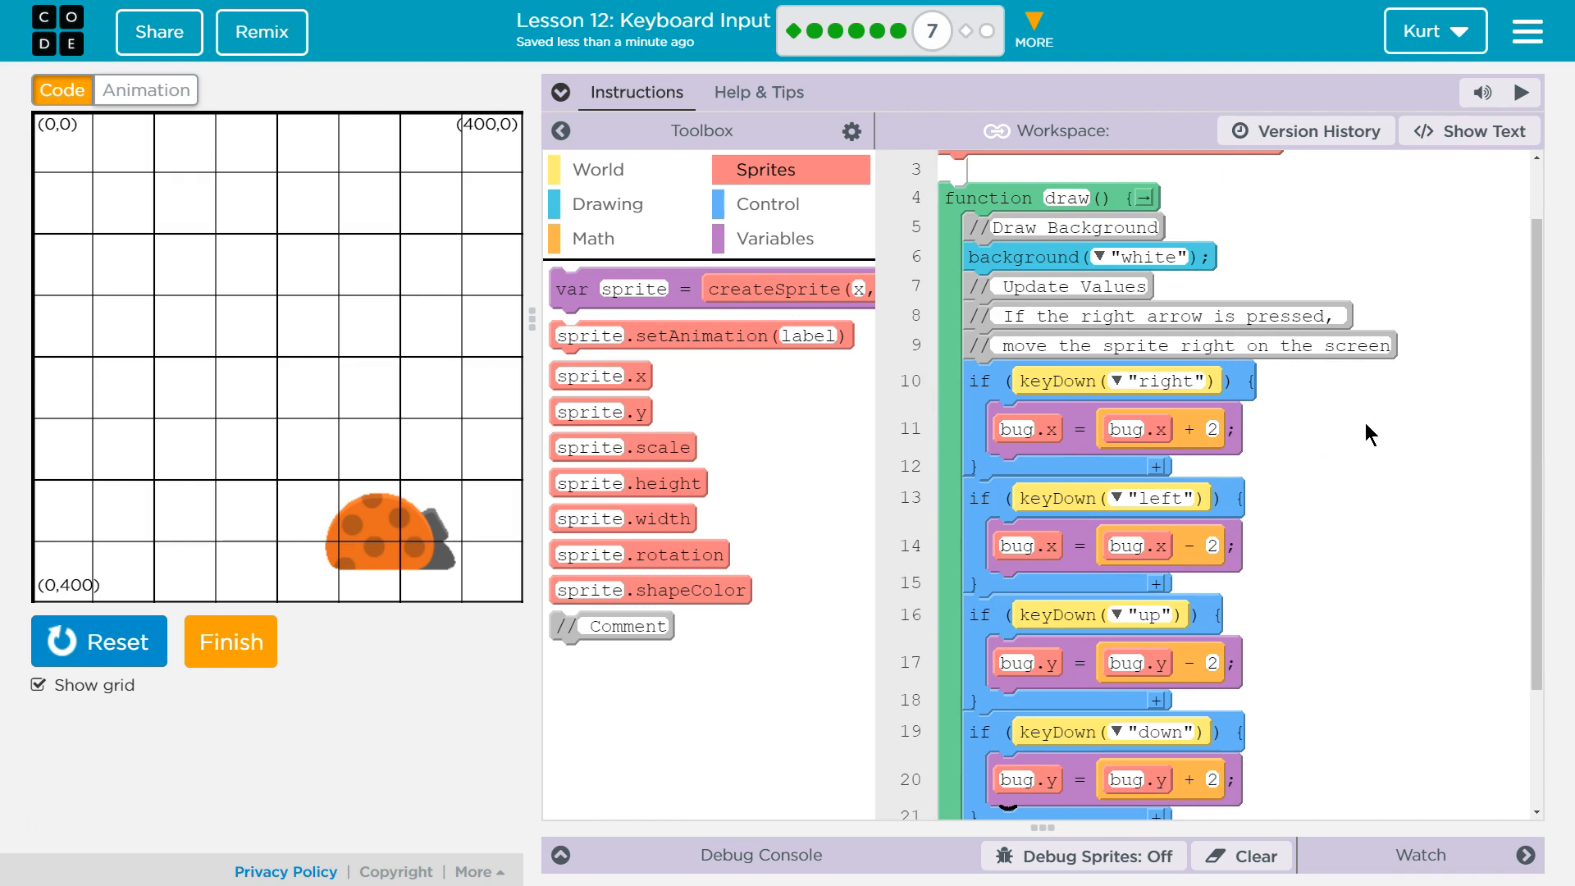
mouse_move(1364, 433)
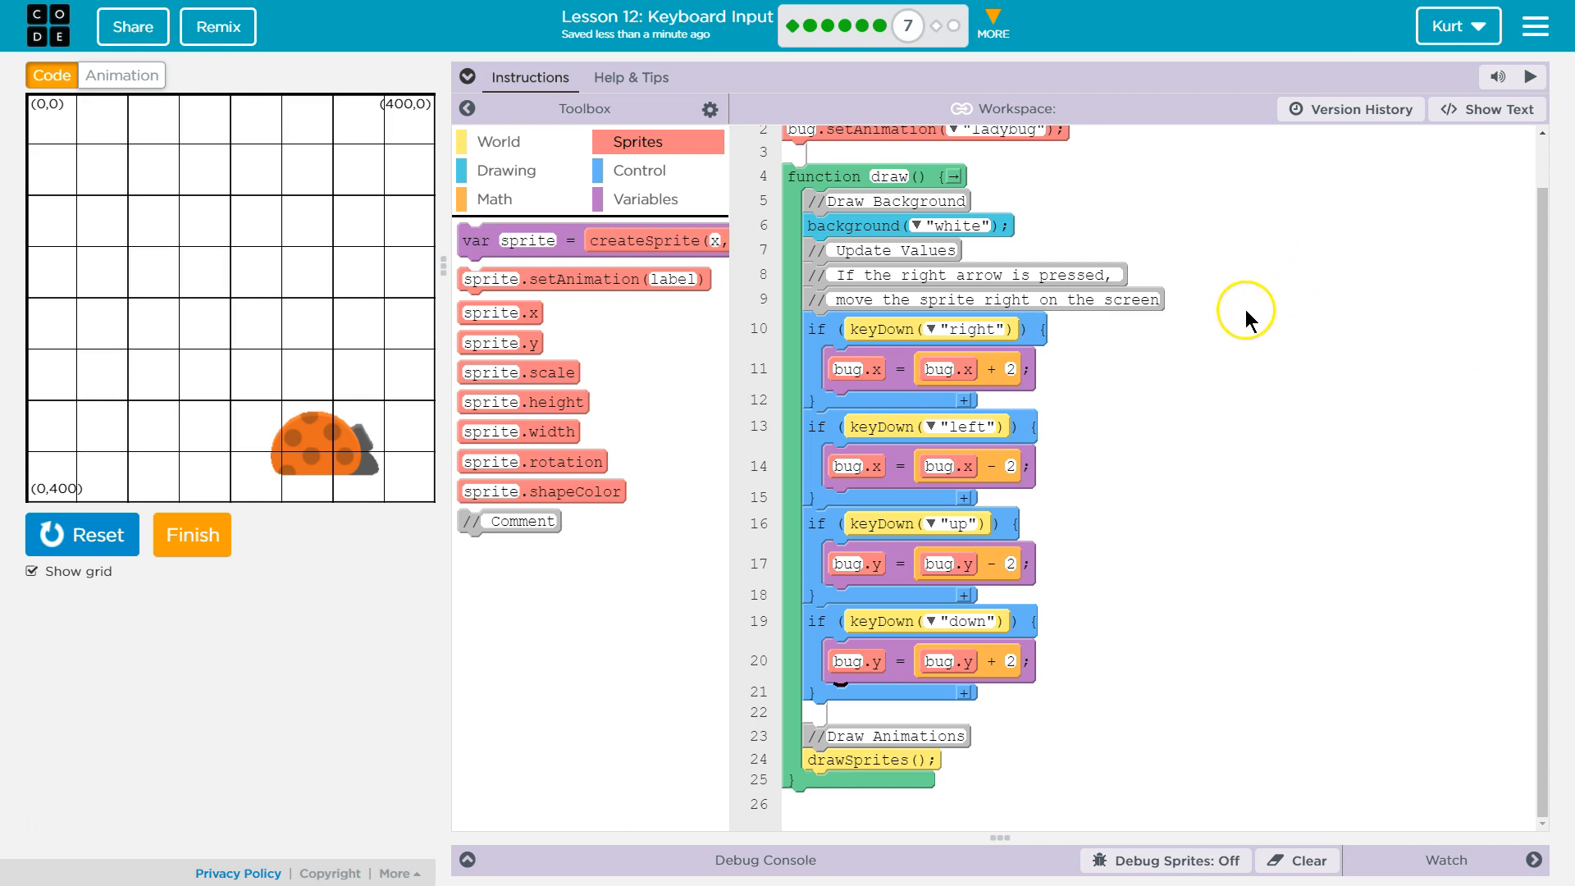
mouse_move(509, 520)
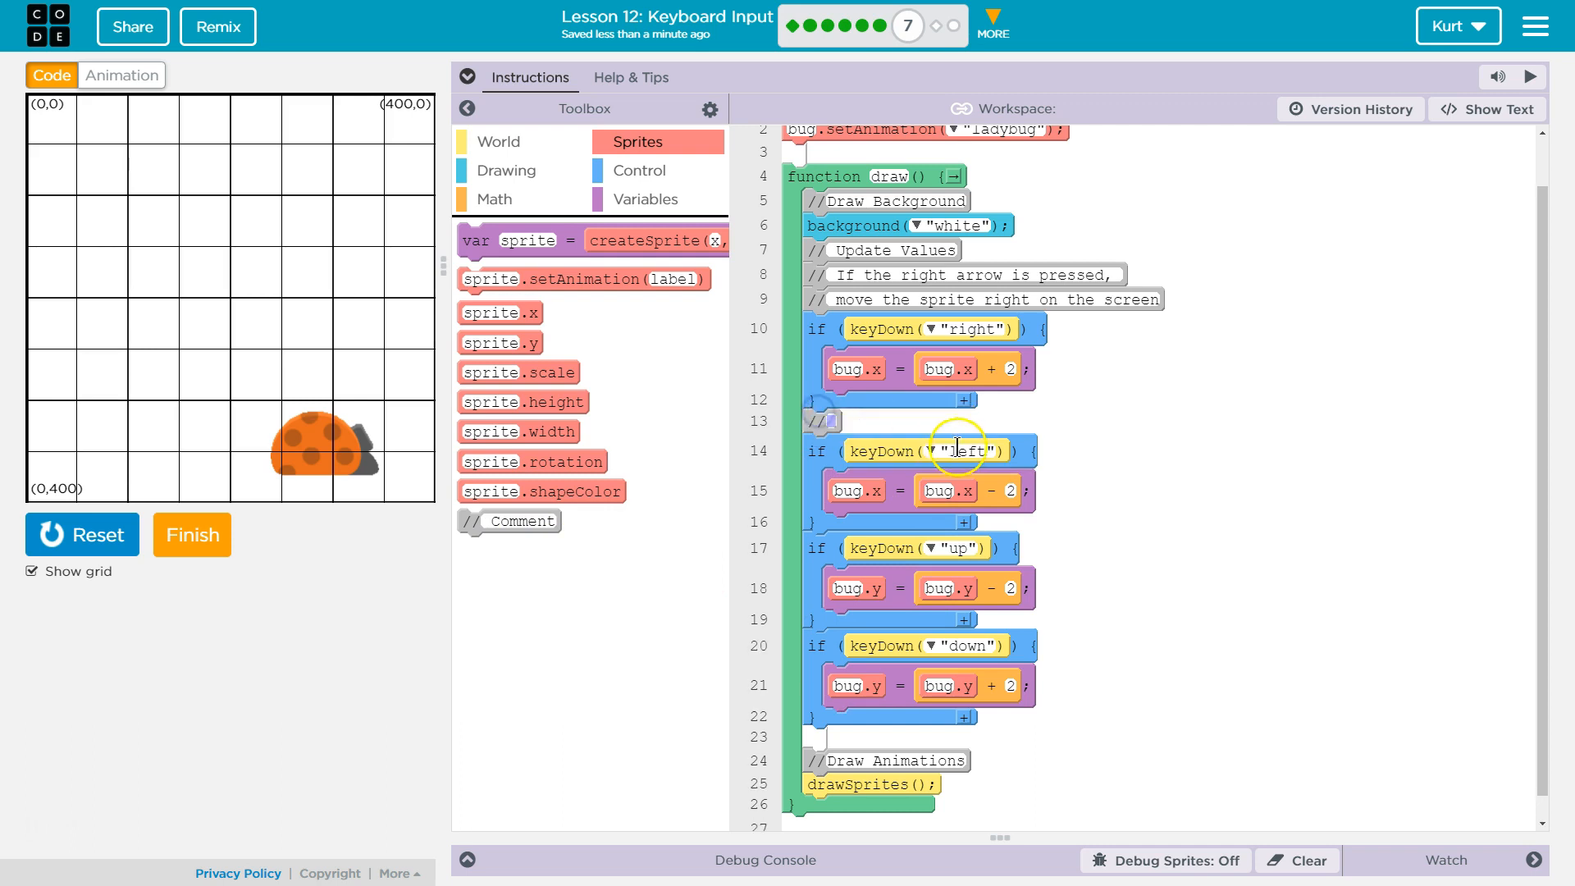
mouse_move(866, 432)
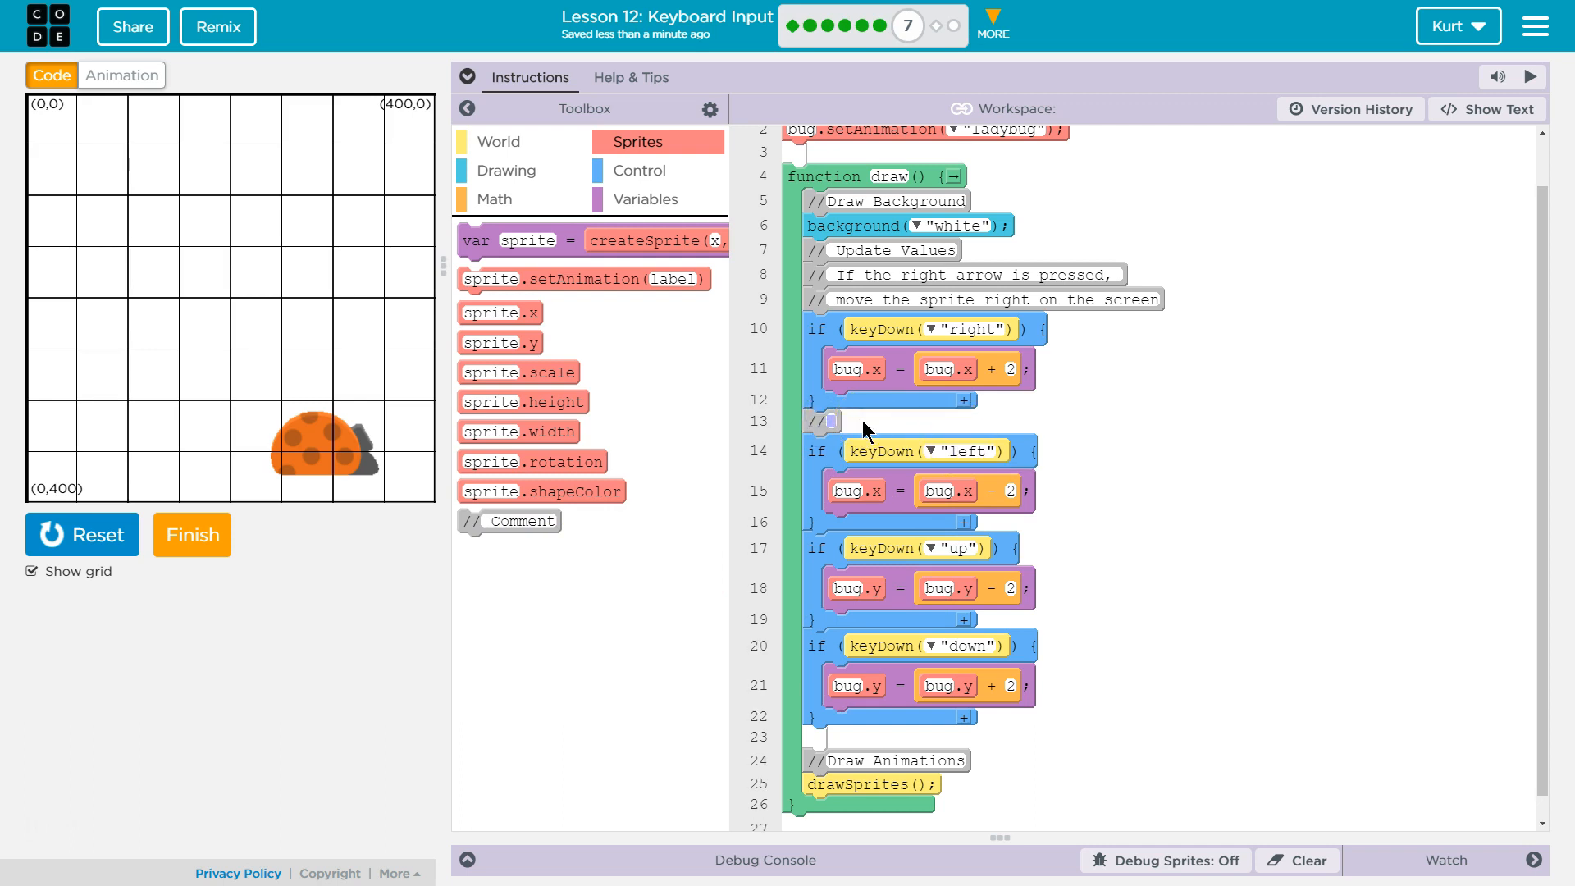
- Write comments 'Move left by subtracting from x', 'Move up by subtracting from y', 'Move down by adding to y'
text(Move left by)
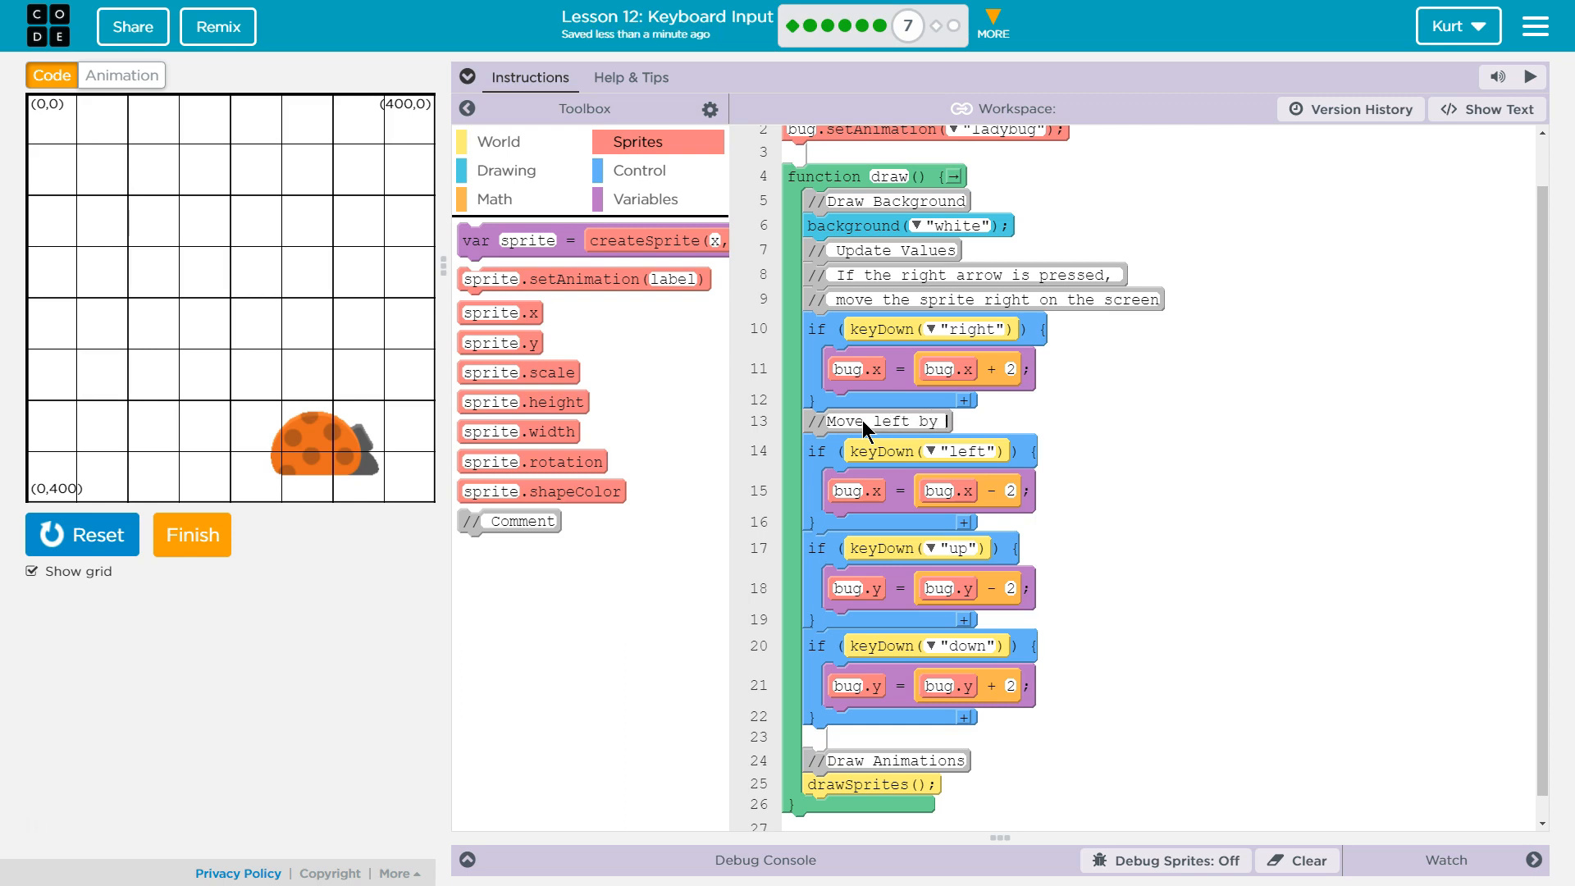
text(sub)
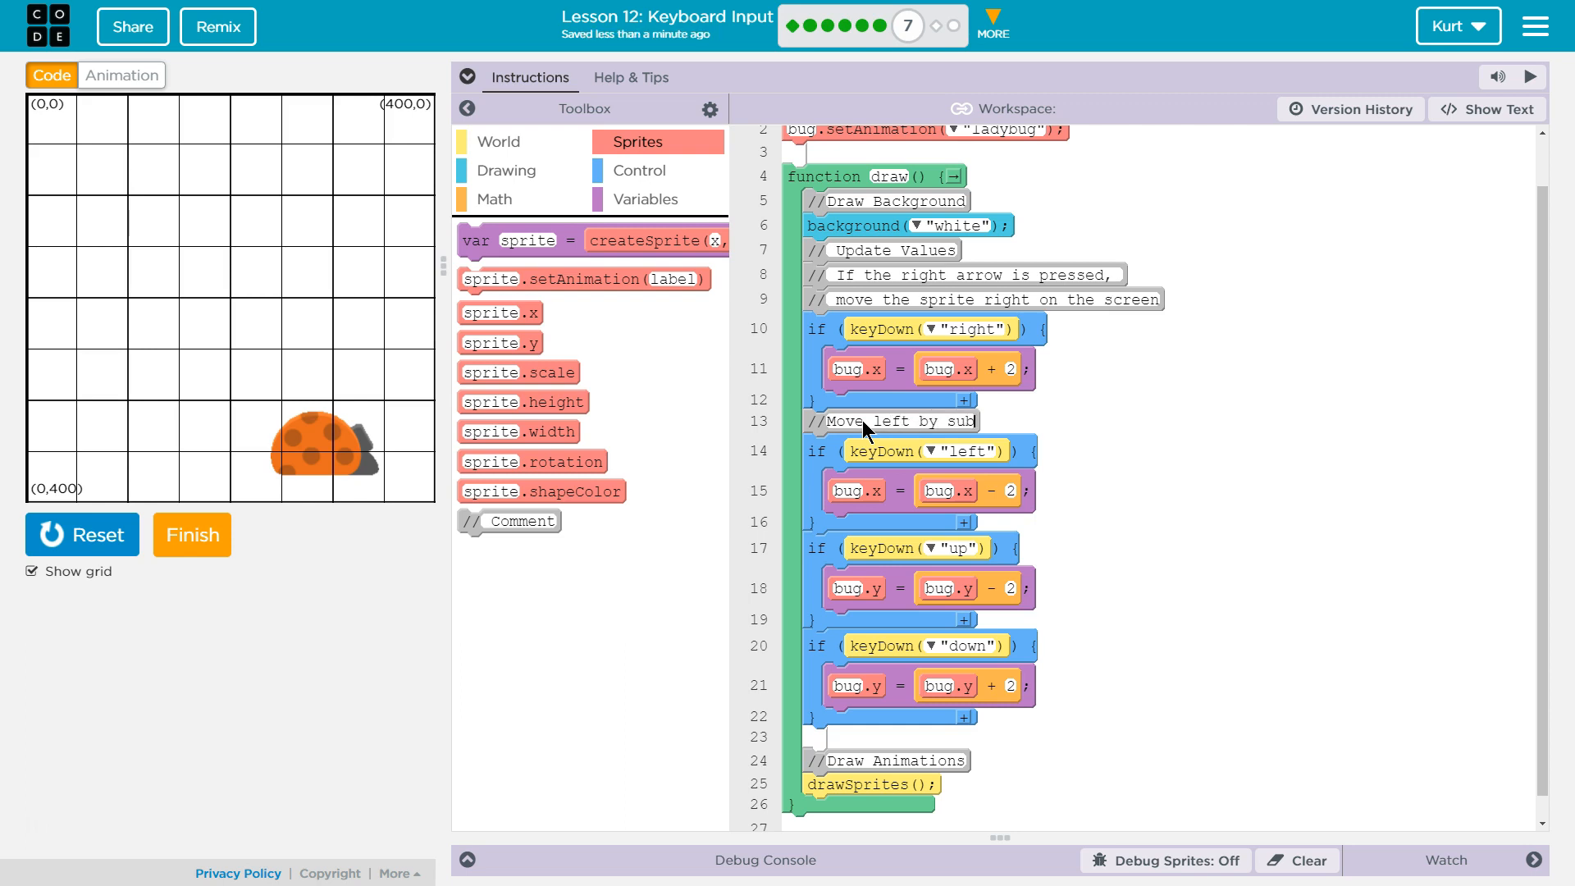
text(subtracting from x)
text(Mov)
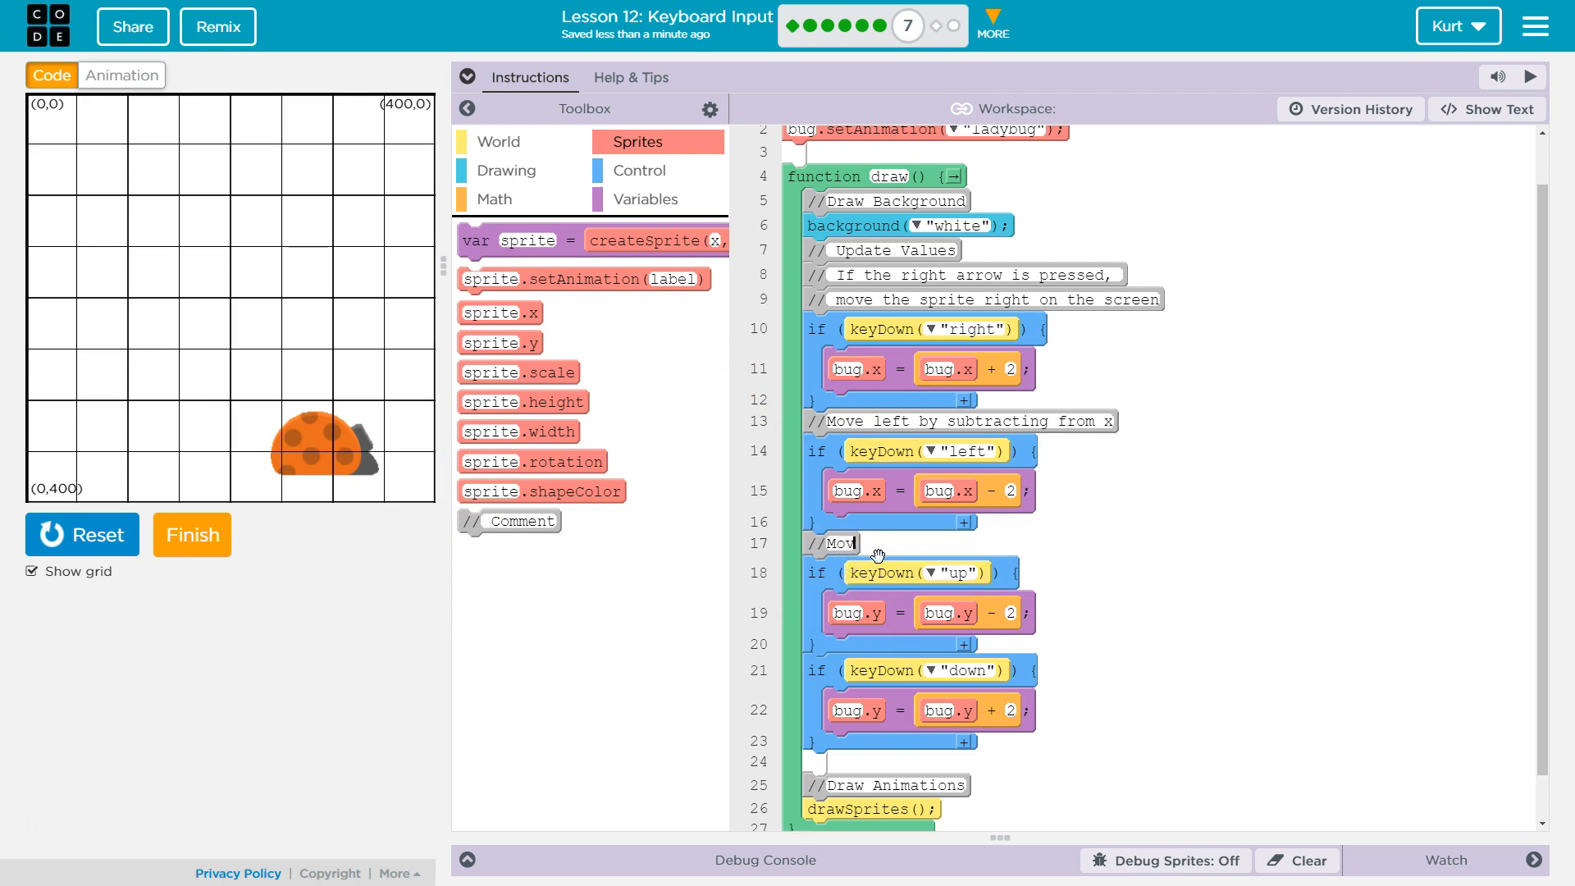
text(e up)
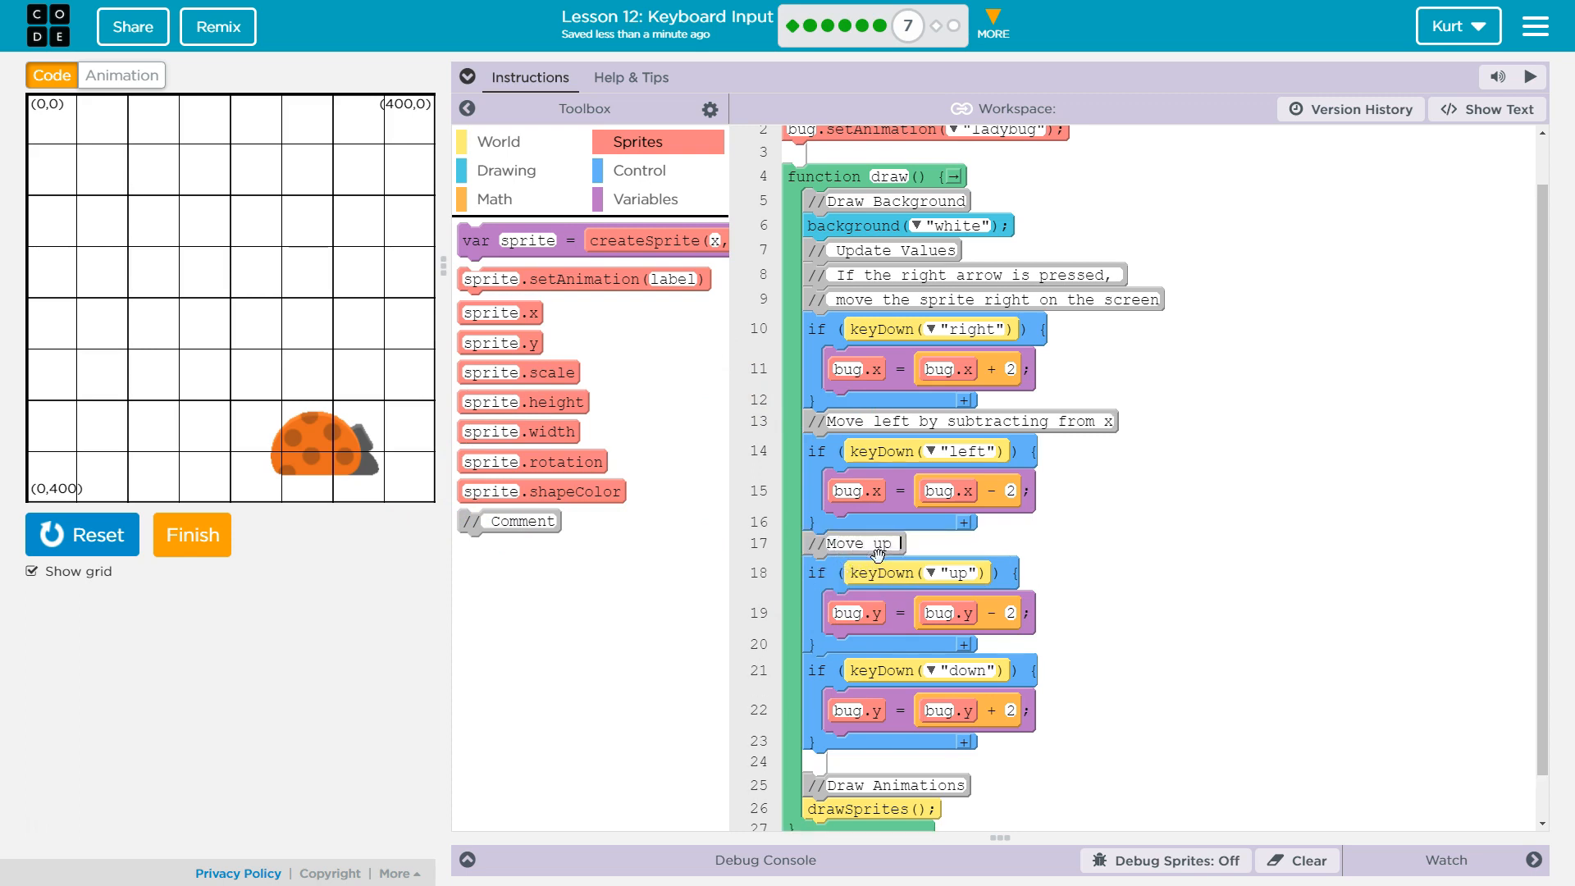
text(by)
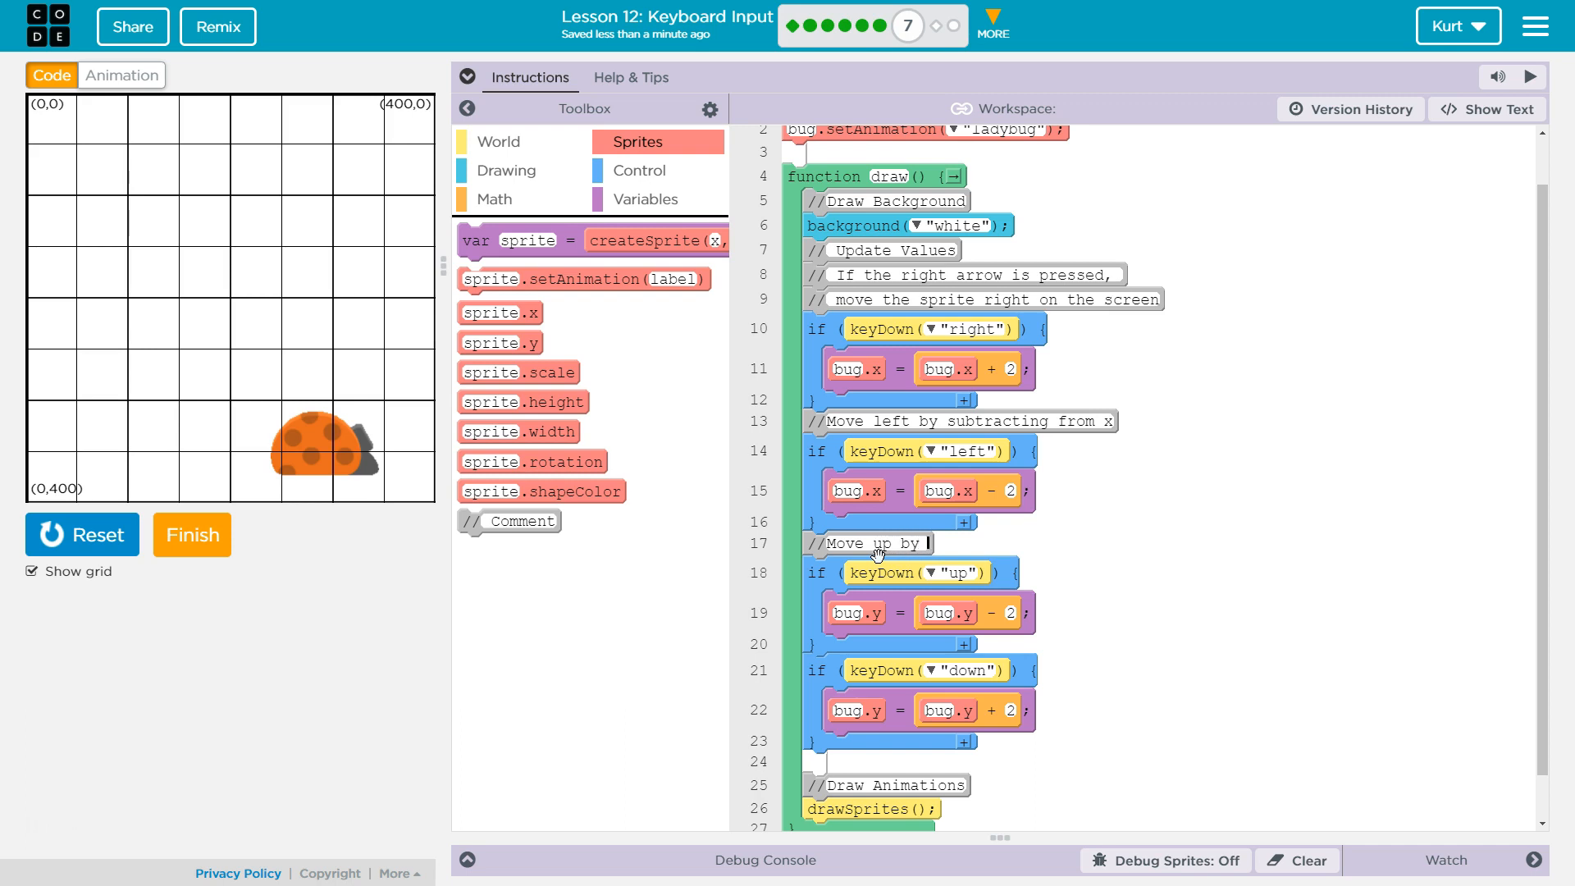
text(subtracting from y)
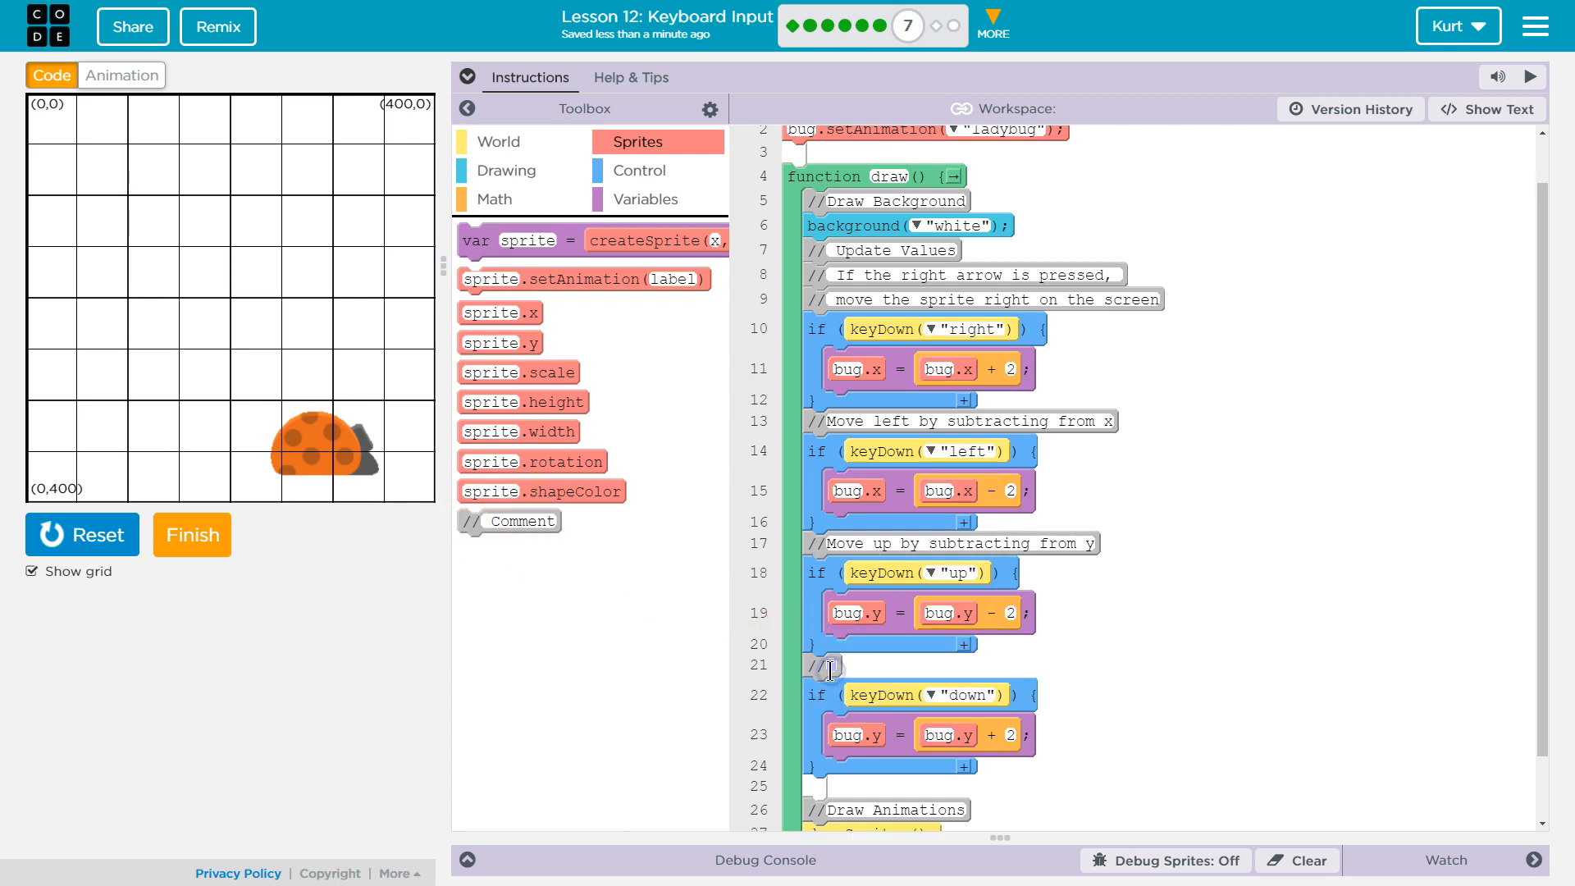
text(Move down by a)
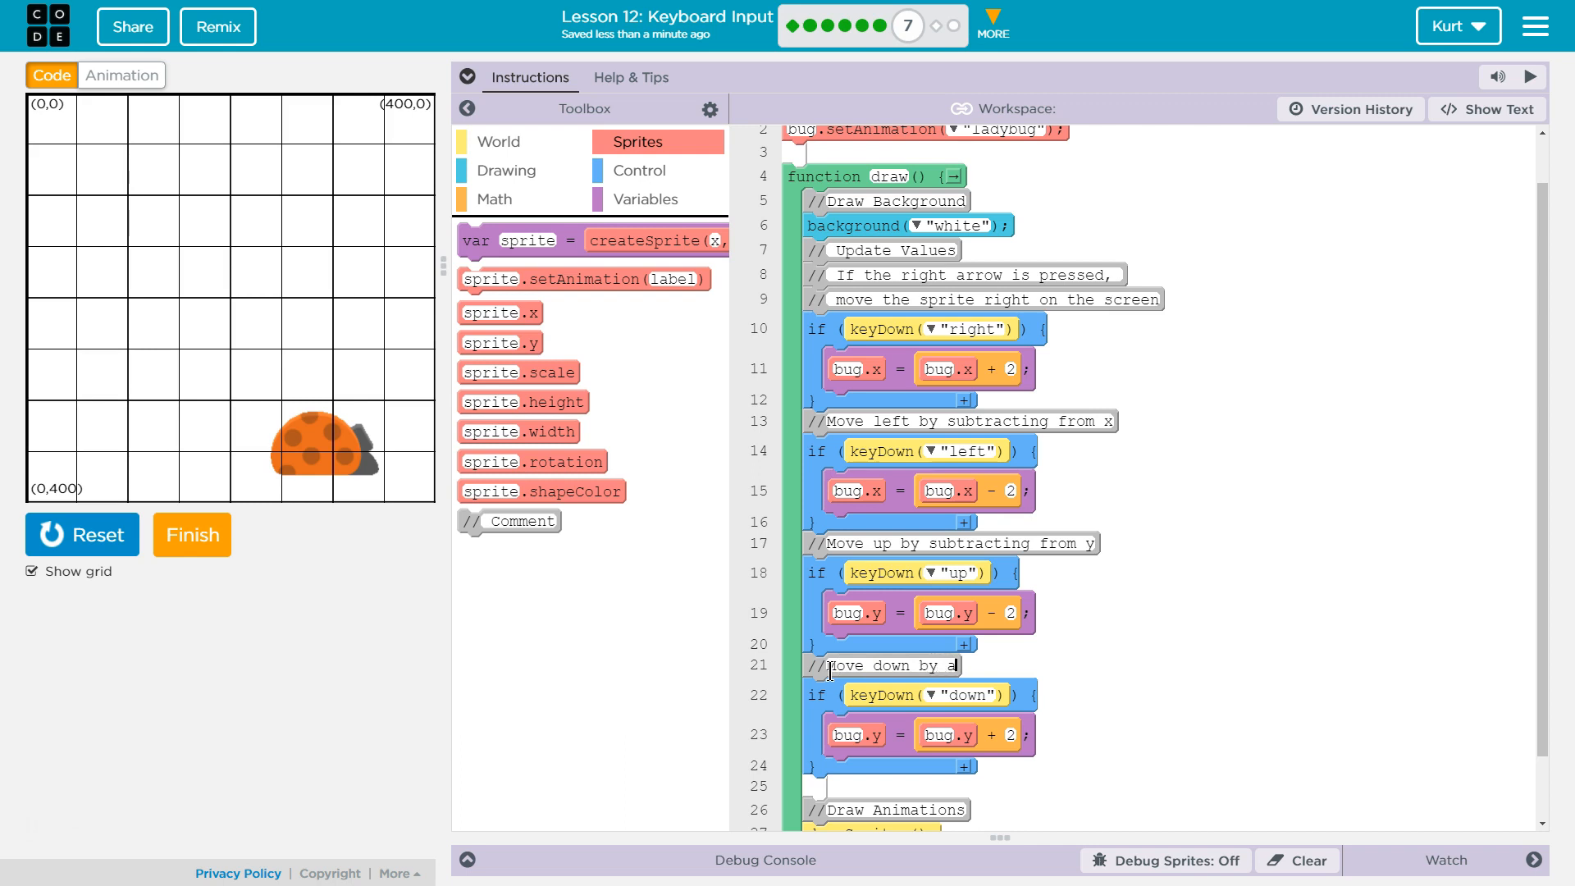
text(dding to y)
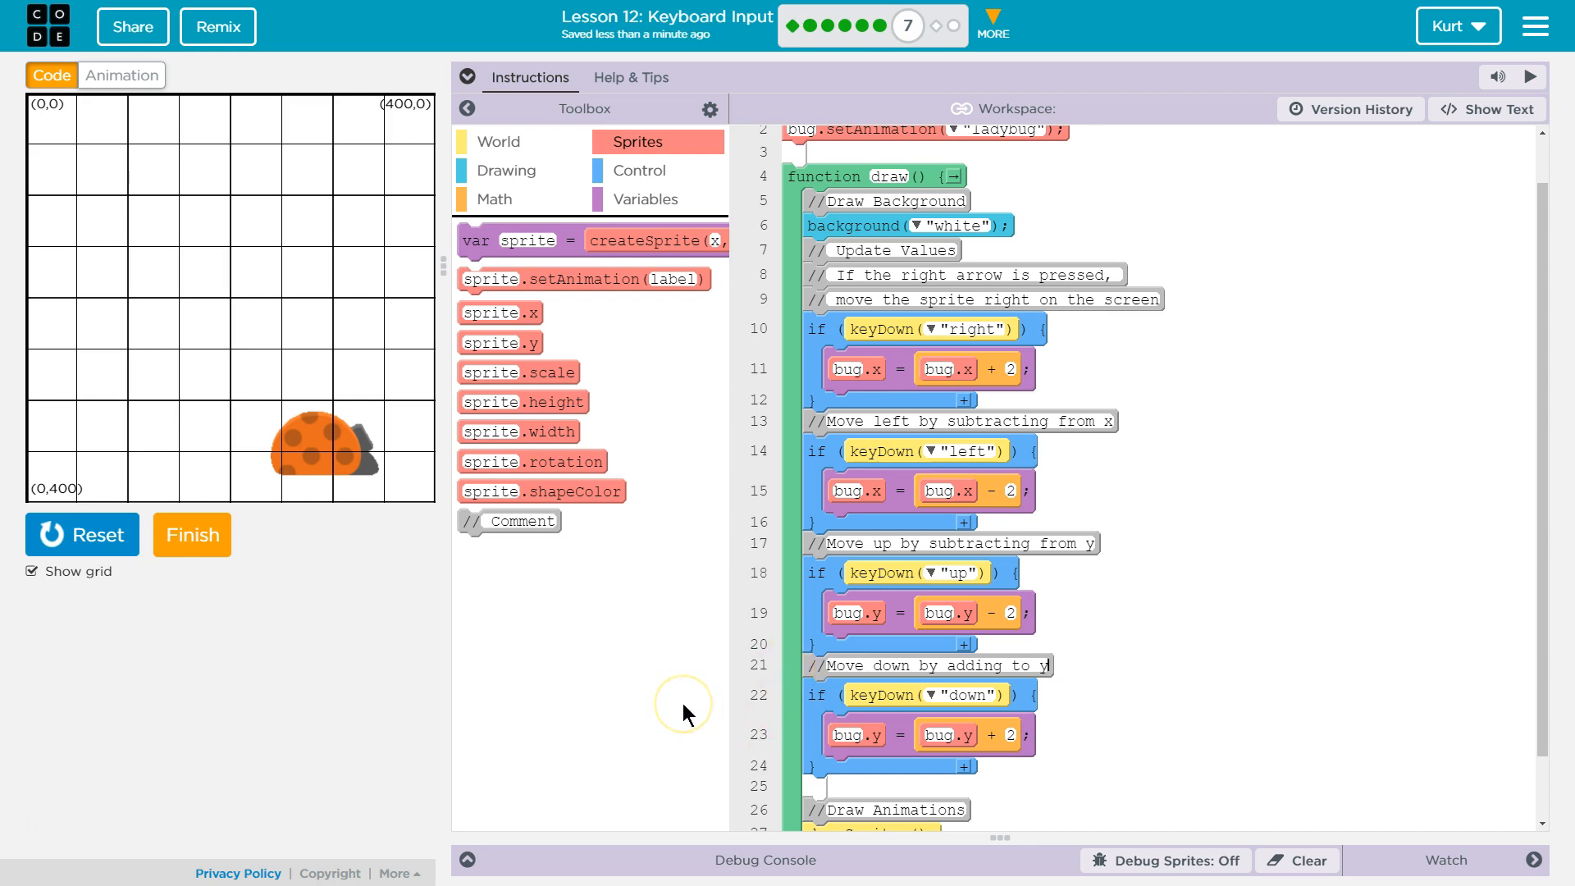
mouse_move(1390, 733)
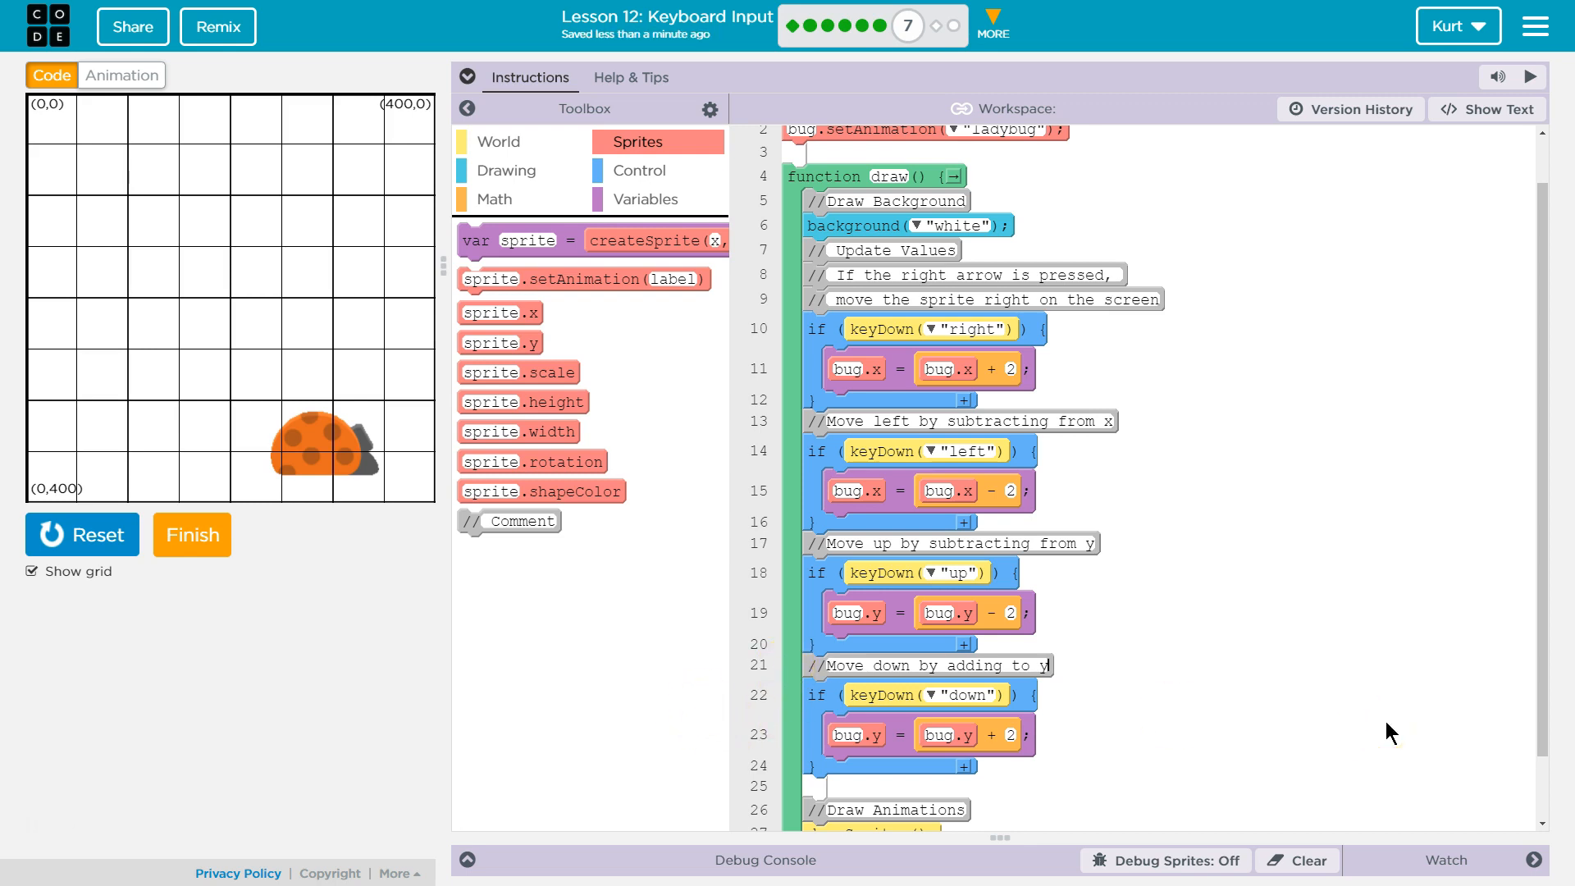
- Review the four arrow-key if-statements, then submit the level with the Finish button
scroll(down, 3)
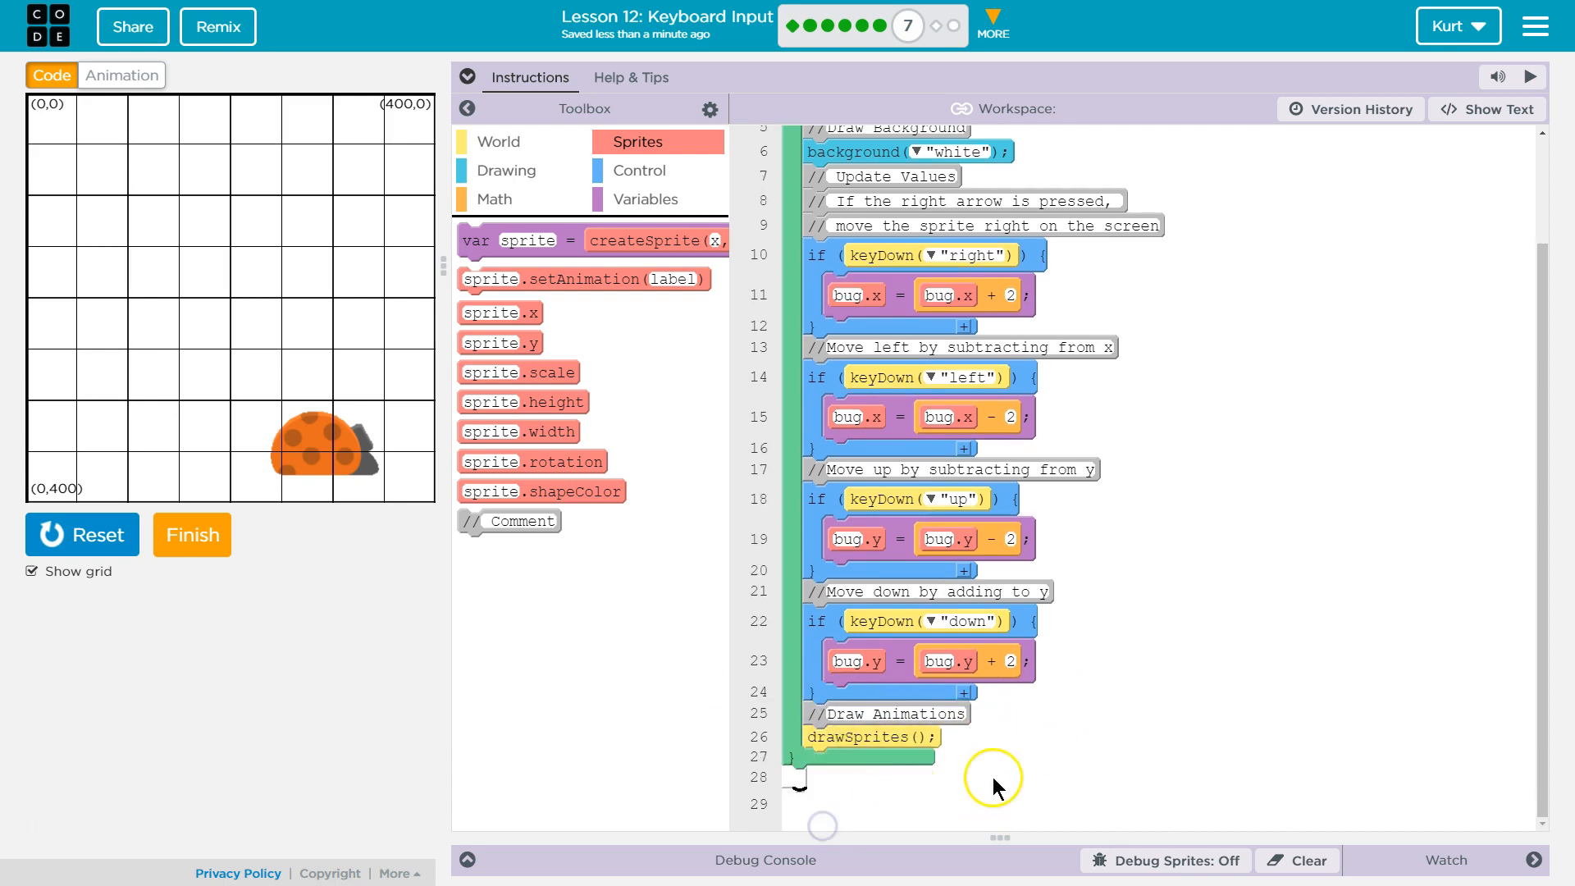
scroll(up, 3)
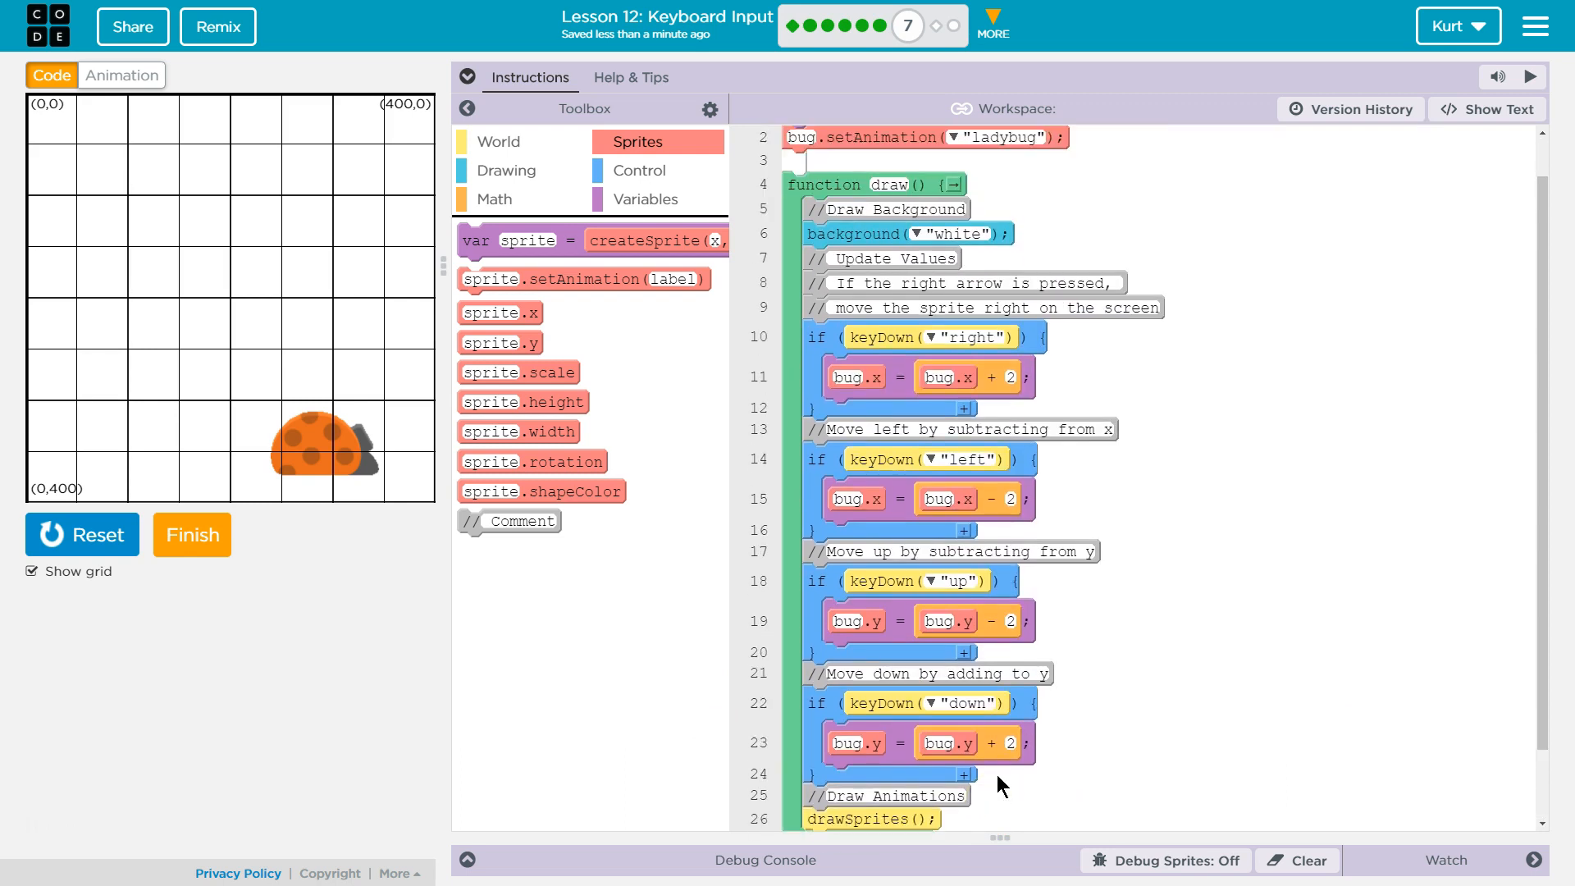
mouse_move(1276, 643)
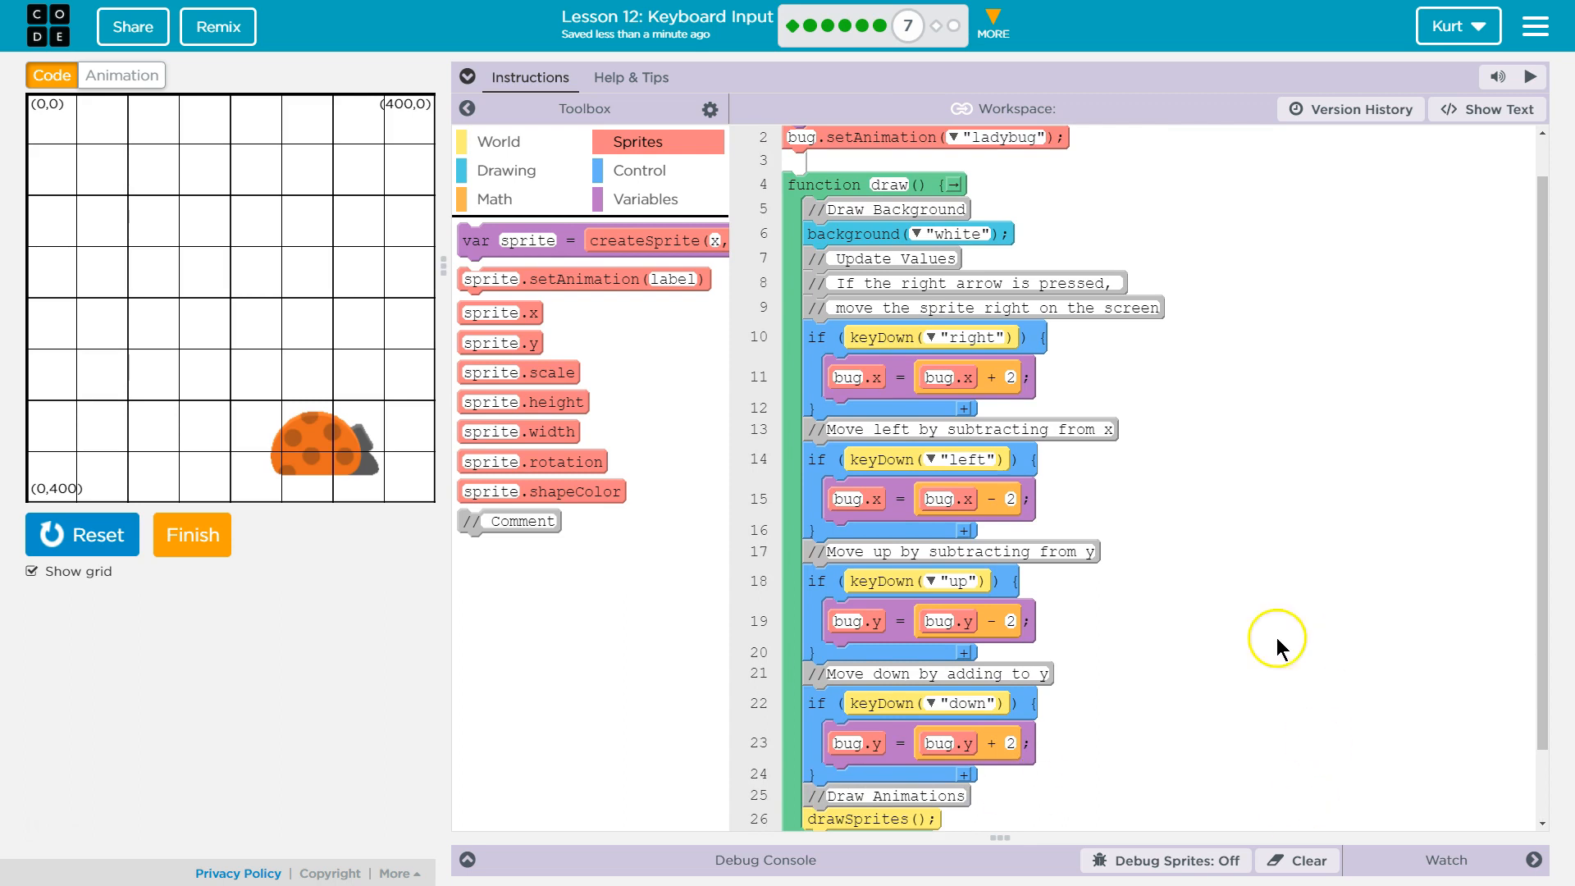
mouse_move(568, 601)
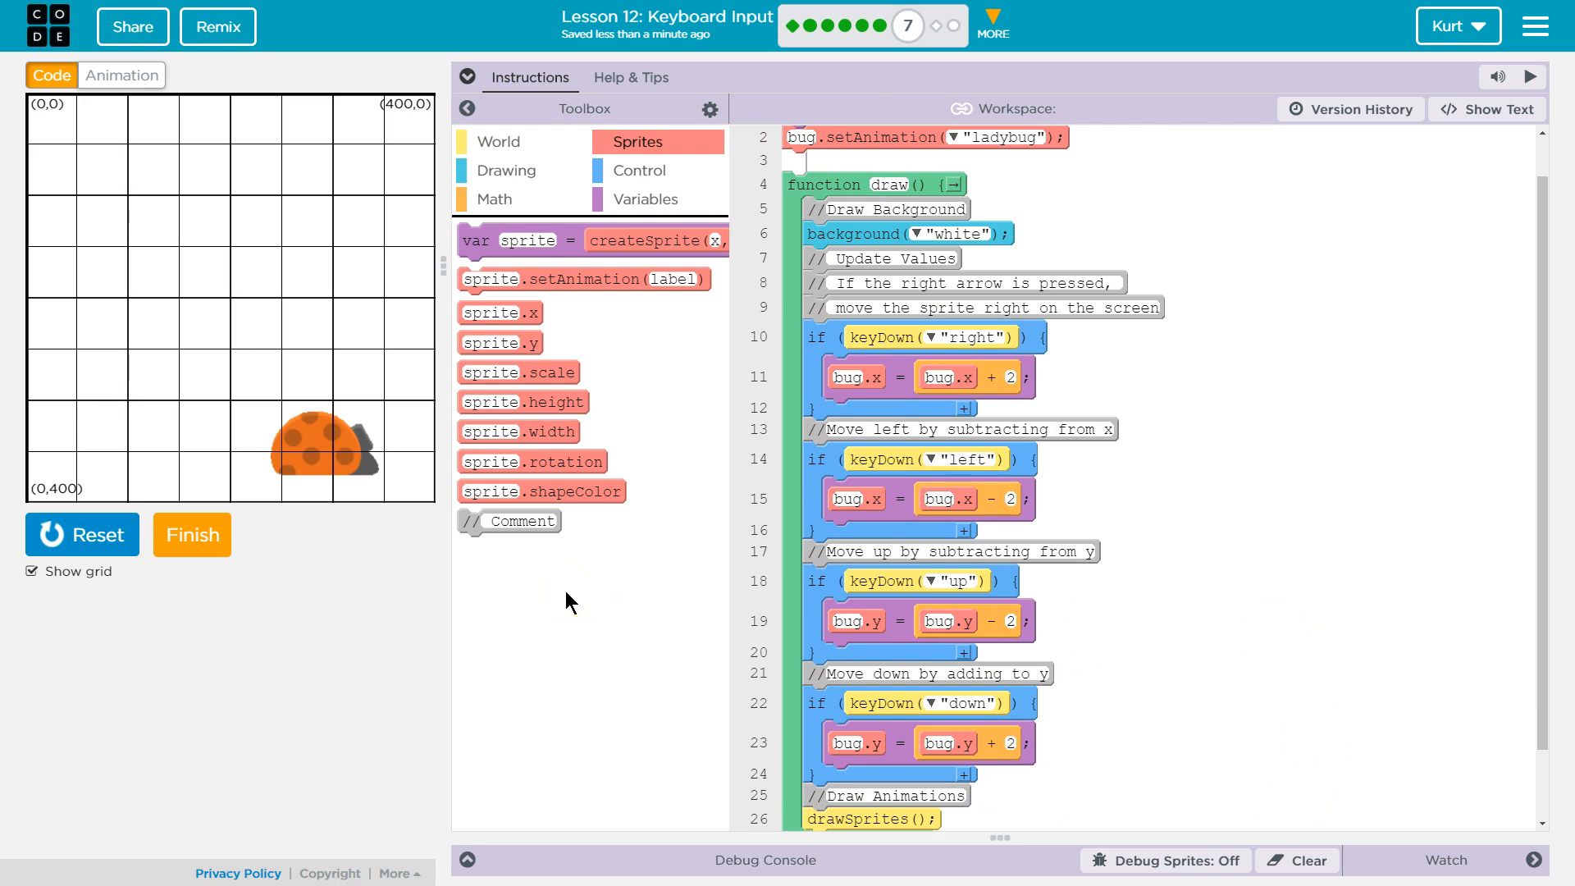
scroll(down, 3)
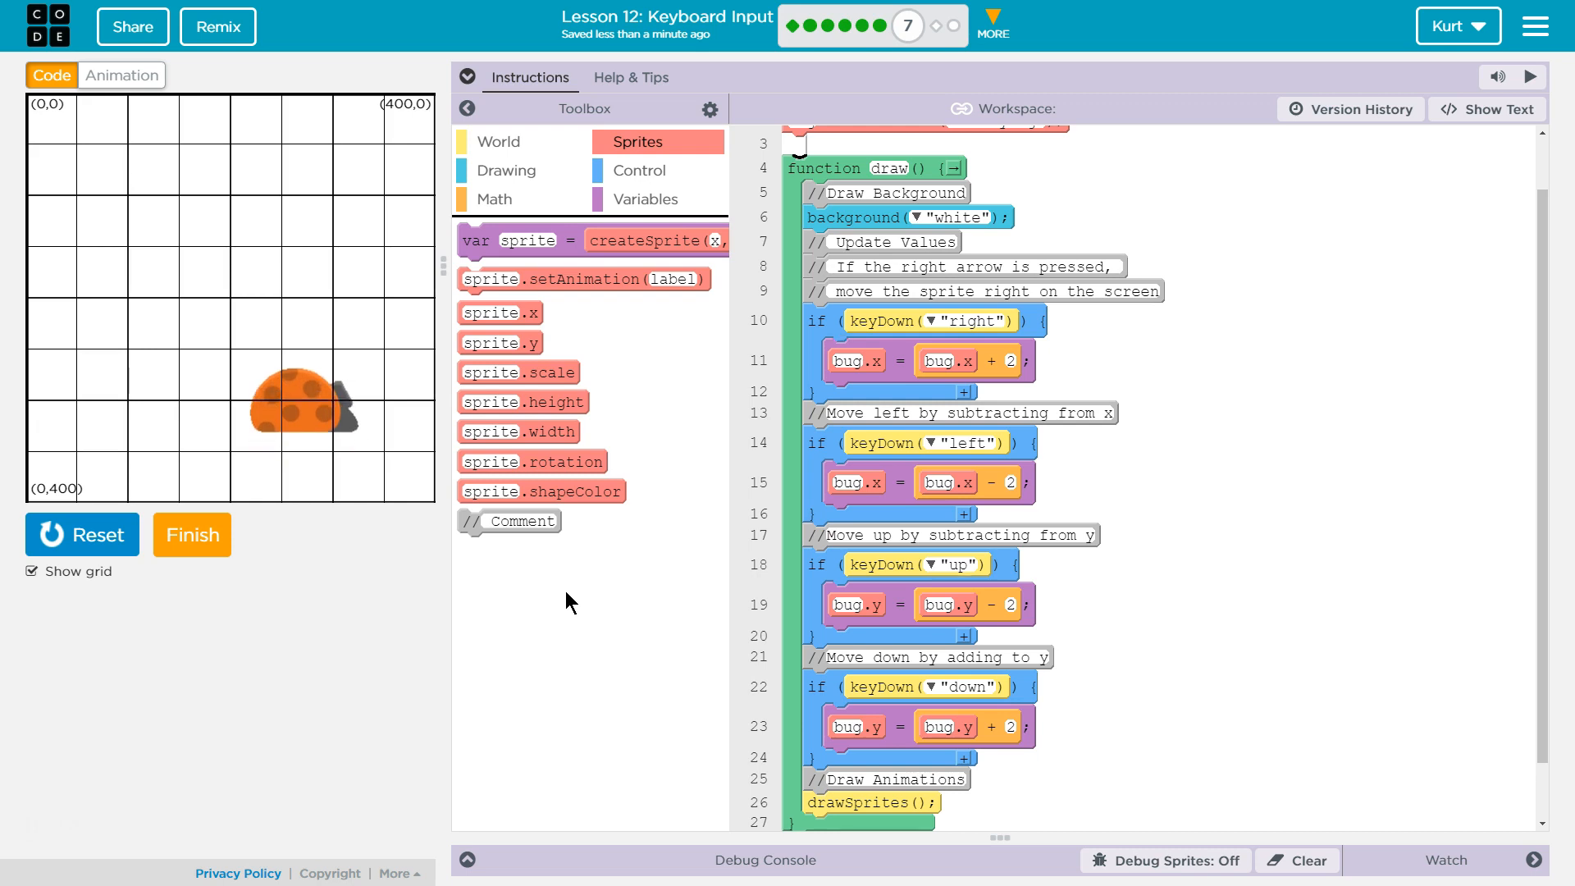
scroll(up, 3)
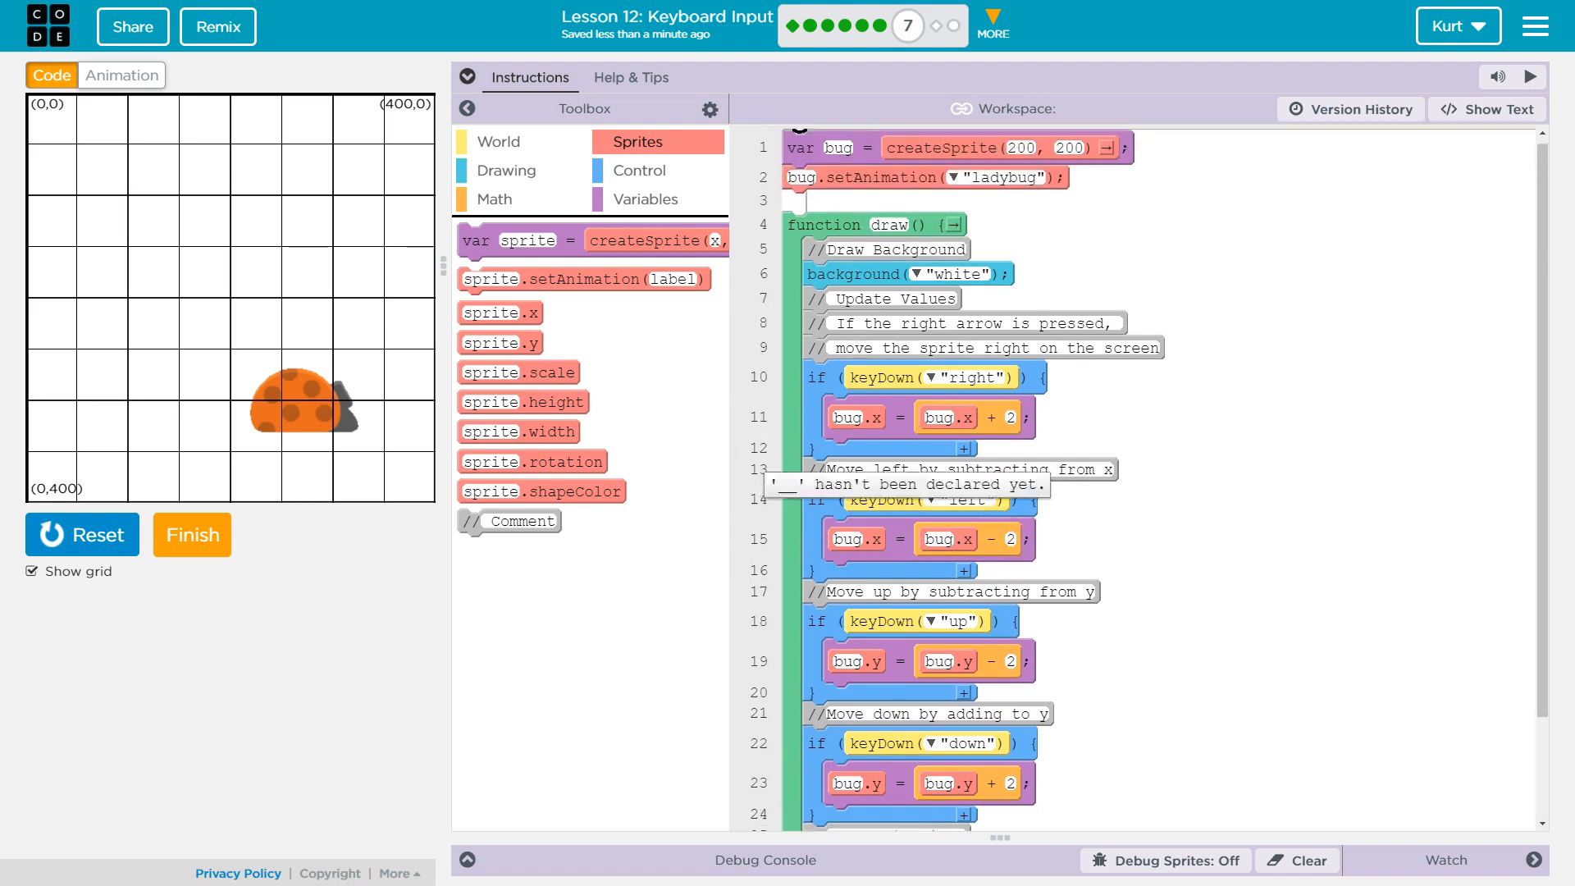
click(191, 533)
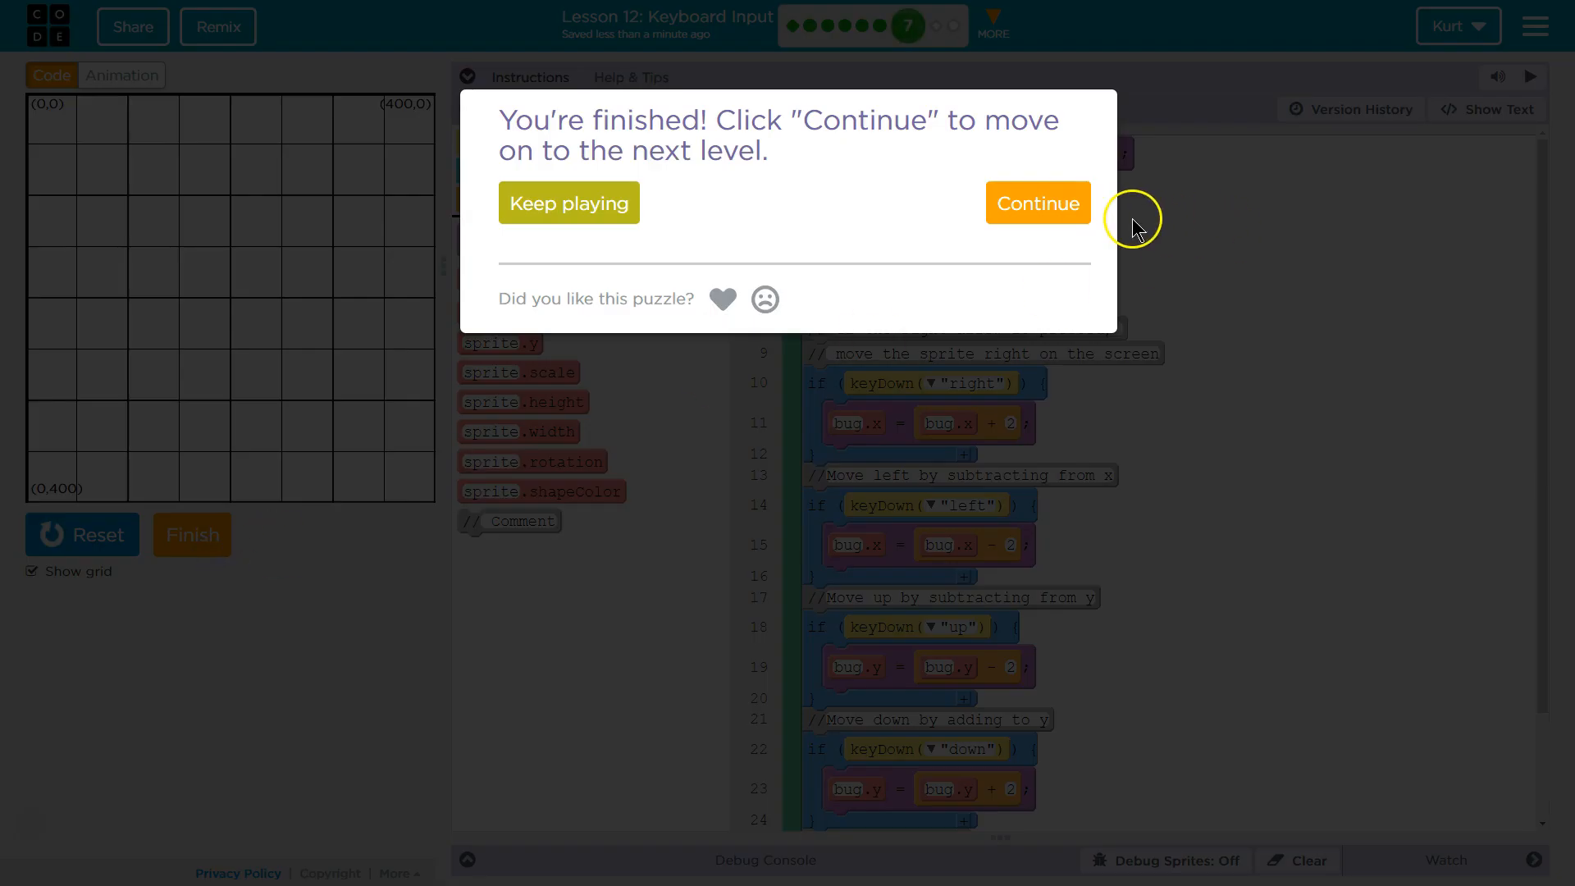